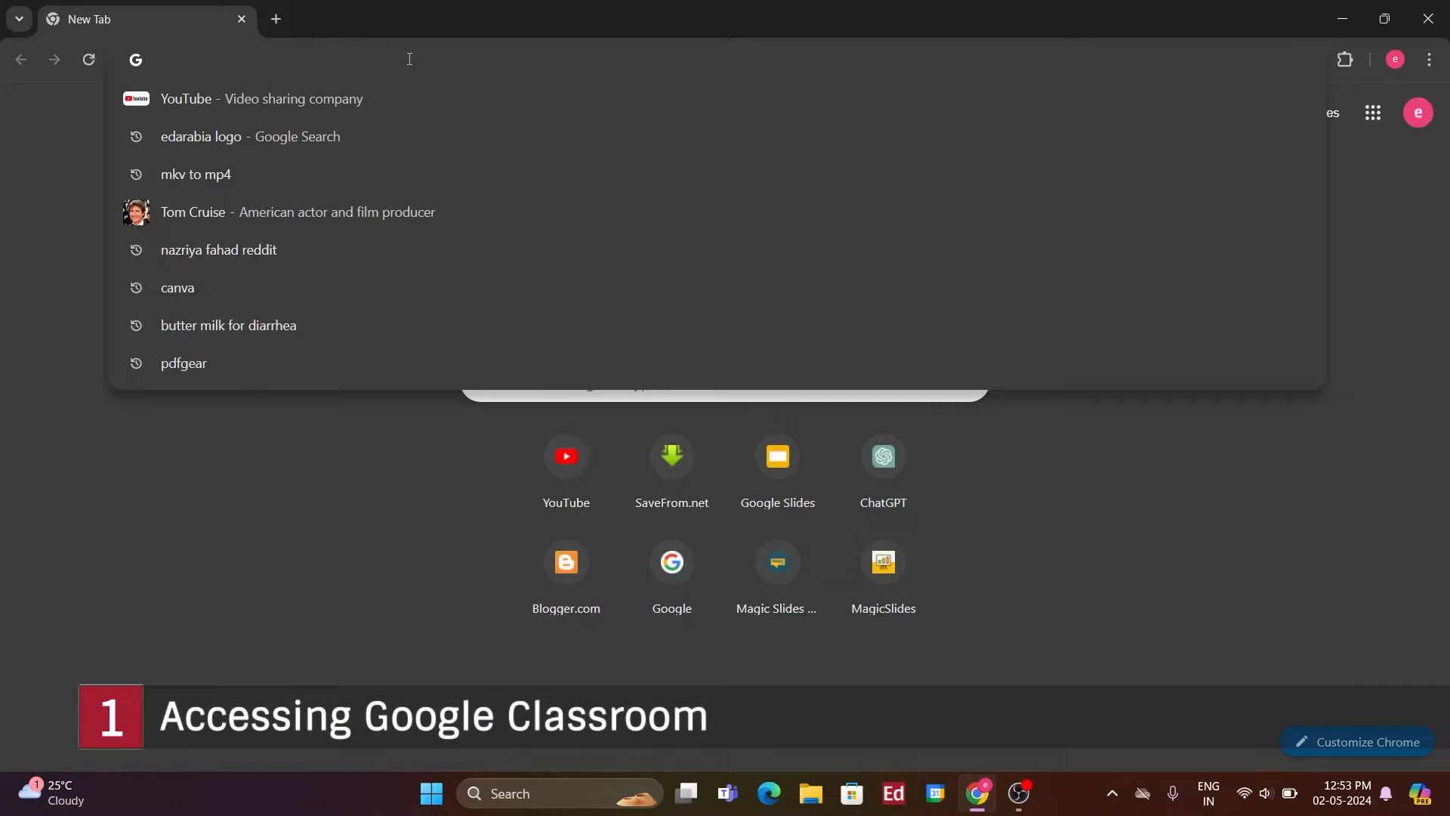
Go to classroom.google.com and continue into Classroom with the signed-in account
{"action": "type", "text": "classro"}
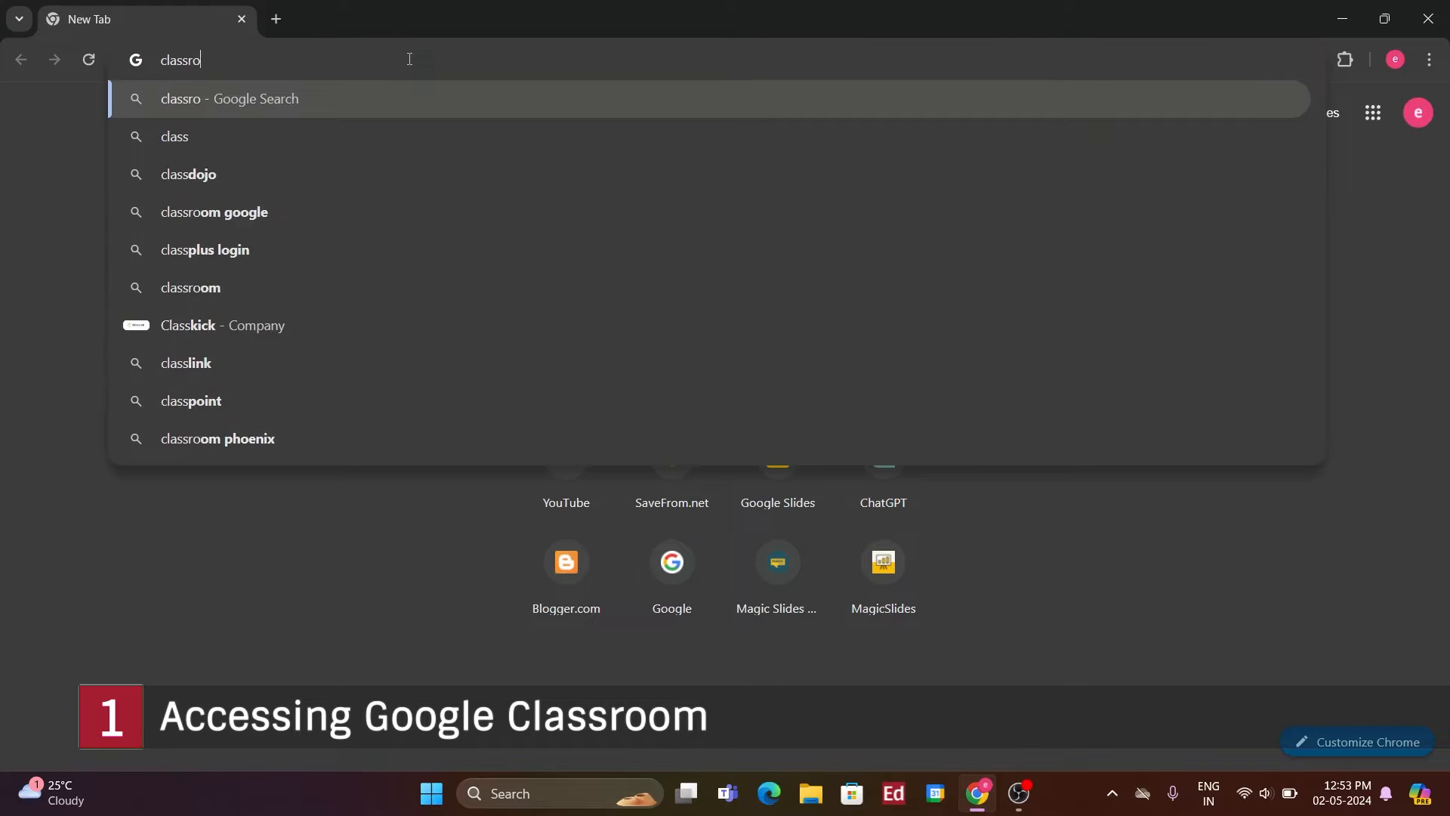
{"action": "type", "text": "om.google.com"}
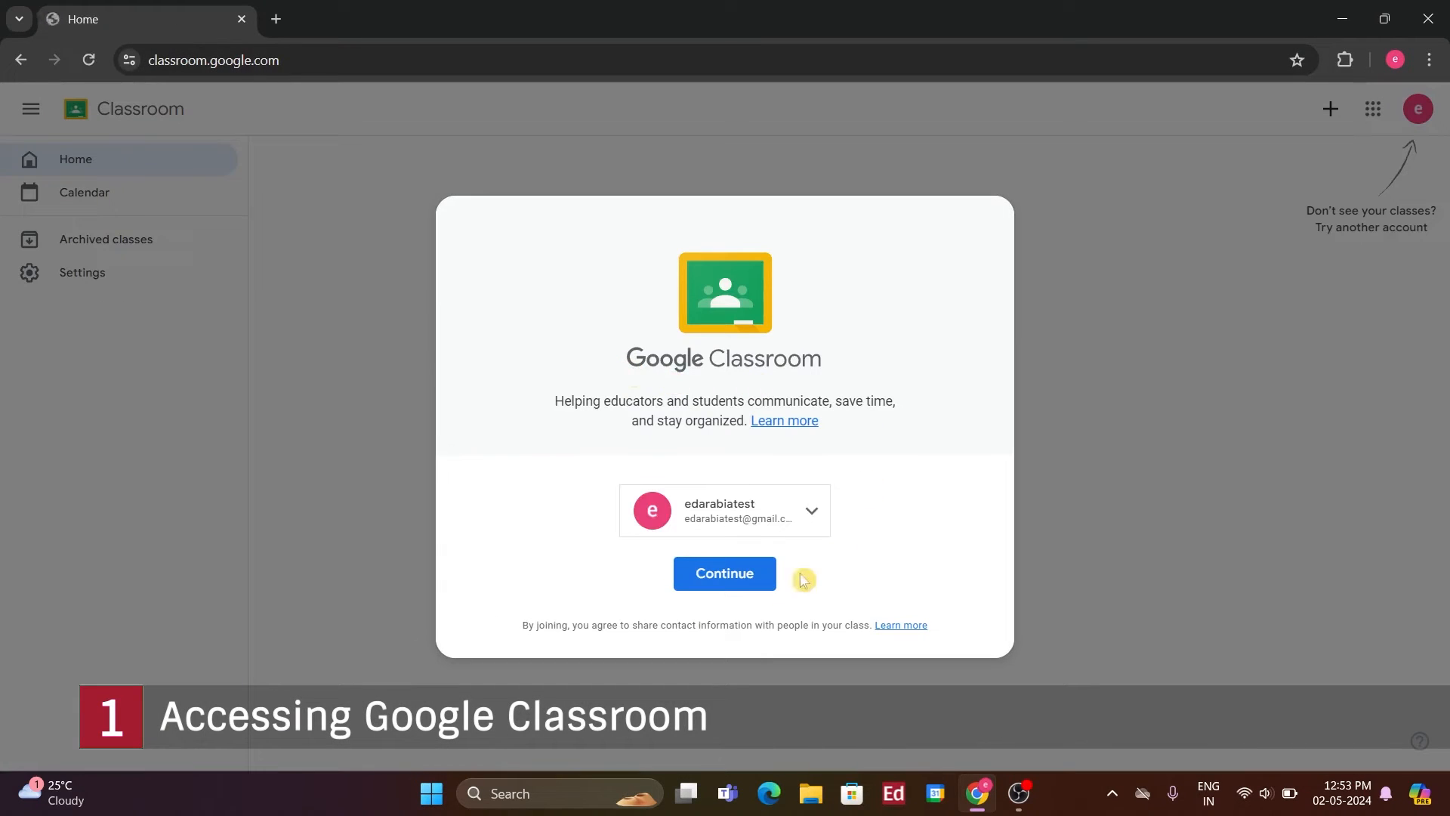
{"action": "left_click", "coordinate": [723, 574]}
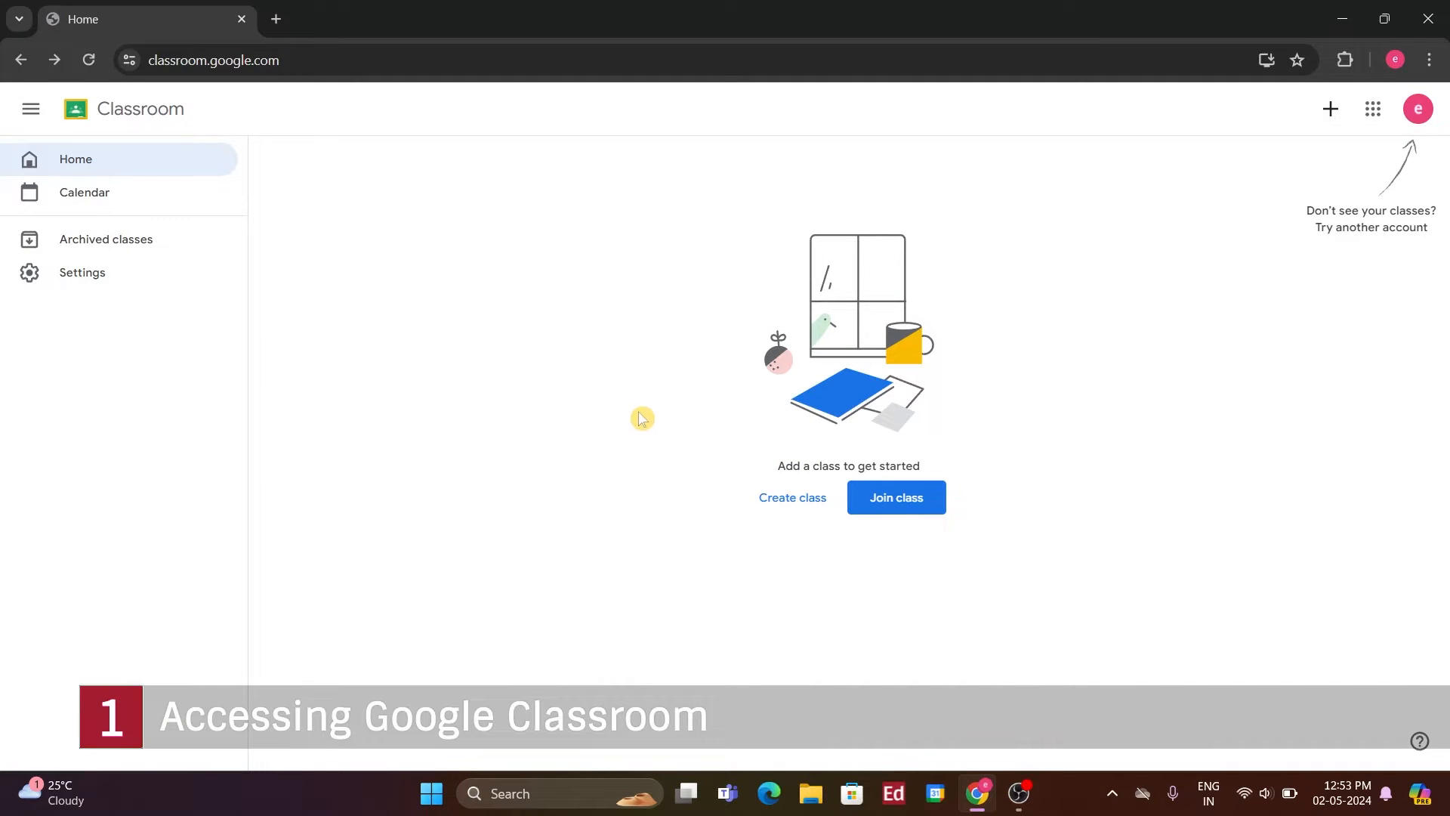
{"action": "mouse_move", "coordinate": [640, 409]}
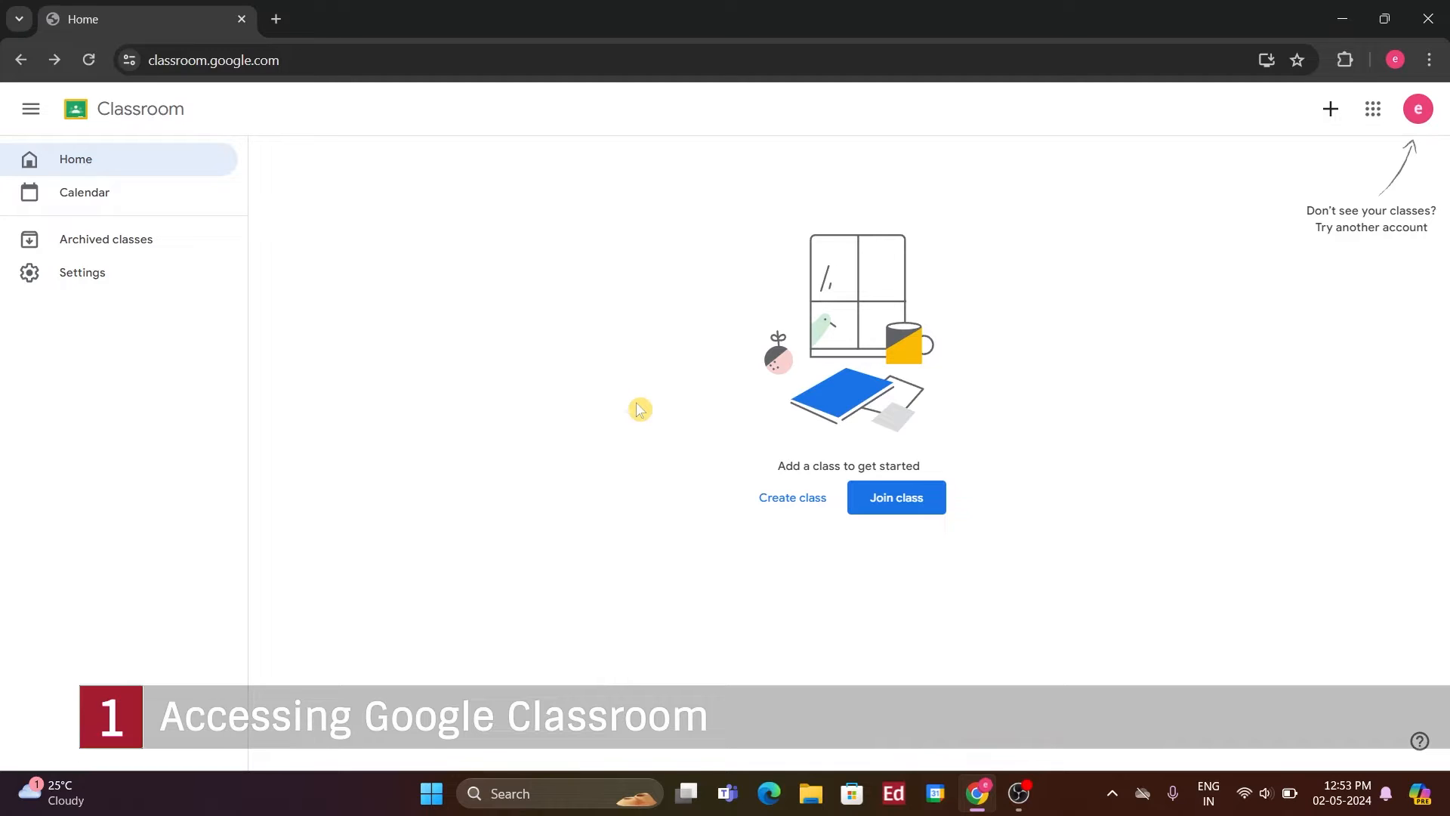
{"action": "mouse_move", "coordinate": [639, 406]}
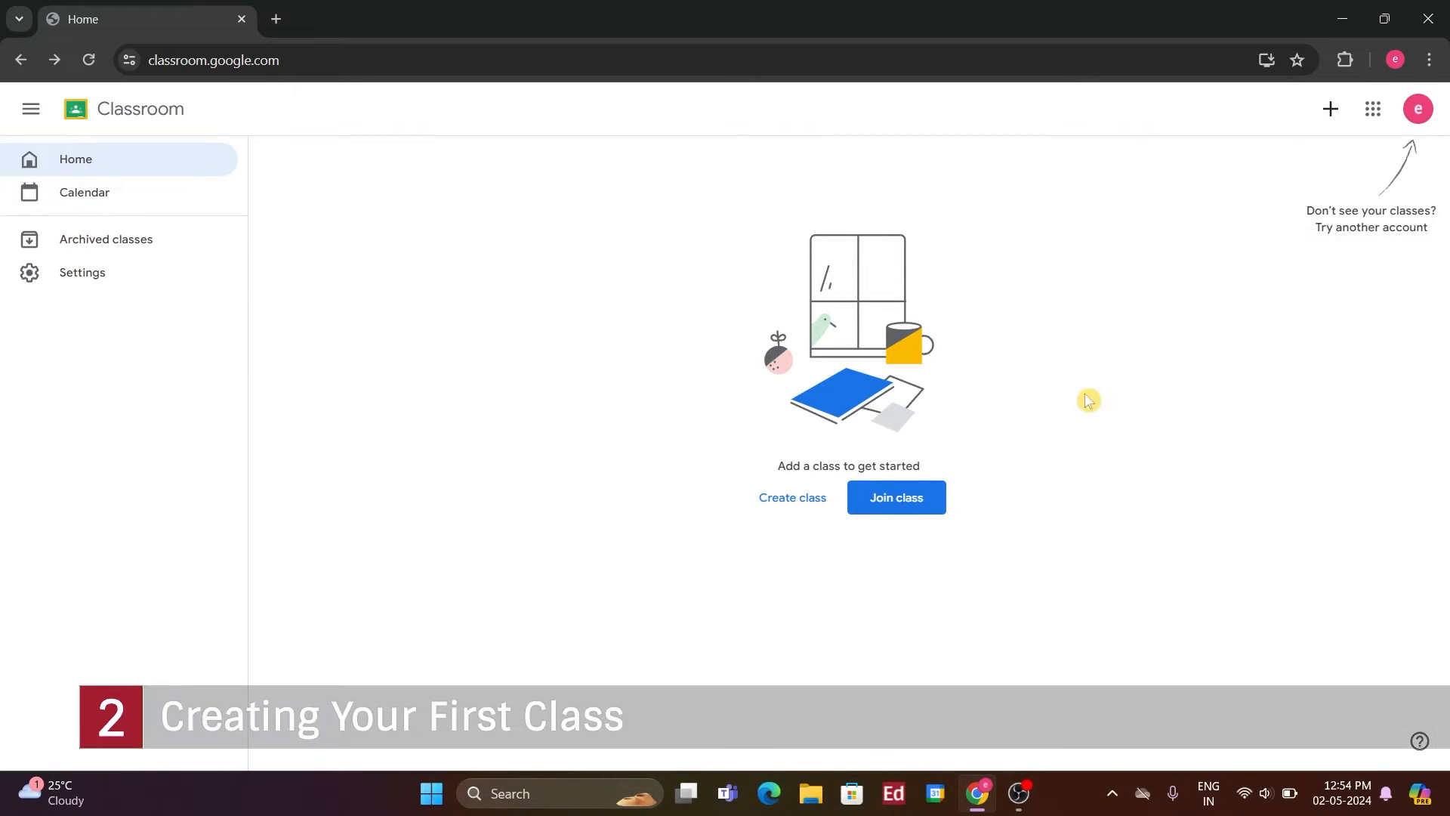
{"action": "mouse_move", "coordinate": [786, 462]}
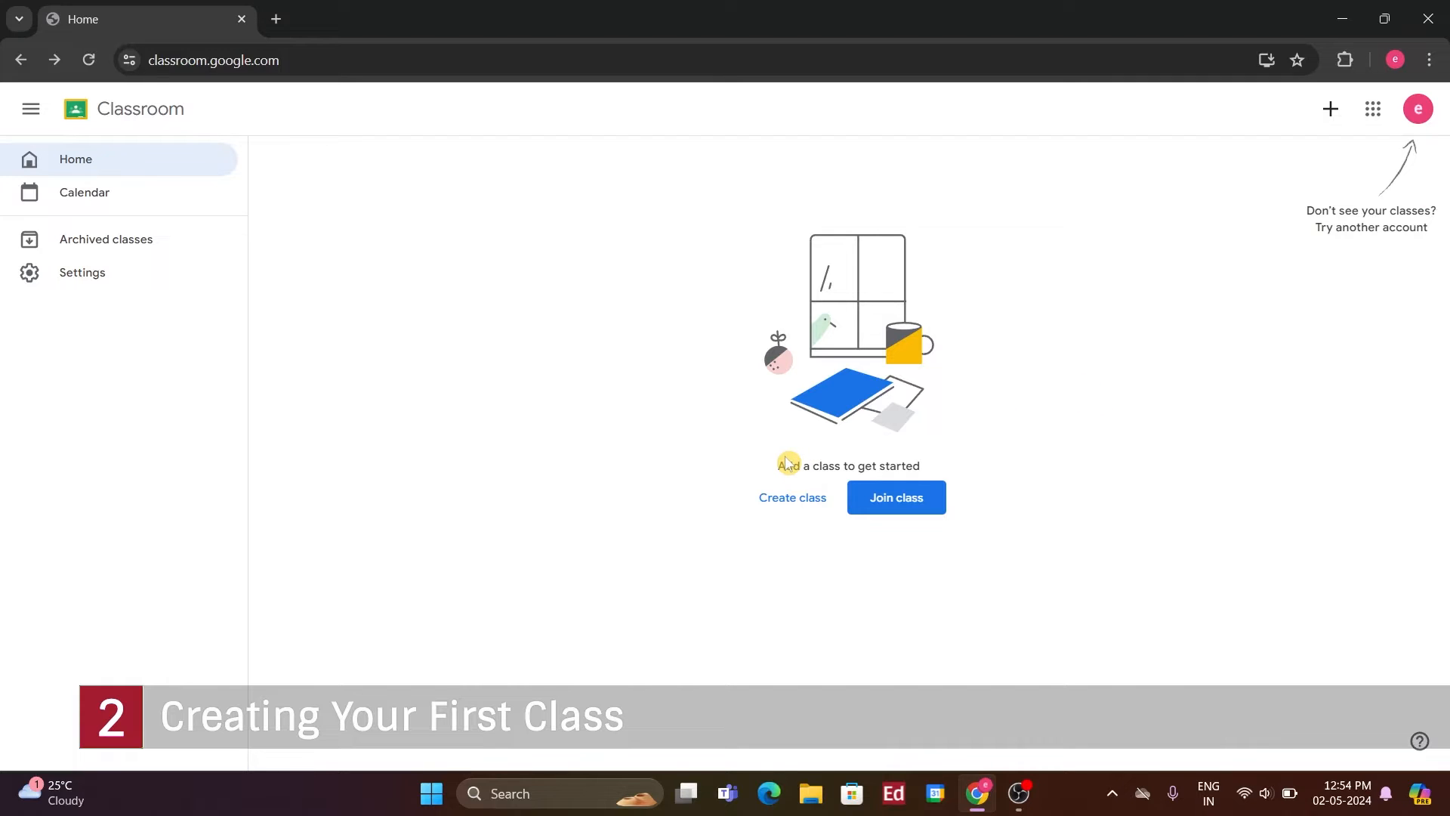
{"action": "mouse_move", "coordinate": [1329, 109]}
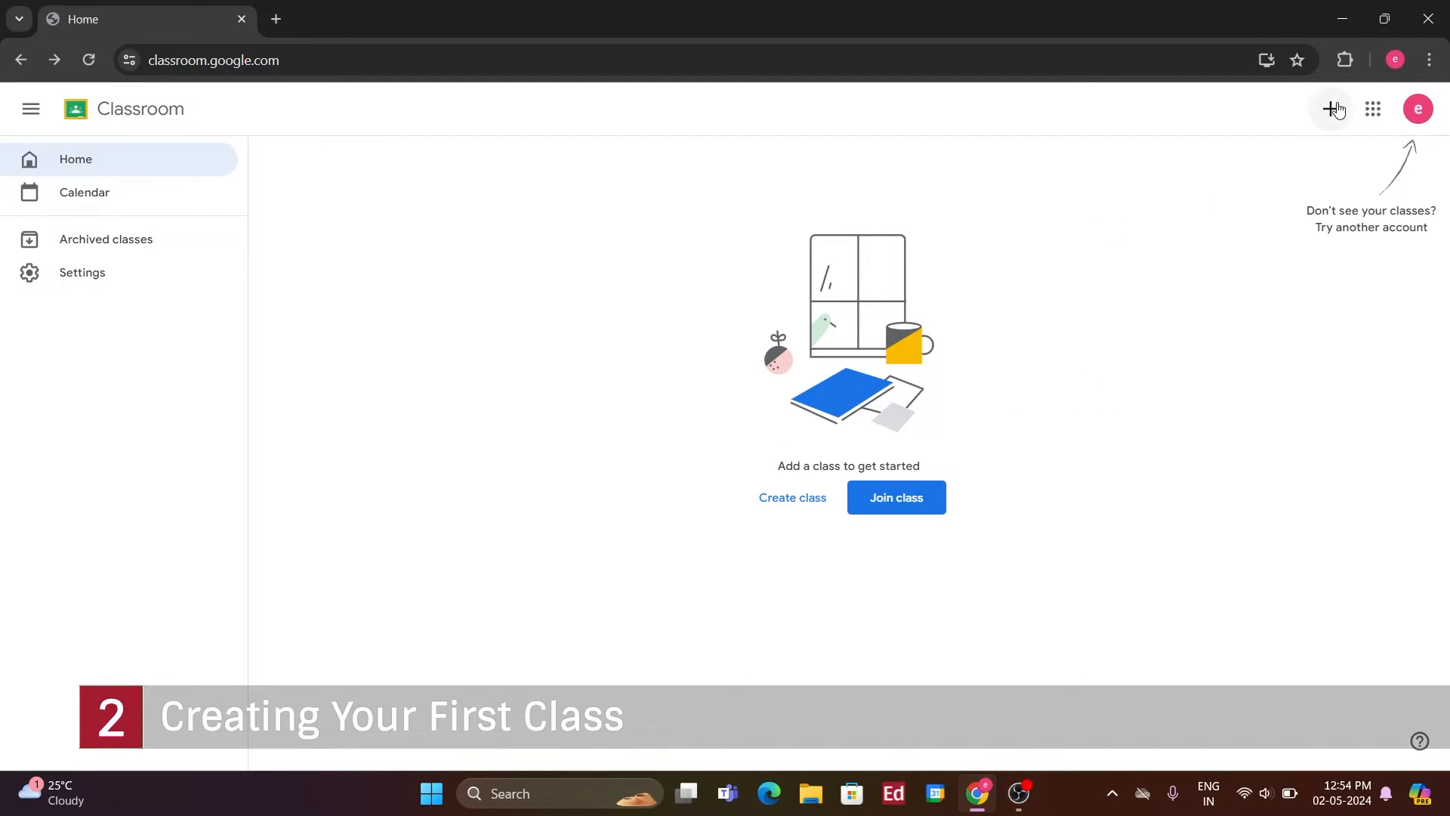
Start a new class named Edarabia's YouTube Class with section 1
{"action": "left_click", "coordinate": [1329, 109]}
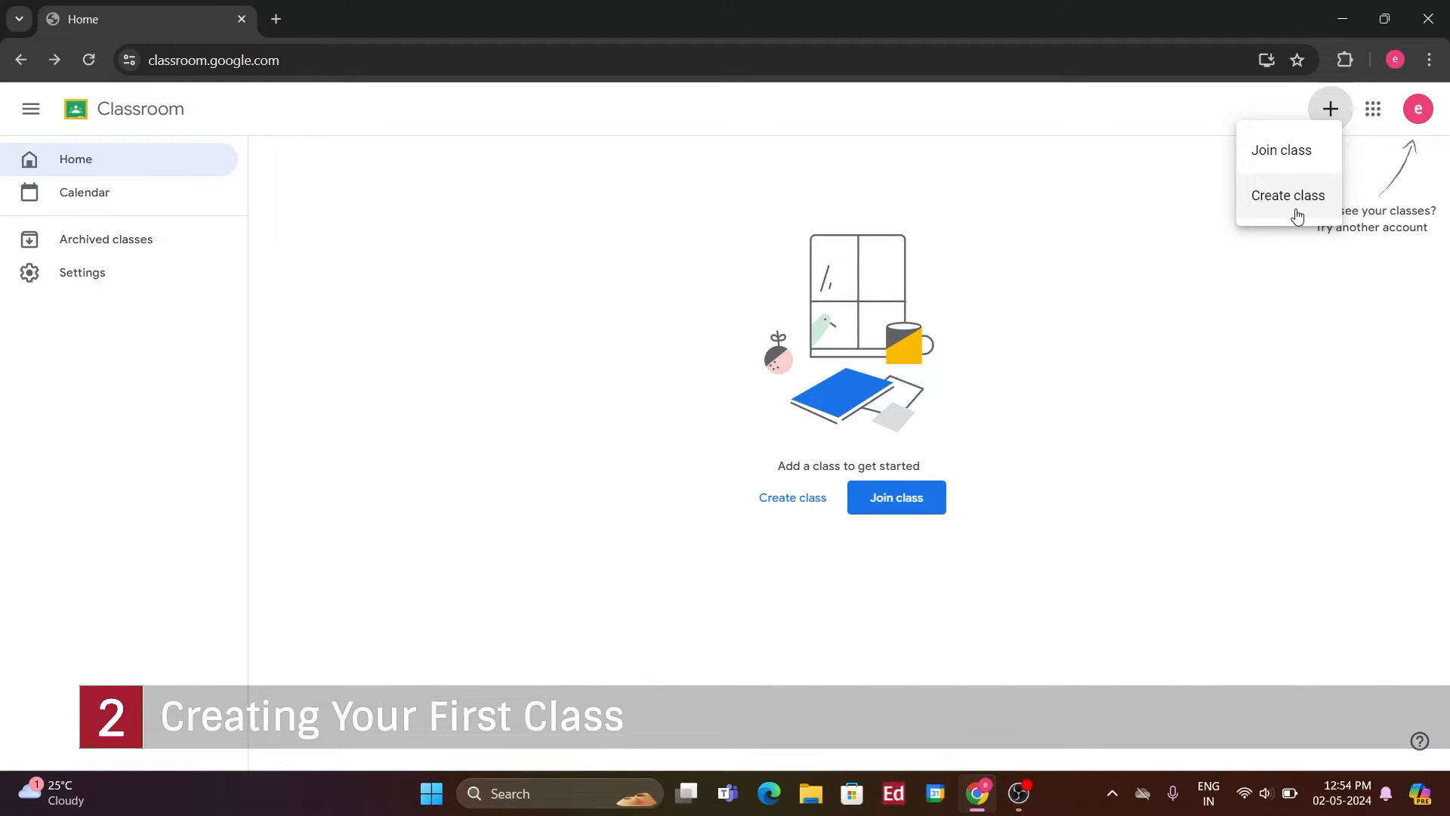
{"action": "left_click", "coordinate": [1287, 195]}
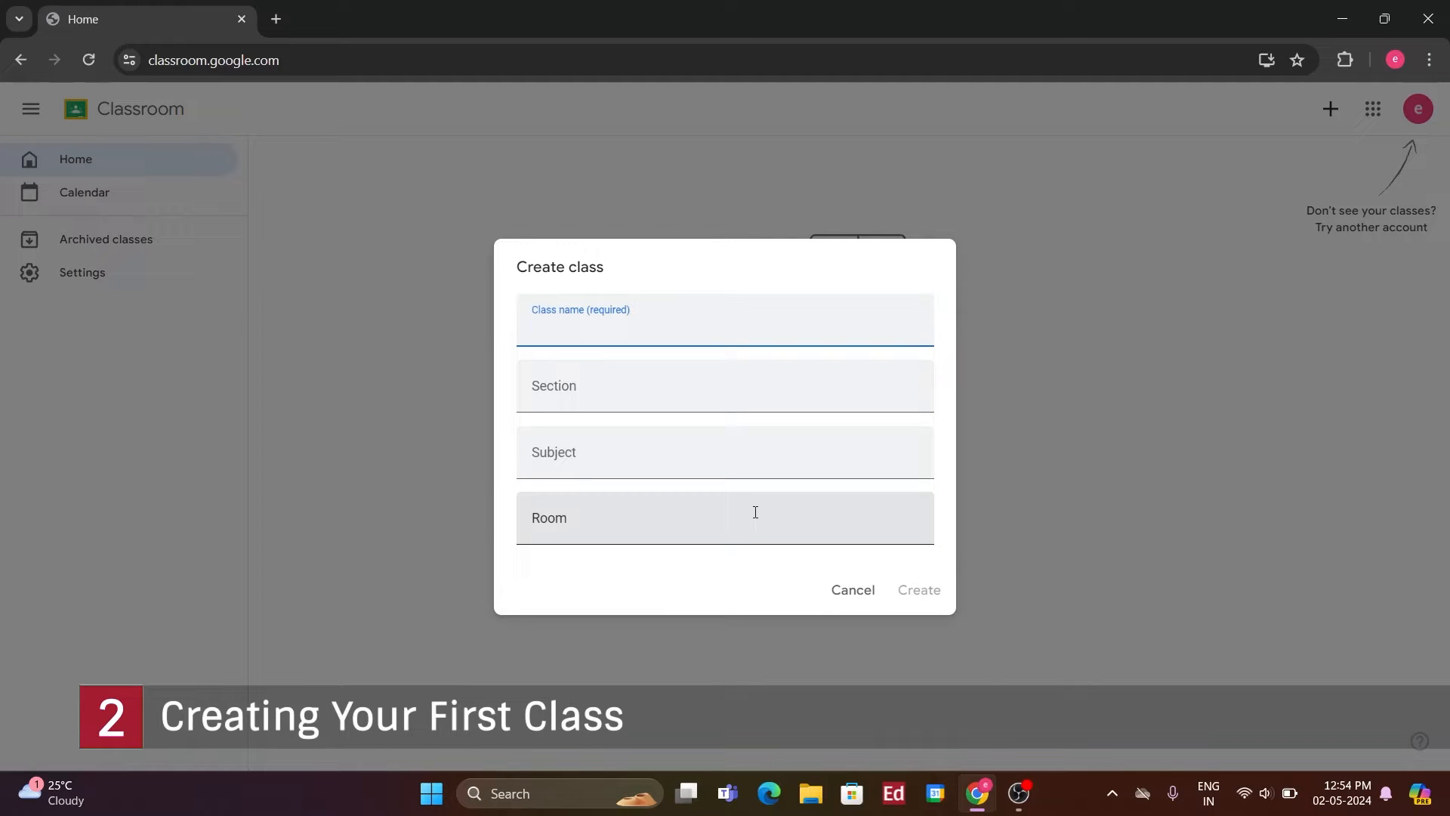
{"action": "type", "text": "Edarabia"}
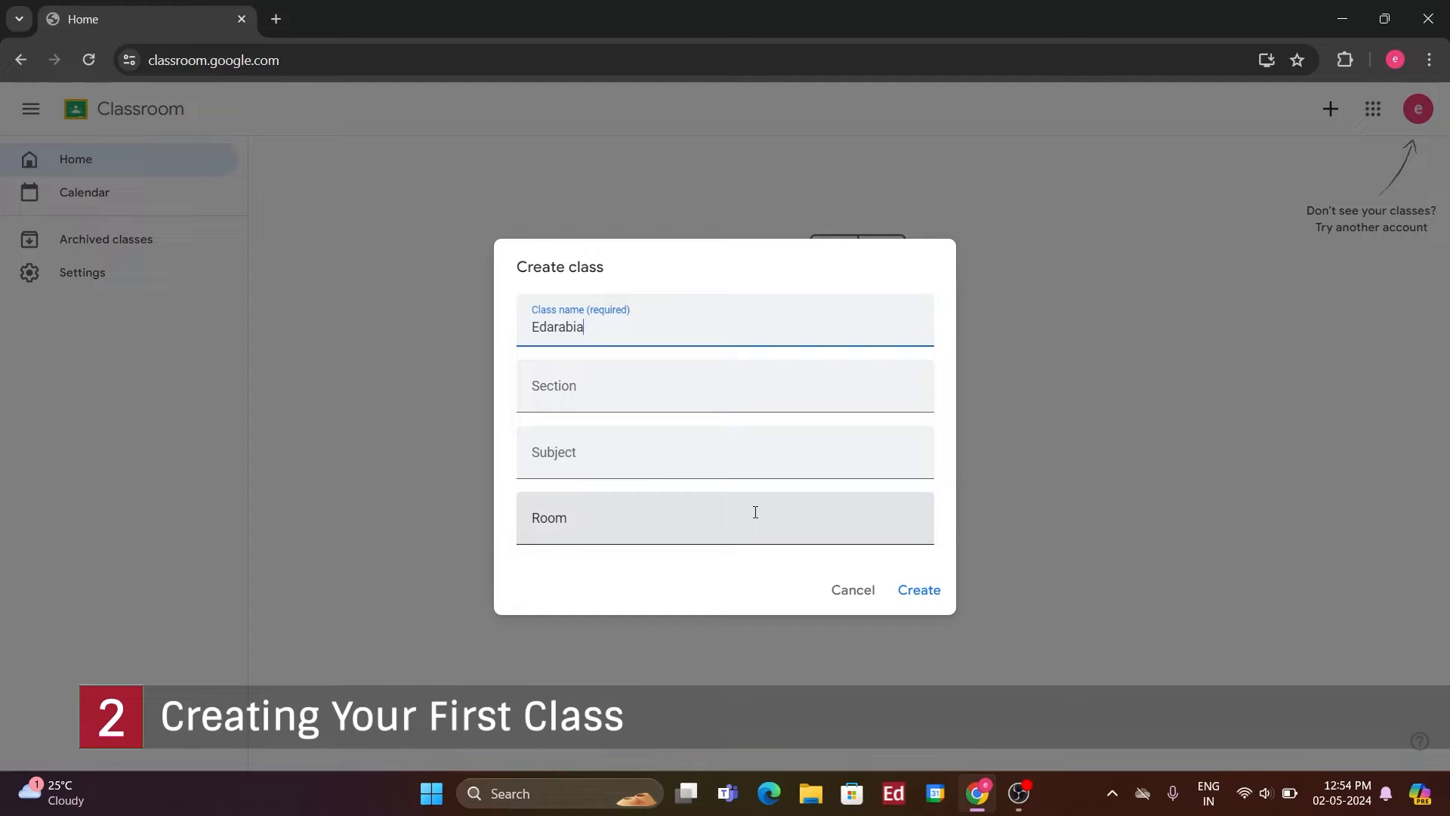
{"action": "type", "text": "'s YouTube Class"}
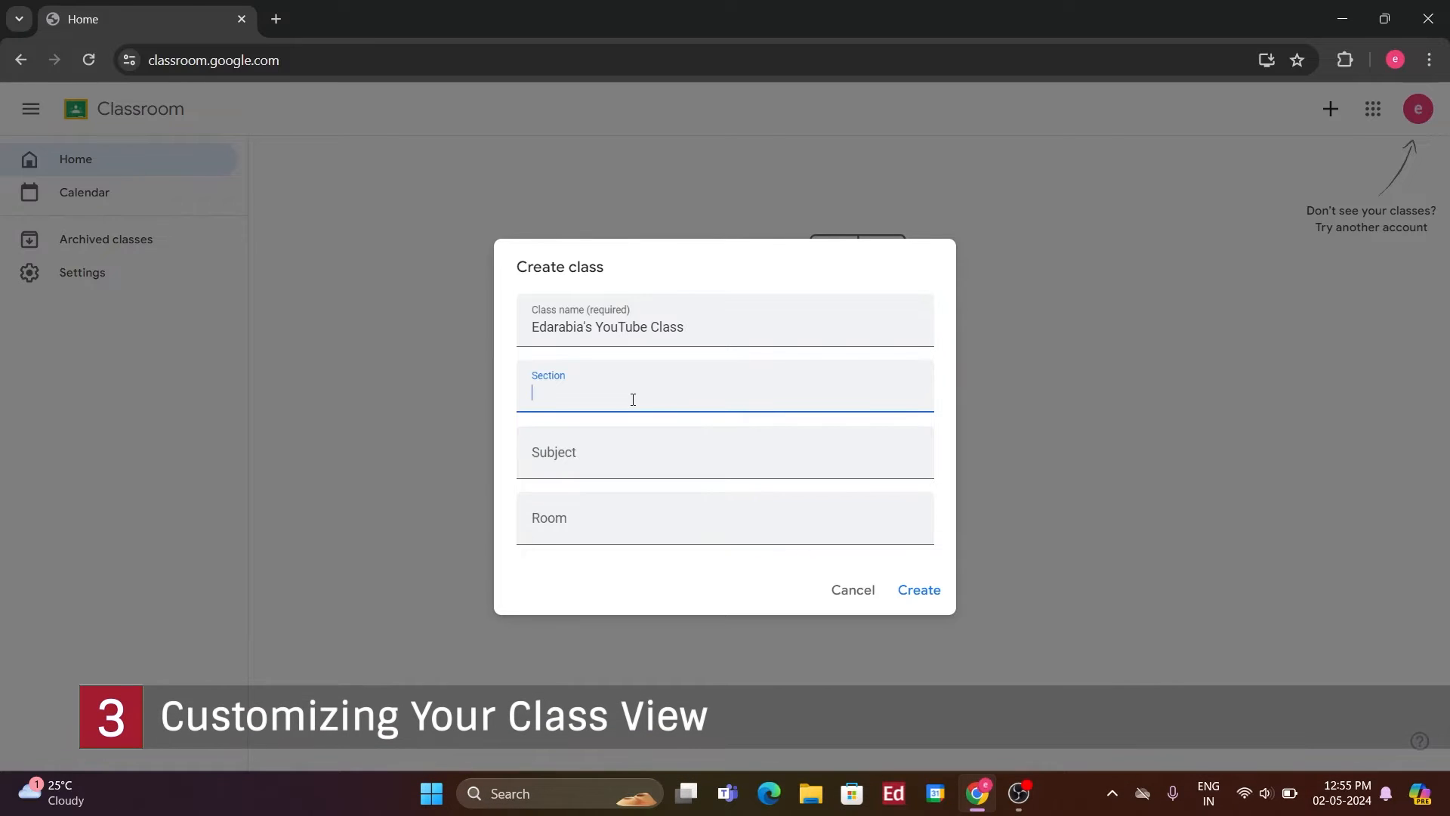
{"action": "type", "text": "1"}
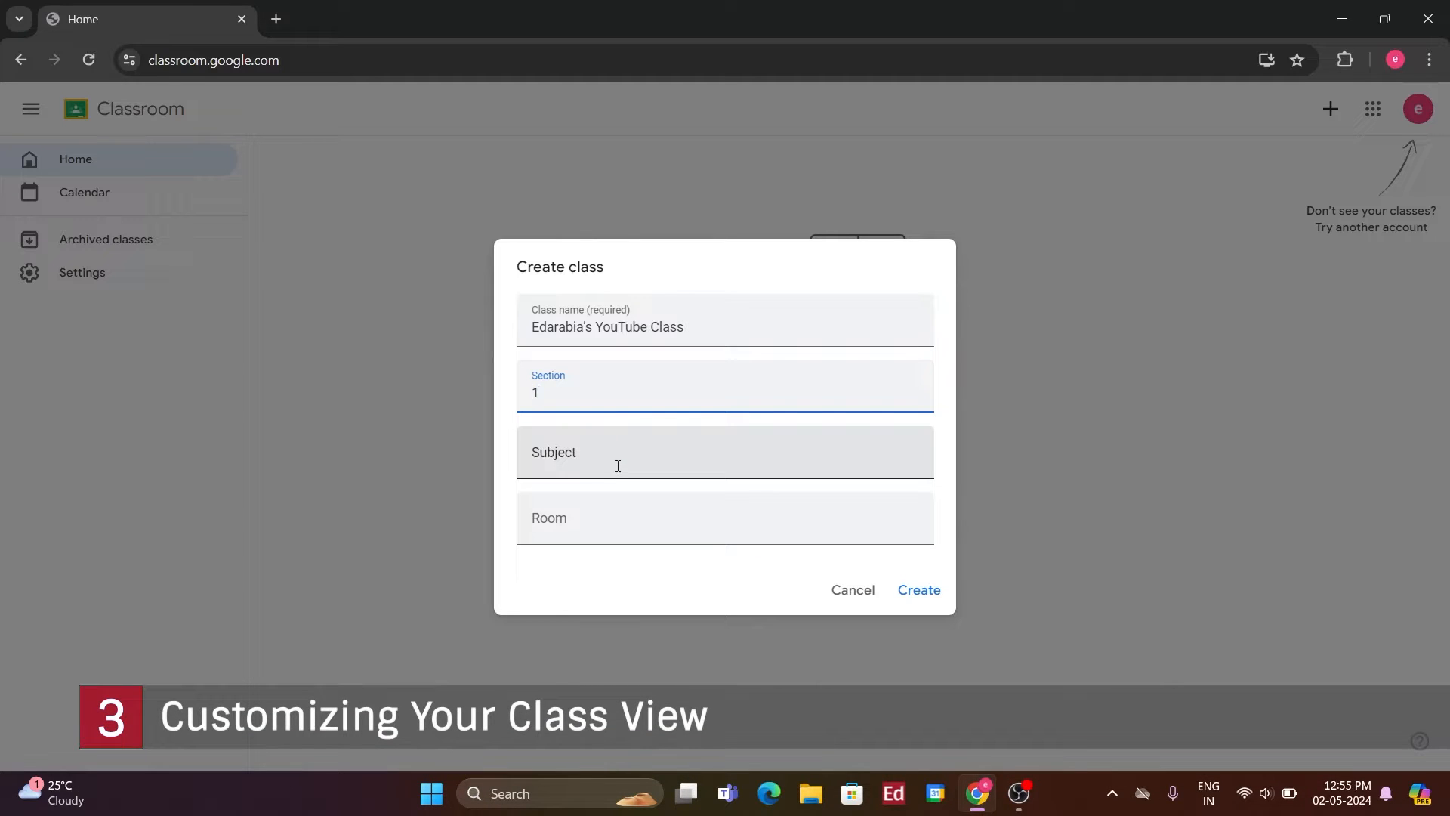
Set subject TV/Film Production and room Dubai, then create the class
{"action": "left_click", "coordinate": [617, 465]}
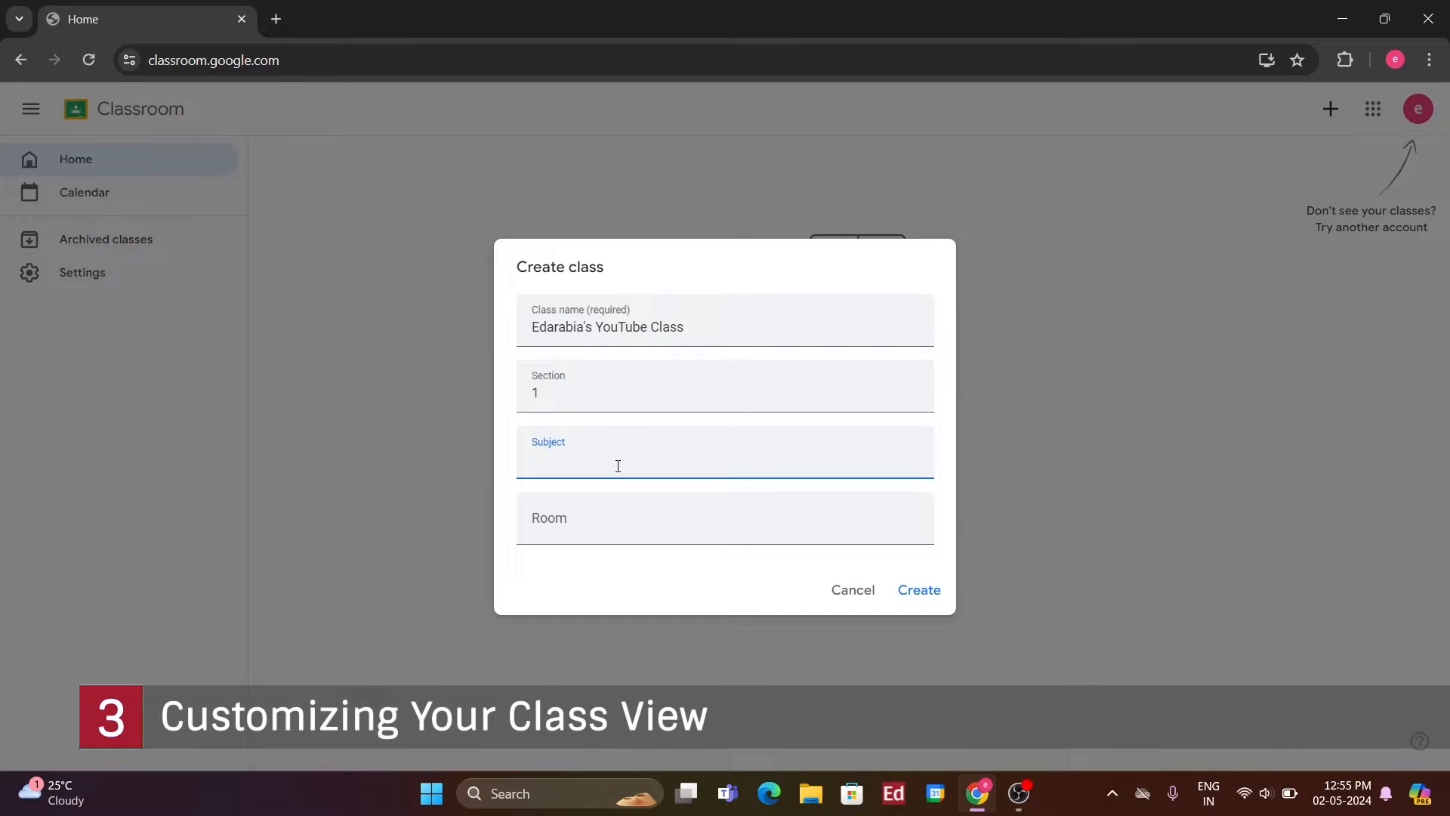
{"action": "type", "text": "TV/"}
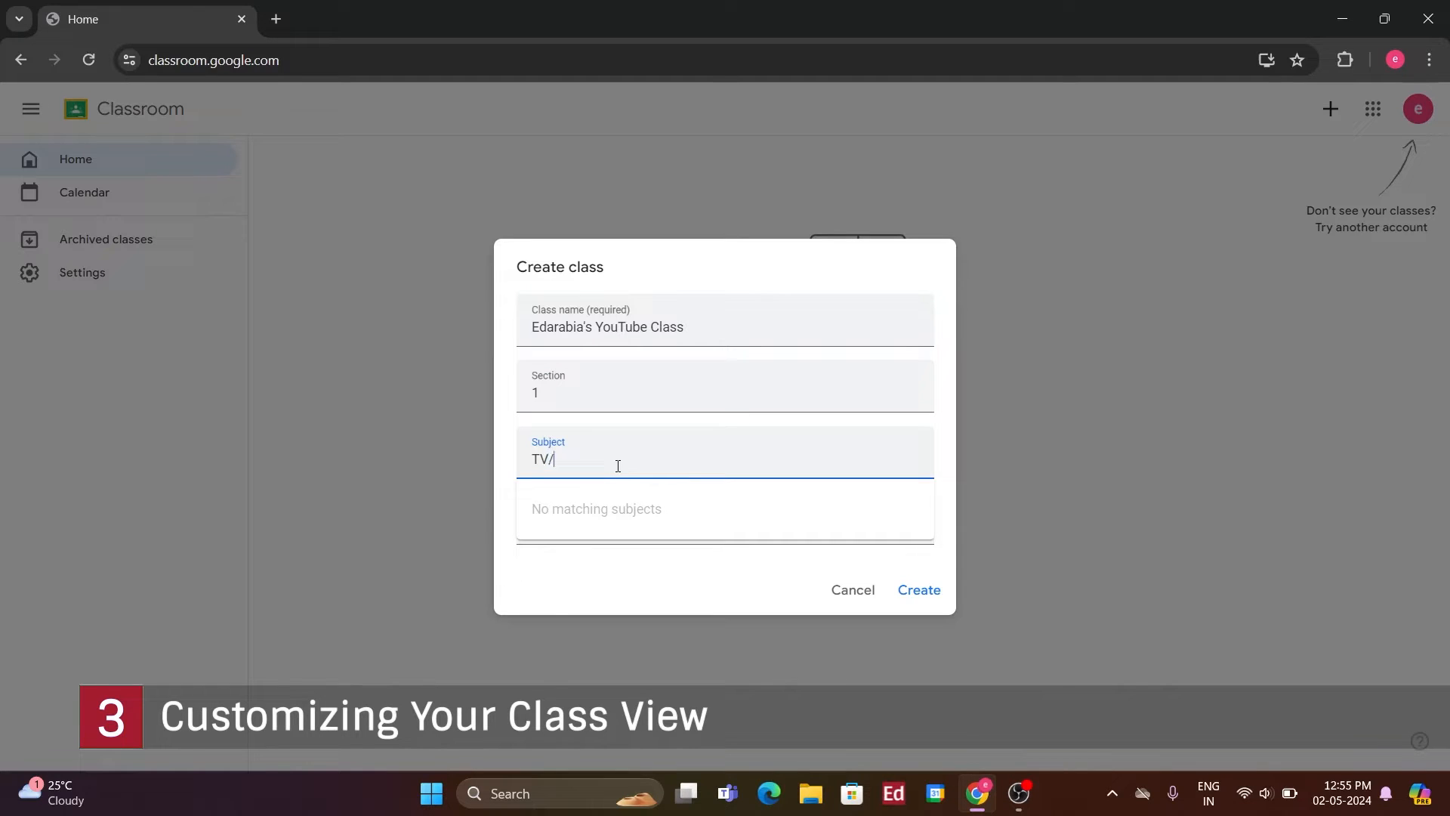
{"action": "type", "text": "Film P"}
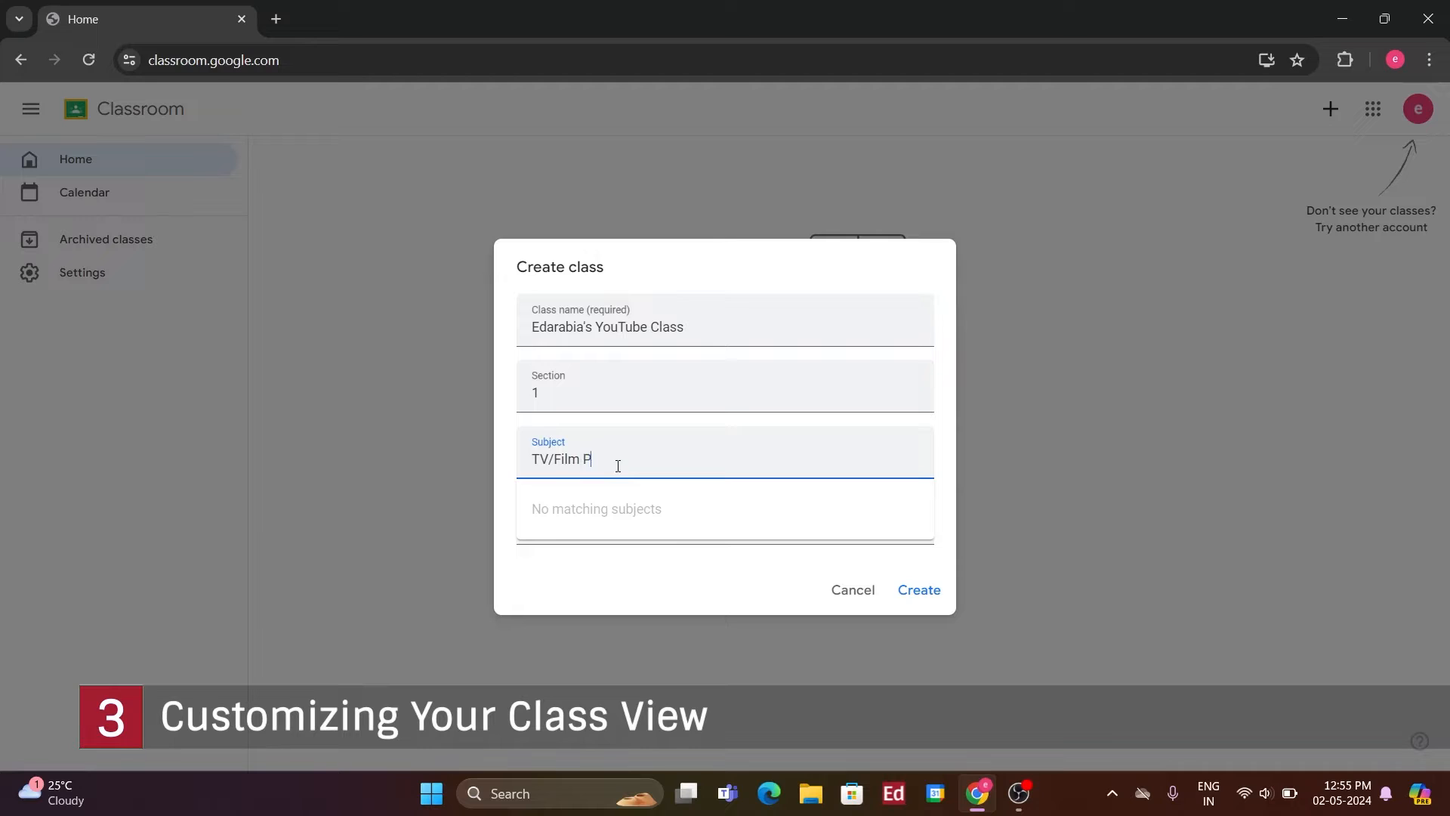
{"action": "type", "text": "roduction"}
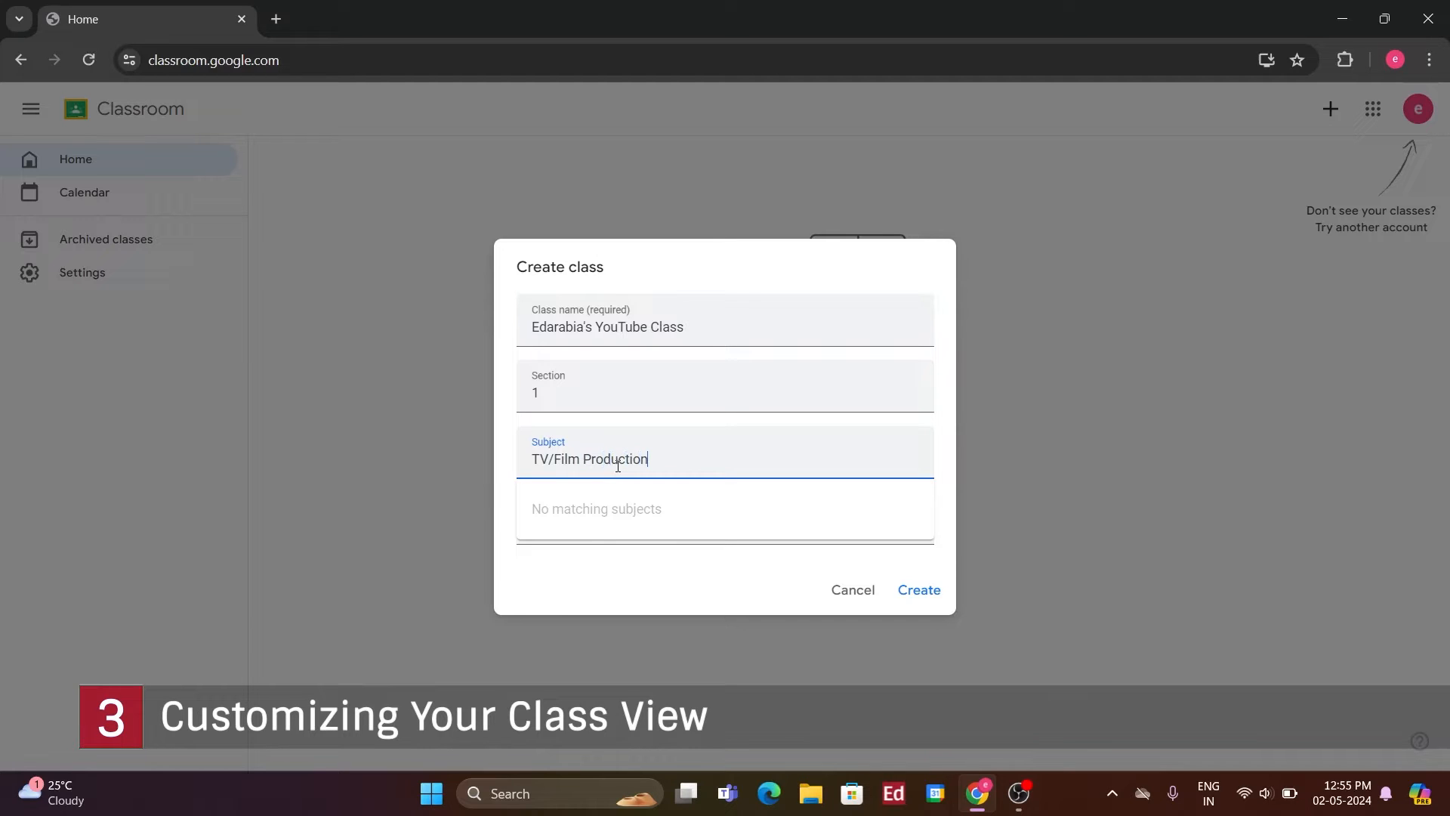
{"action": "mouse_move", "coordinate": [565, 619]}
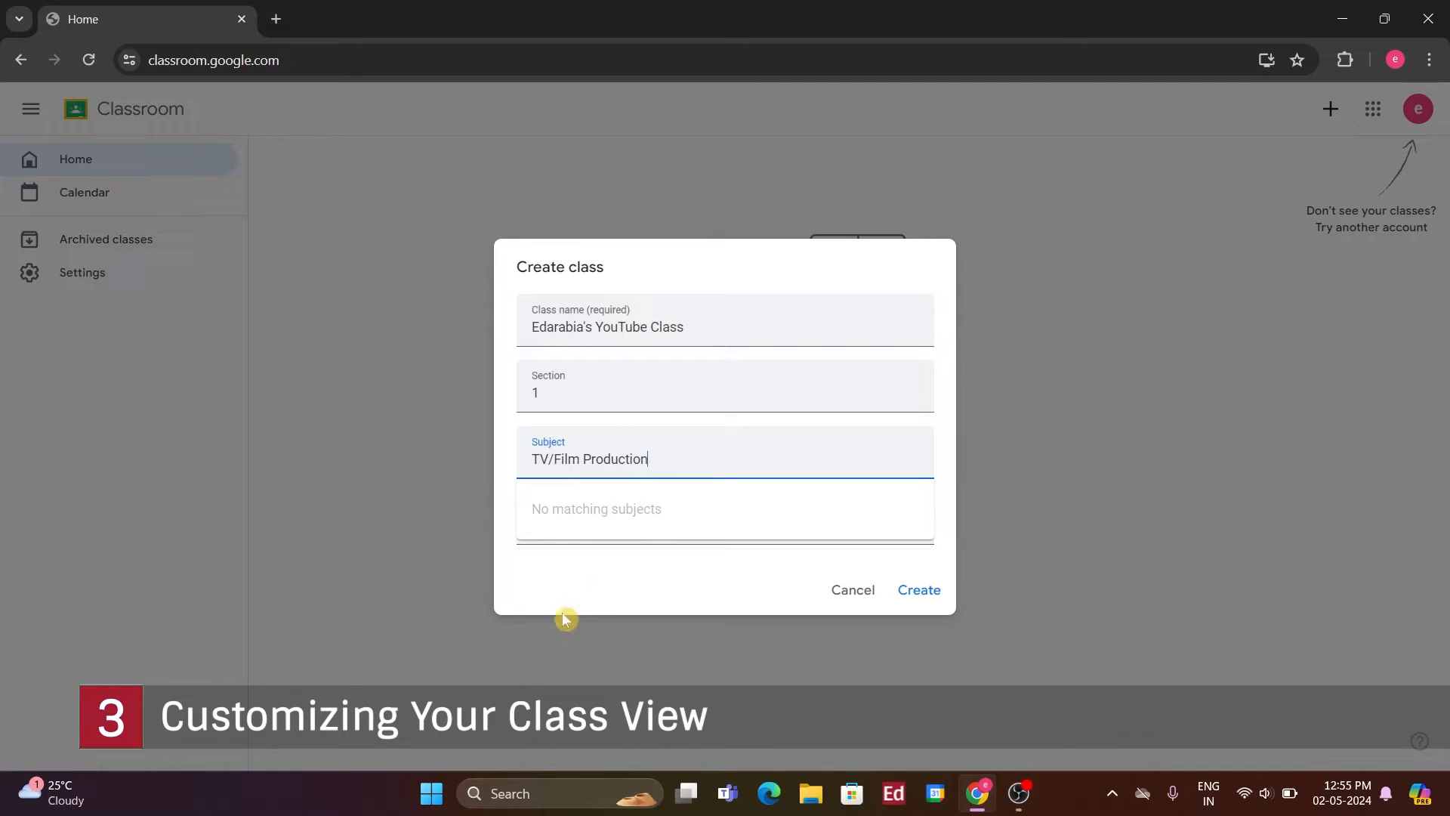
{"action": "mouse_move", "coordinate": [699, 503]}
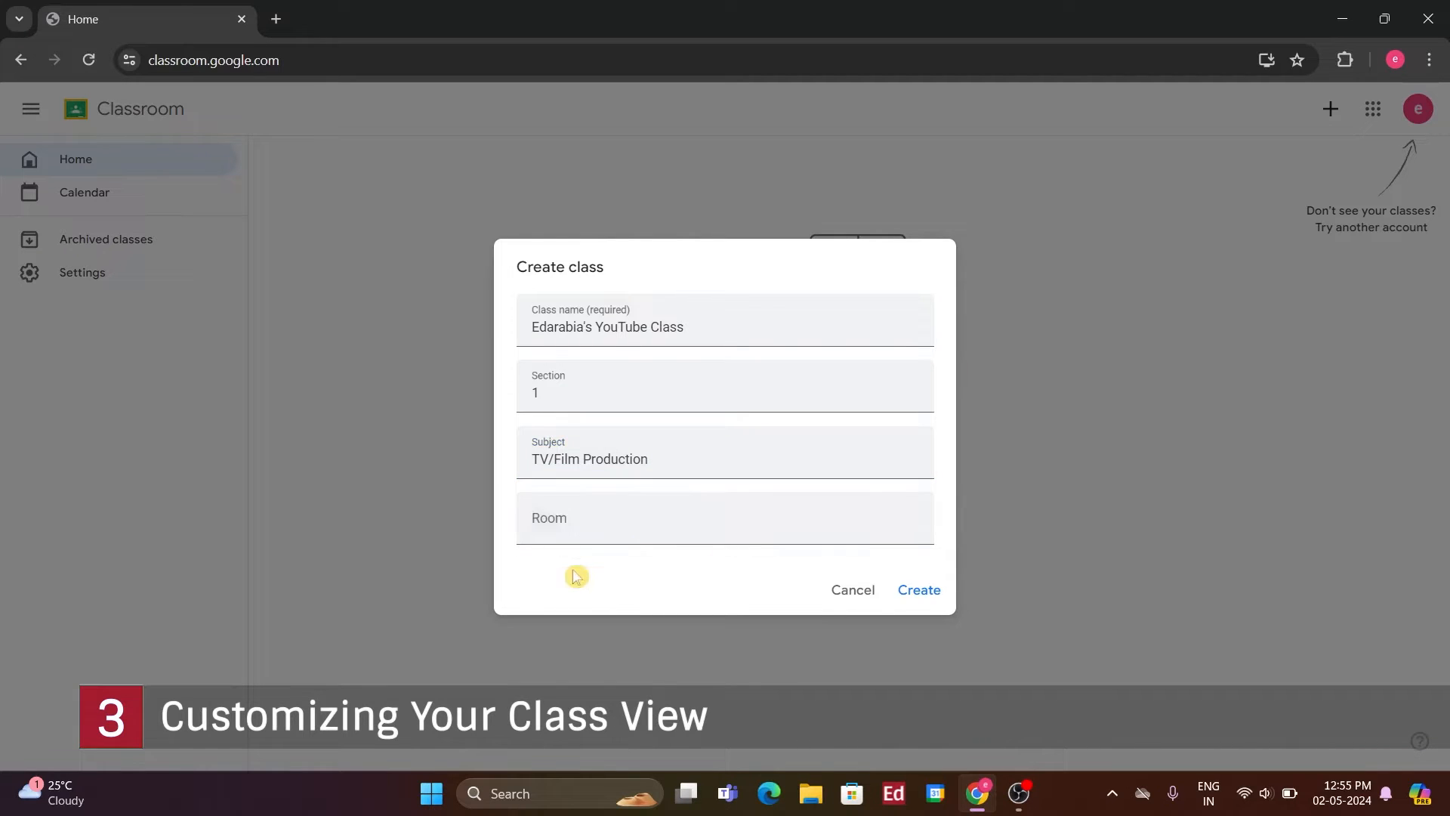
{"action": "type", "text": "Dubai"}
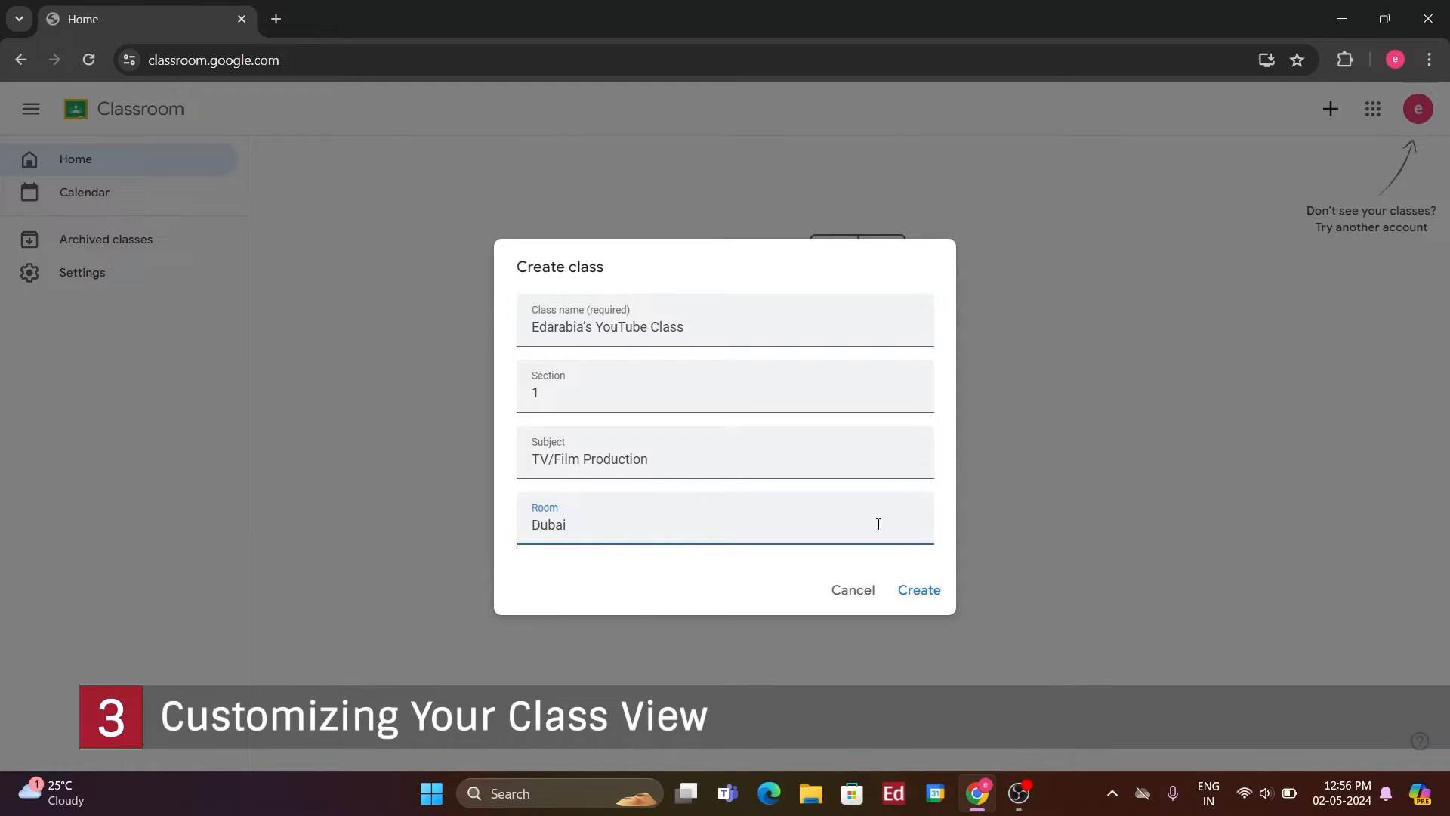
{"action": "left_click", "coordinate": [917, 590]}
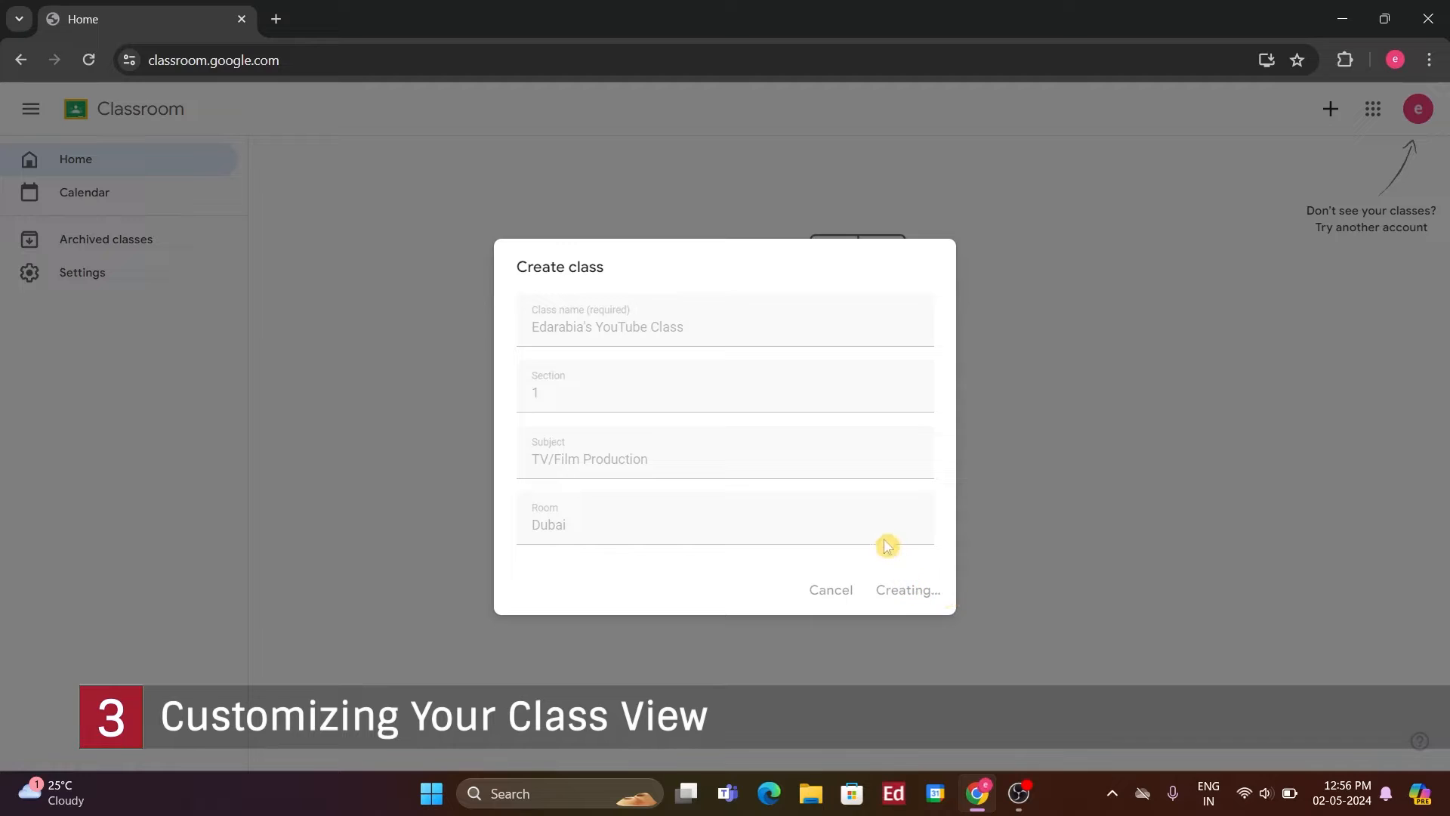
{"action": "mouse_move", "coordinate": [1029, 552]}
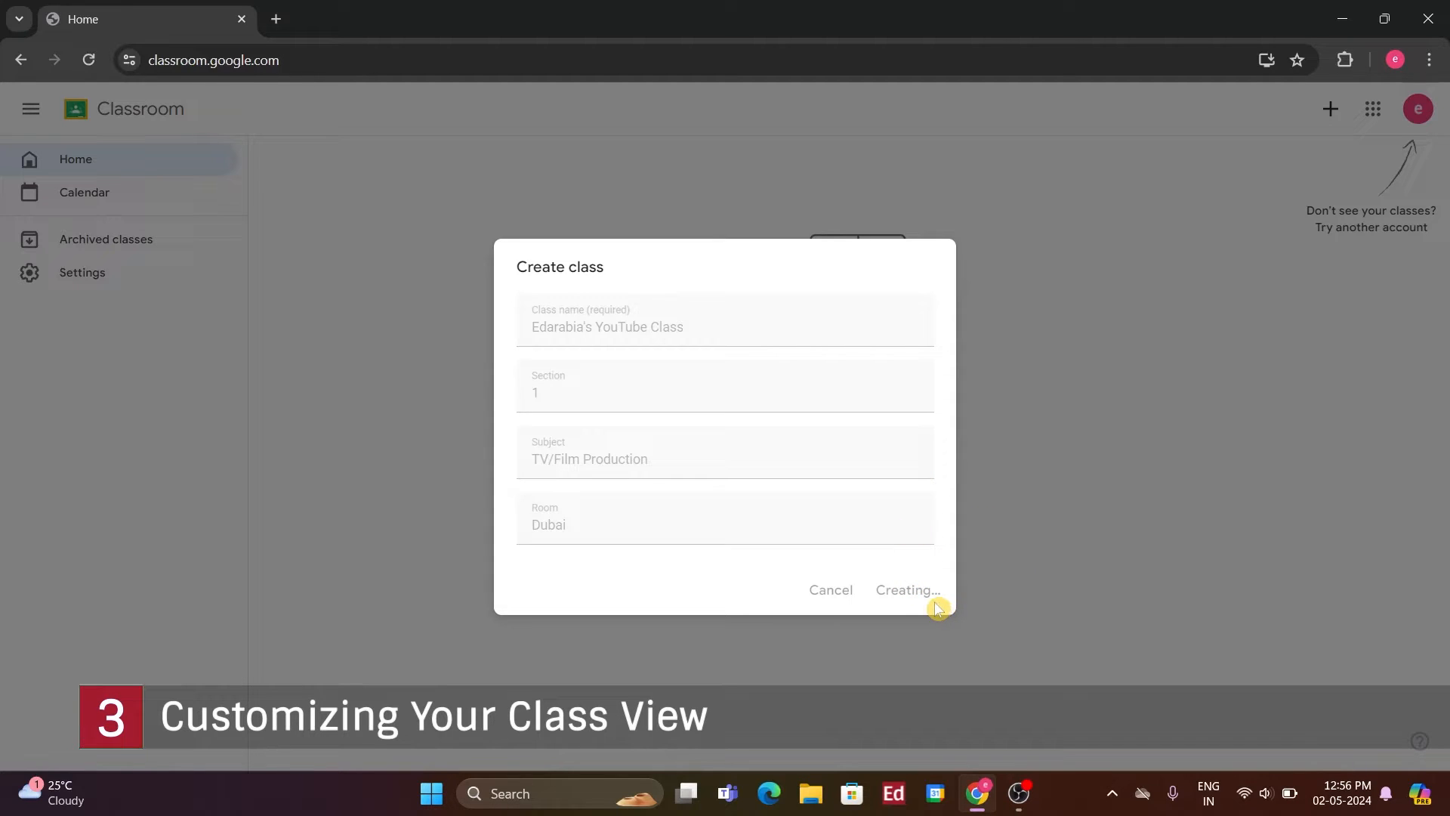
{"action": "left_click", "coordinate": [905, 589]}
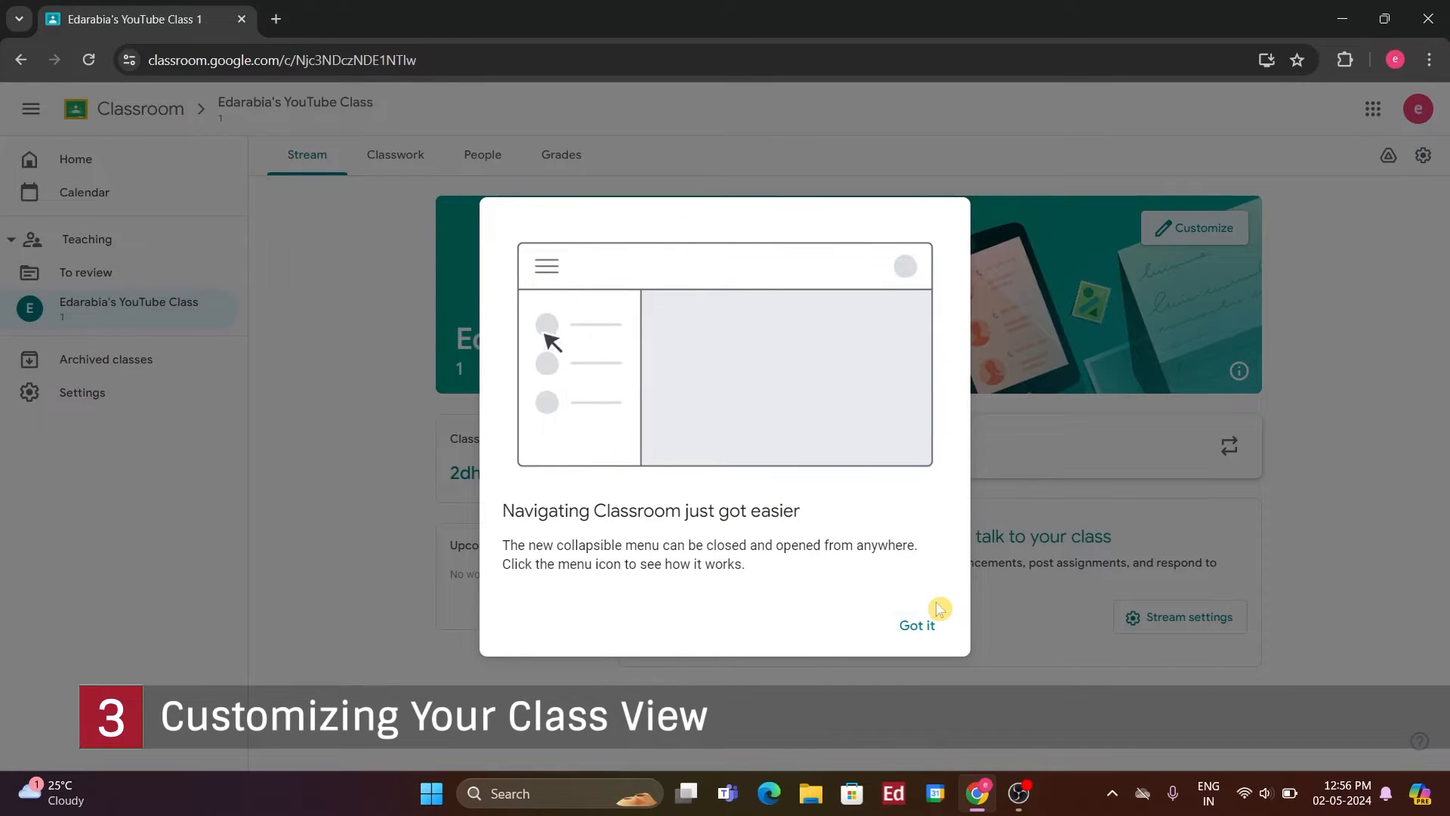
{"action": "left_click", "coordinate": [917, 626]}
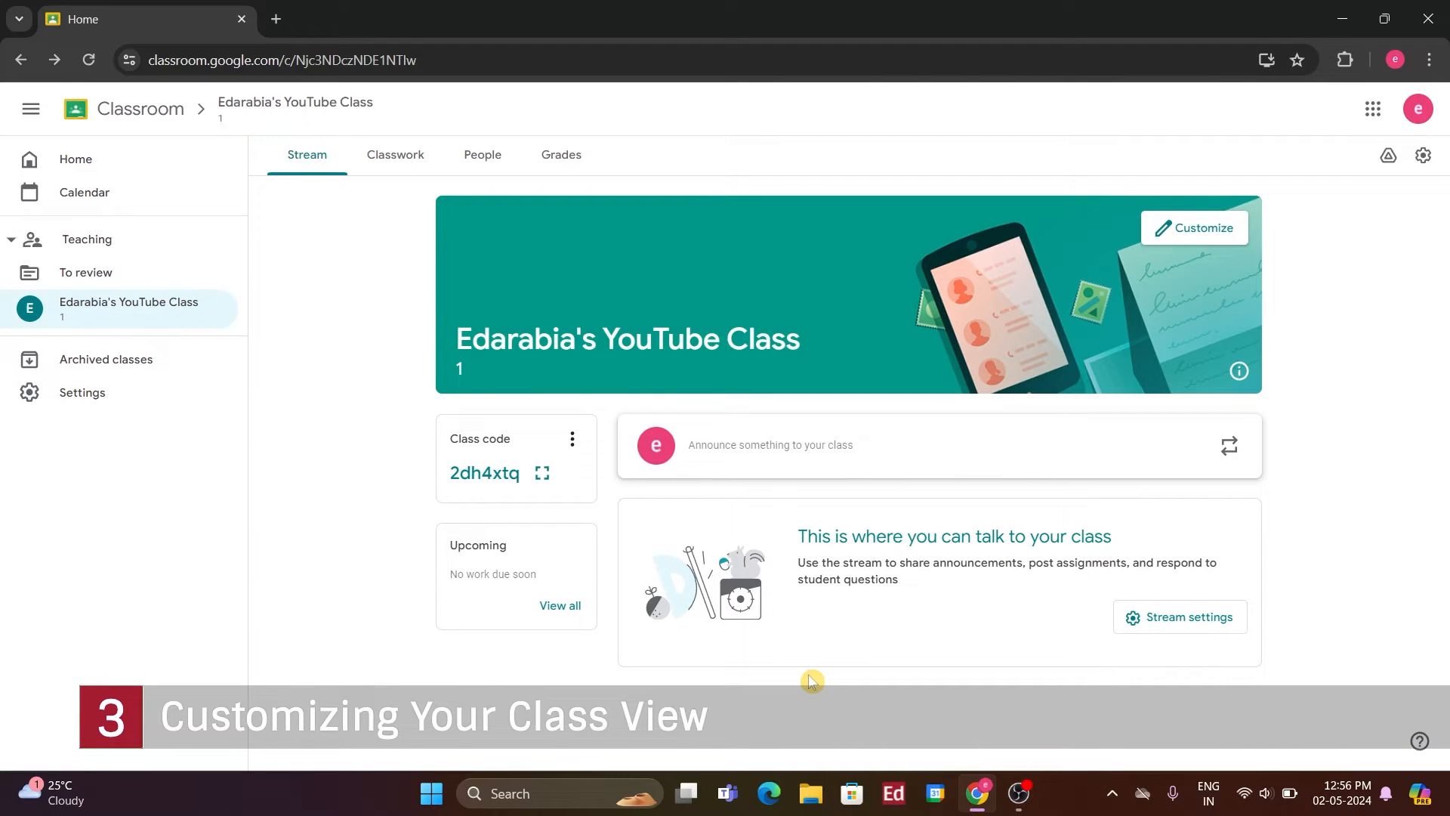
{"action": "mouse_move", "coordinate": [1082, 291]}
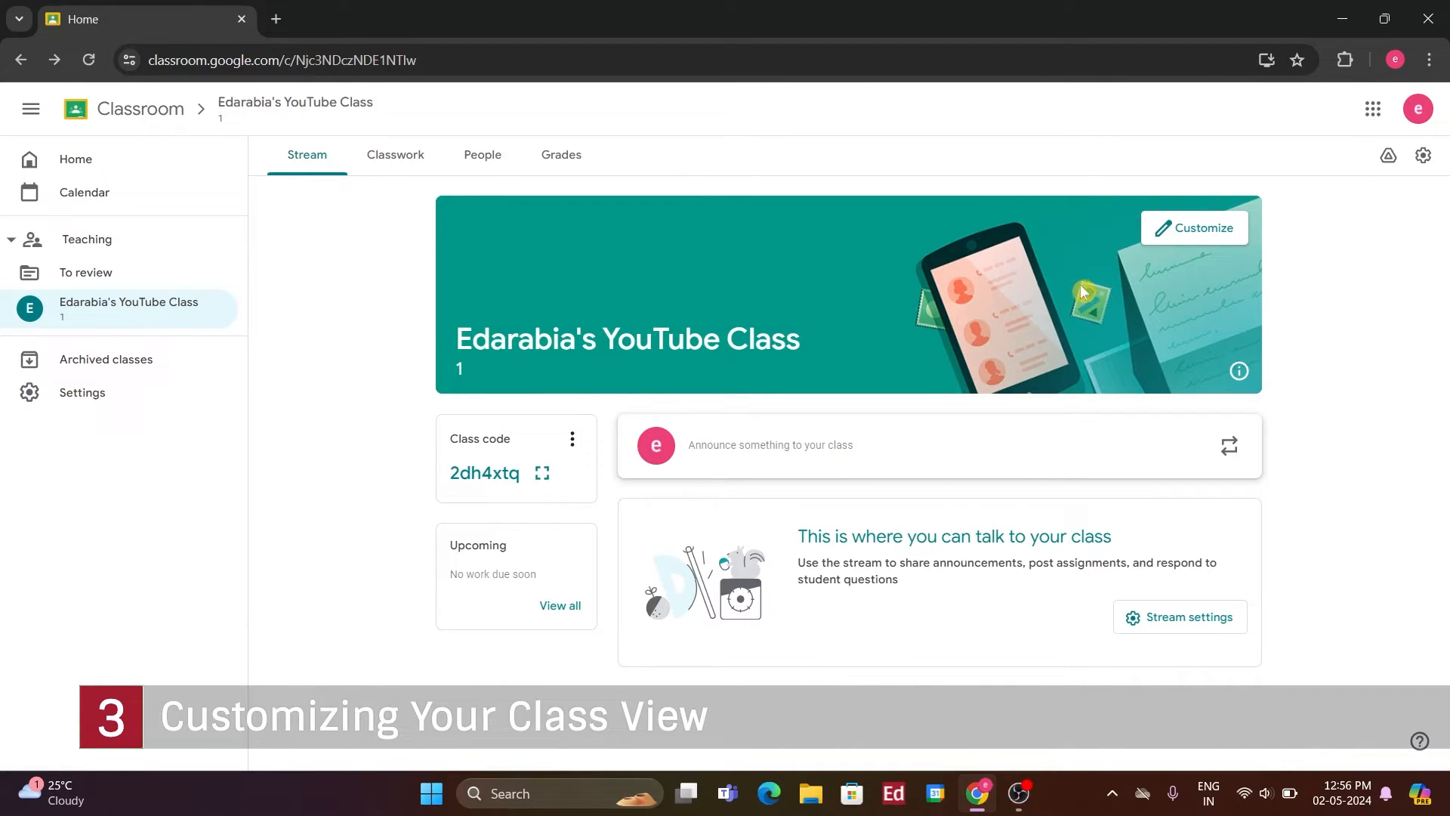
{"action": "mouse_move", "coordinate": [1029, 310]}
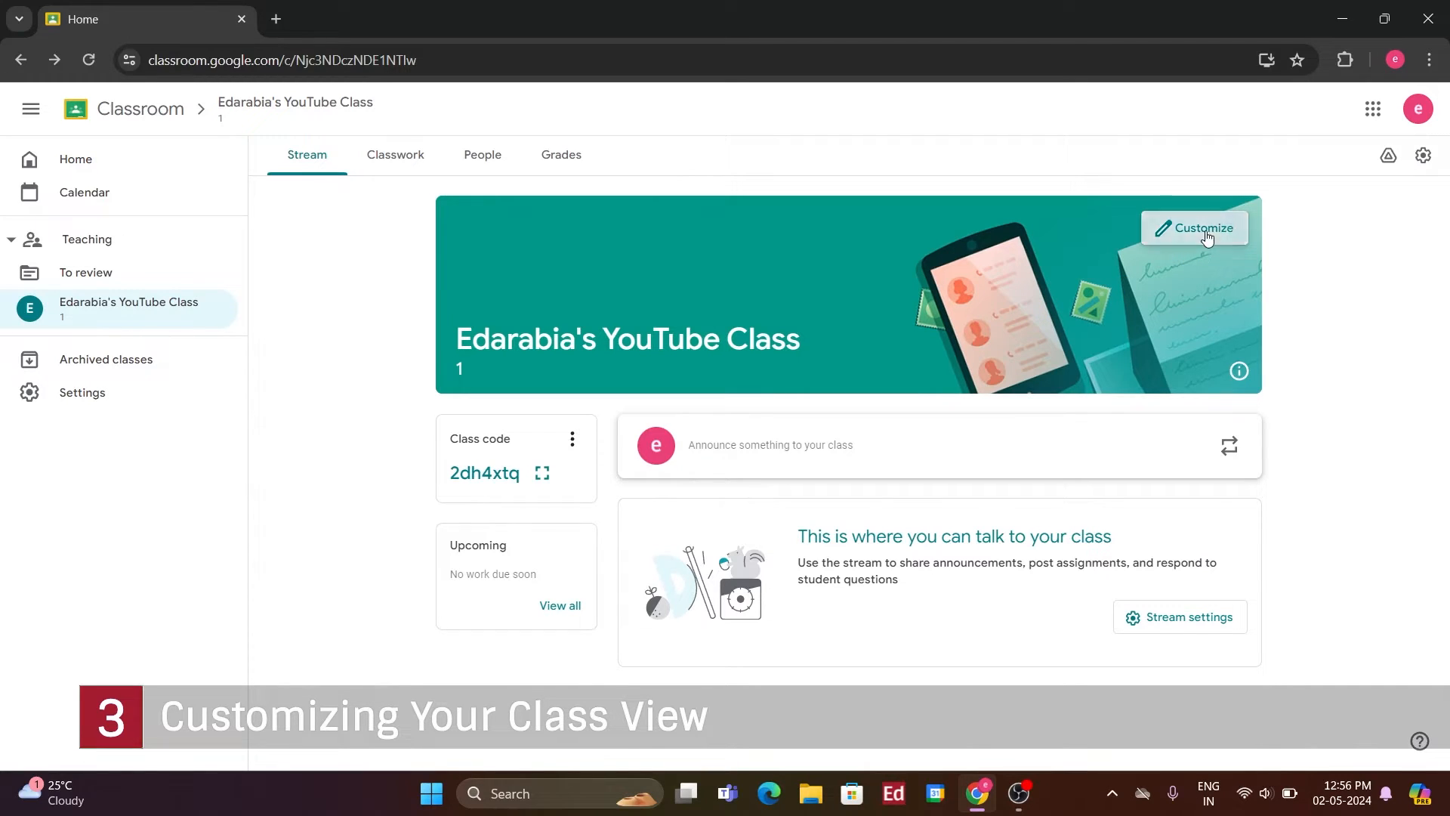
{"action": "left_click", "coordinate": [1201, 228]}
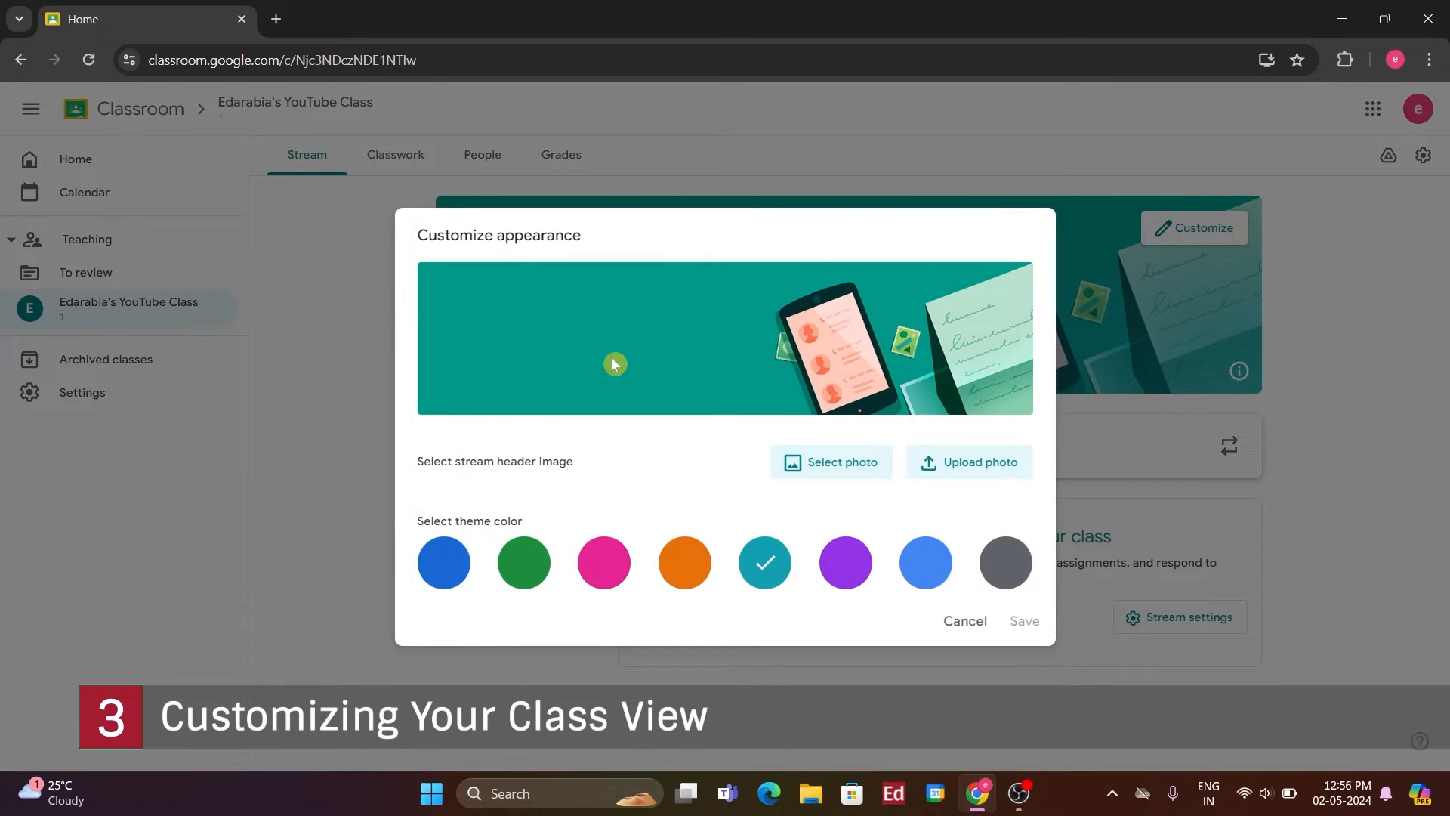
{"action": "mouse_move", "coordinate": [890, 580]}
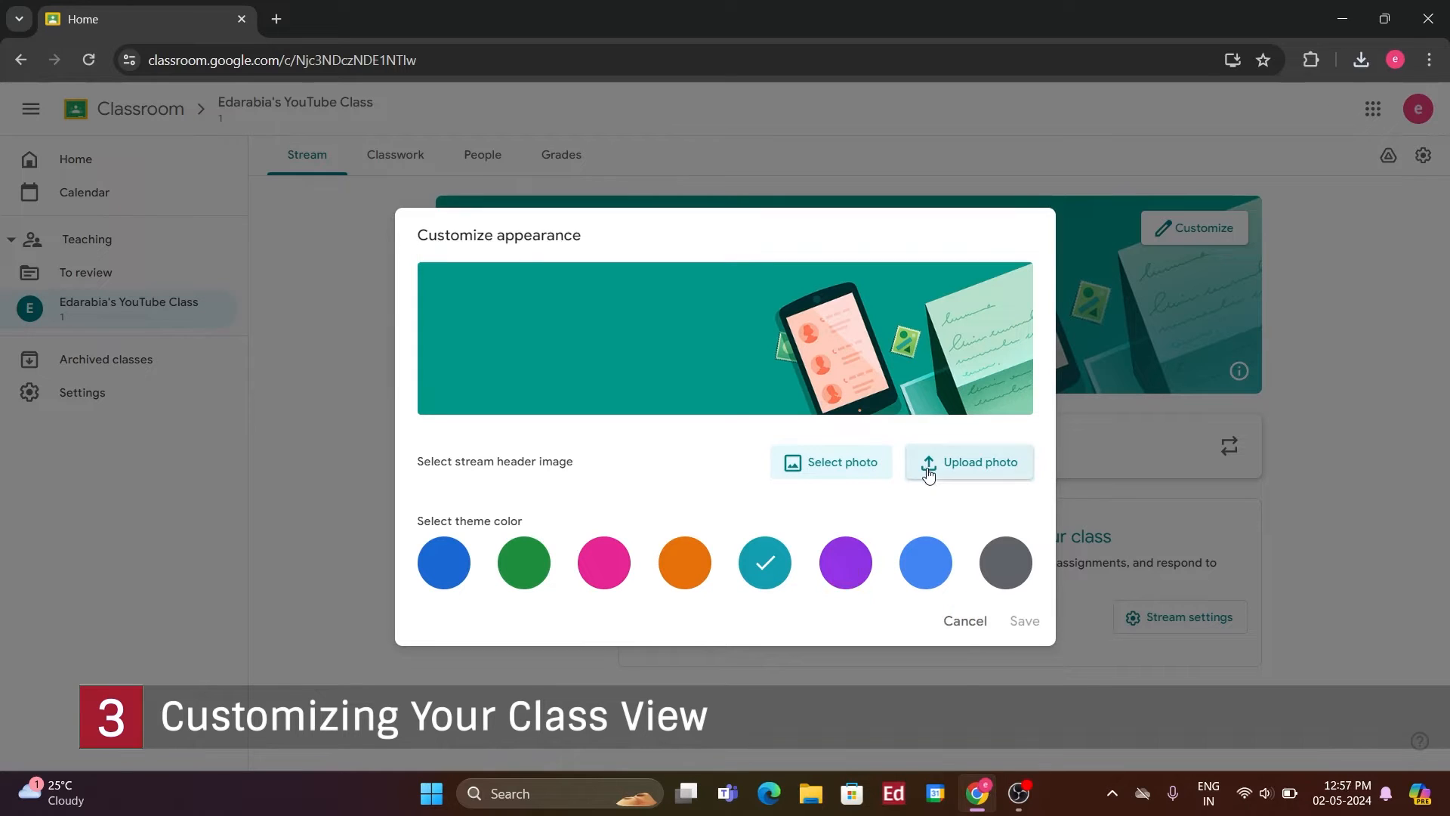
{"action": "left_click", "coordinate": [967, 463]}
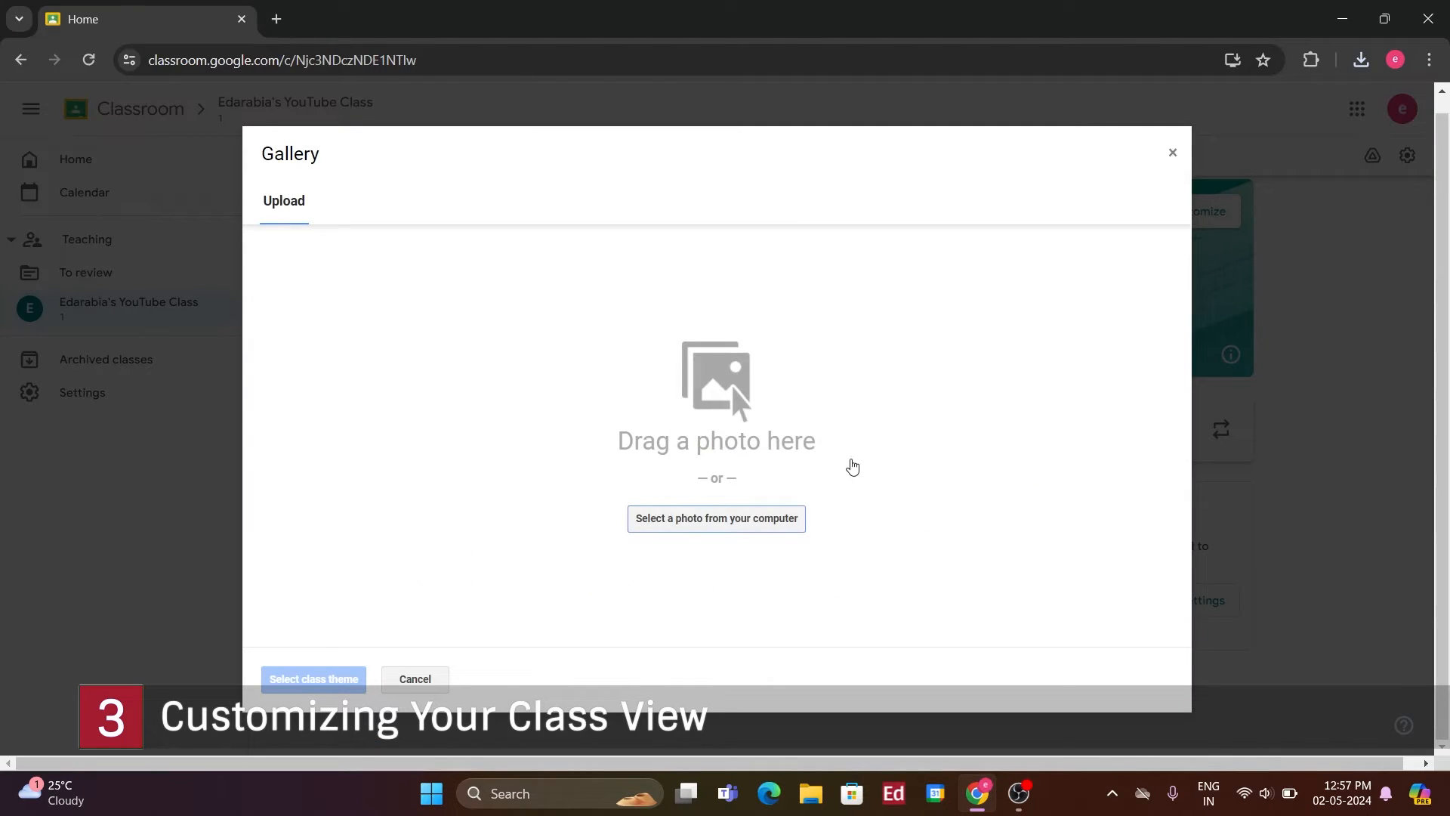
{"action": "left_click", "coordinate": [714, 518]}
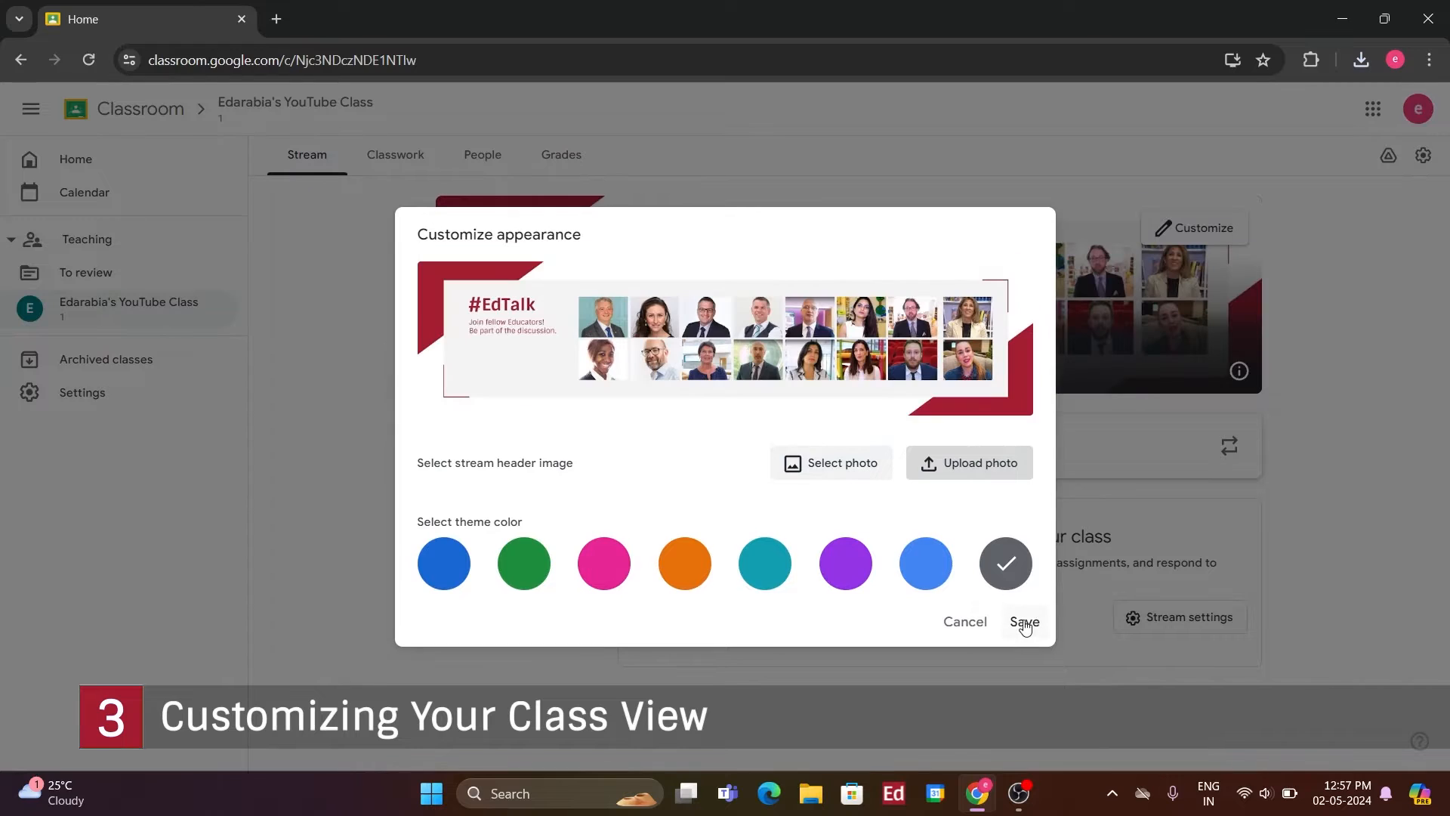
{"action": "left_click", "coordinate": [603, 562]}
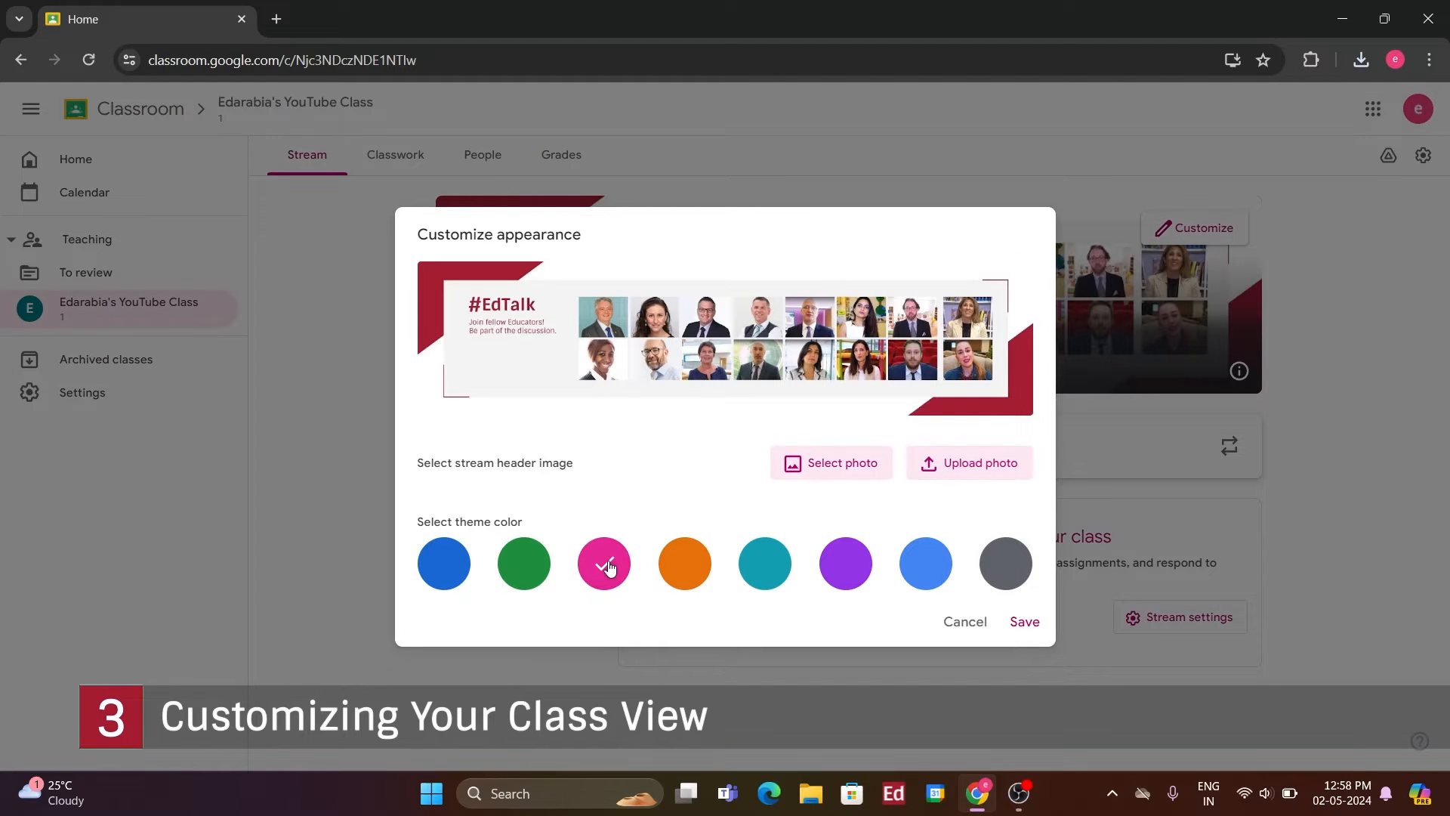
{"action": "left_click", "coordinate": [1004, 564]}
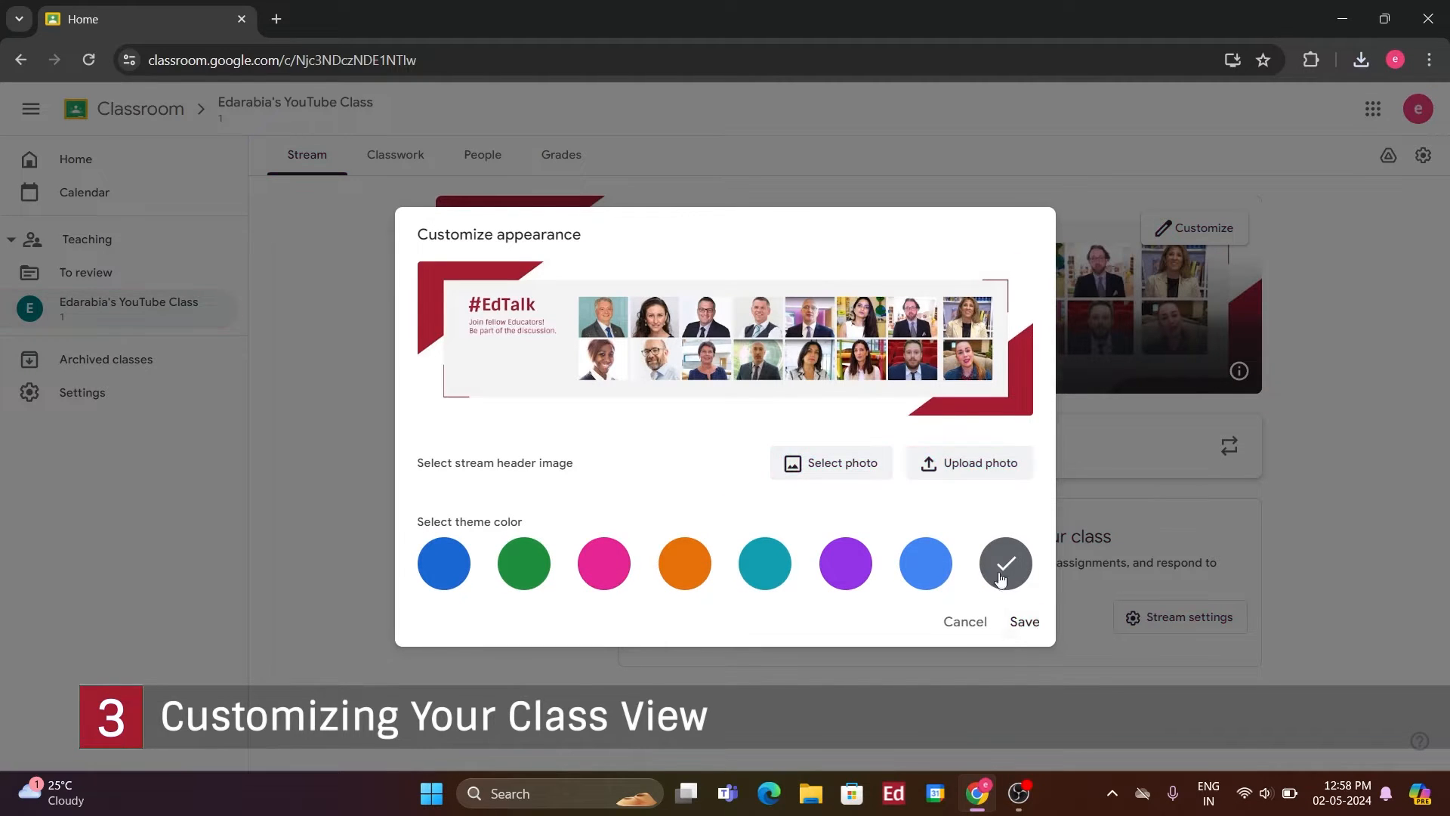
{"action": "left_click", "coordinate": [1024, 621]}
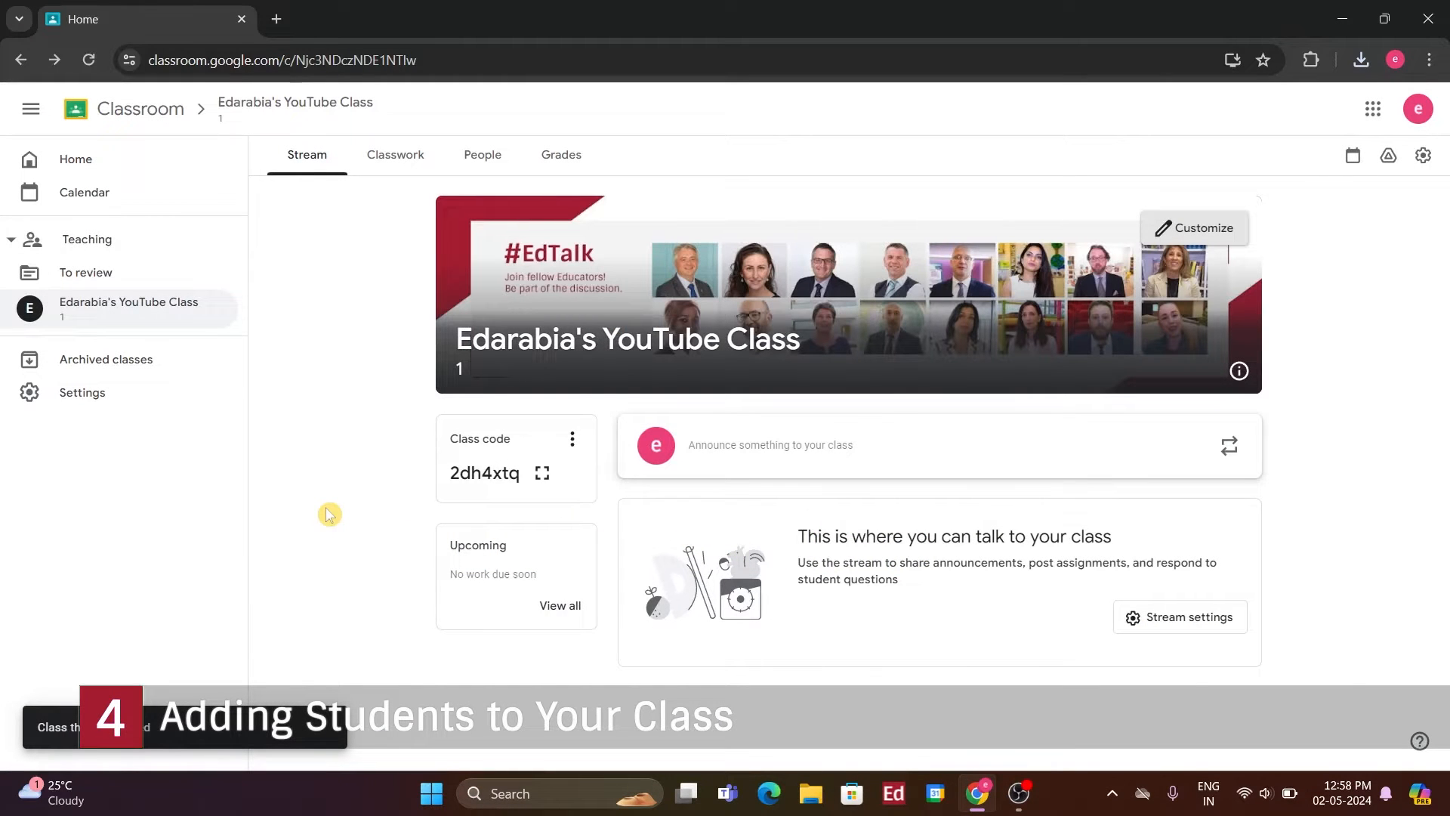
{"action": "mouse_move", "coordinate": [435, 514]}
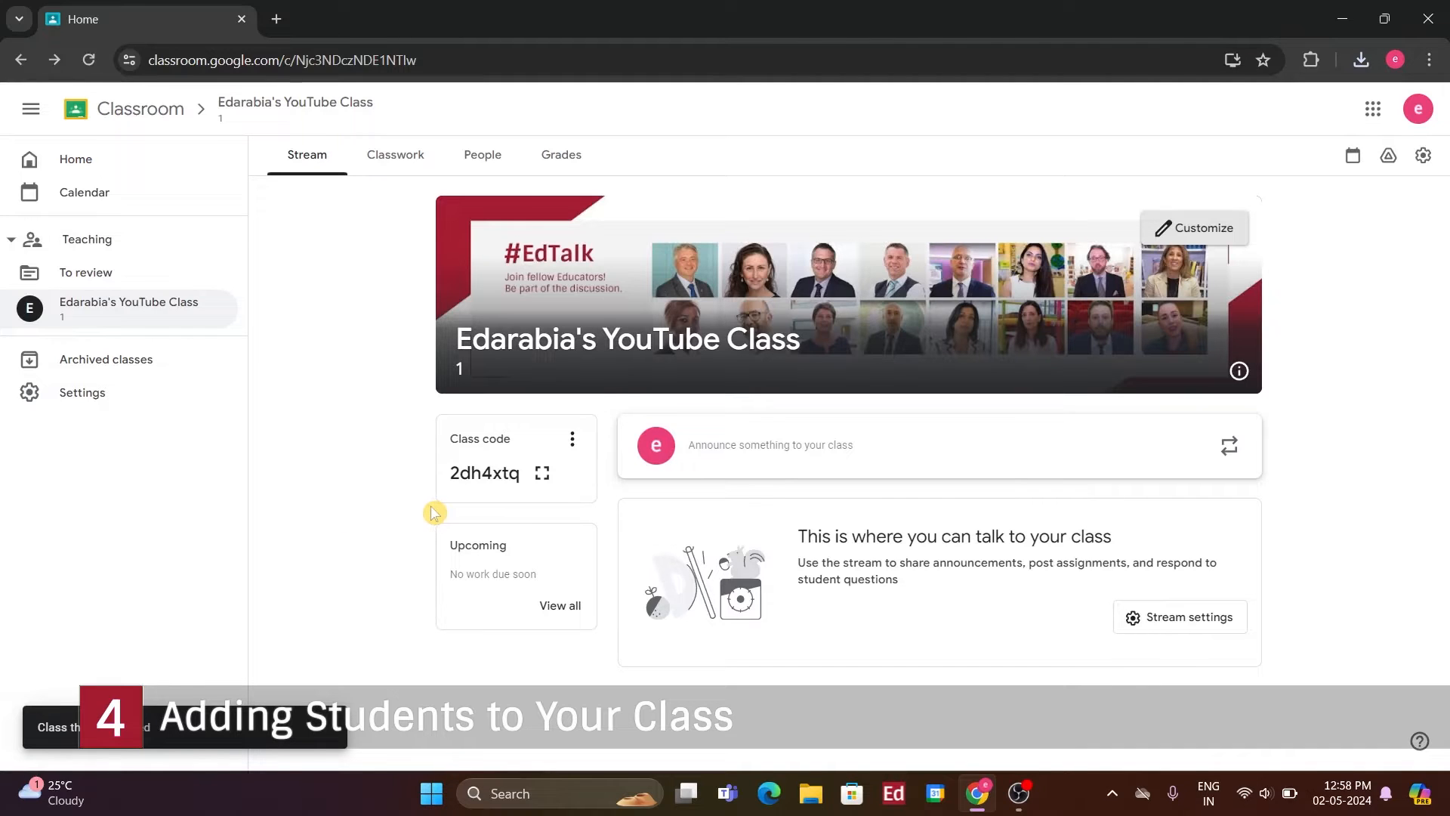
{"action": "mouse_move", "coordinate": [482, 154]}
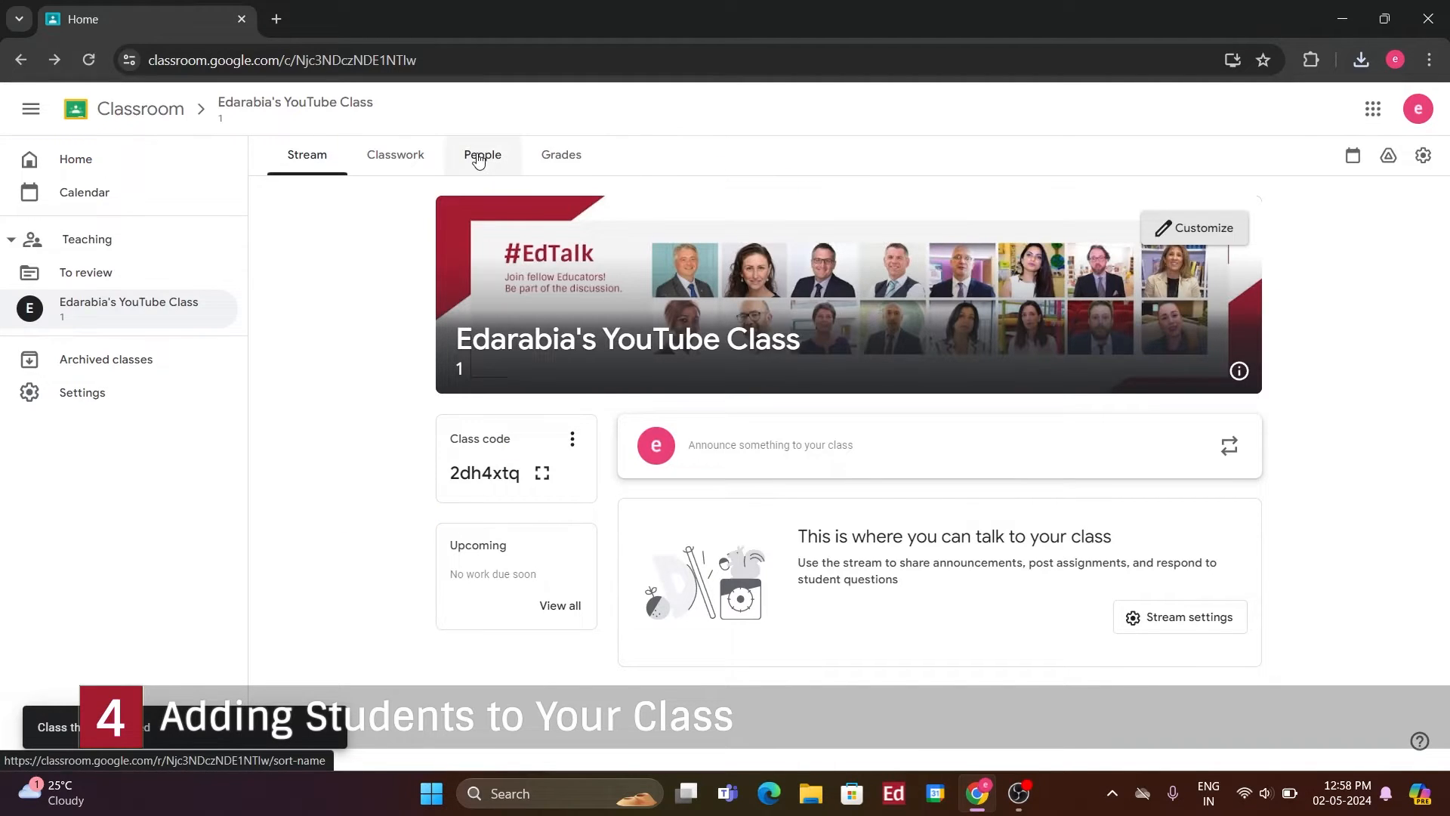
Invite the first suggested student from the People page so they appear as invited
{"action": "left_click", "coordinate": [482, 154]}
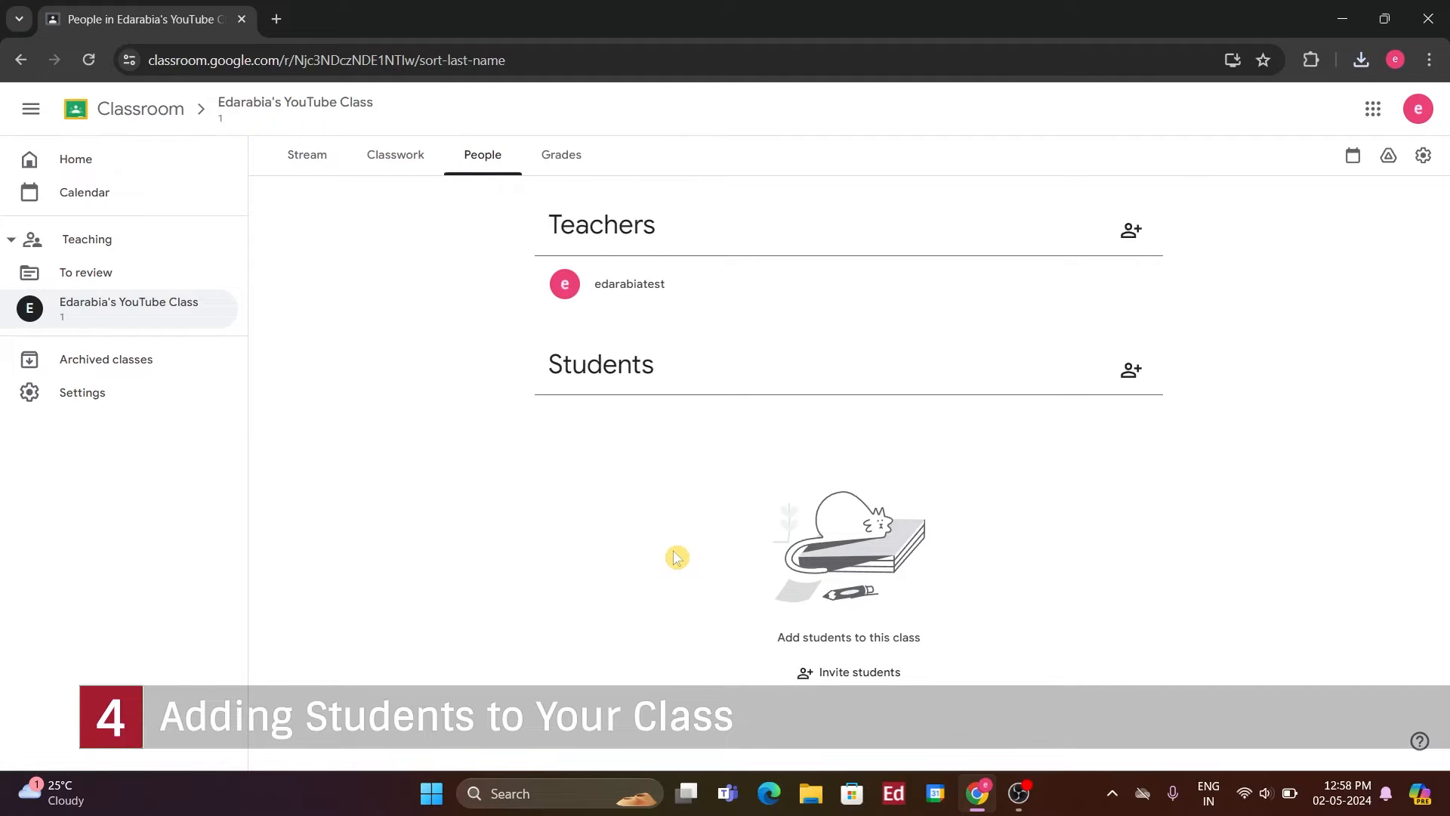
{"action": "mouse_move", "coordinate": [963, 476]}
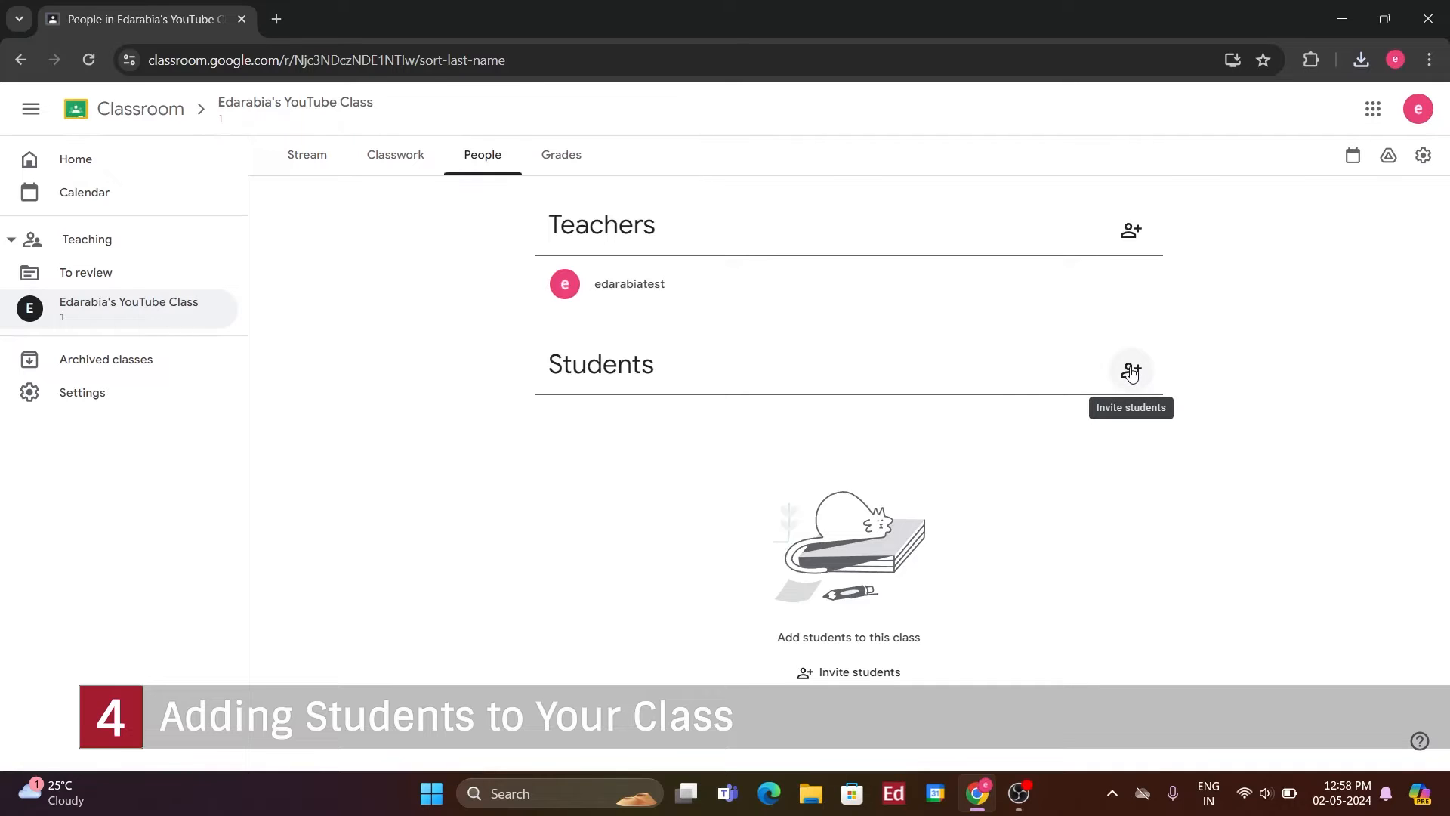
{"action": "left_click", "coordinate": [1130, 372]}
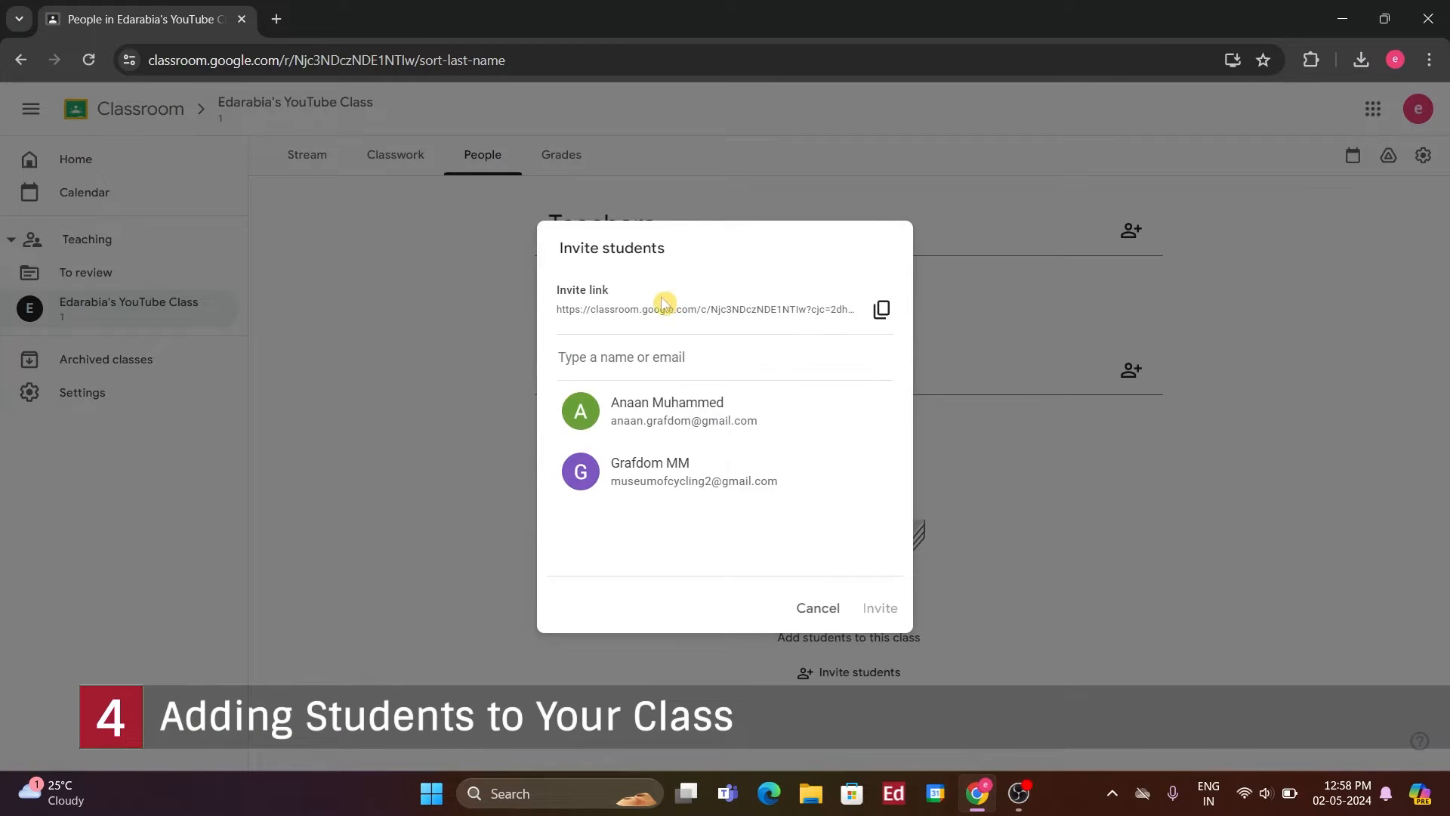
{"action": "mouse_move", "coordinate": [636, 323]}
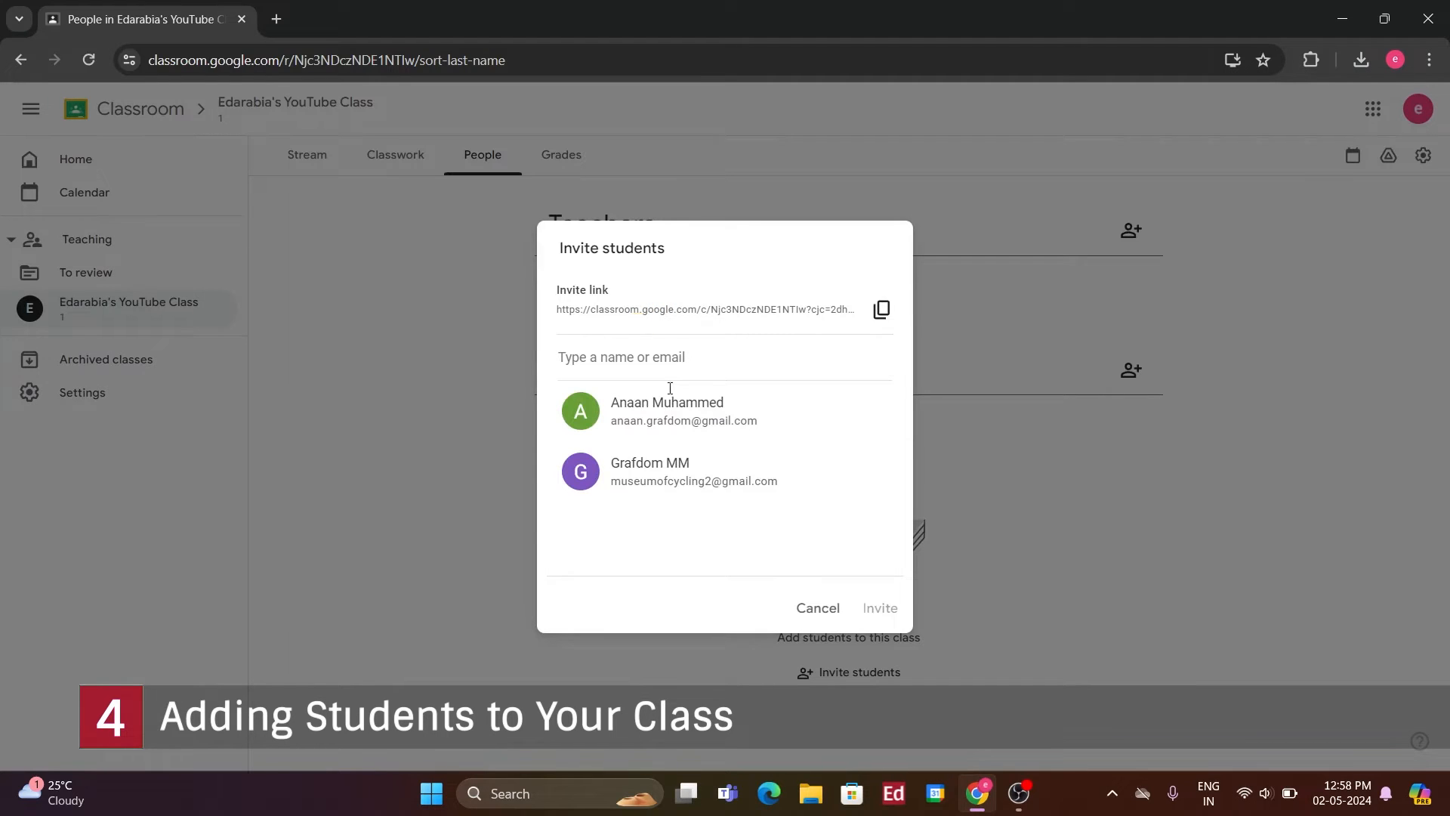
{"action": "left_click", "coordinate": [667, 411]}
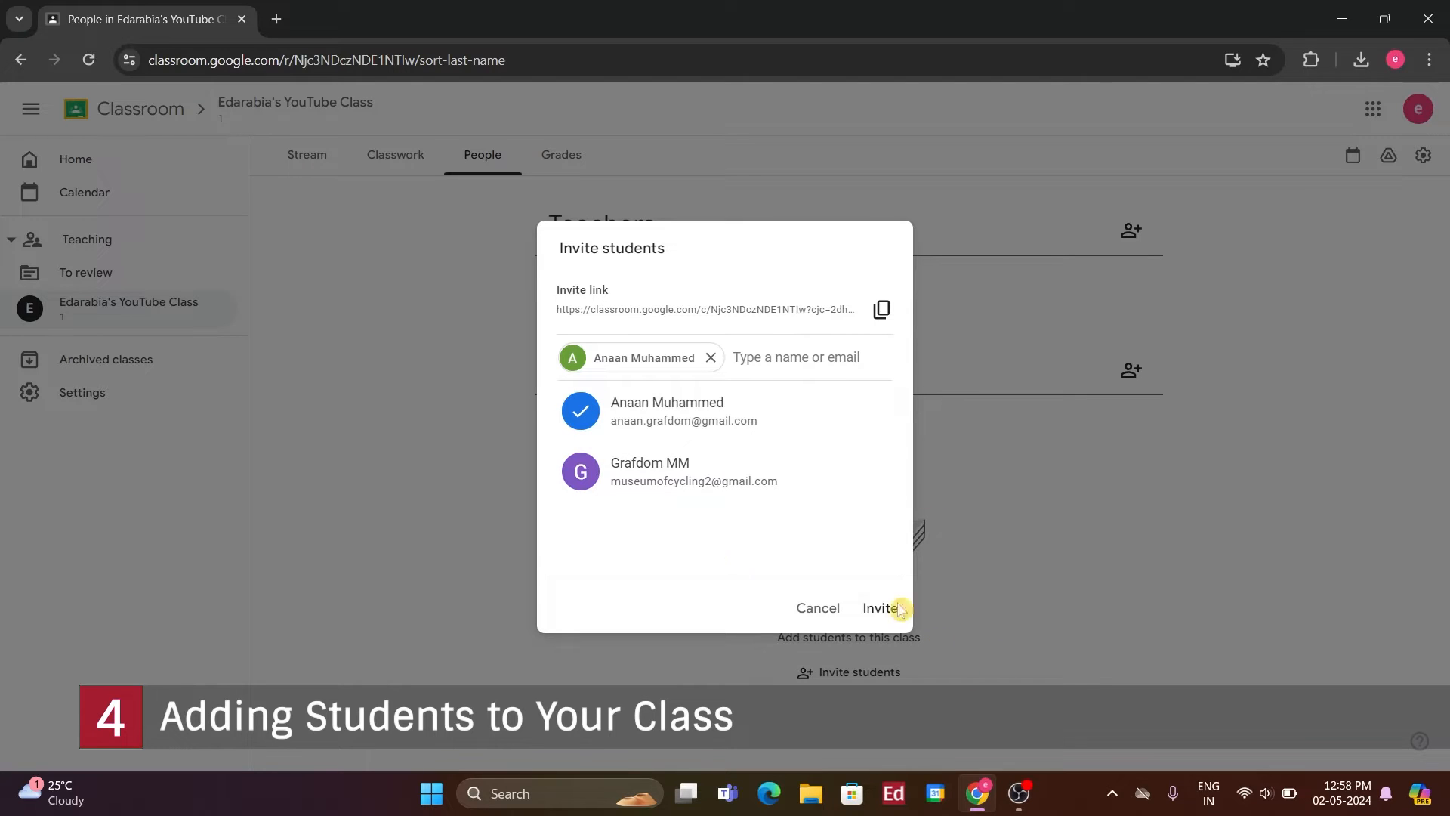
{"action": "left_click", "coordinate": [875, 607]}
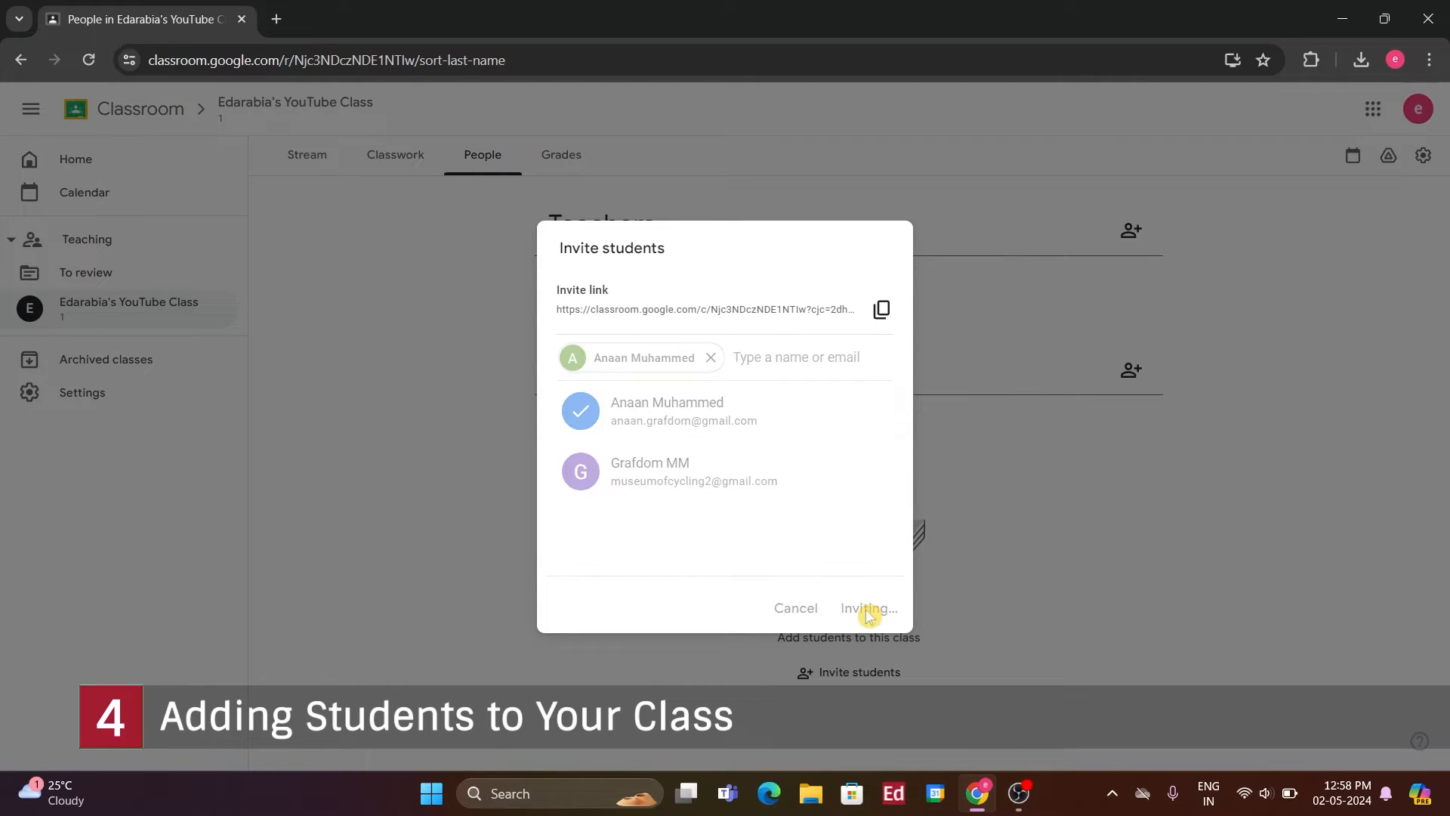
{"action": "left_click", "coordinate": [868, 608]}
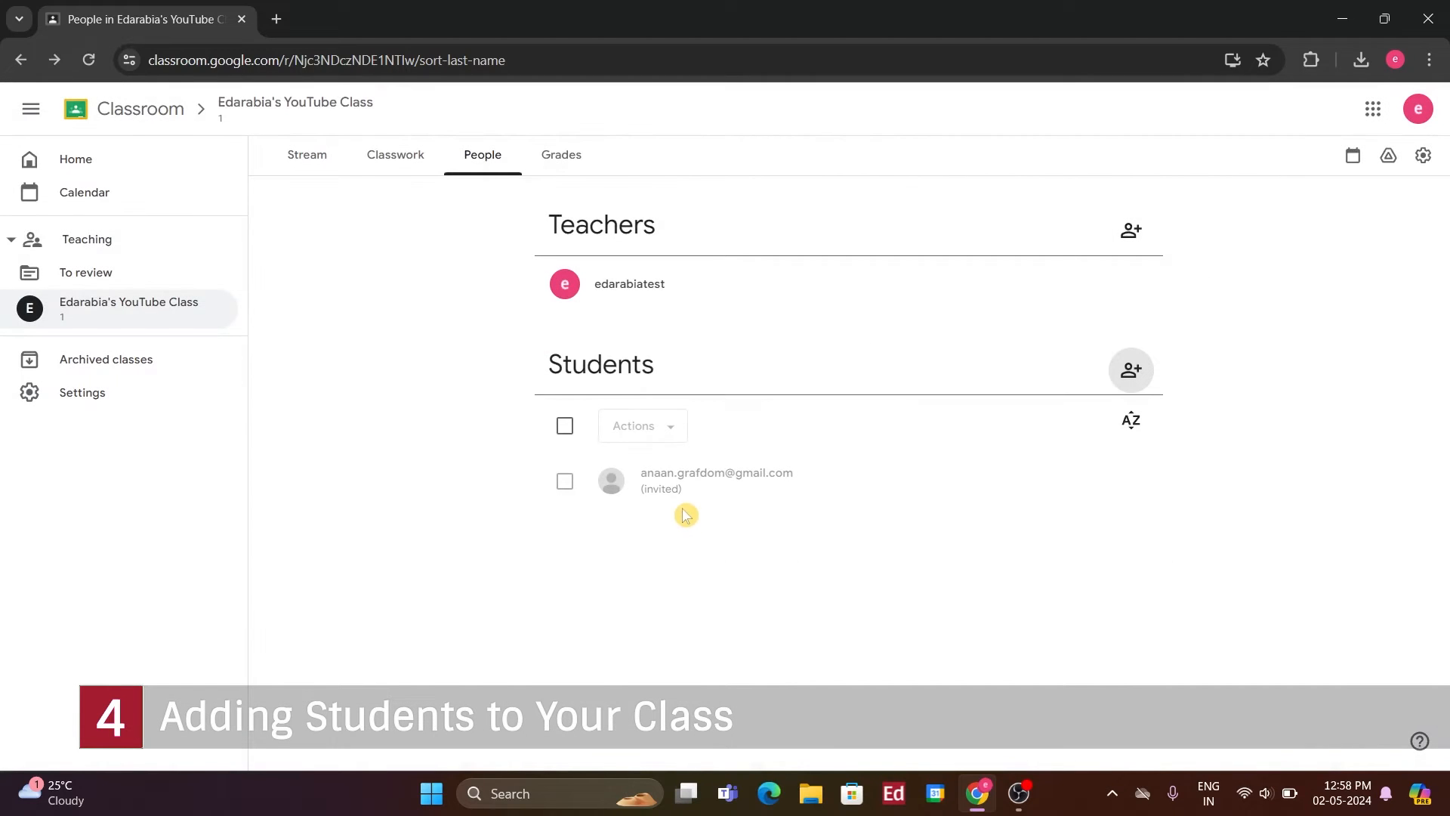
{"action": "mouse_move", "coordinate": [674, 509]}
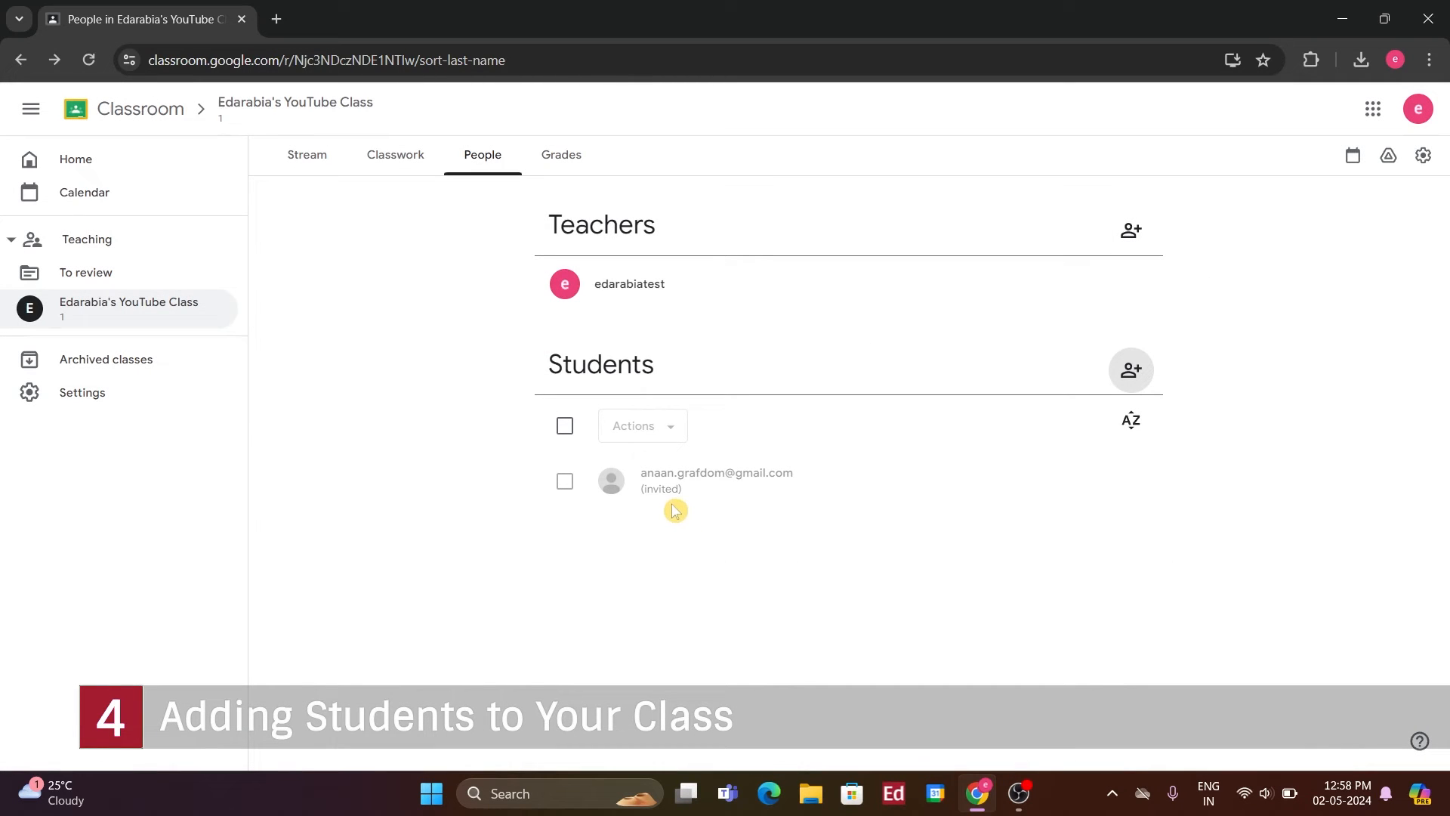
{"action": "mouse_move", "coordinate": [650, 437]}
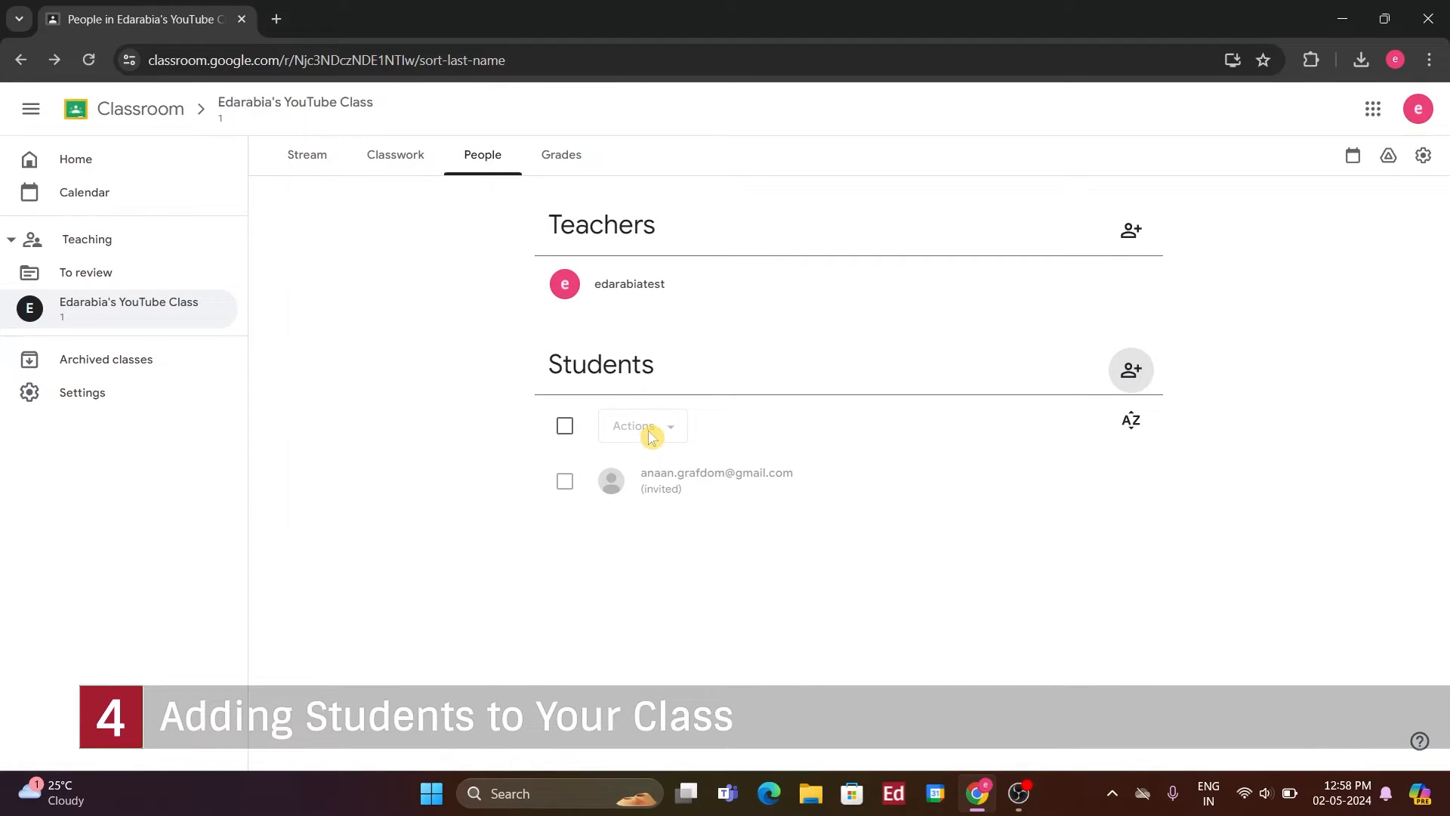
{"action": "mouse_move", "coordinate": [531, 324]}
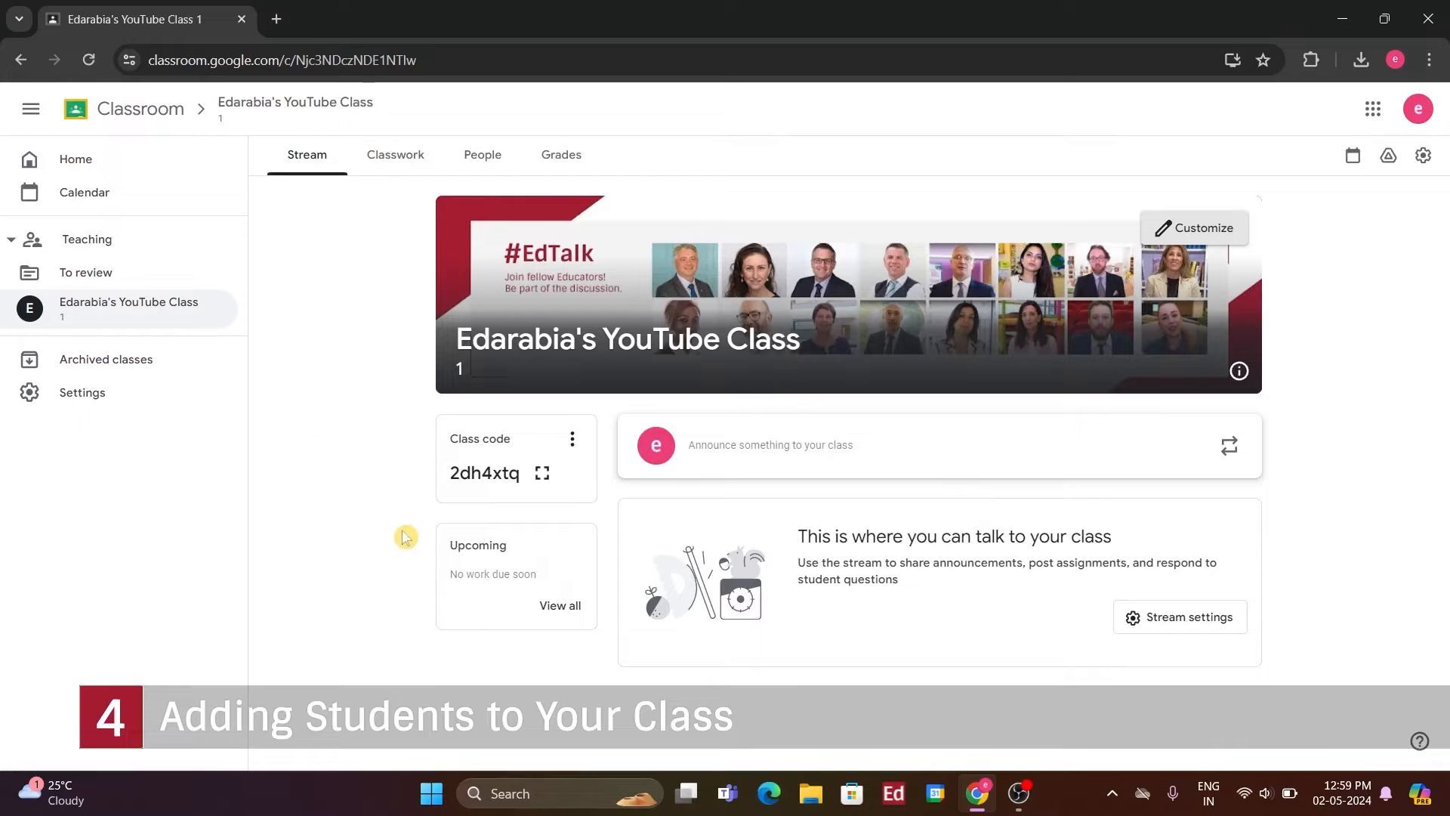
{"action": "mouse_move", "coordinate": [542, 473]}
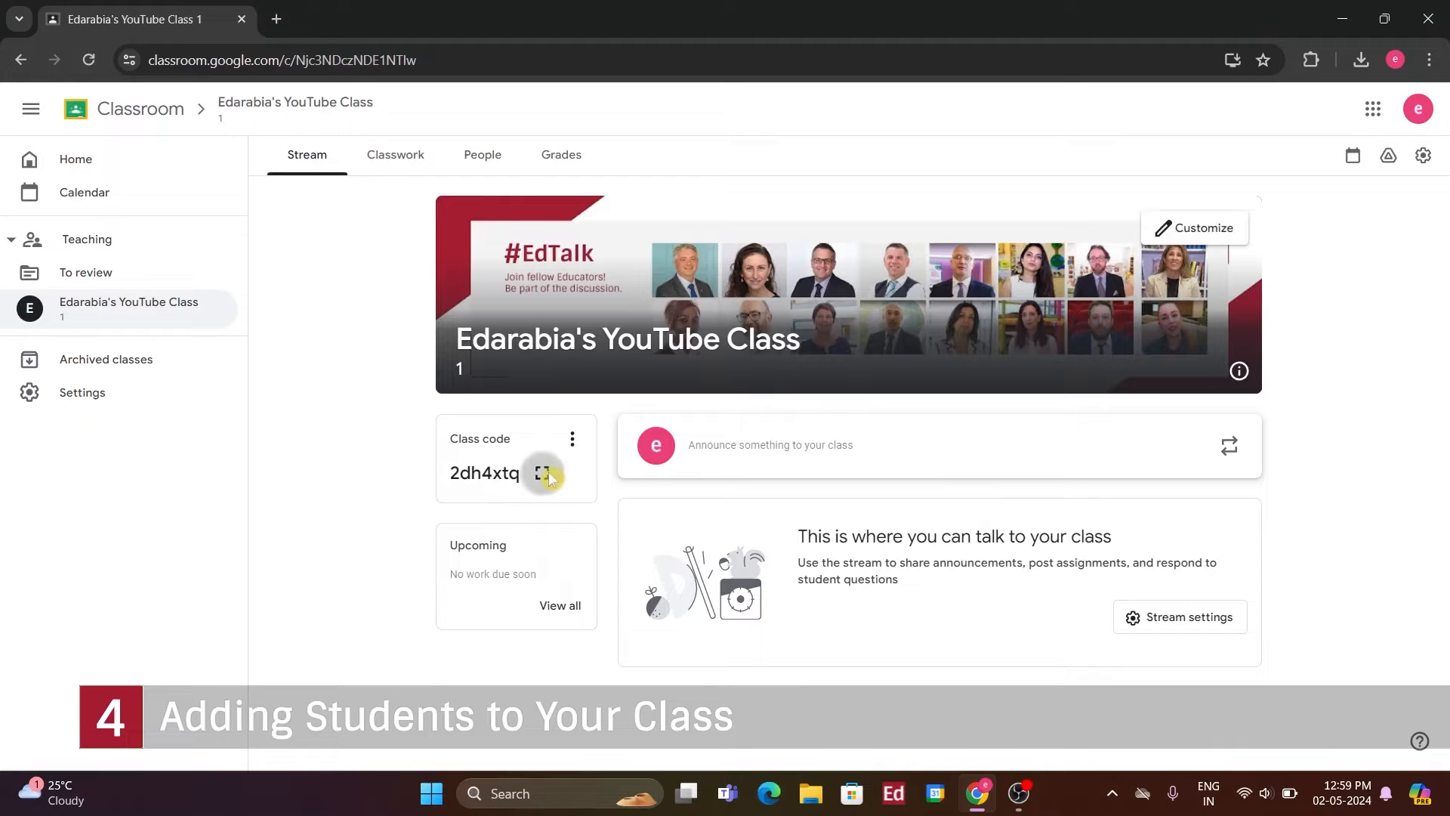
Show the class code 2dh4xtq enlarged and select it for sharing
{"action": "left_click", "coordinate": [542, 474]}
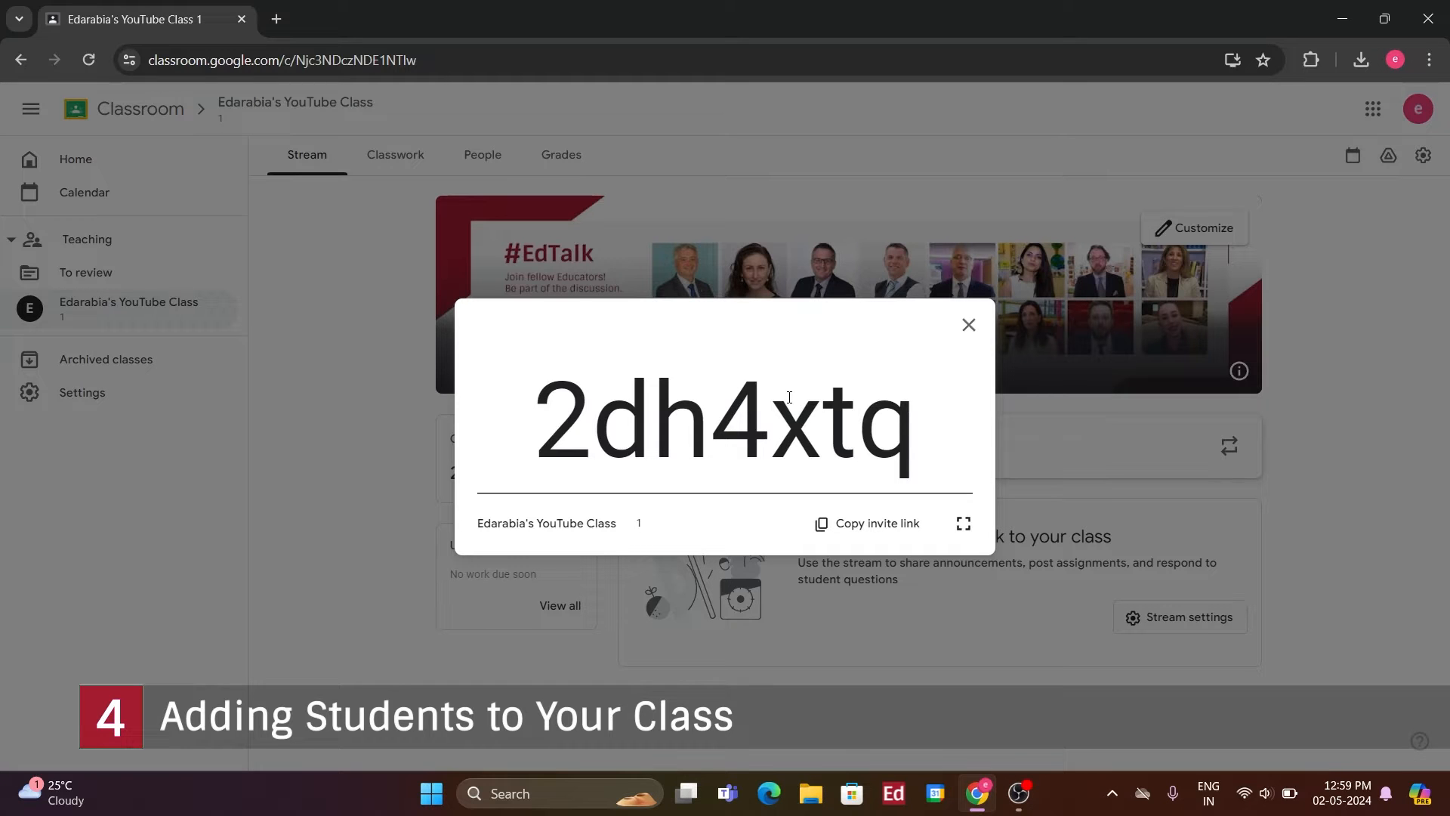
{"action": "left_click", "coordinate": [874, 523]}
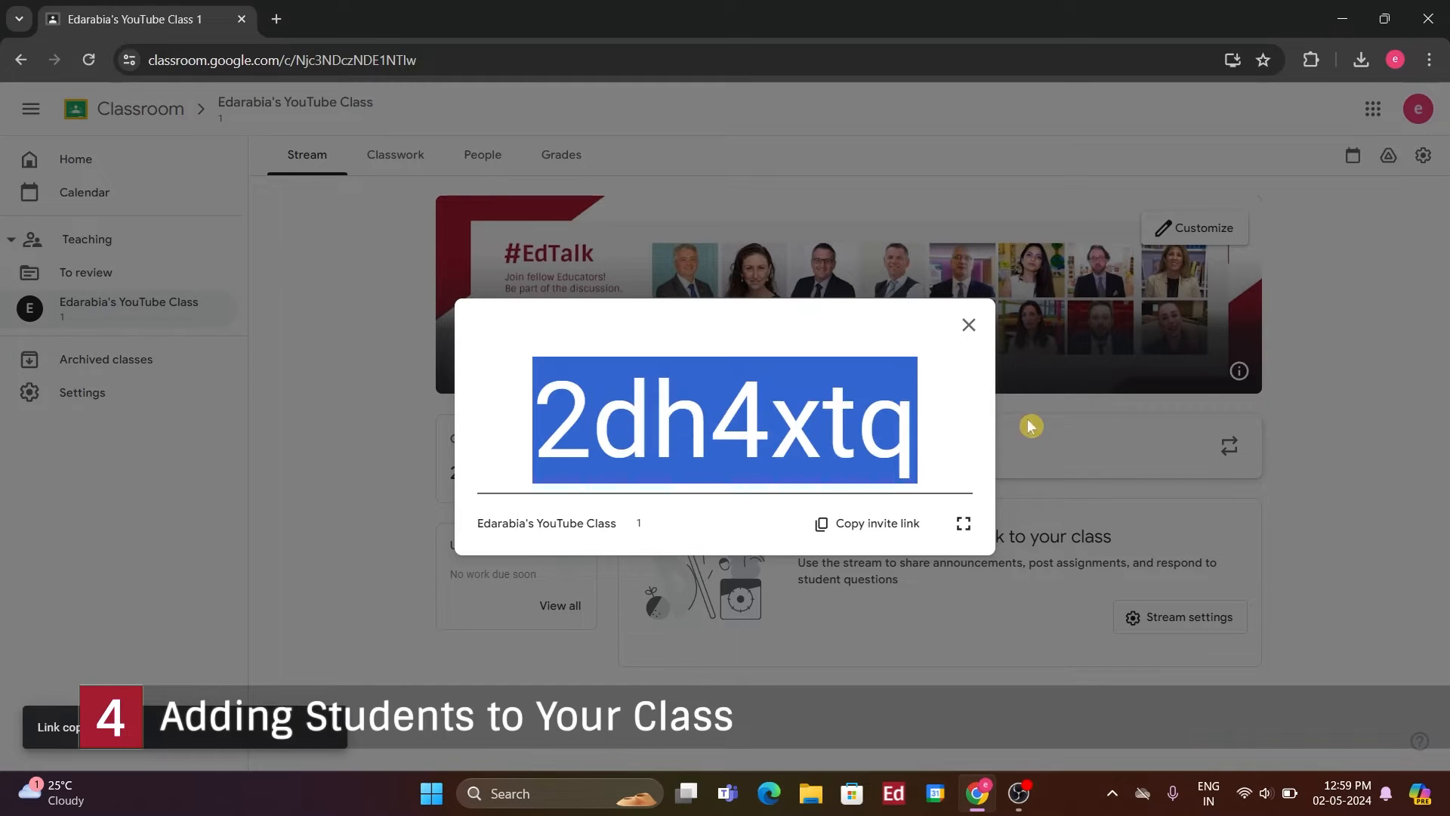
{"action": "mouse_move", "coordinate": [993, 319]}
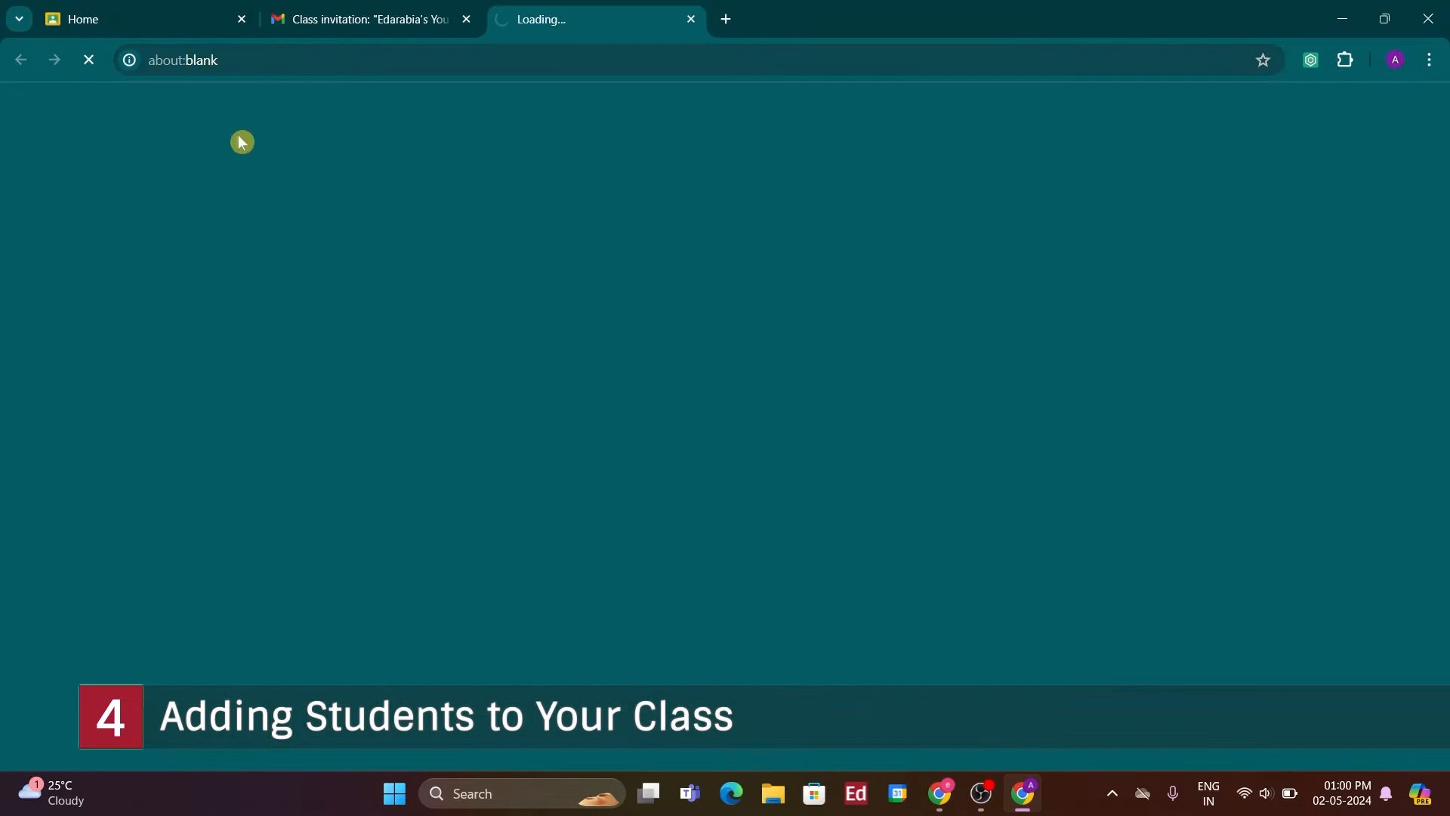
As the student, accept the invitation and join Edarabia's YouTube Class with the code
{"action": "left_click", "coordinate": [130, 18]}
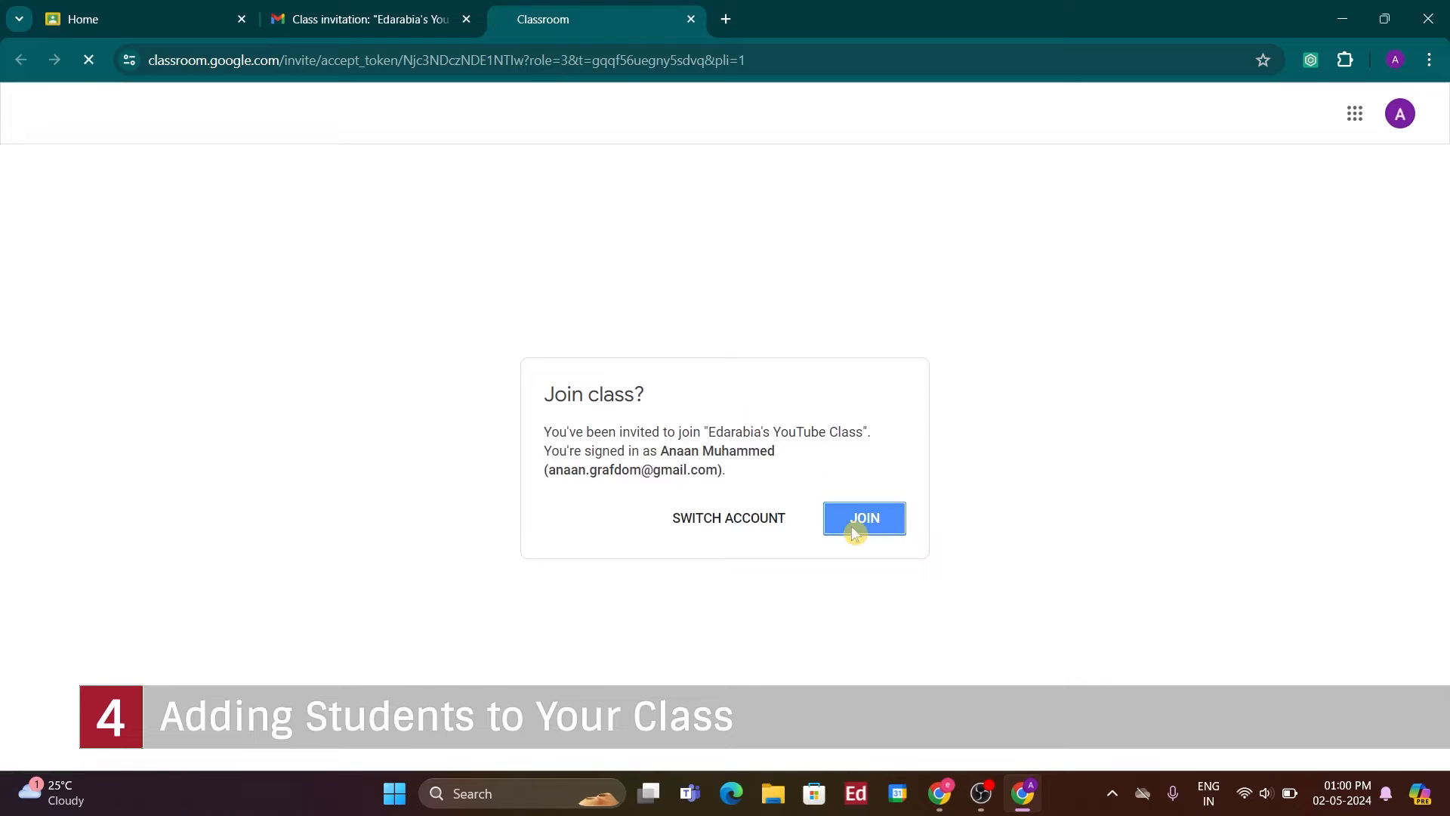
{"action": "left_click", "coordinate": [862, 518]}
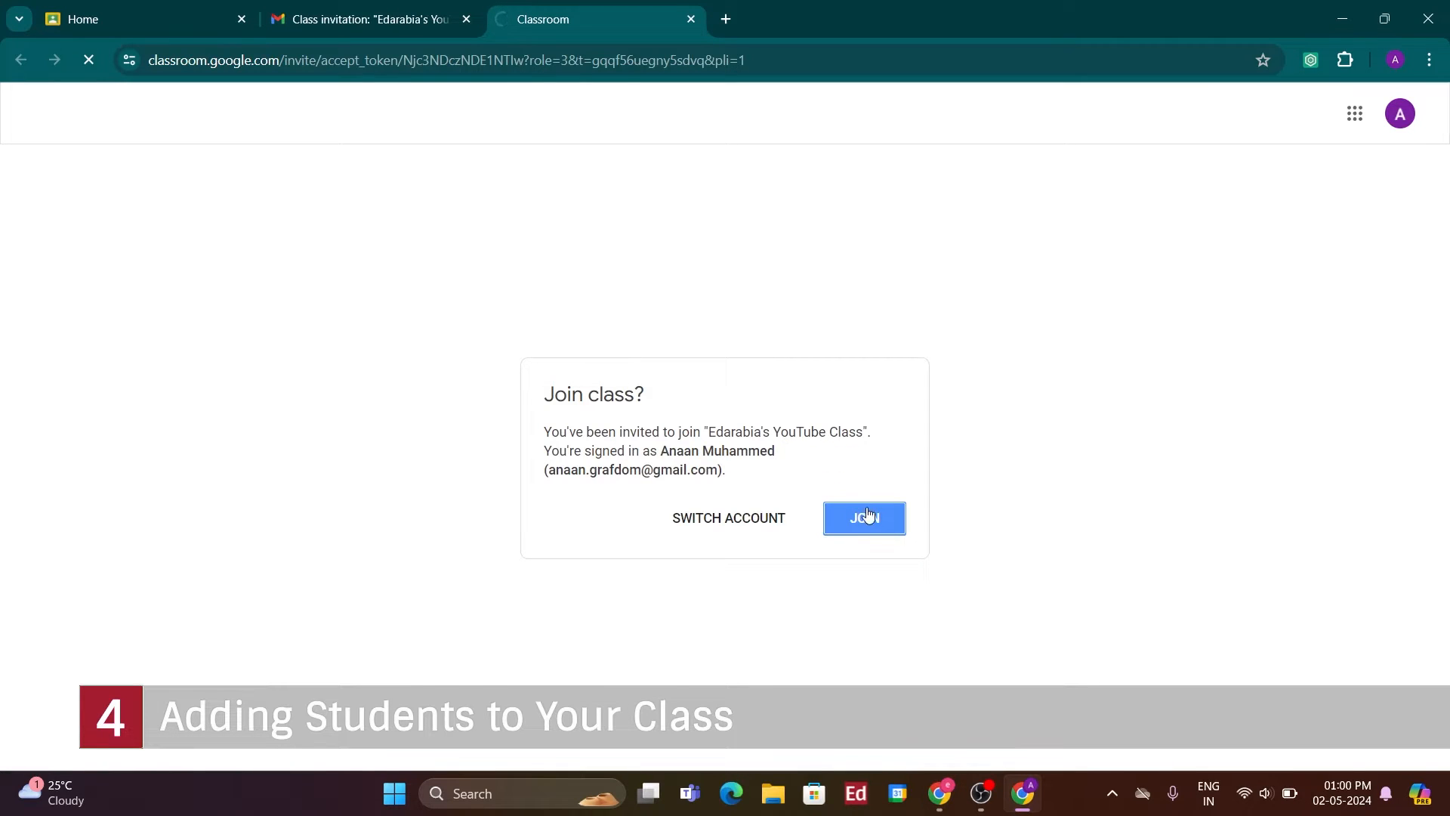
{"action": "left_click", "coordinate": [863, 516]}
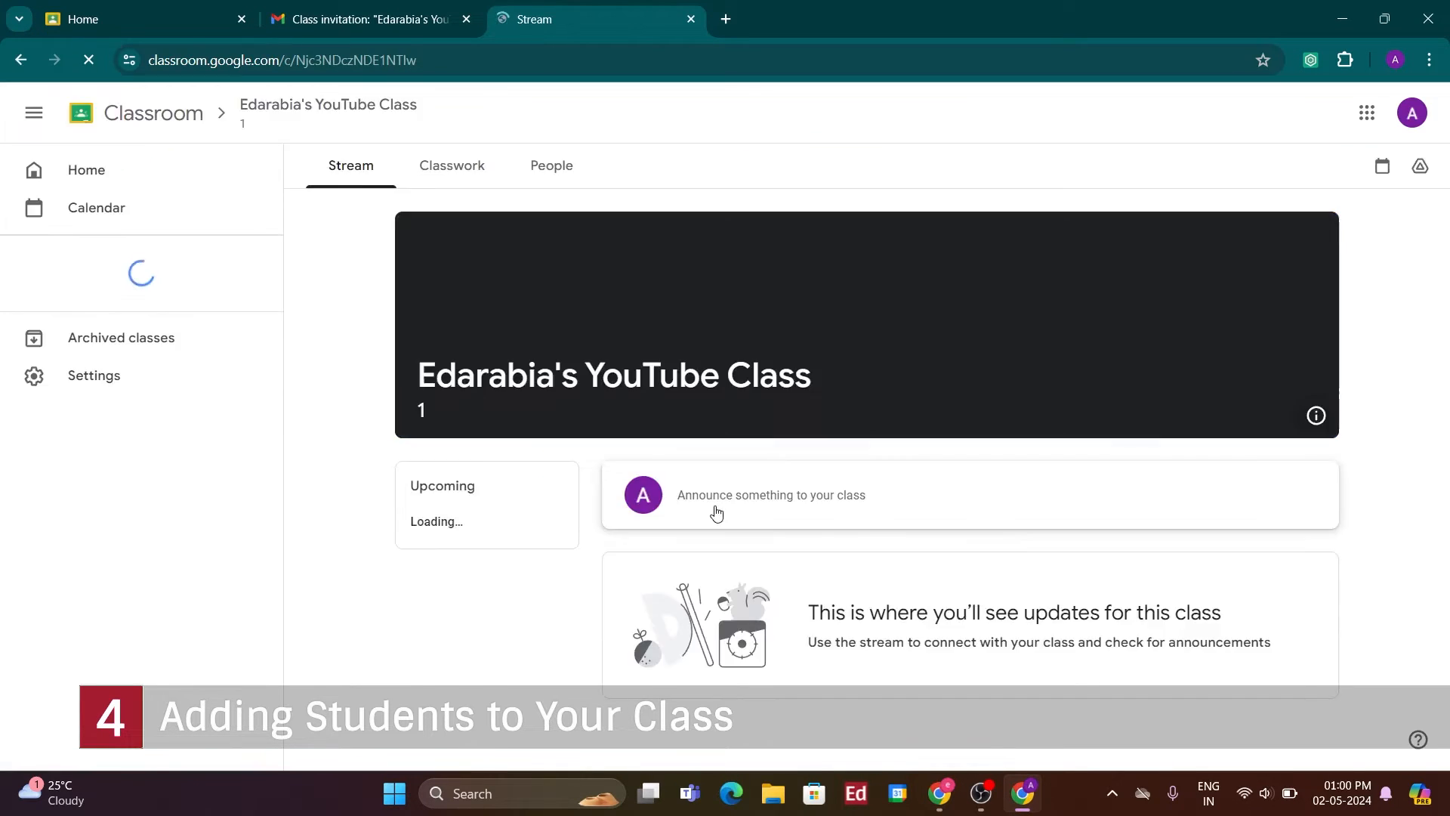
{"action": "right_click", "coordinate": [619, 431]}
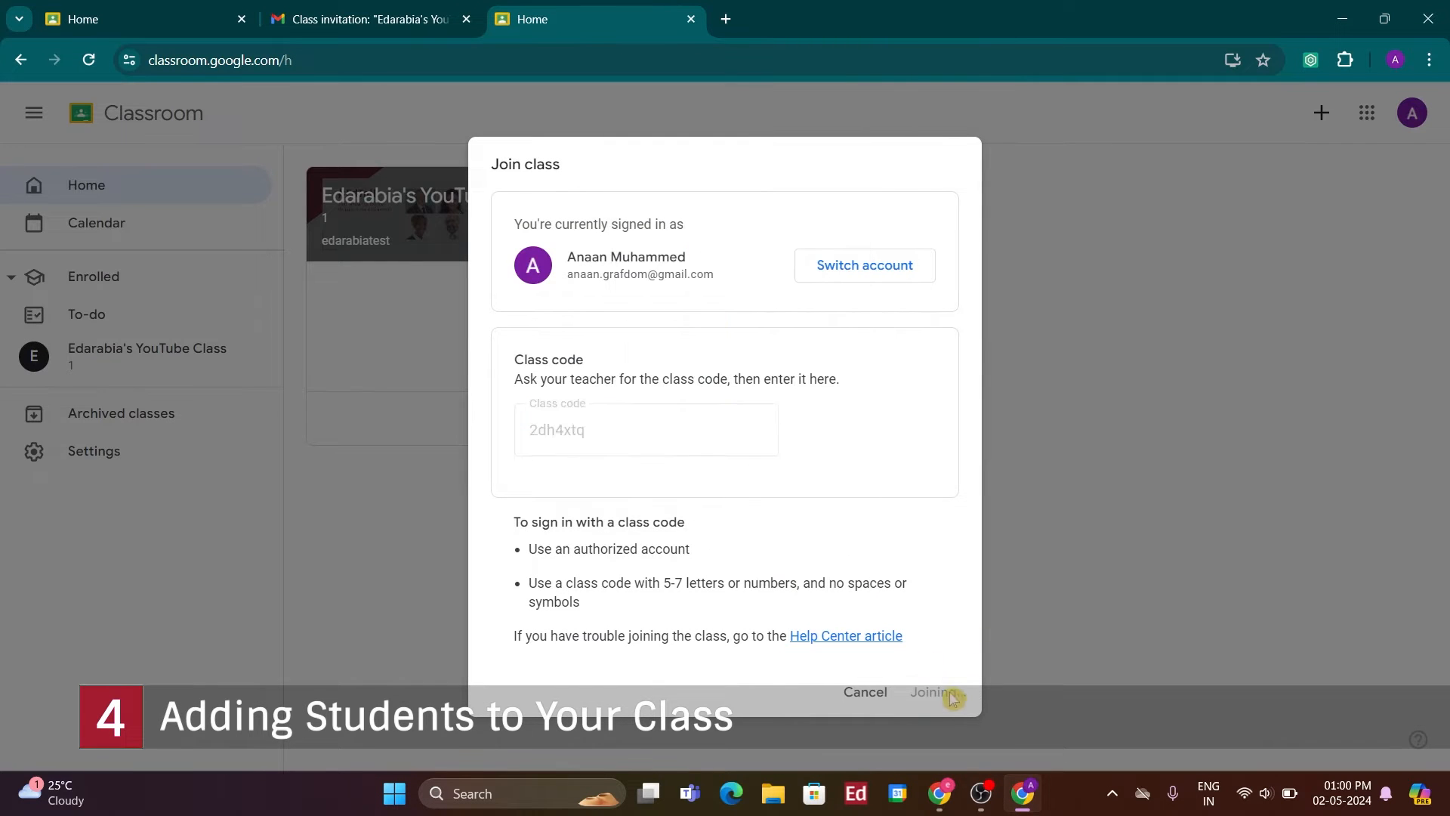
{"action": "left_click", "coordinate": [929, 692]}
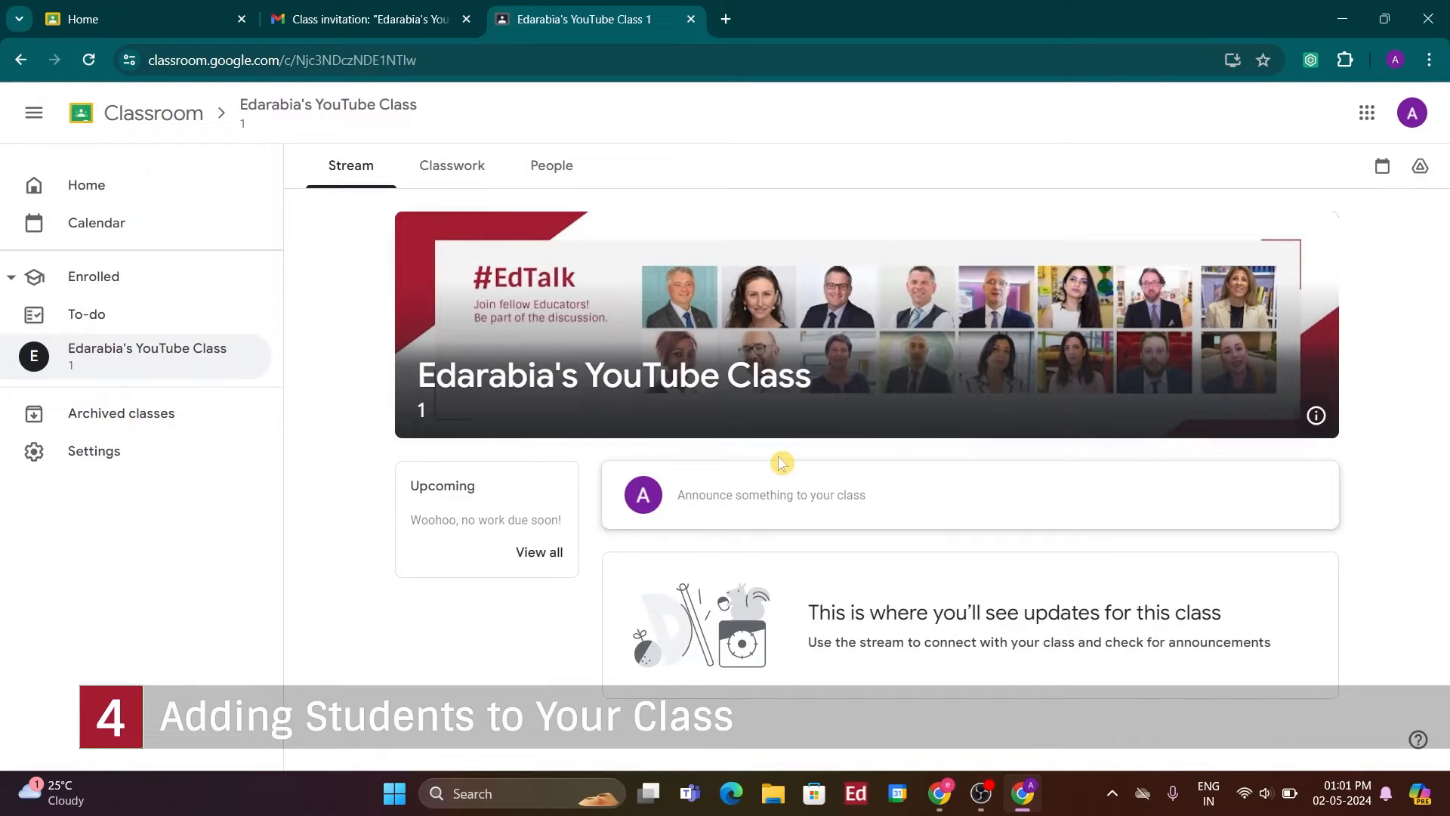
{"action": "mouse_move", "coordinate": [1341, 54]}
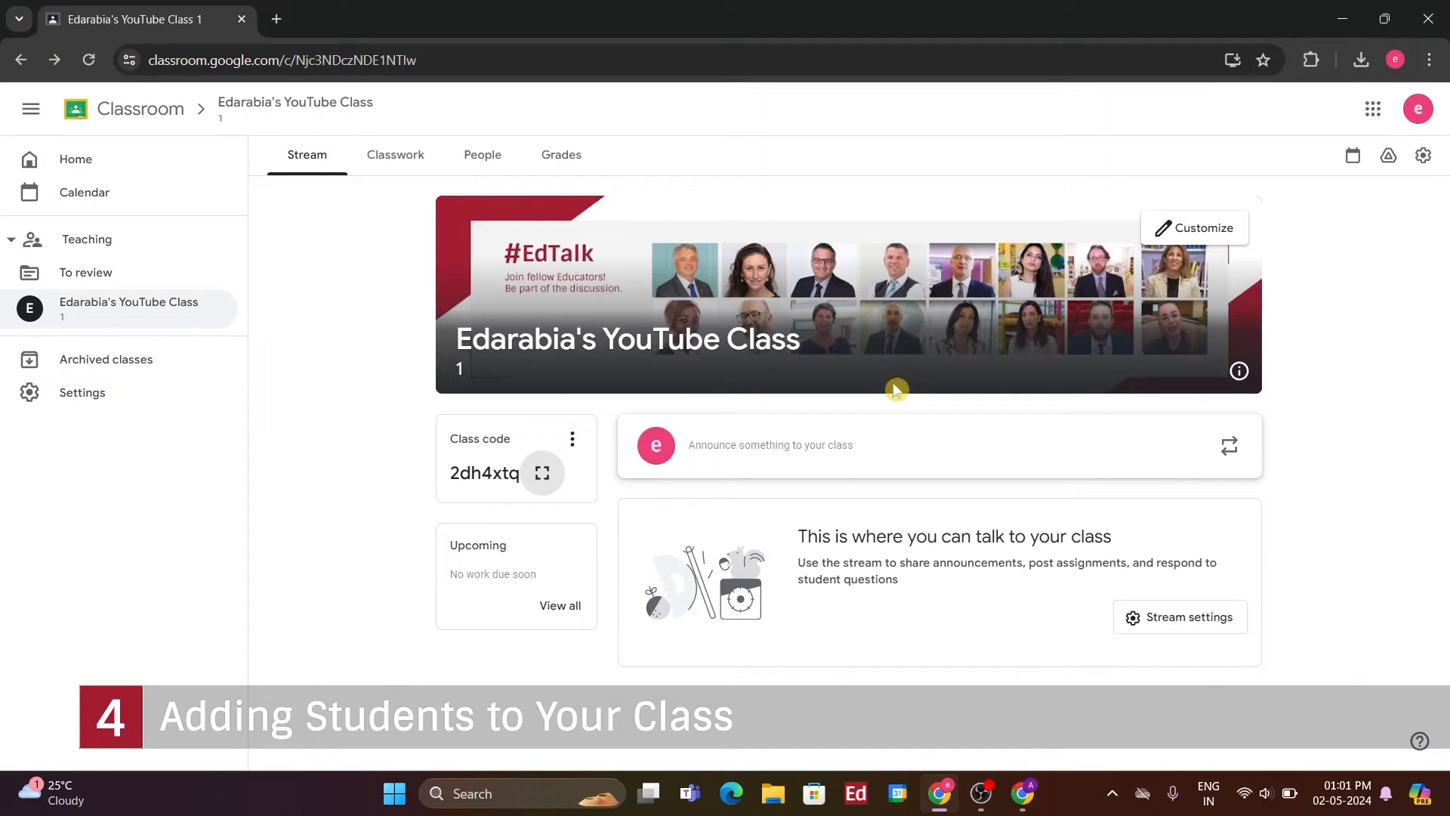
{"action": "mouse_move", "coordinate": [846, 523]}
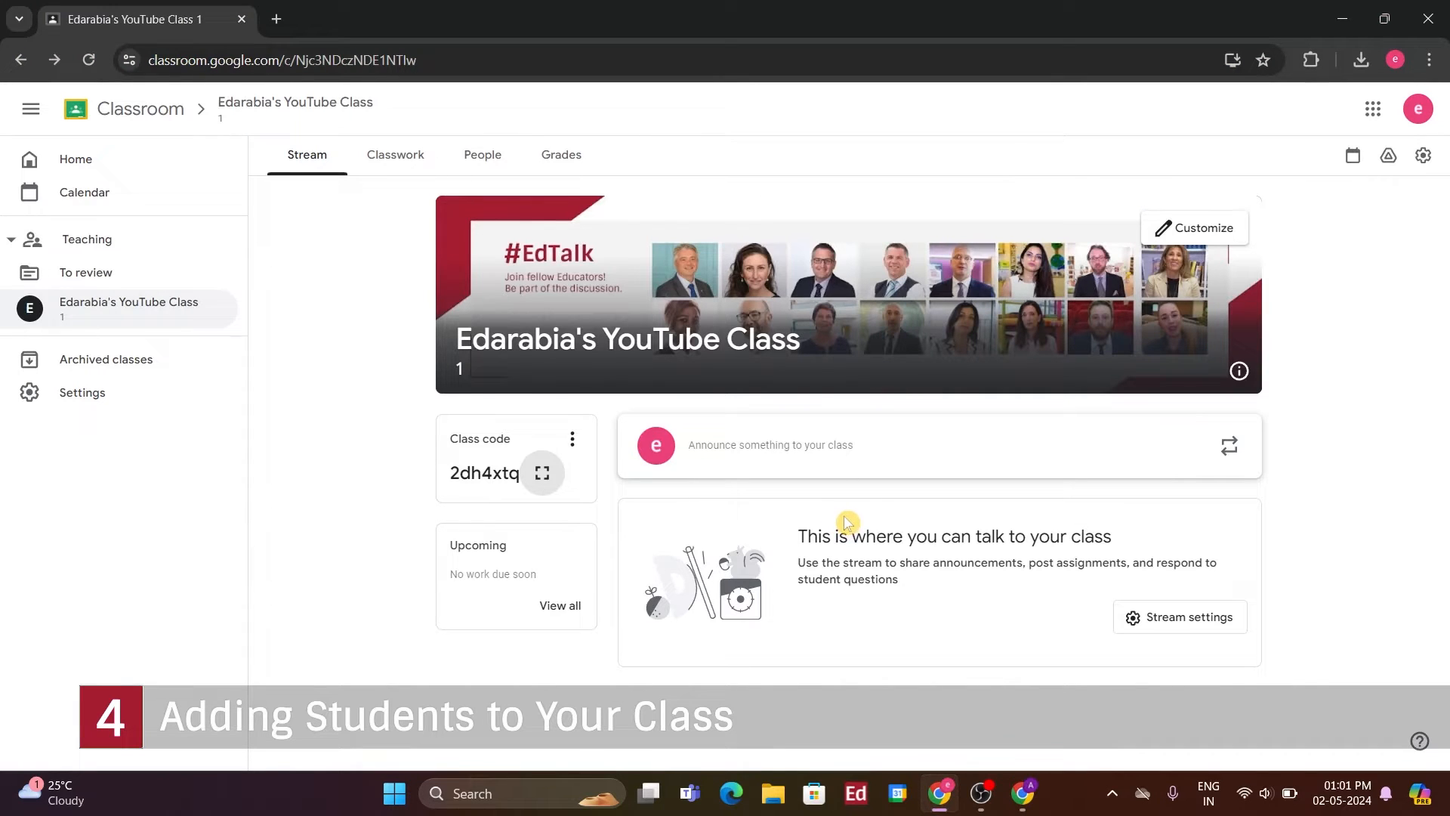
{"action": "mouse_move", "coordinate": [274, 297]}
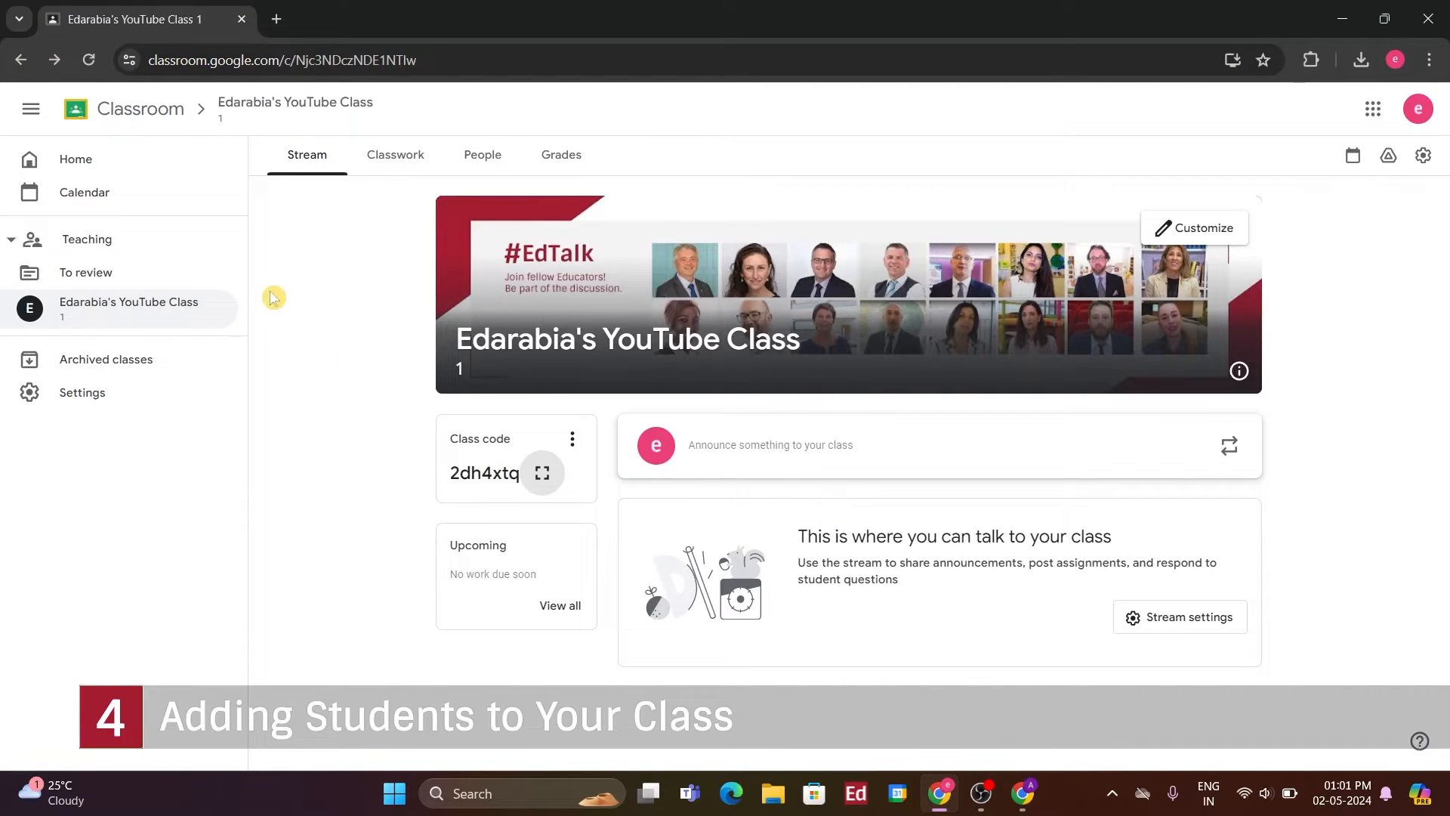
{"action": "left_click", "coordinate": [482, 154]}
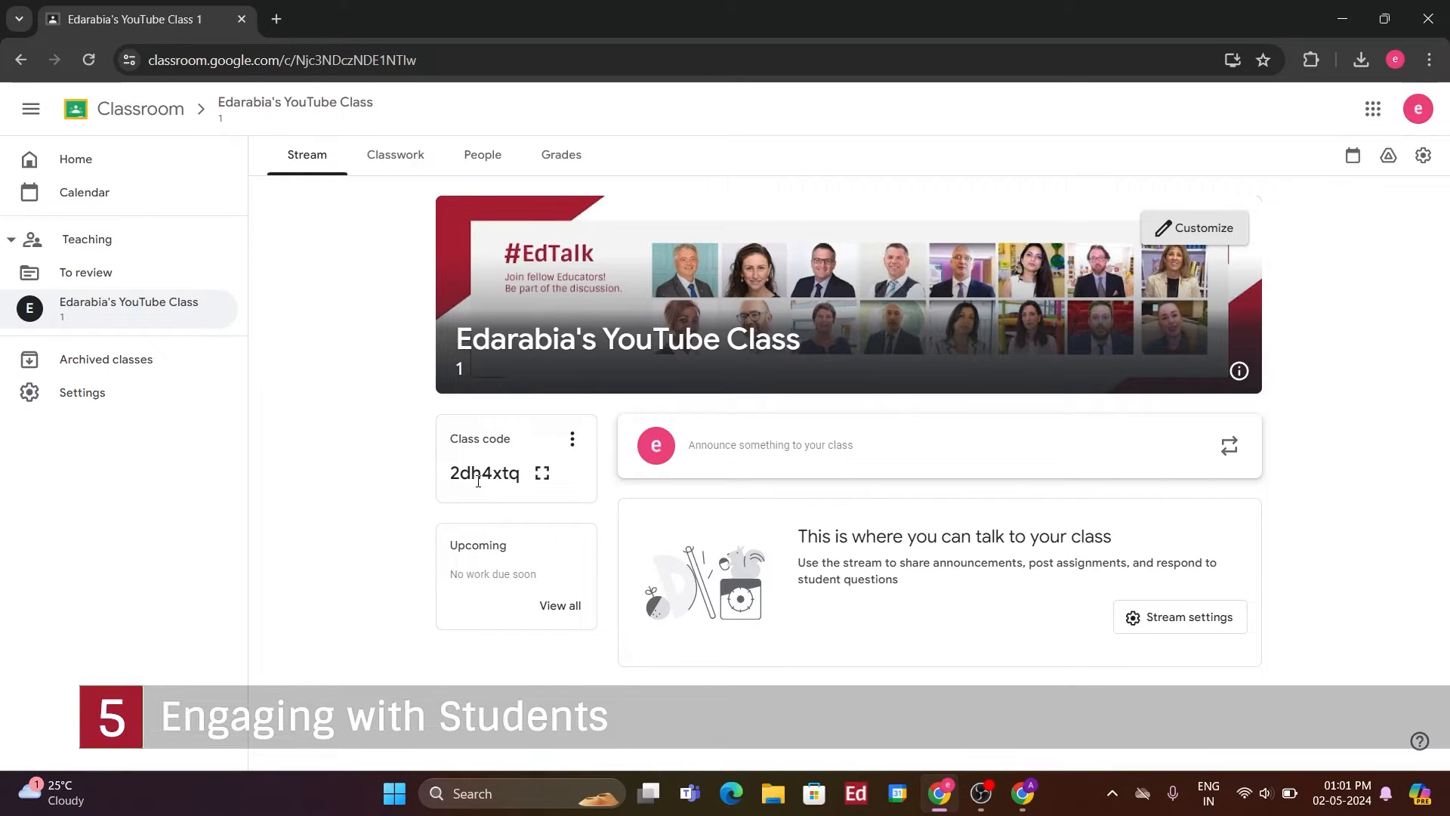
Draft the announcement "Welcome to Edarabia's YouTube Class!" for all students
{"action": "left_click", "coordinate": [768, 444]}
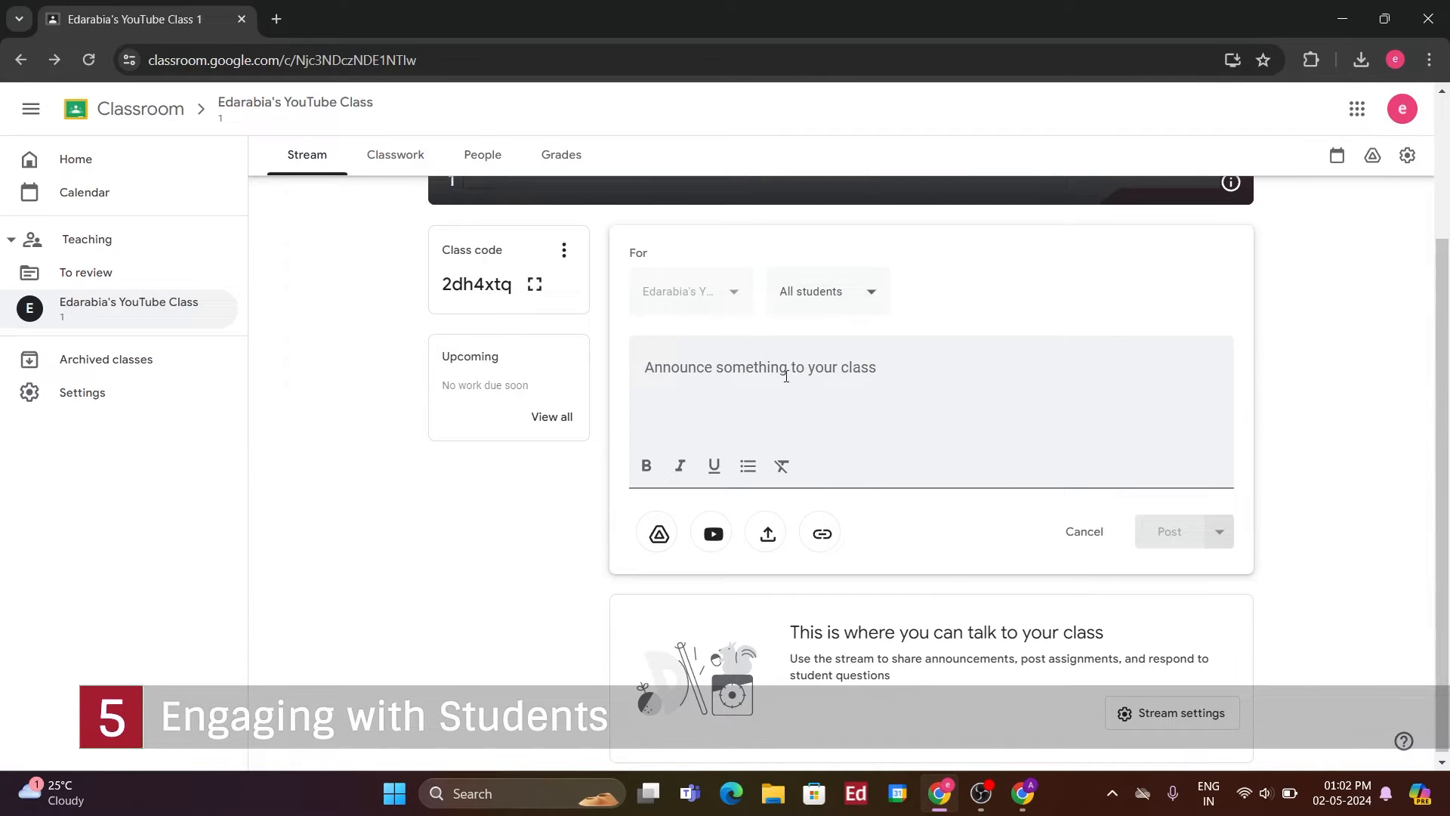
{"action": "left_click", "coordinate": [785, 377]}
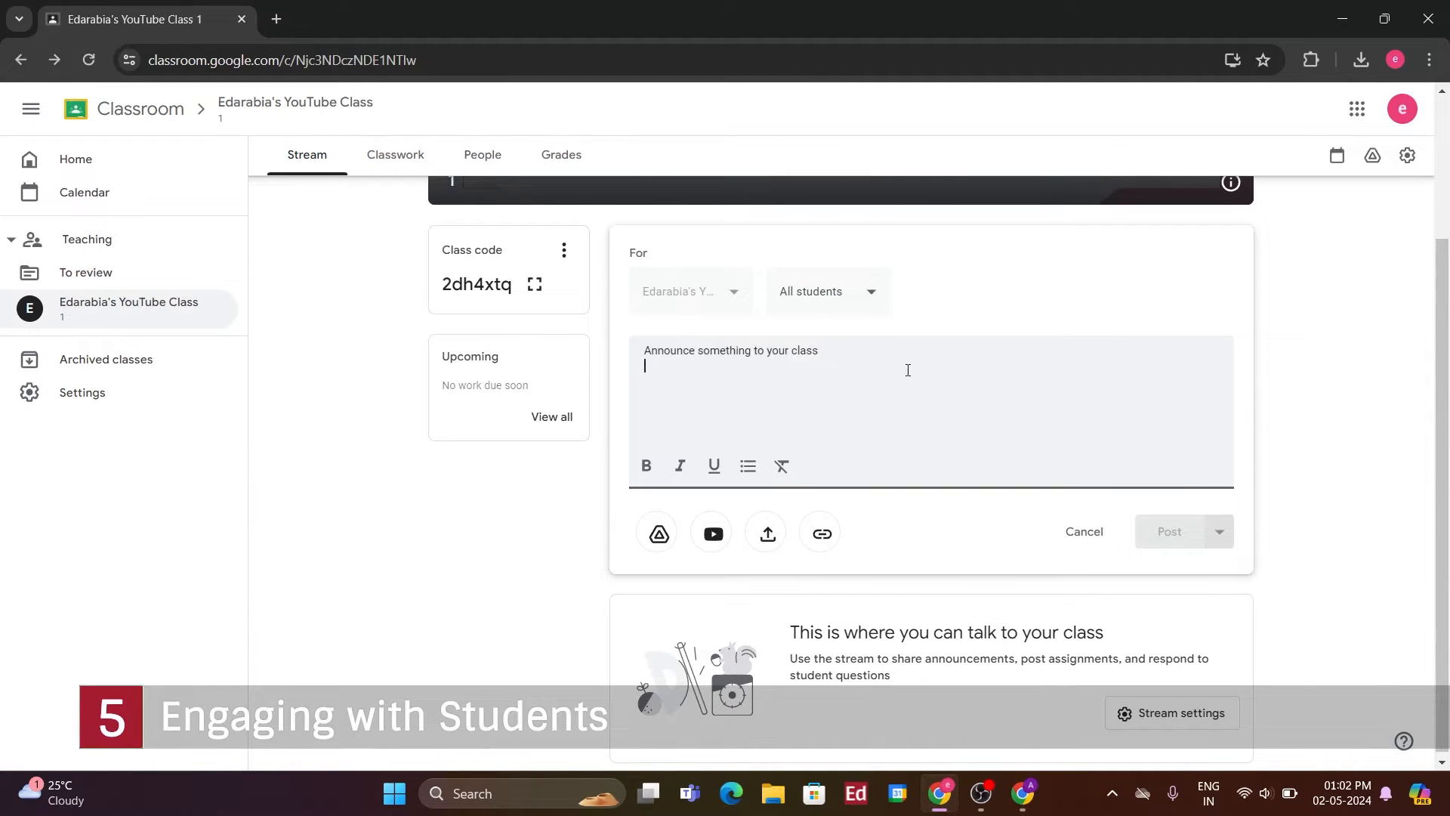
{"action": "type", "text": "Welcome to"}
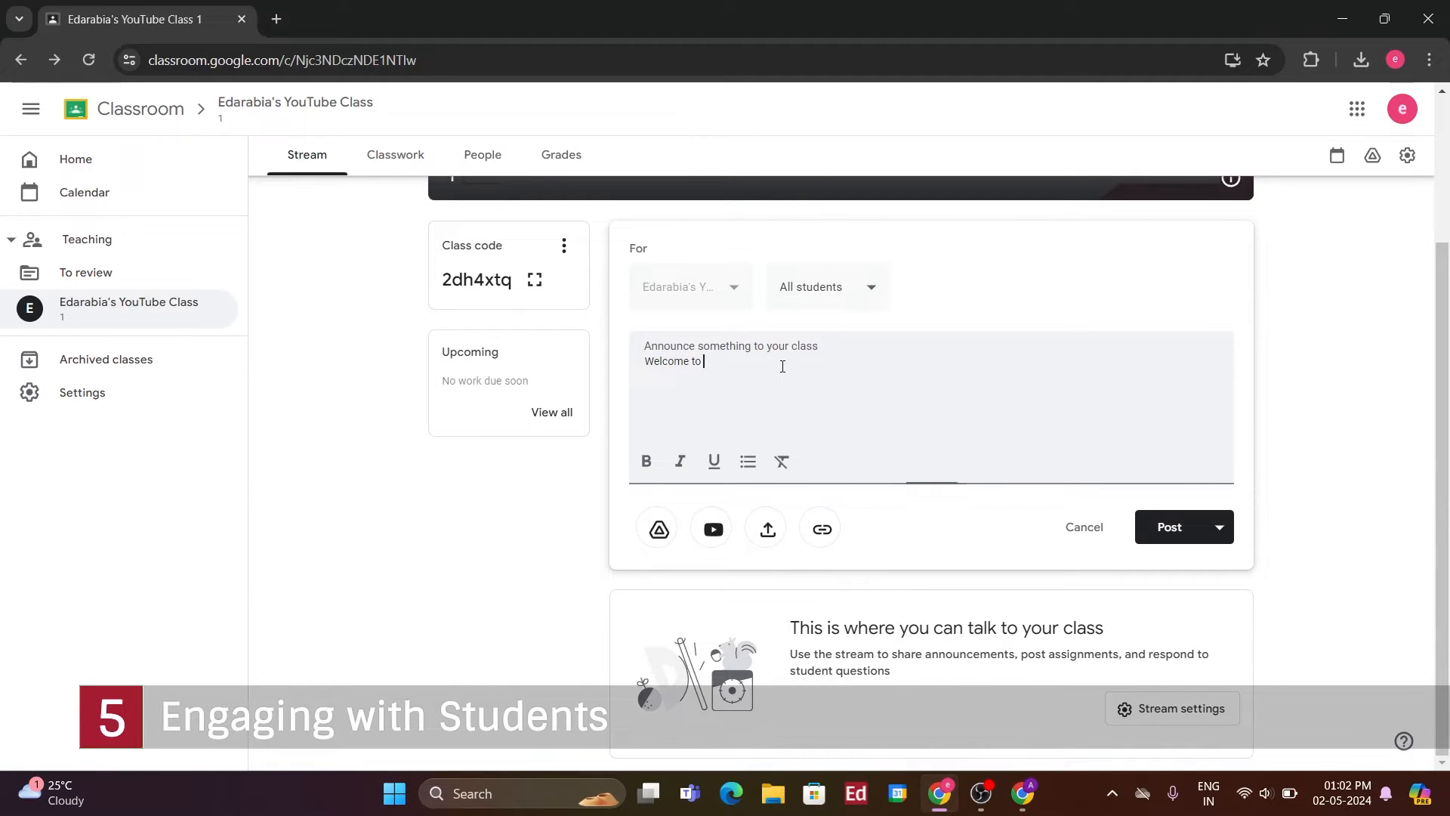
{"action": "type", "text": "Ed"}
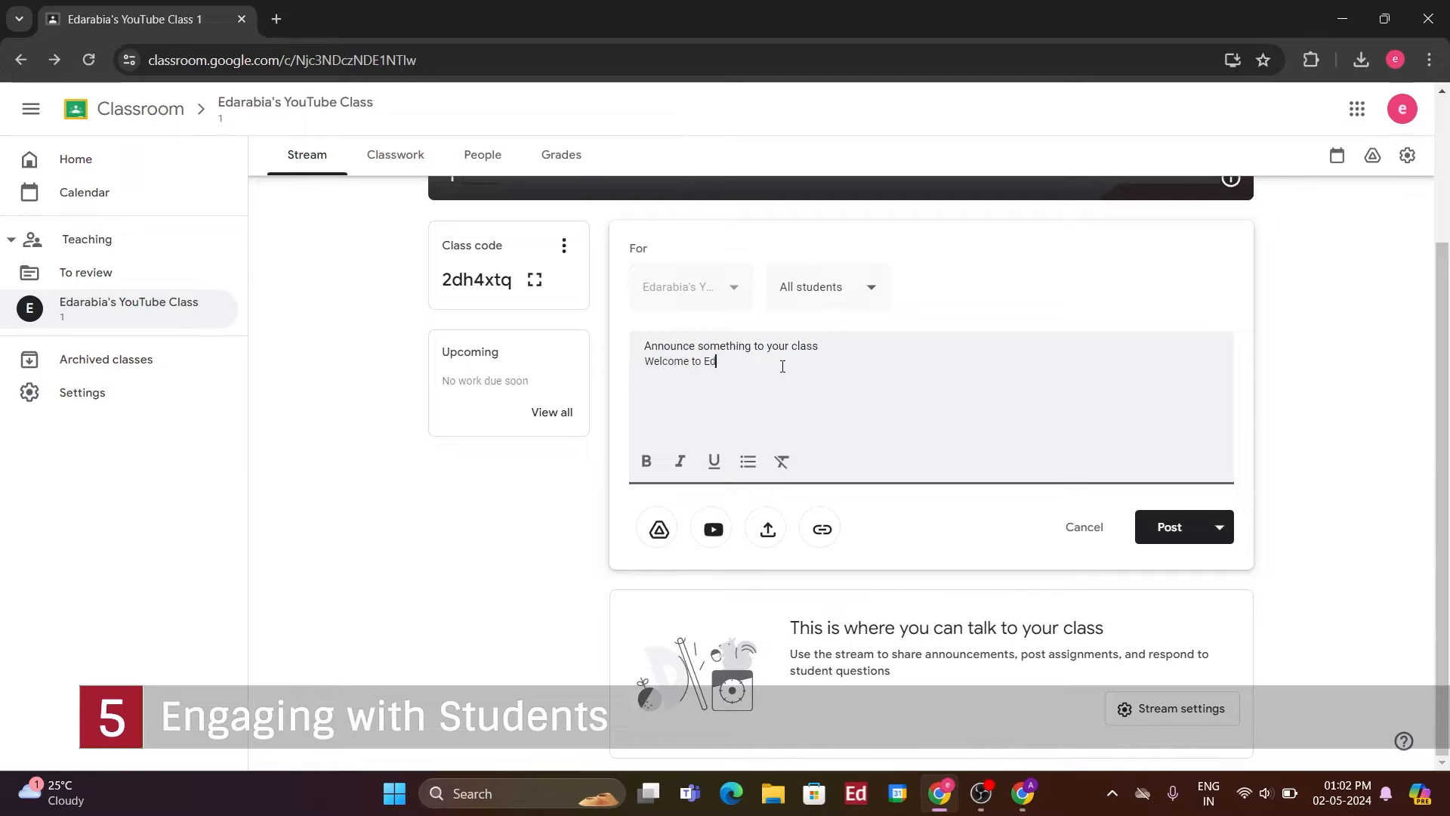
{"action": "type", "text": "arabia's"}
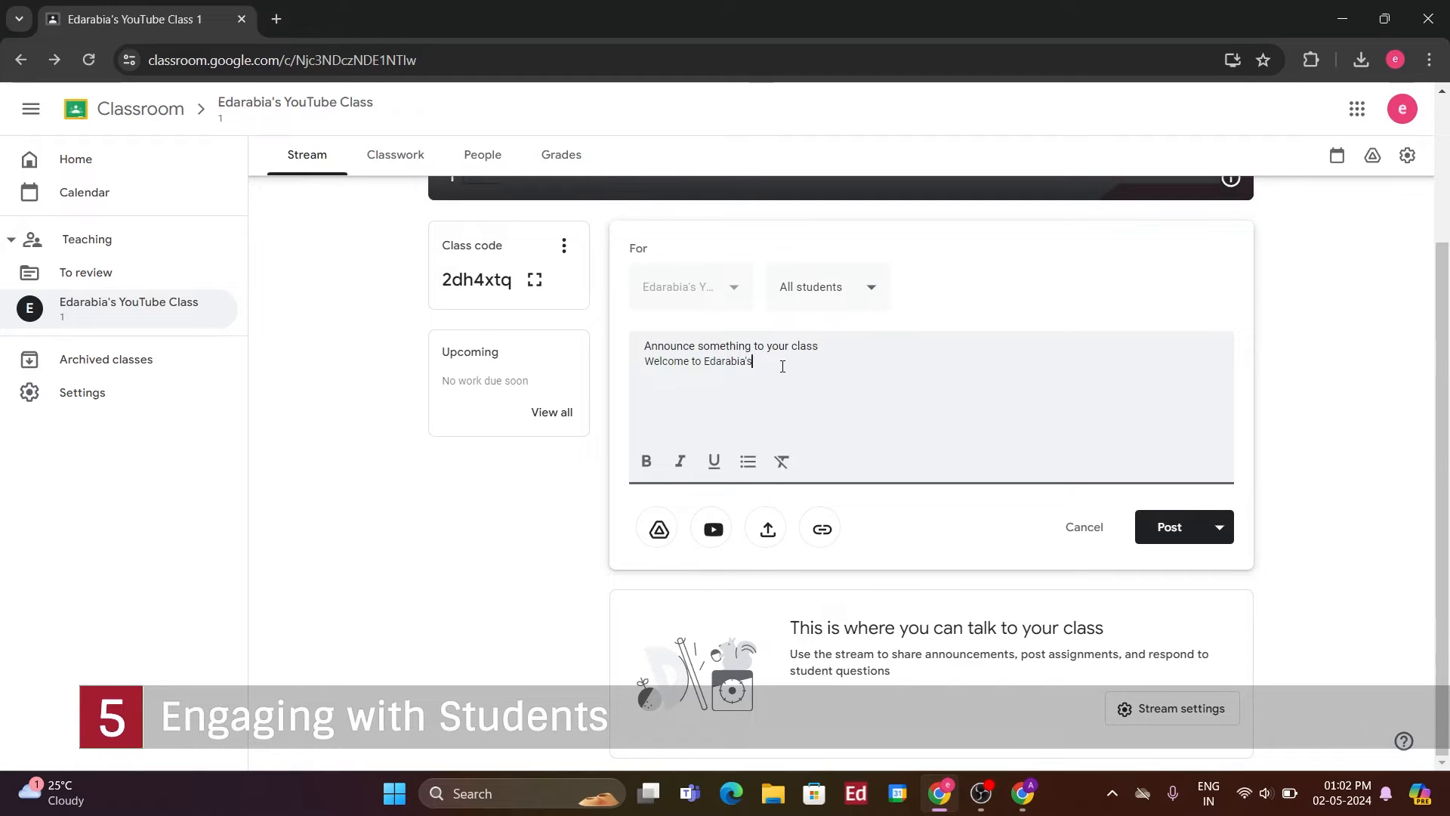
{"action": "type", "text": "Y"}
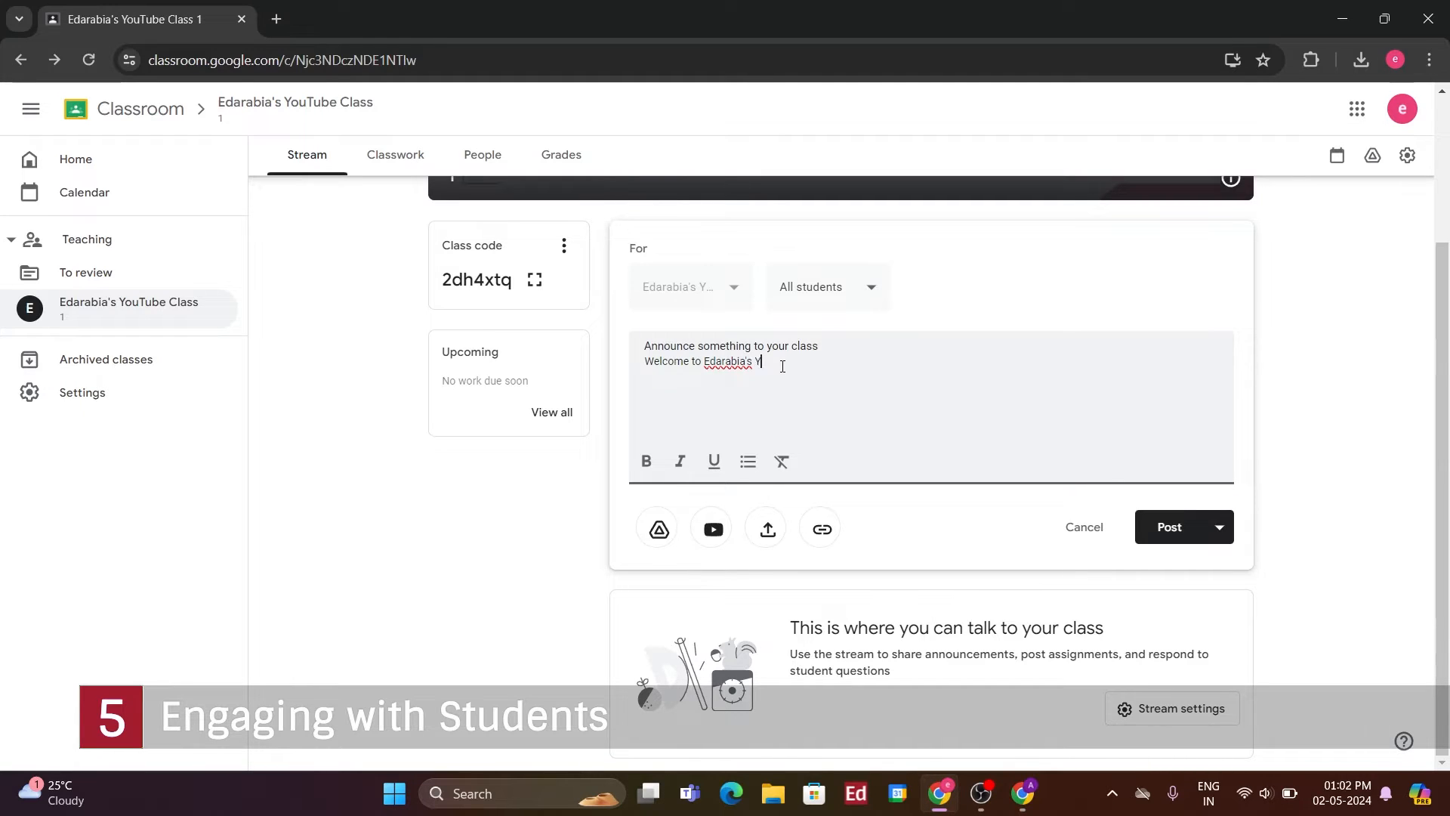
{"action": "type", "text": "ouTube C"}
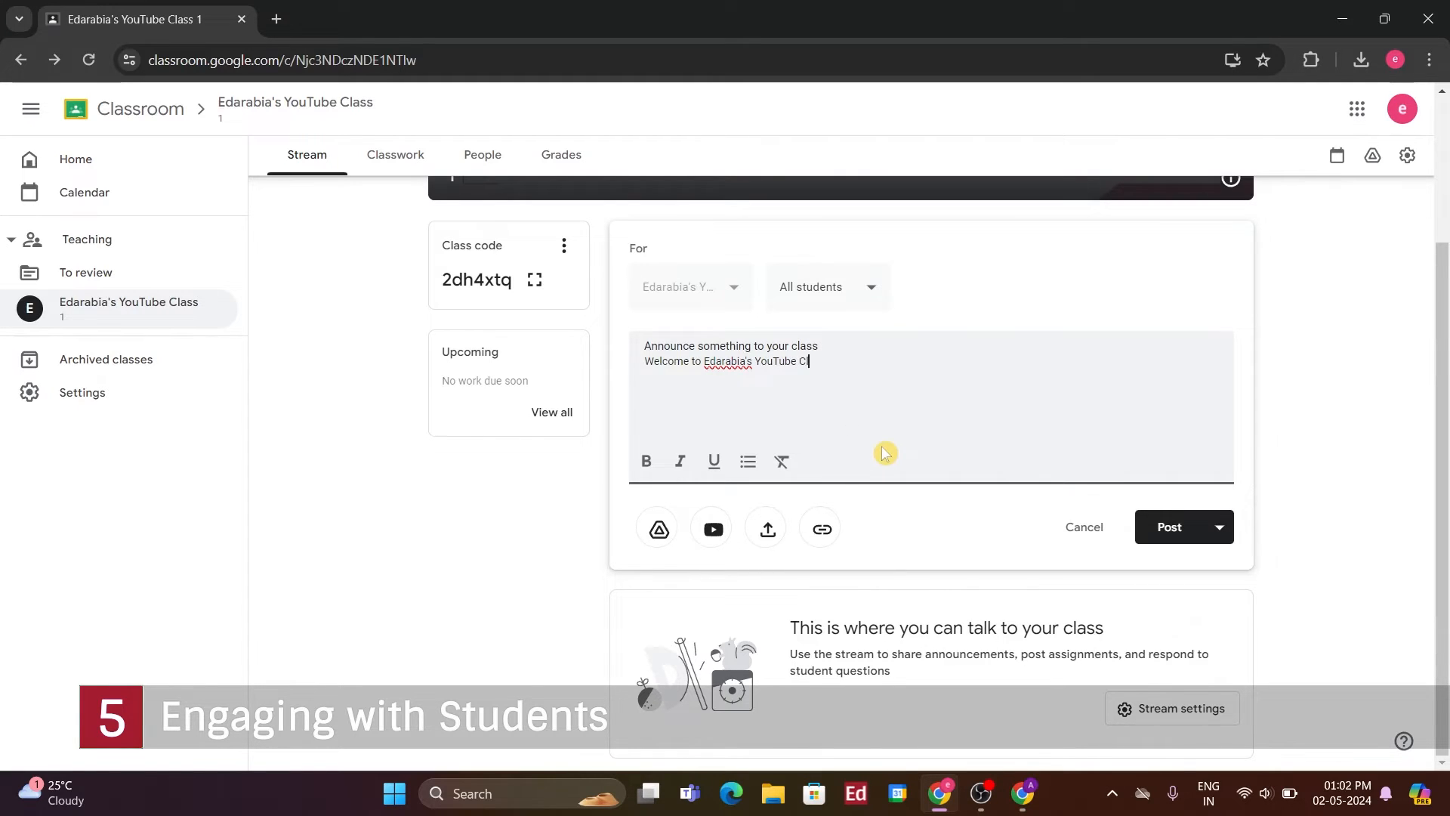
{"action": "type", "text": "lass"}
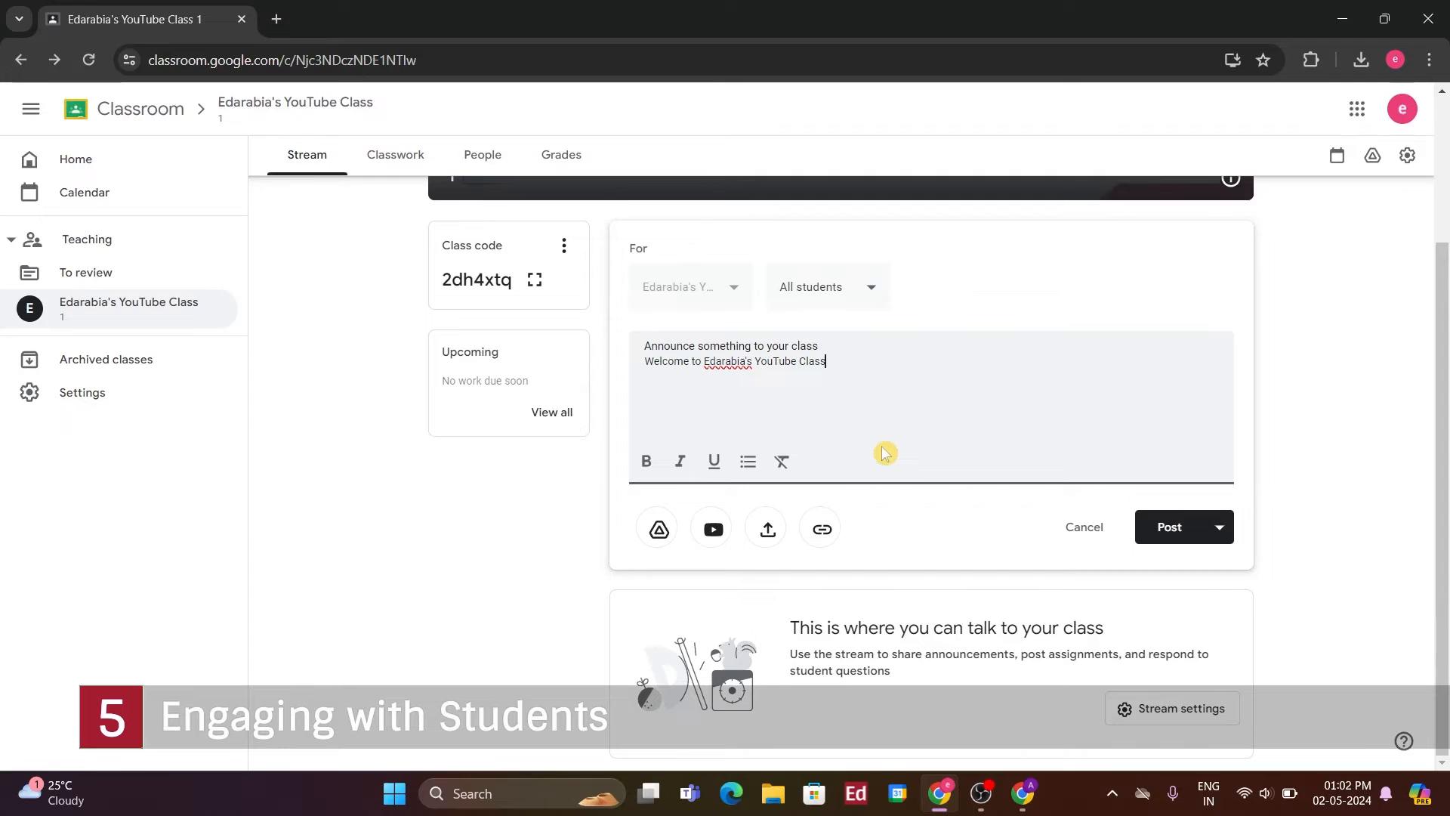
{"action": "type", "text": "!"}
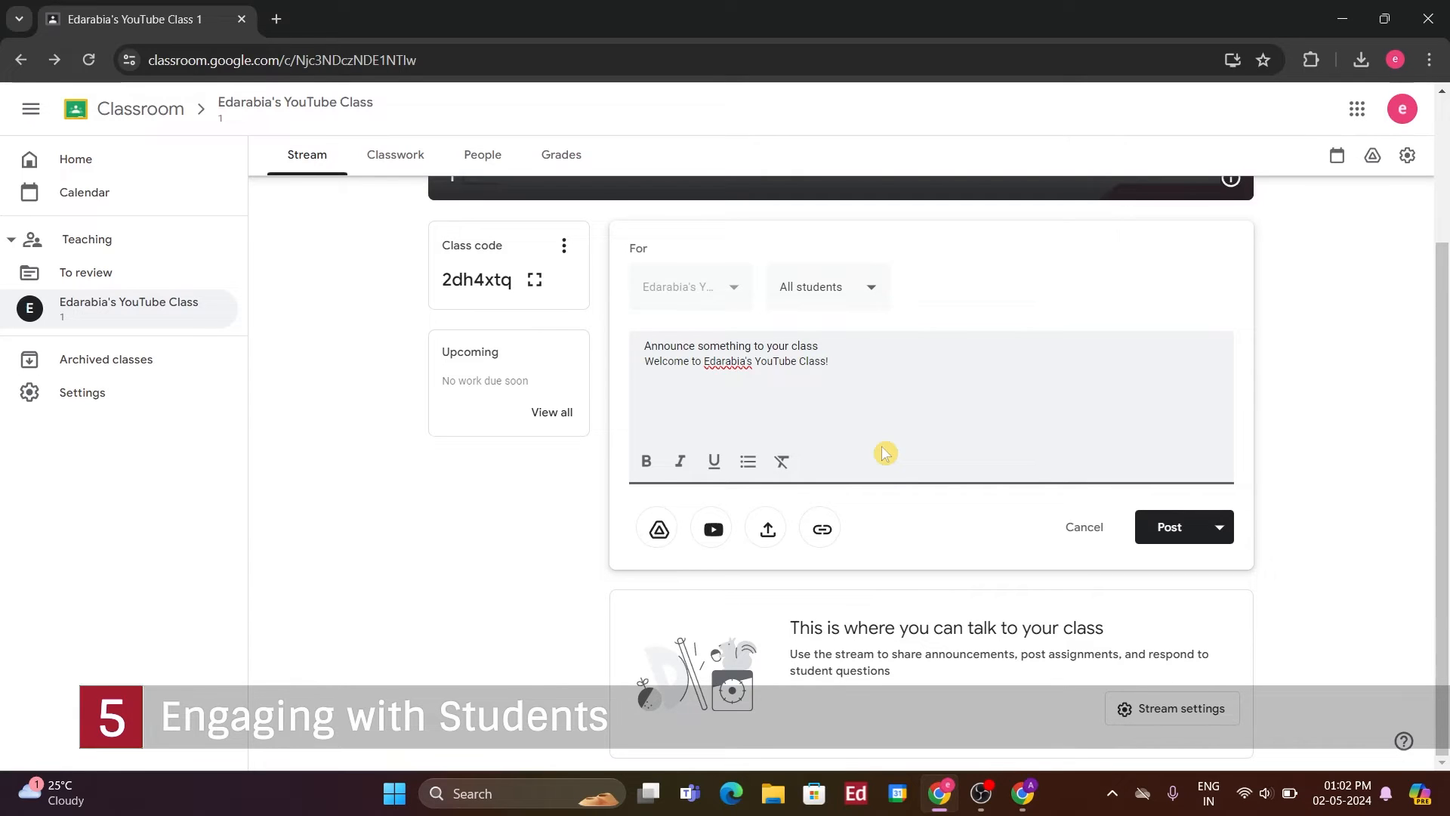
{"action": "mouse_move", "coordinate": [867, 442]}
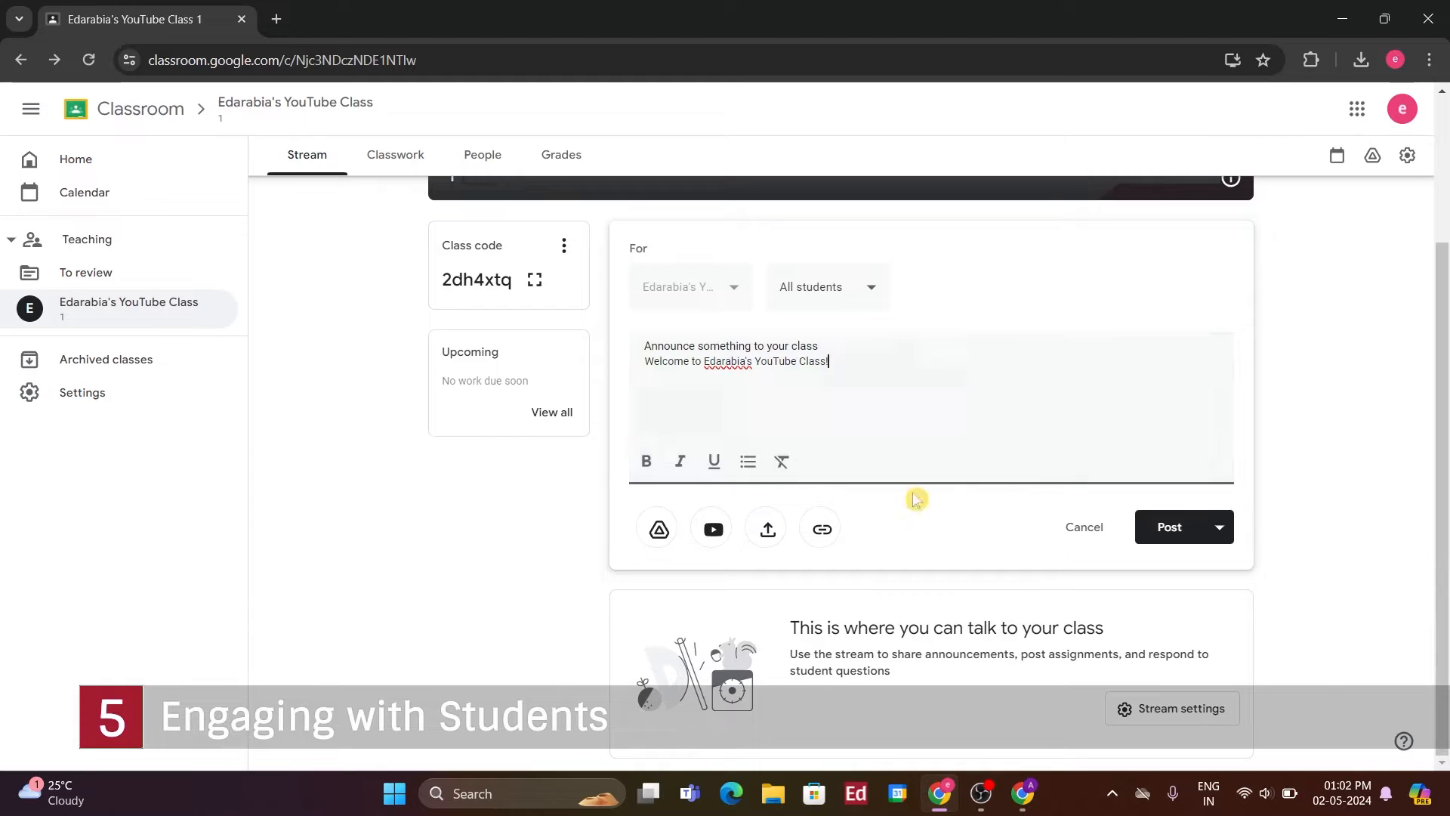
{"action": "mouse_move", "coordinate": [881, 518]}
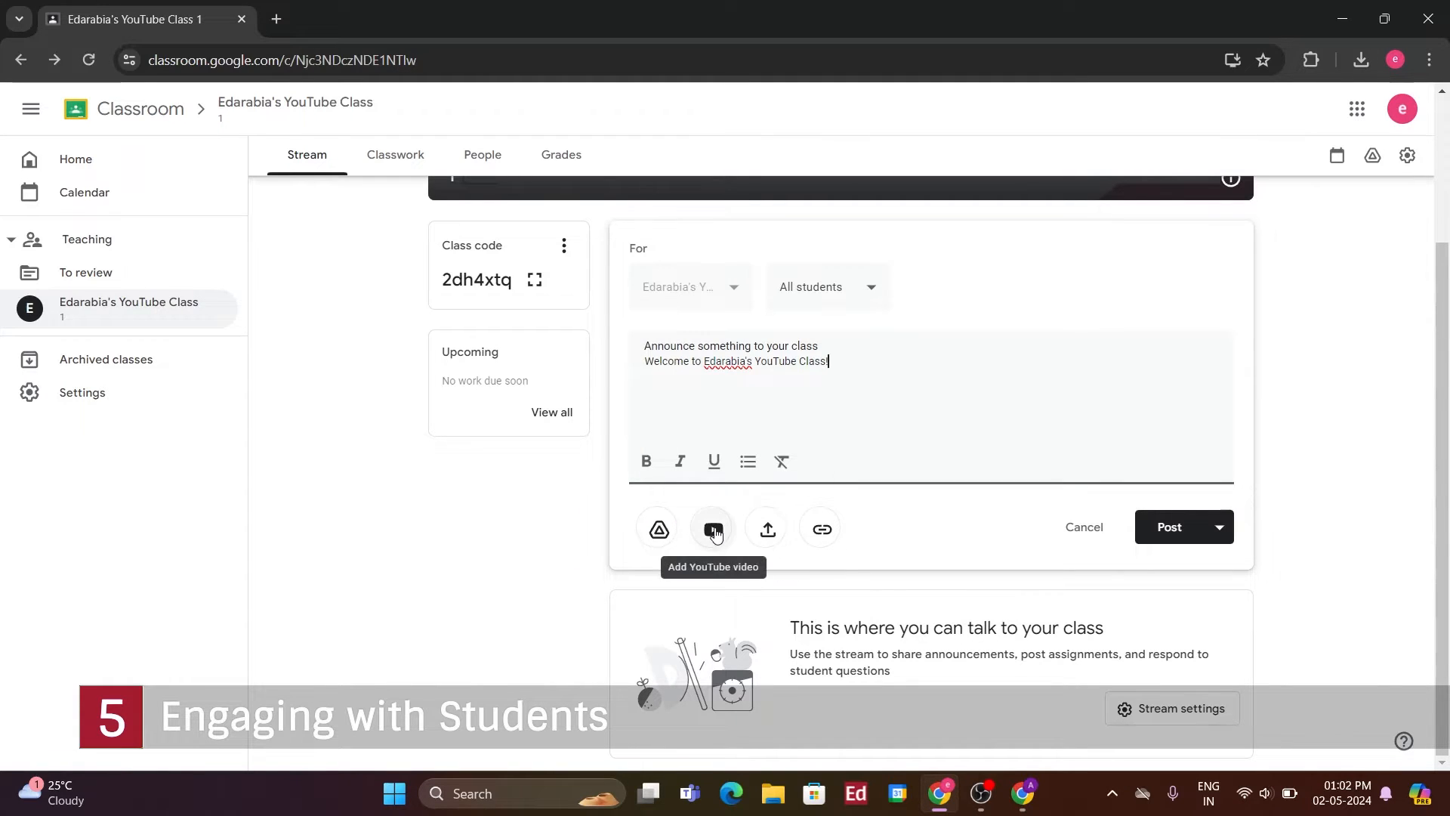
{"action": "mouse_move", "coordinate": [657, 528]}
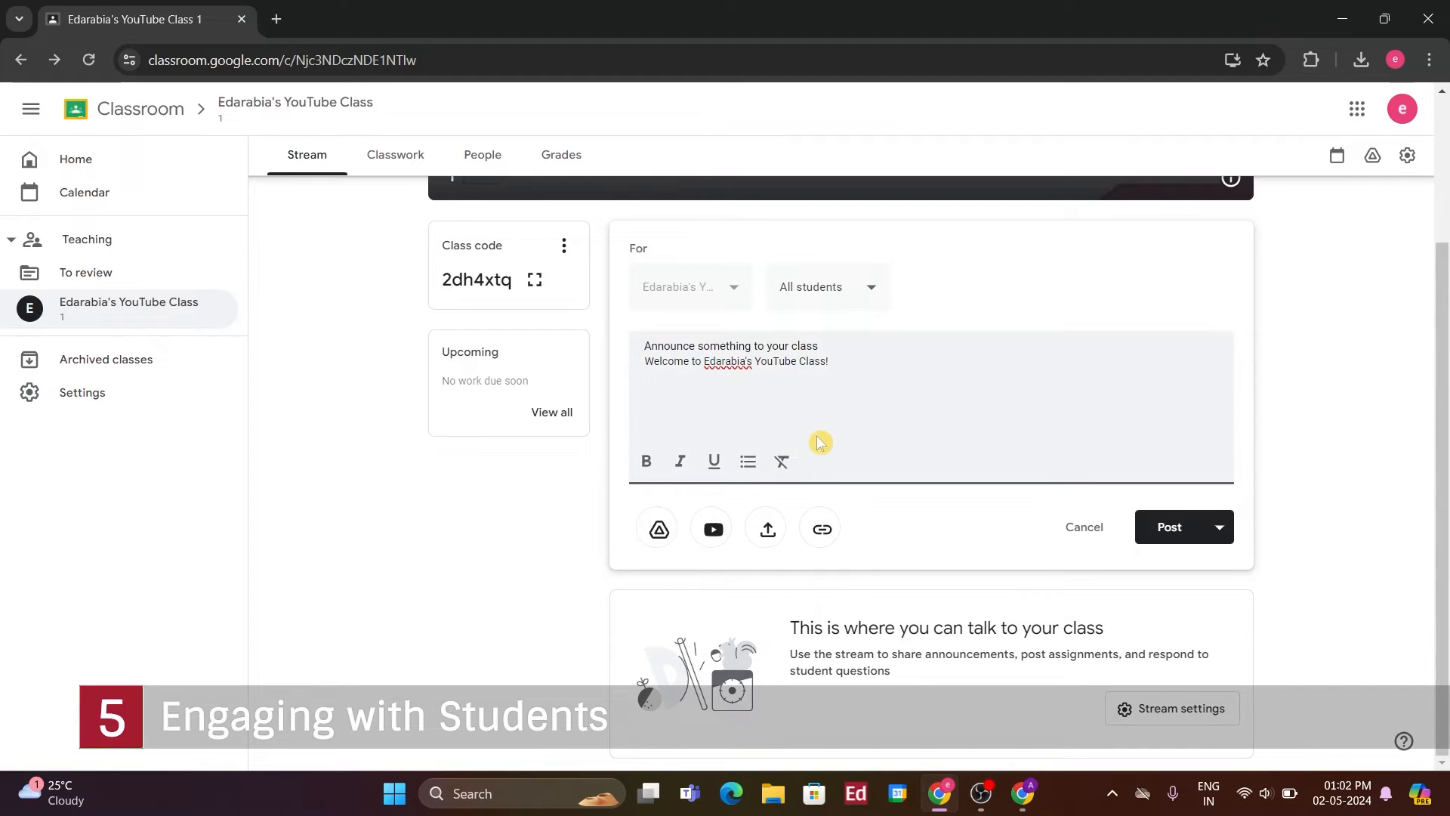
{"action": "mouse_move", "coordinate": [817, 435]}
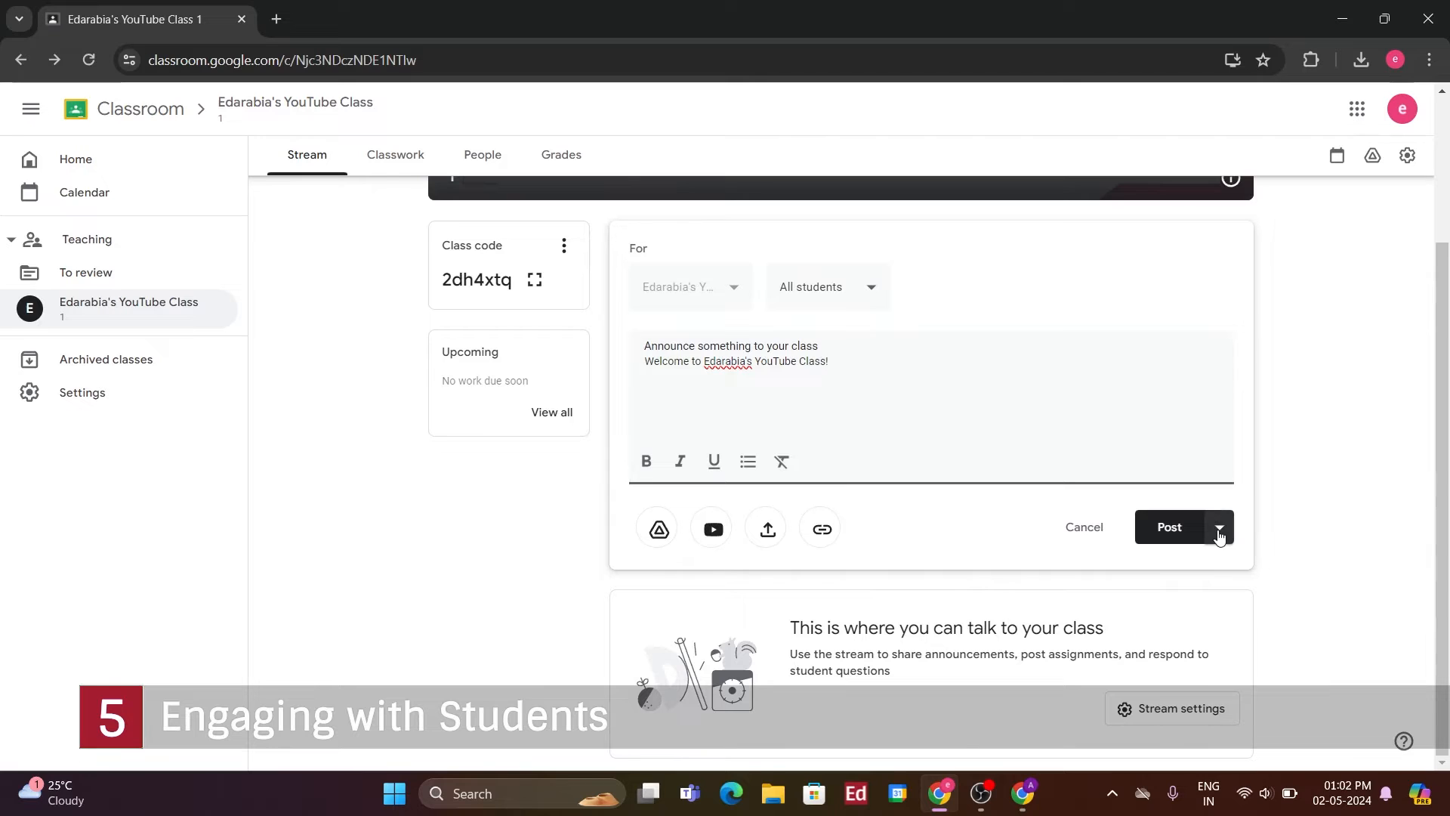
Review the Post/Schedule/Save draft choices and post the welcome announcement to the stream
{"action": "left_click", "coordinate": [1219, 531]}
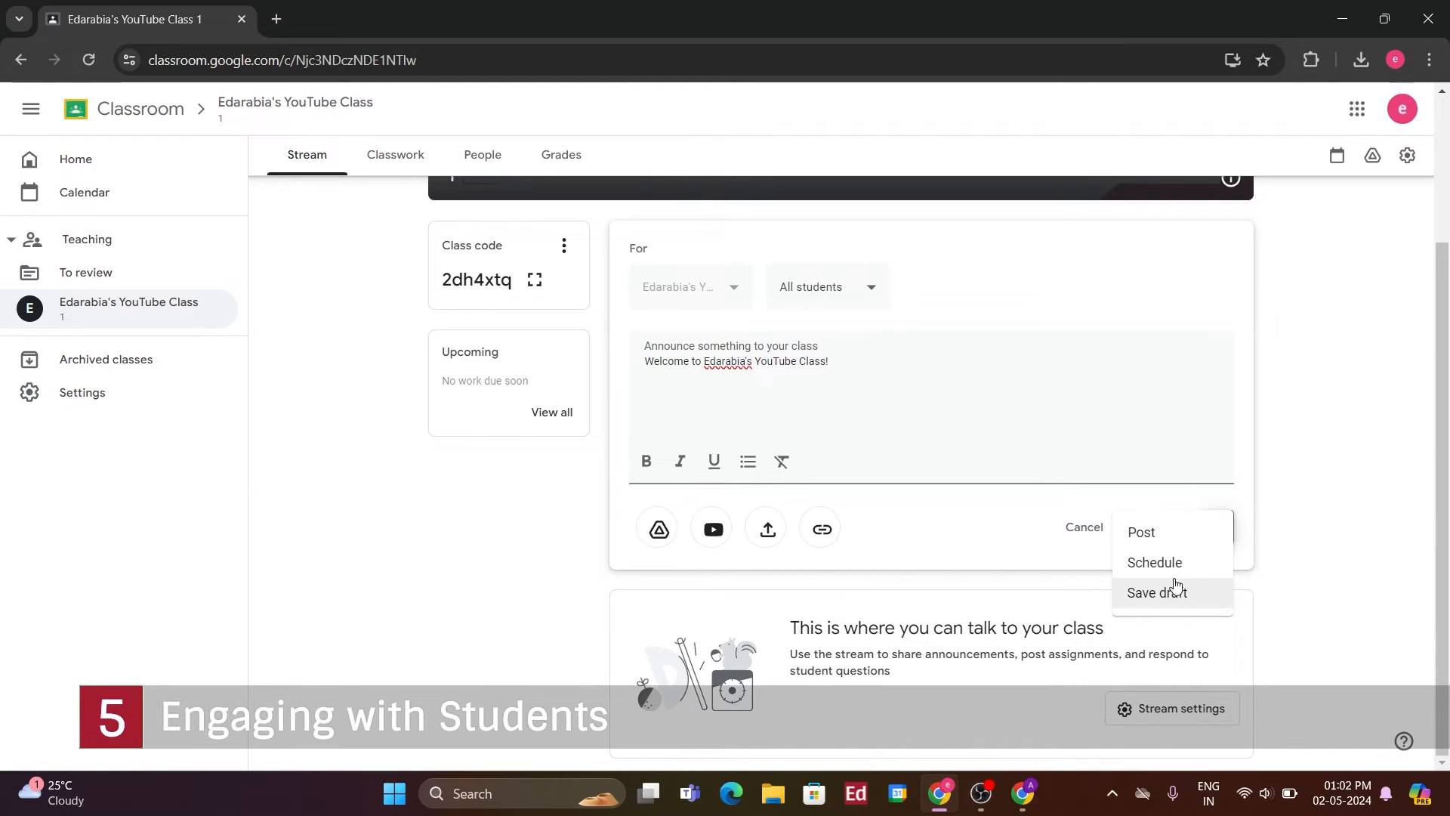
{"action": "mouse_move", "coordinate": [1154, 562]}
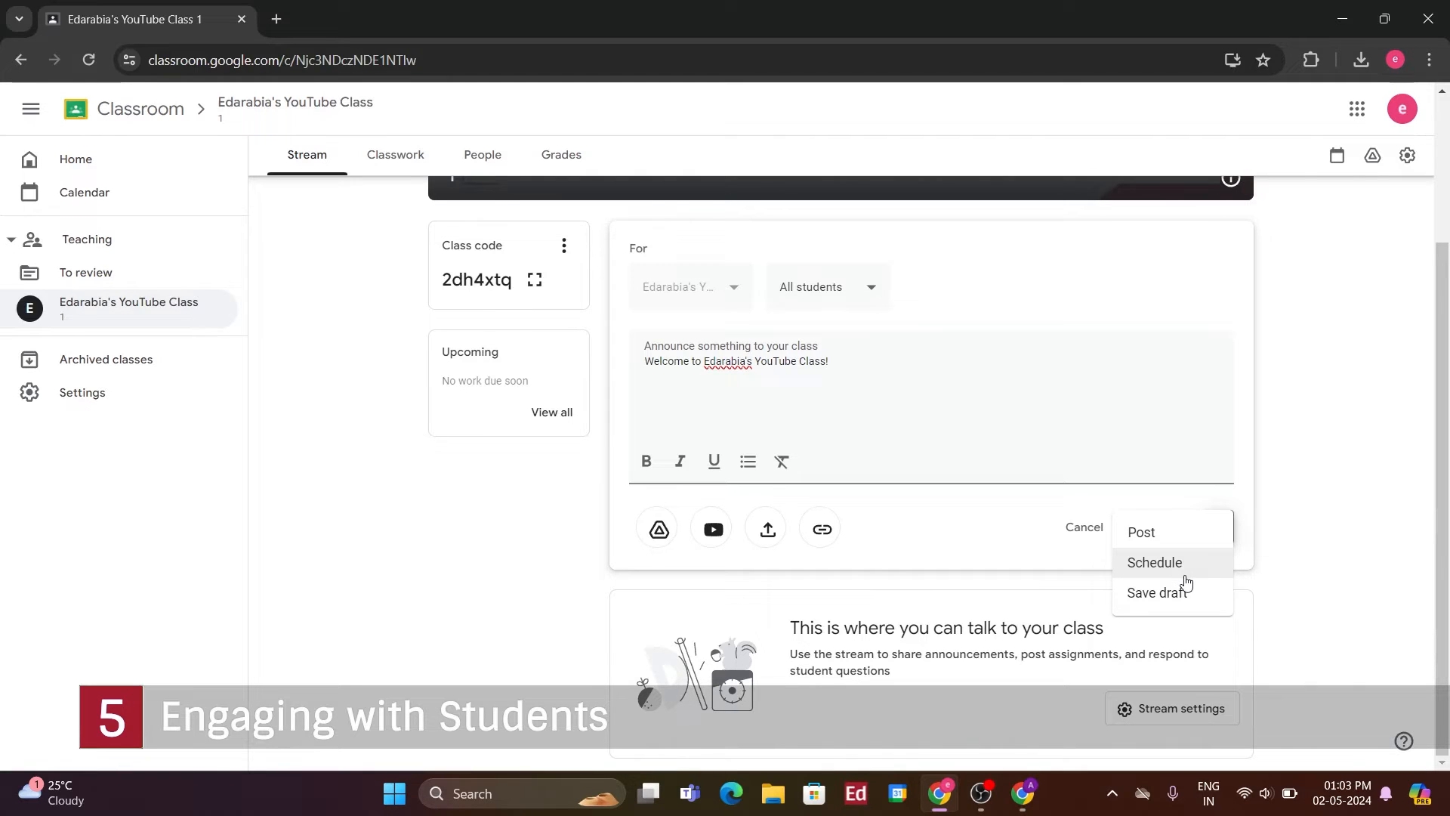
{"action": "mouse_move", "coordinate": [1193, 597]}
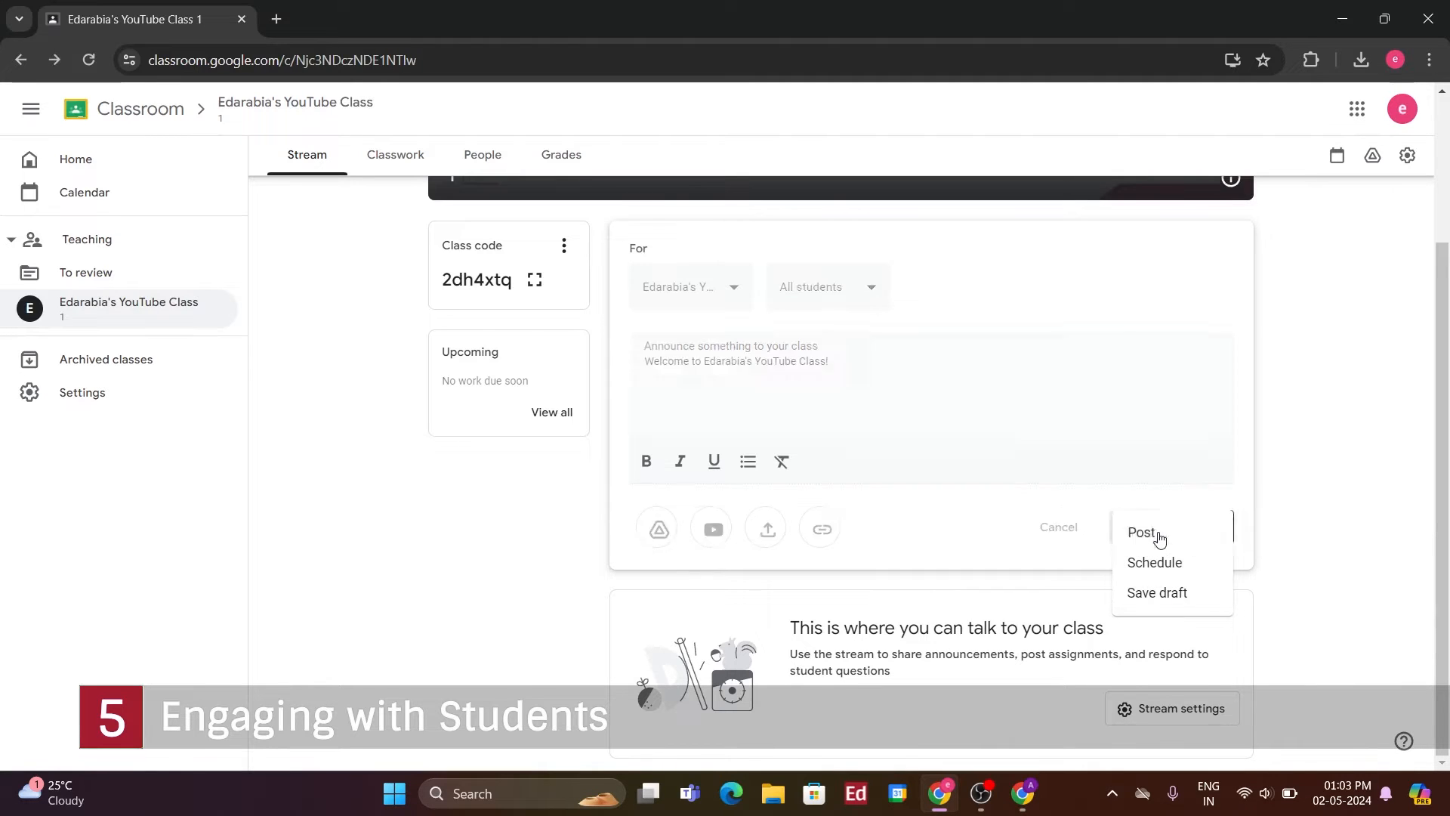
{"action": "left_click", "coordinate": [1144, 533]}
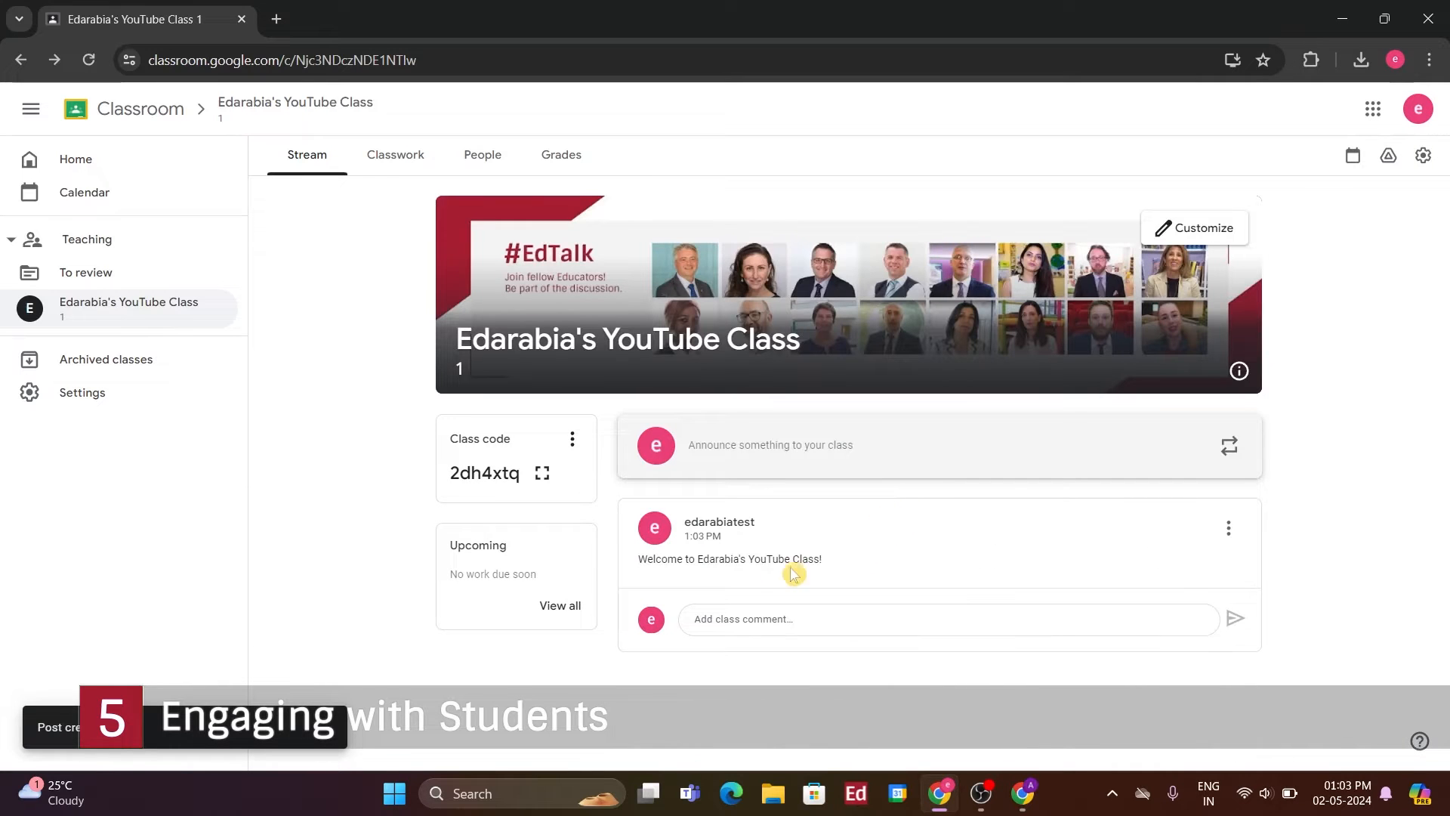
{"action": "mouse_move", "coordinate": [893, 592]}
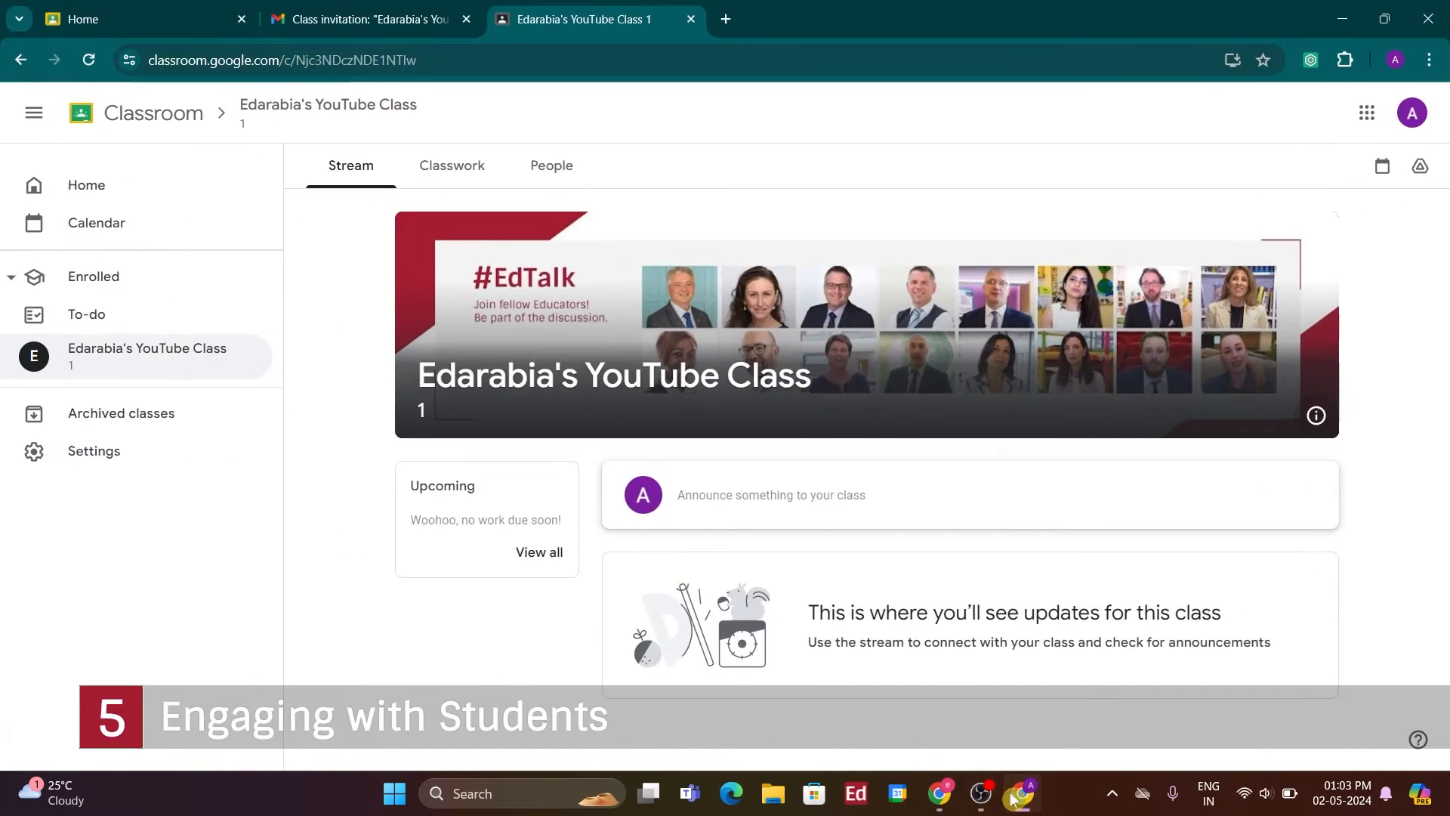
From the student account, refresh the stream and post the class comment "I am excited!"
{"action": "left_click", "coordinate": [89, 60]}
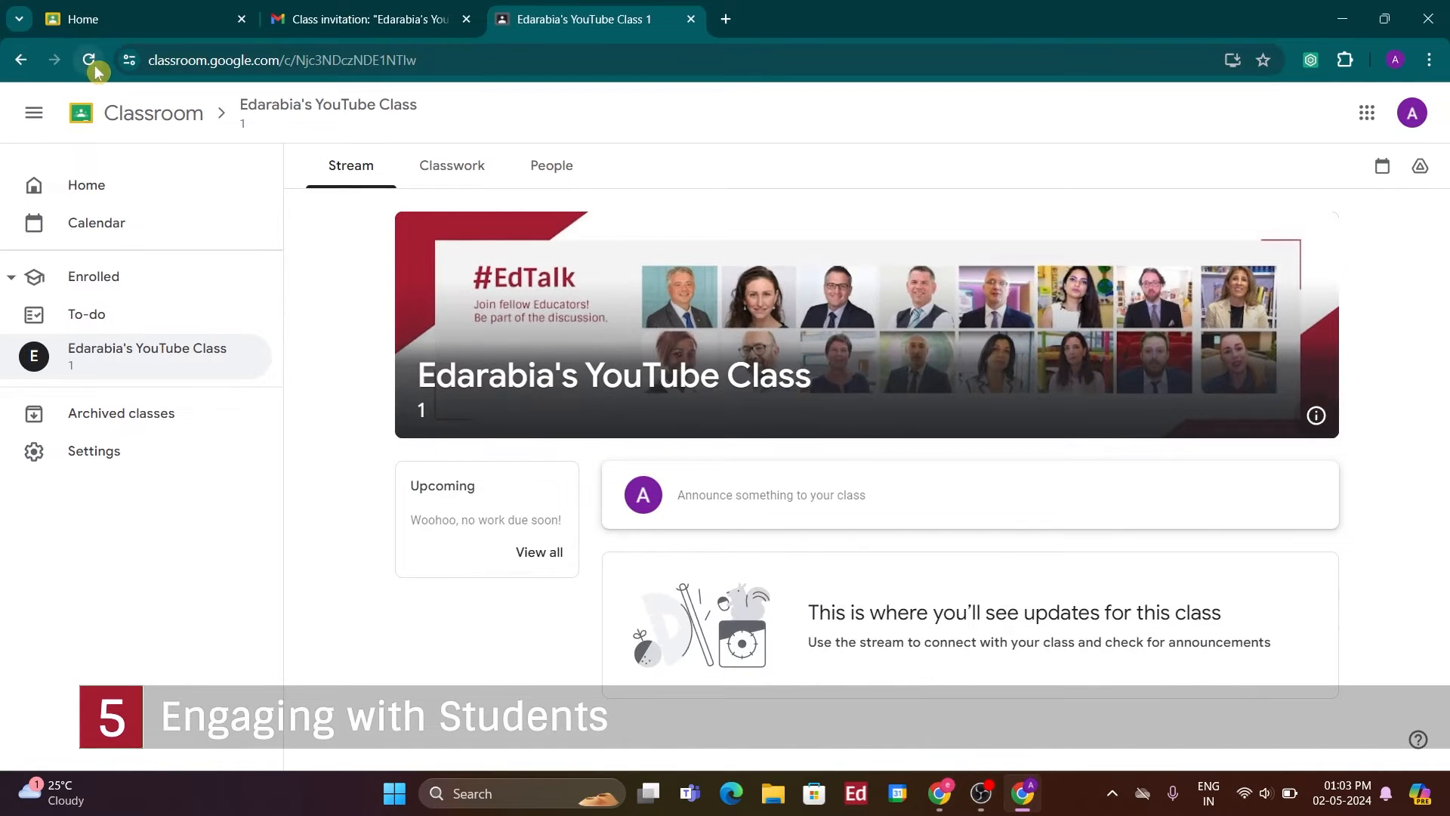
{"action": "left_click", "coordinate": [89, 60]}
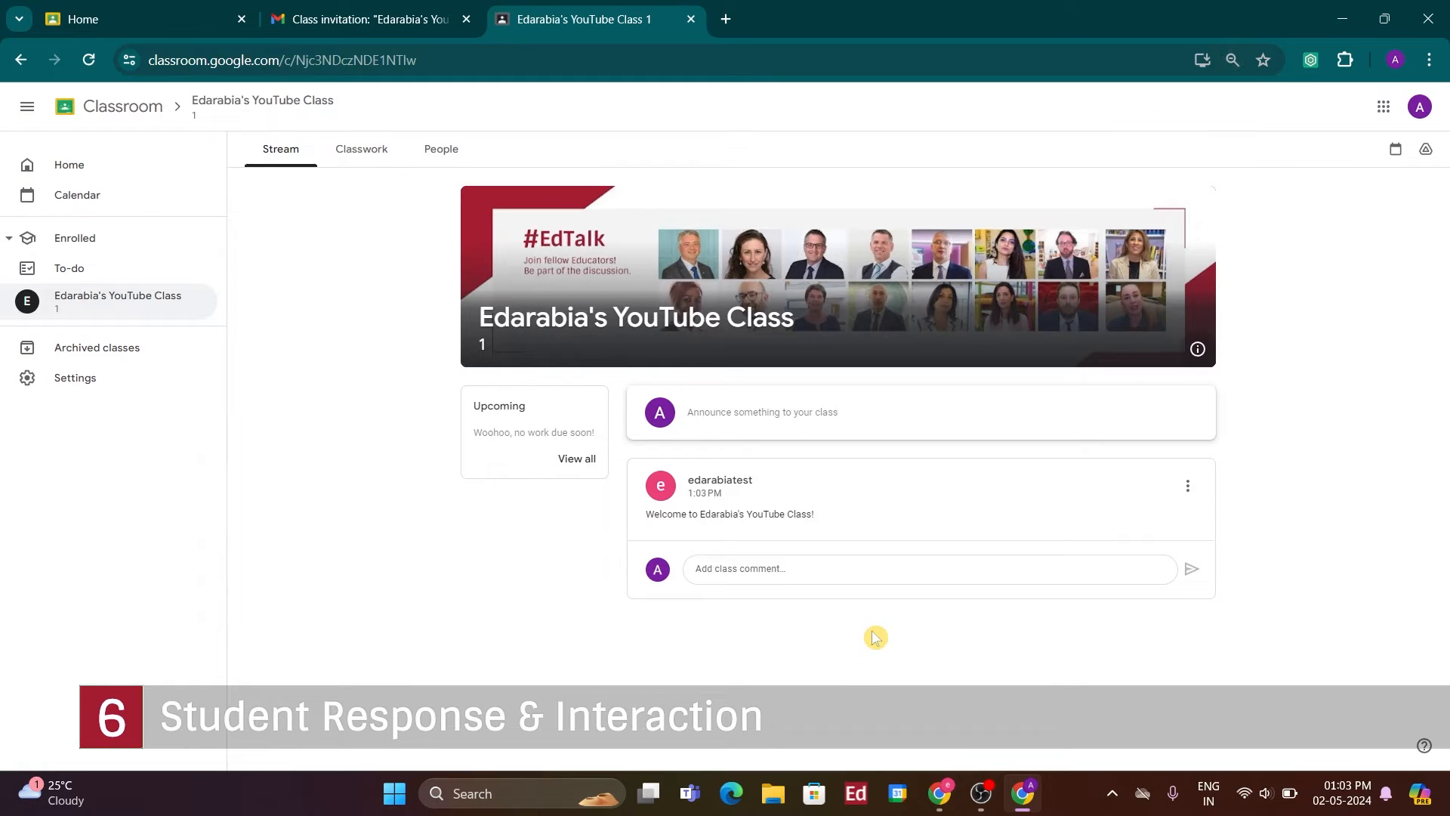
{"action": "mouse_move", "coordinate": [615, 528]}
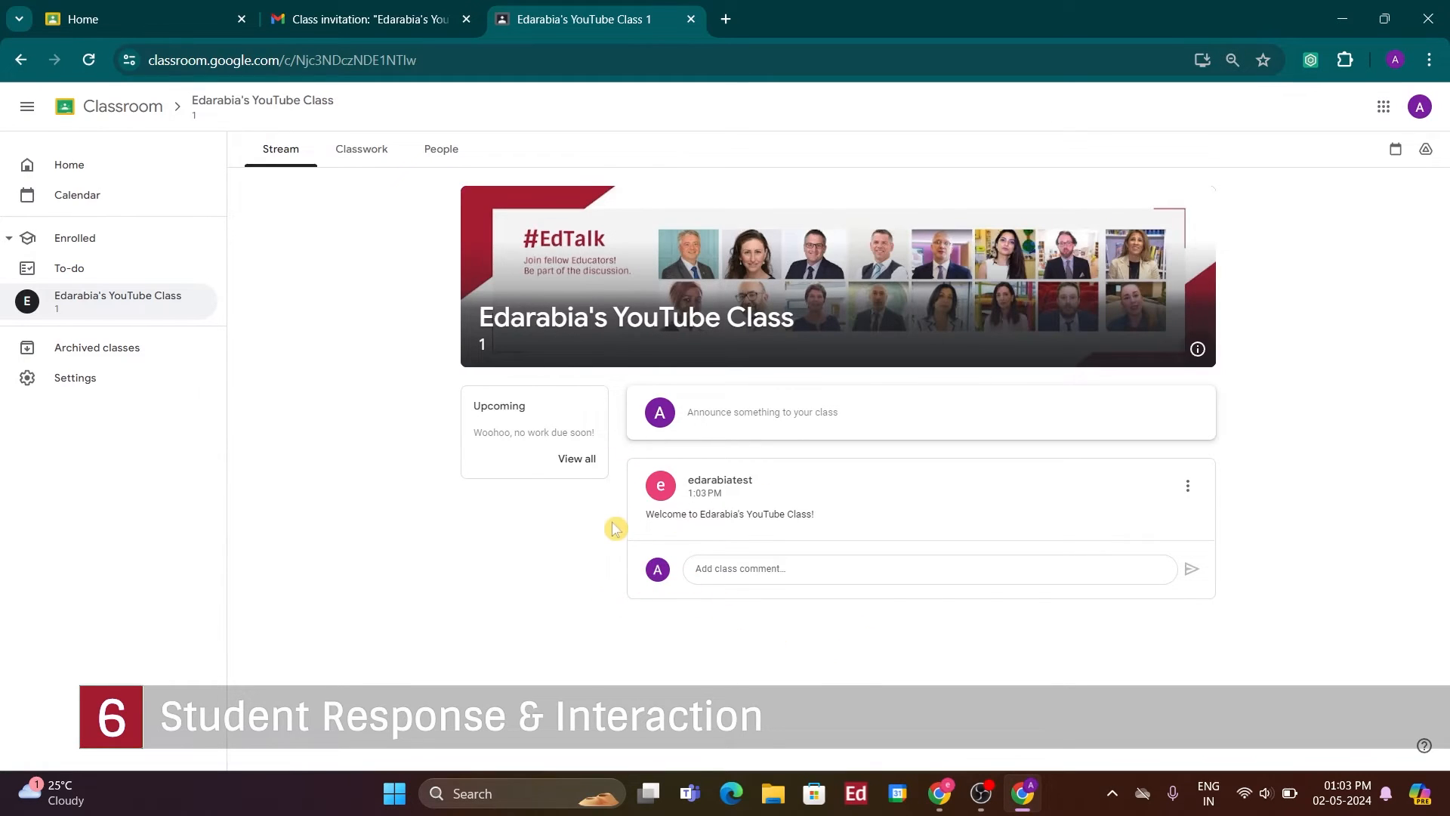
{"action": "mouse_move", "coordinate": [600, 552]}
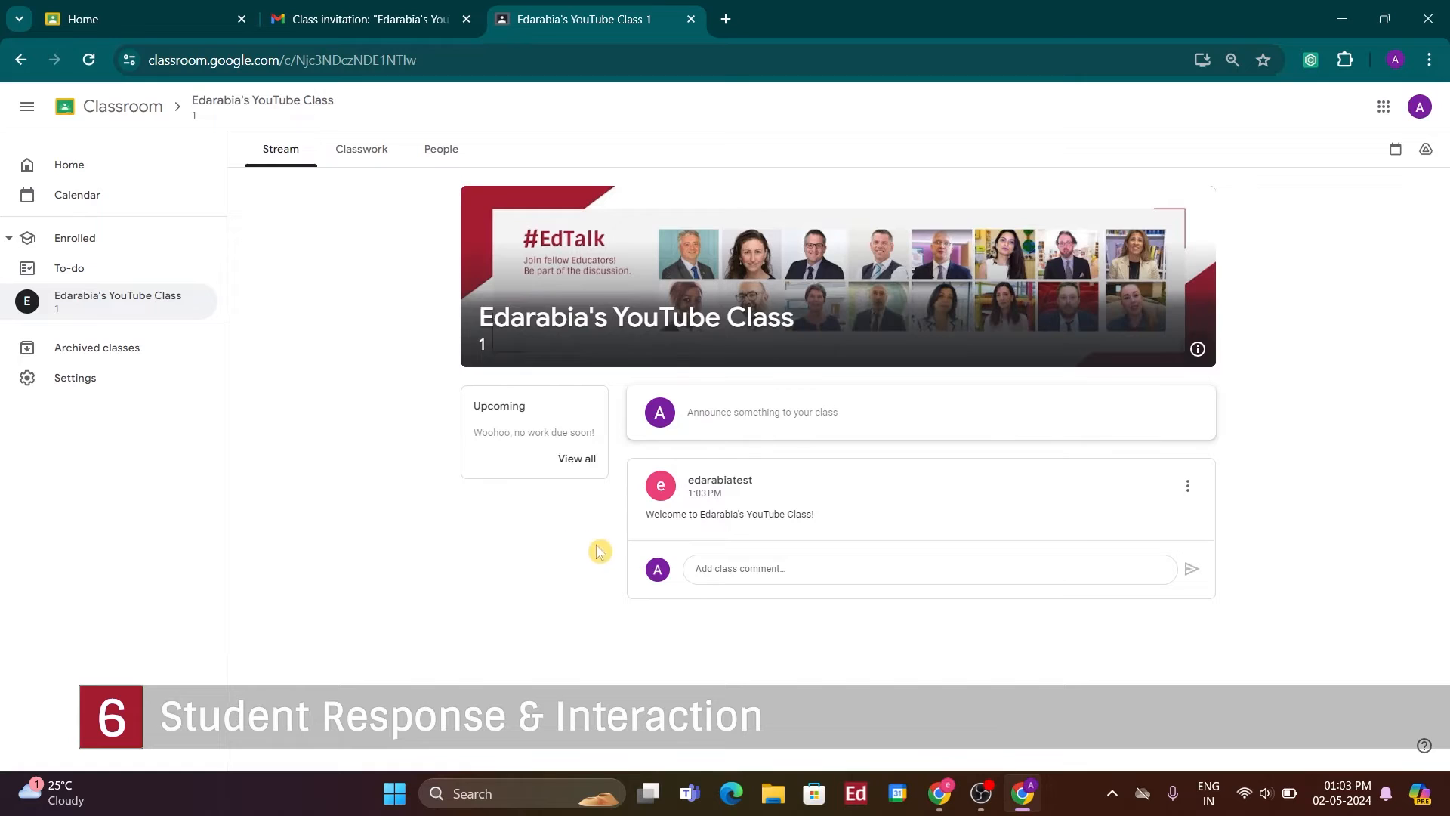
{"action": "mouse_move", "coordinate": [707, 592]}
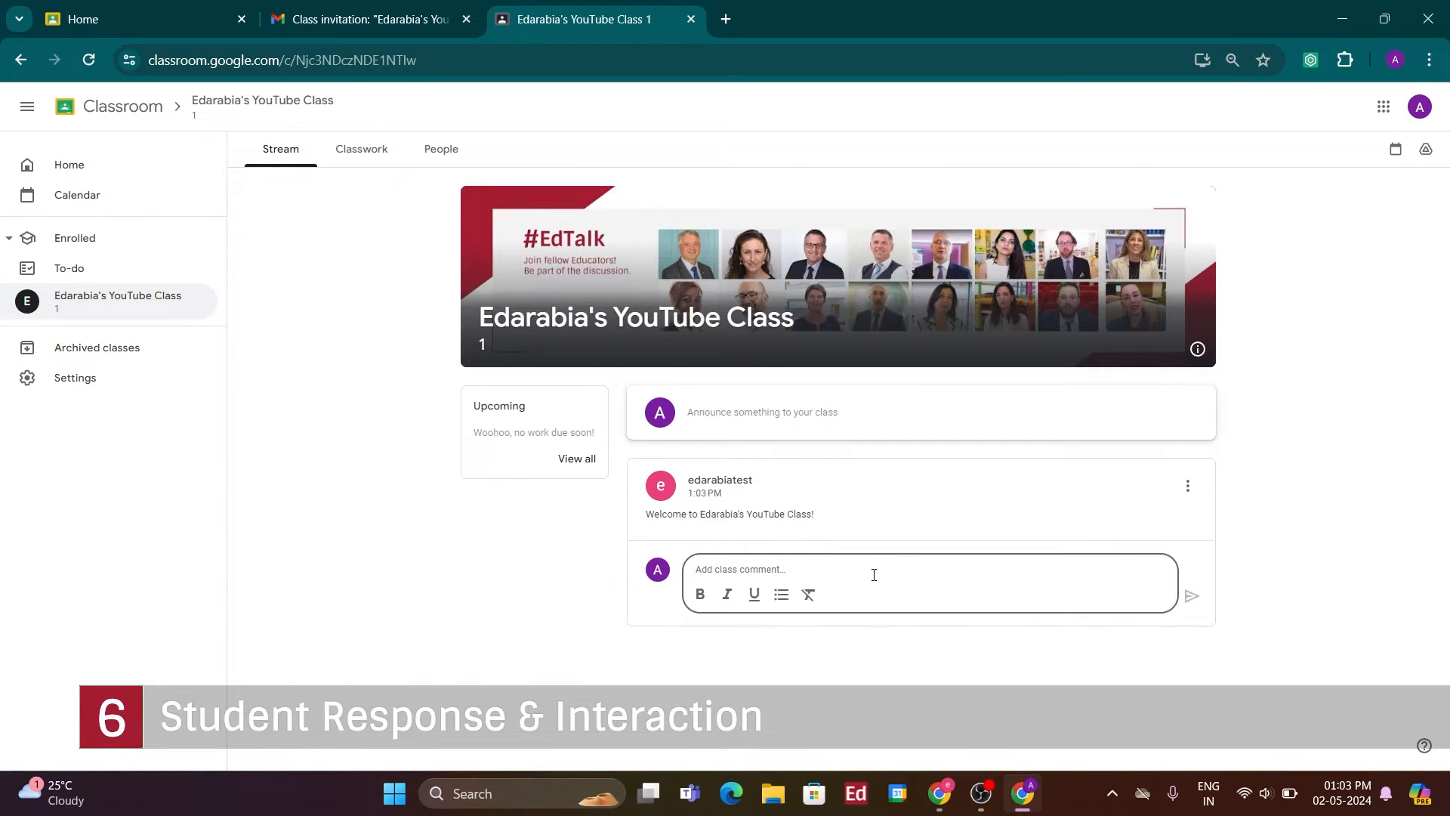
{"action": "type", "text": "I am"}
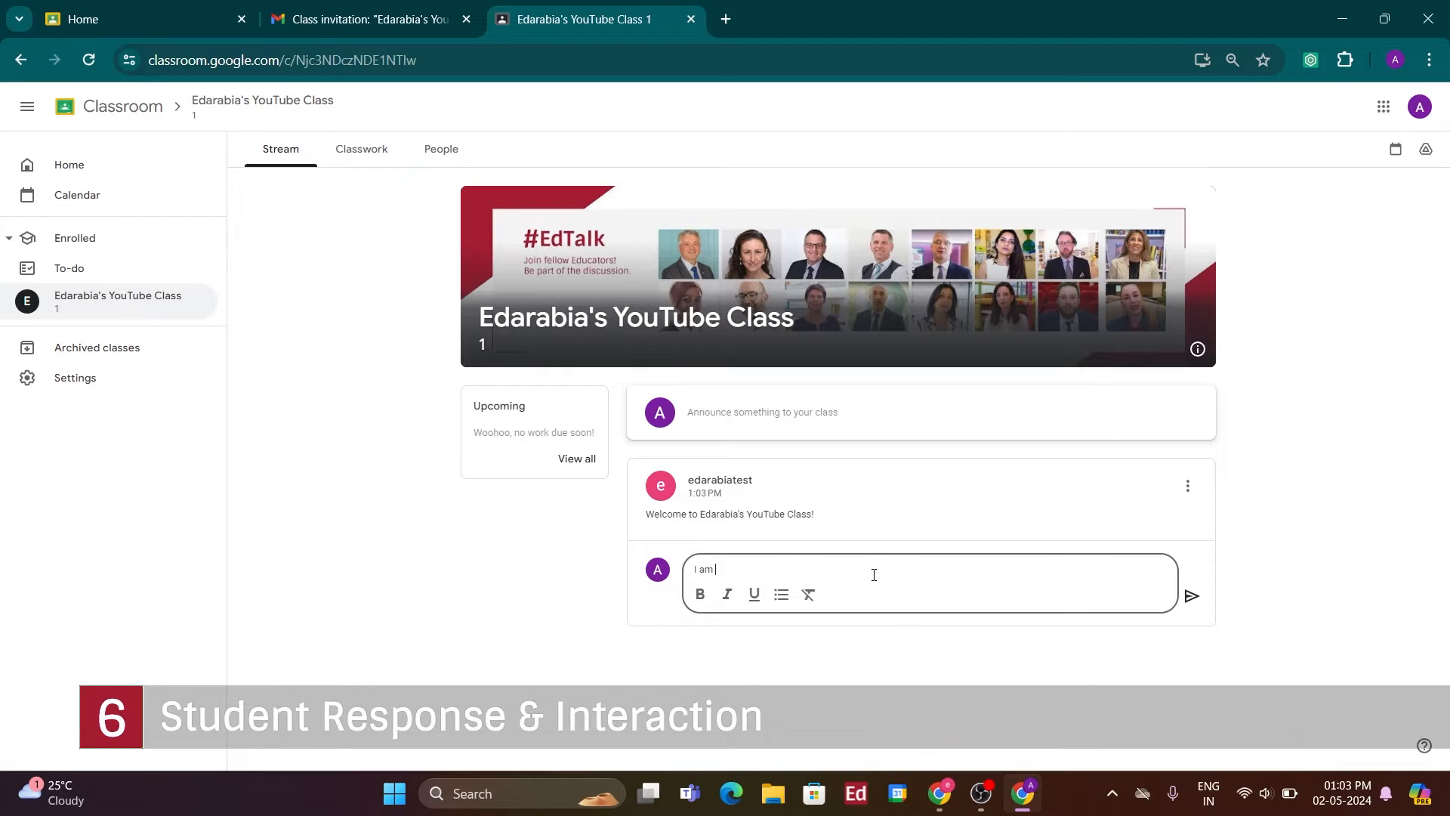
{"action": "type", "text": "excited"}
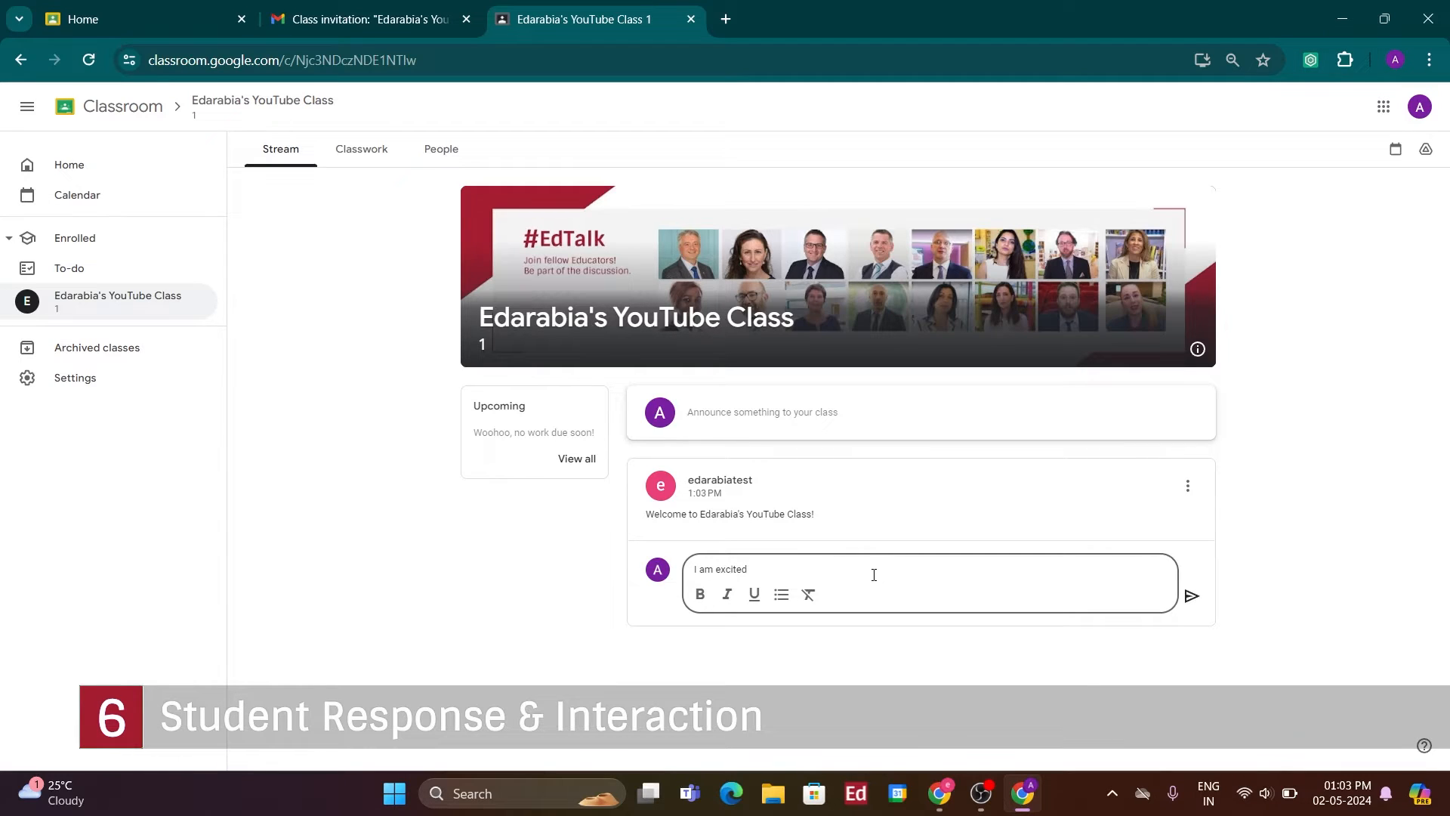
{"action": "type", "text": "!"}
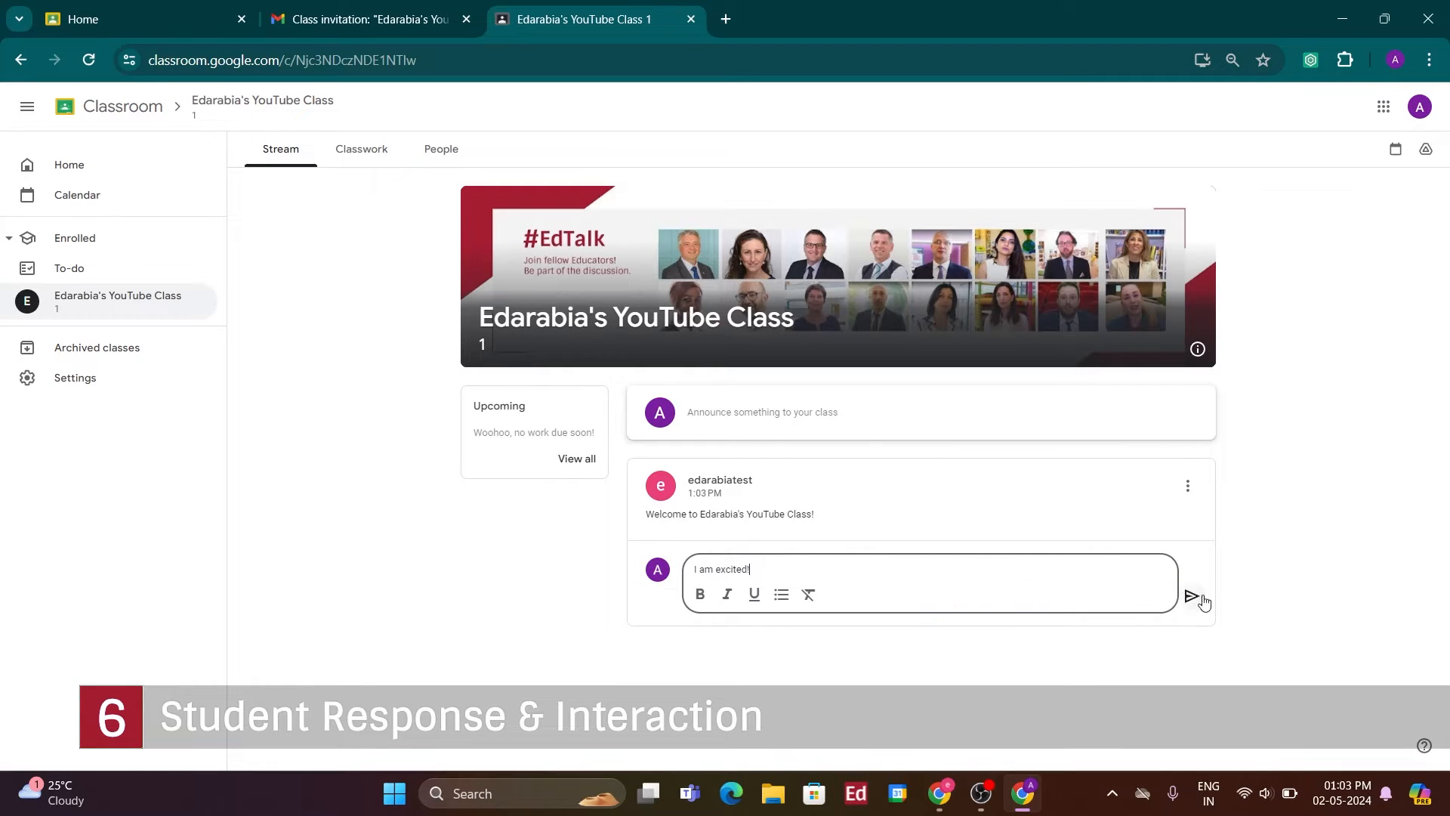
{"action": "left_click", "coordinate": [1193, 597]}
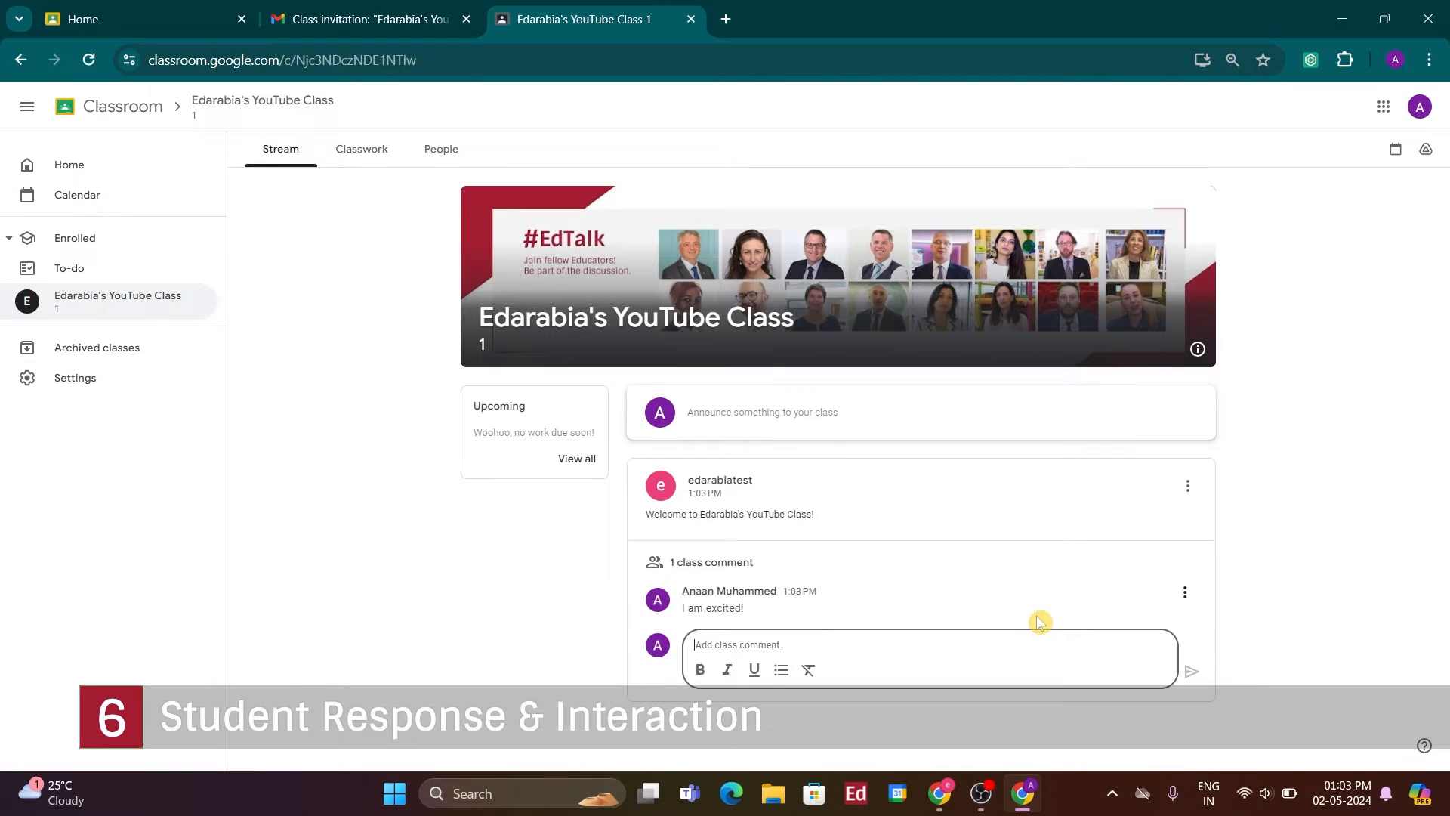
{"action": "mouse_move", "coordinate": [1113, 793]}
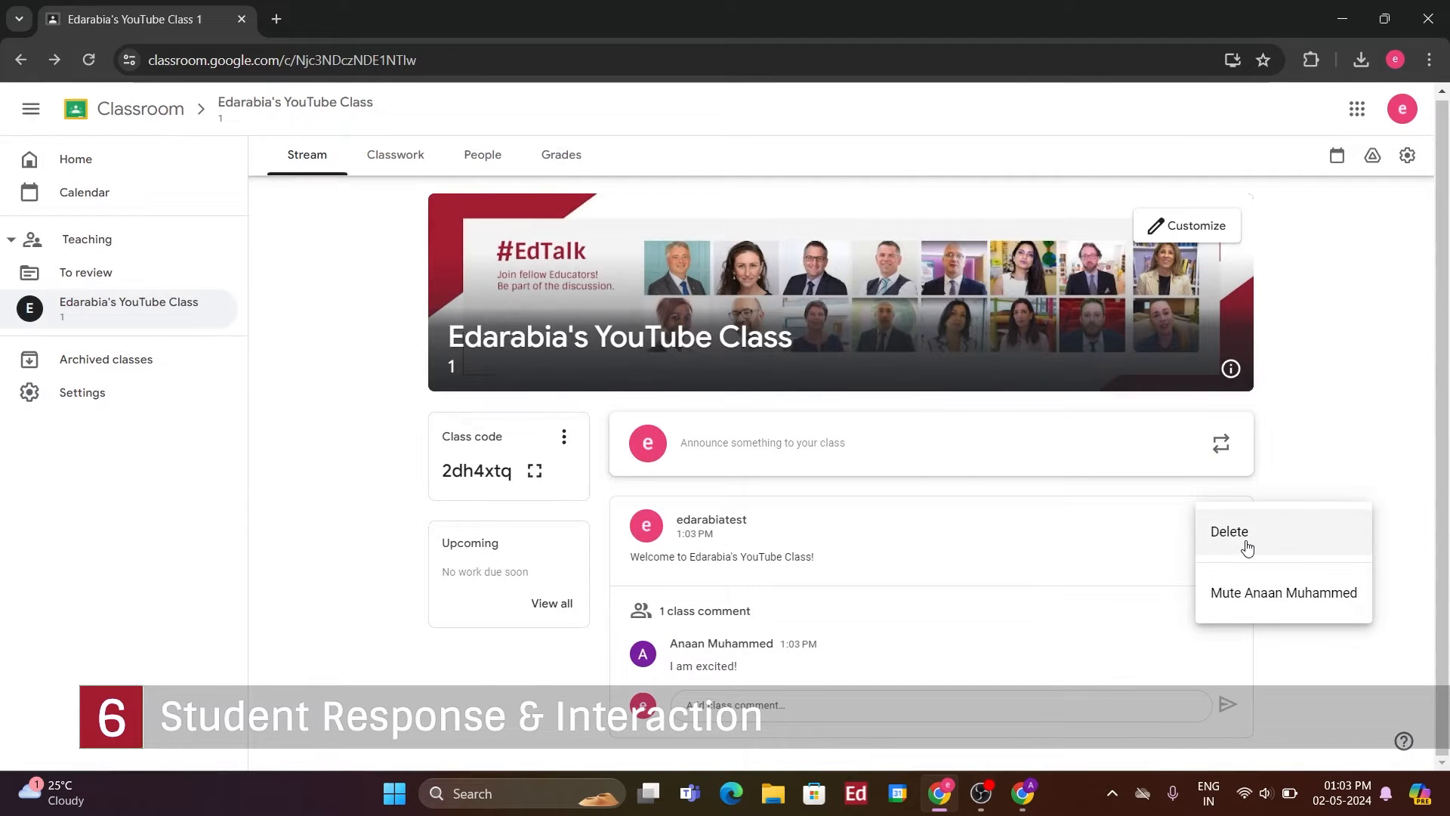
Dismiss the comment's Delete/Mute menu and go to the teacher's empty Classwork page
{"action": "left_click", "coordinate": [994, 641]}
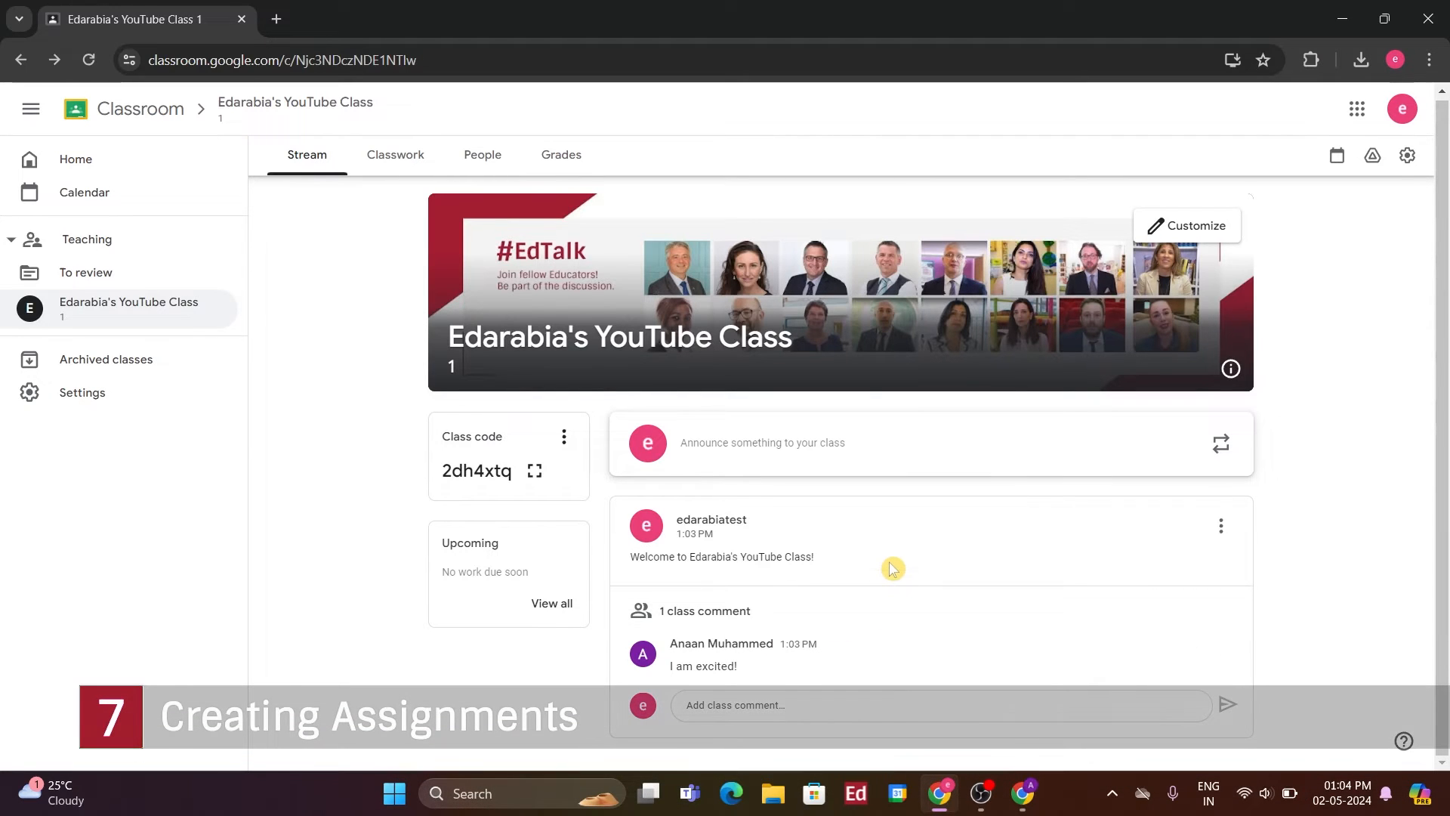
{"action": "mouse_move", "coordinate": [876, 568]}
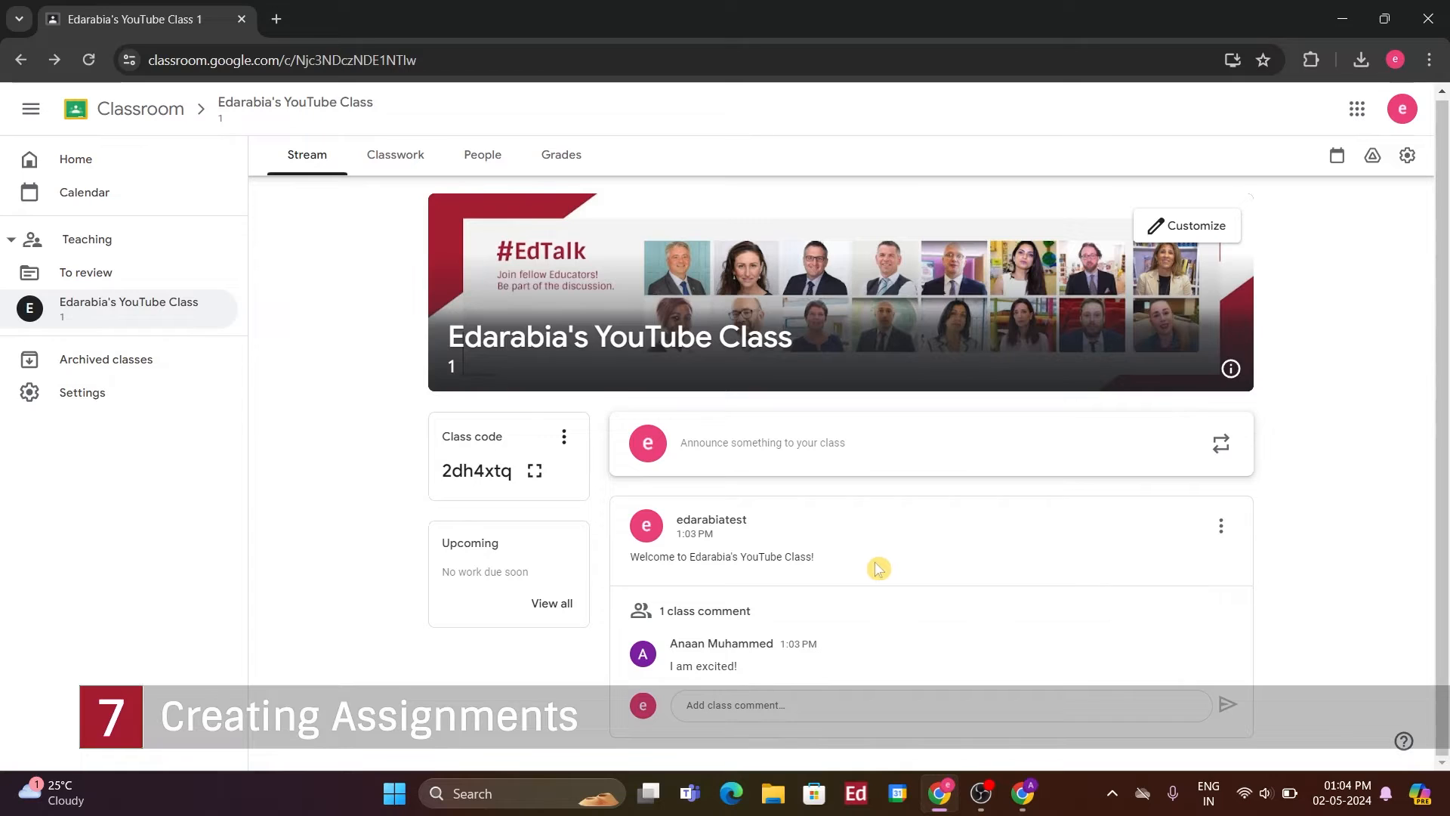
{"action": "mouse_move", "coordinate": [515, 588]}
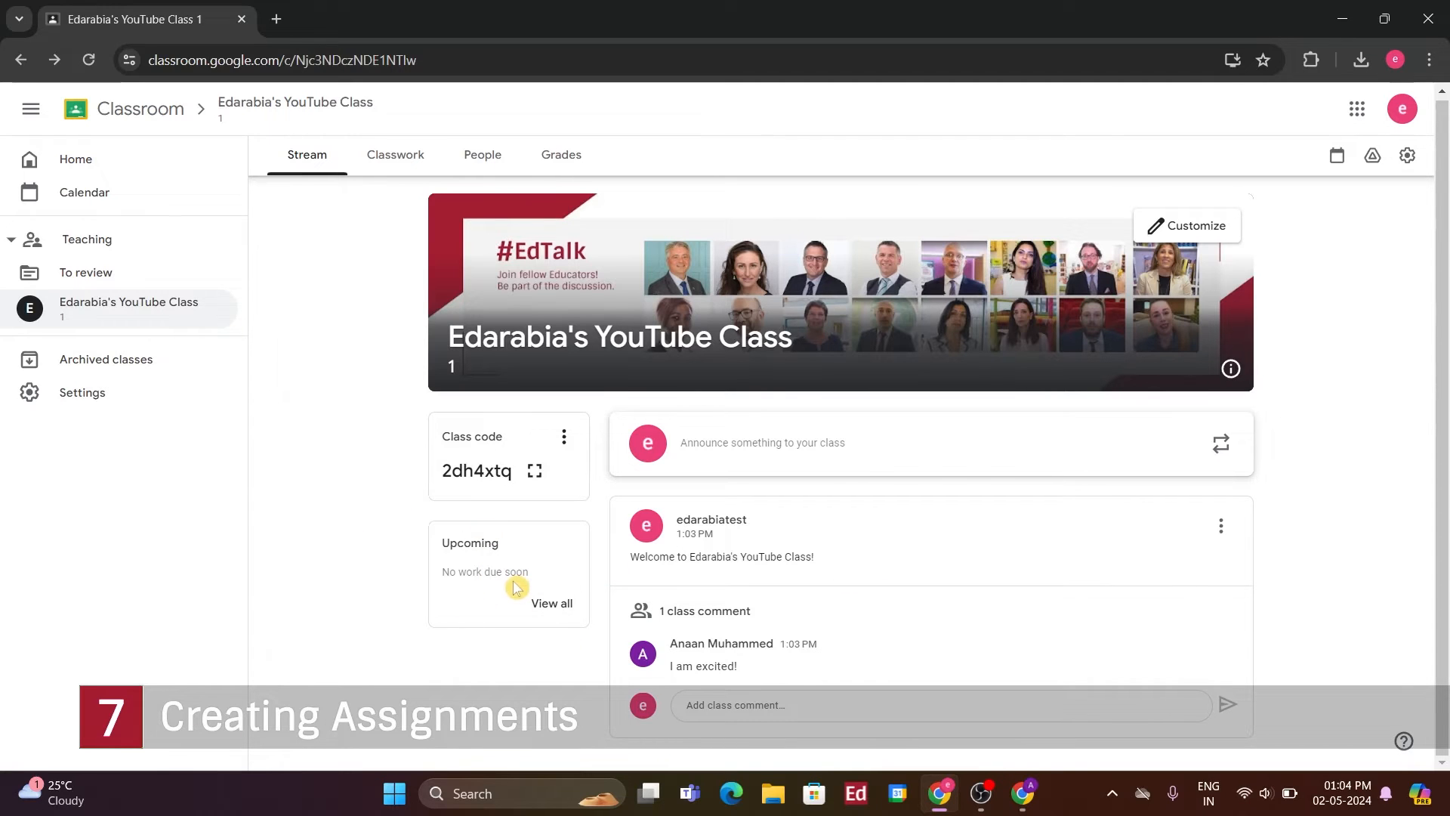
{"action": "mouse_move", "coordinate": [489, 614]}
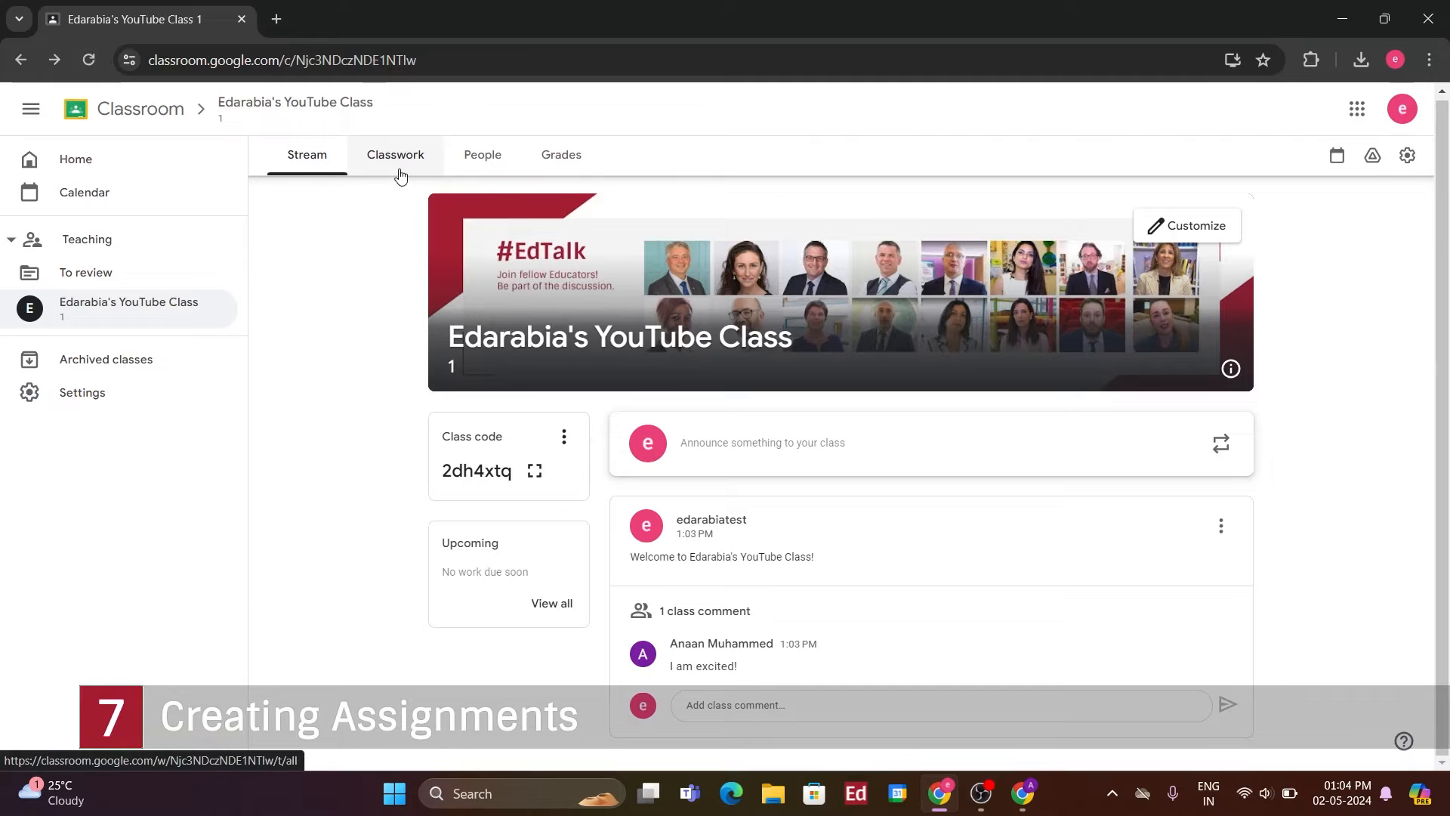
{"action": "left_click", "coordinate": [394, 154]}
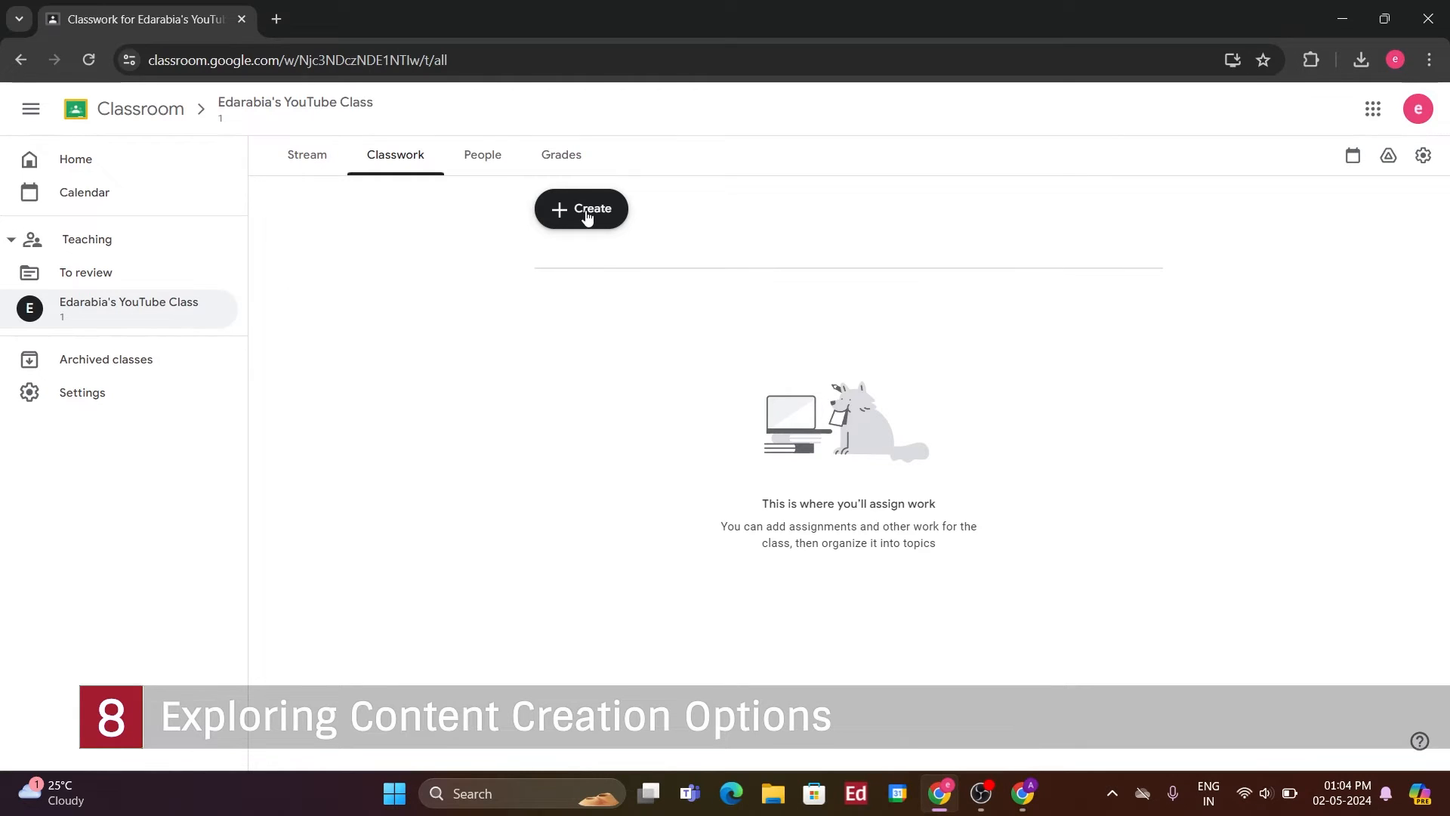
Show the Create menu of classwork types on the Classwork page
{"action": "left_click", "coordinate": [580, 209]}
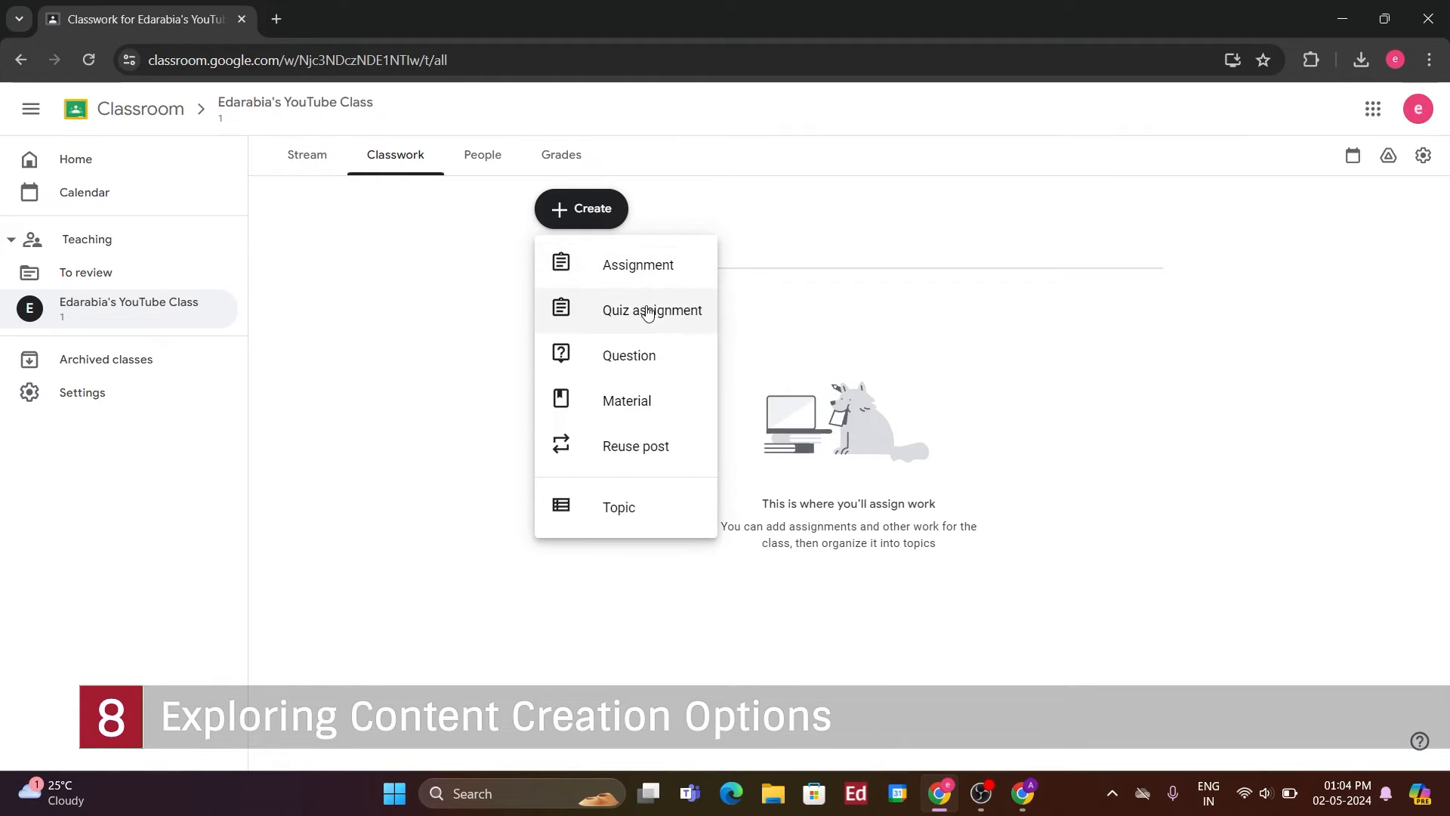
{"action": "mouse_move", "coordinate": [644, 331]}
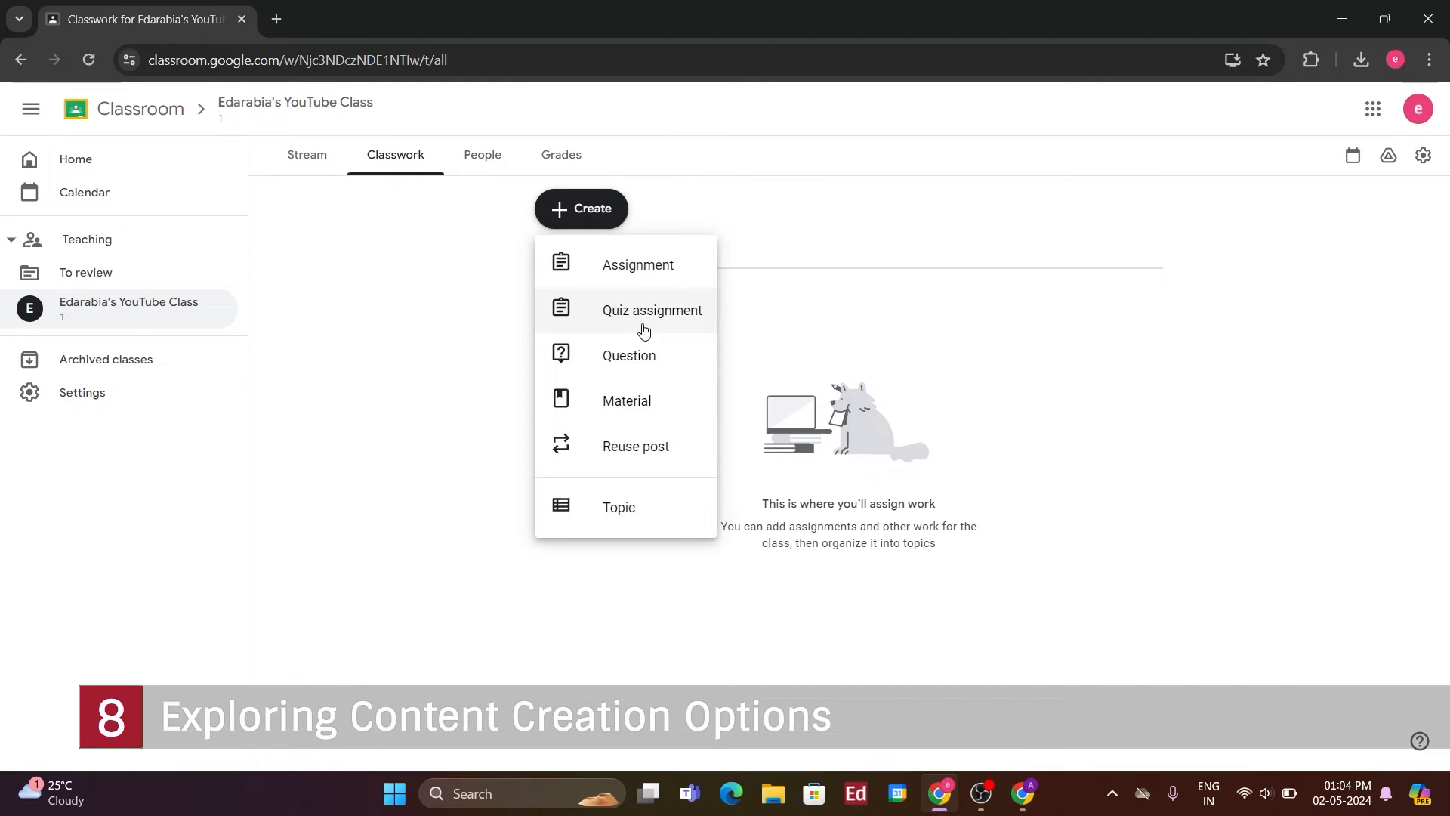
{"action": "mouse_move", "coordinate": [637, 406]}
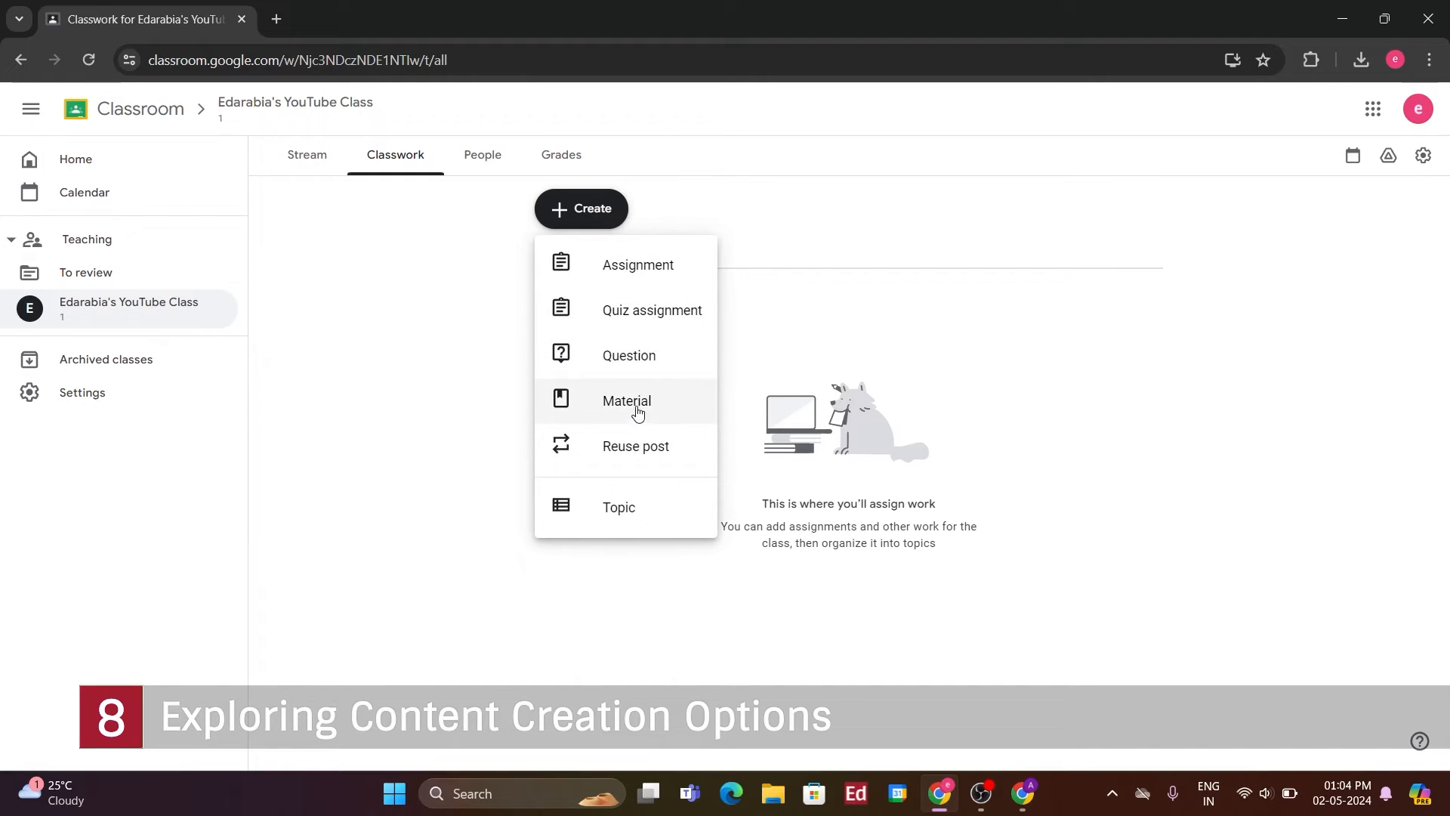
{"action": "mouse_move", "coordinate": [636, 452]}
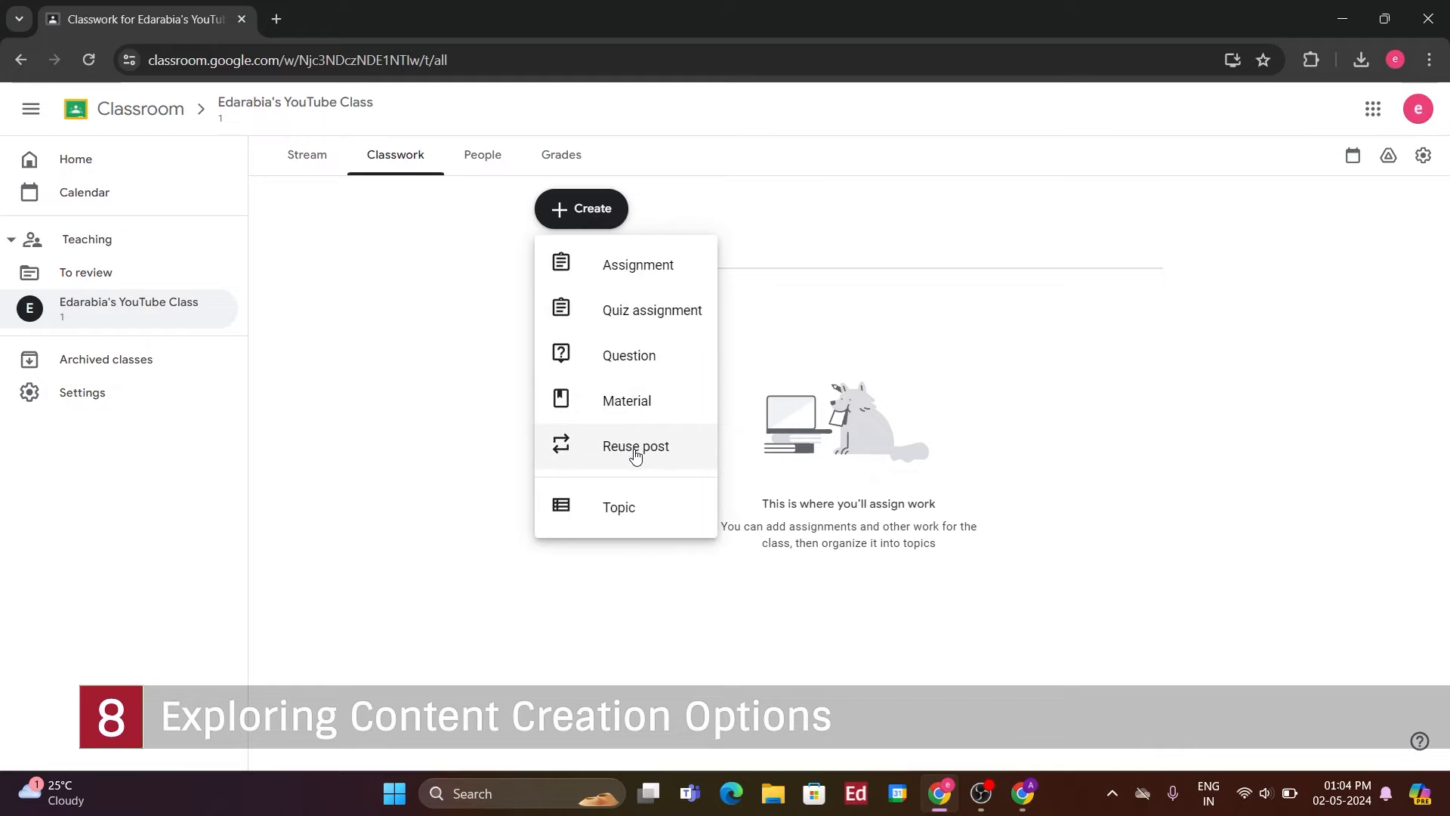
{"action": "mouse_move", "coordinate": [617, 461]}
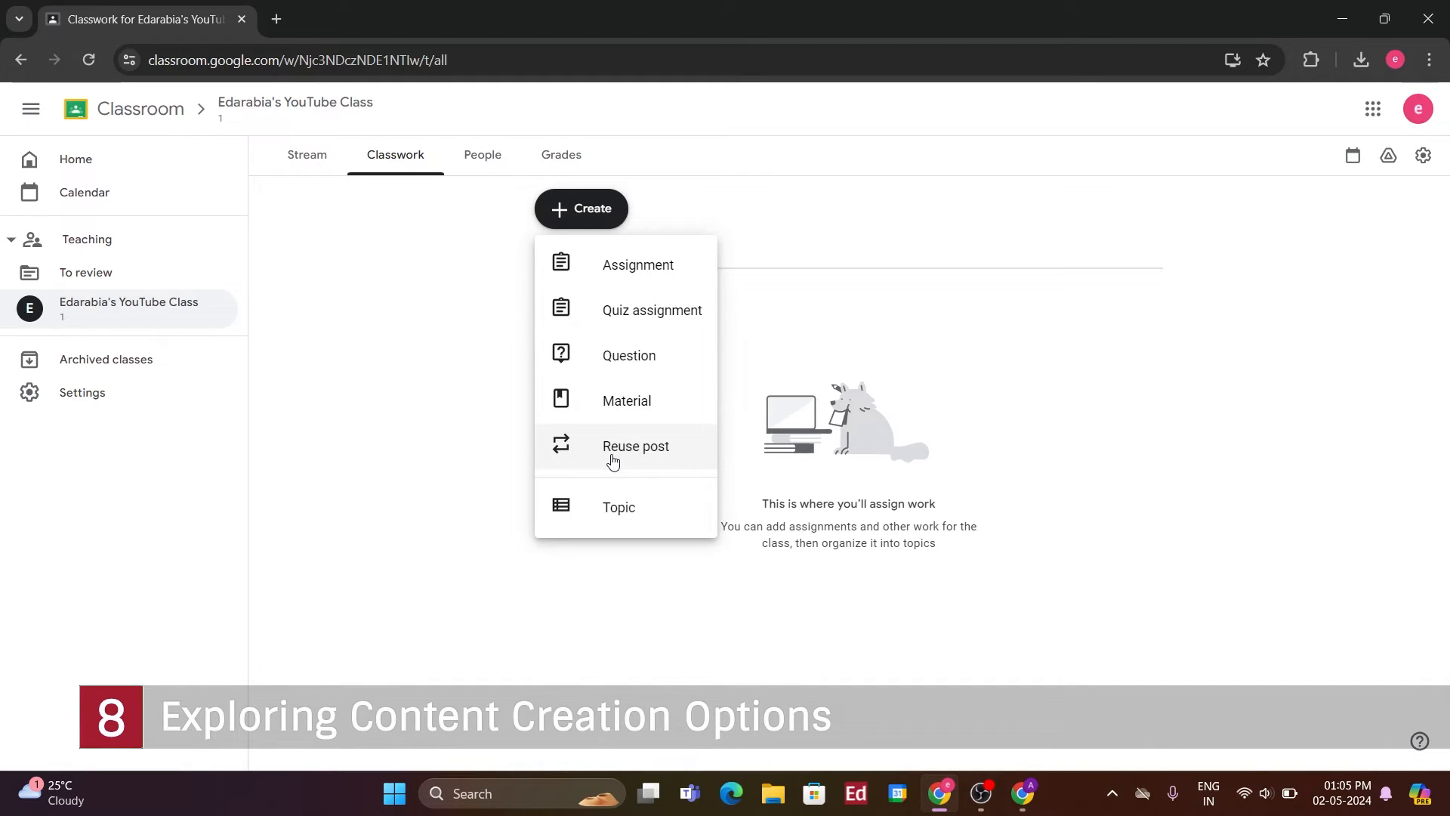
{"action": "mouse_move", "coordinate": [609, 462]}
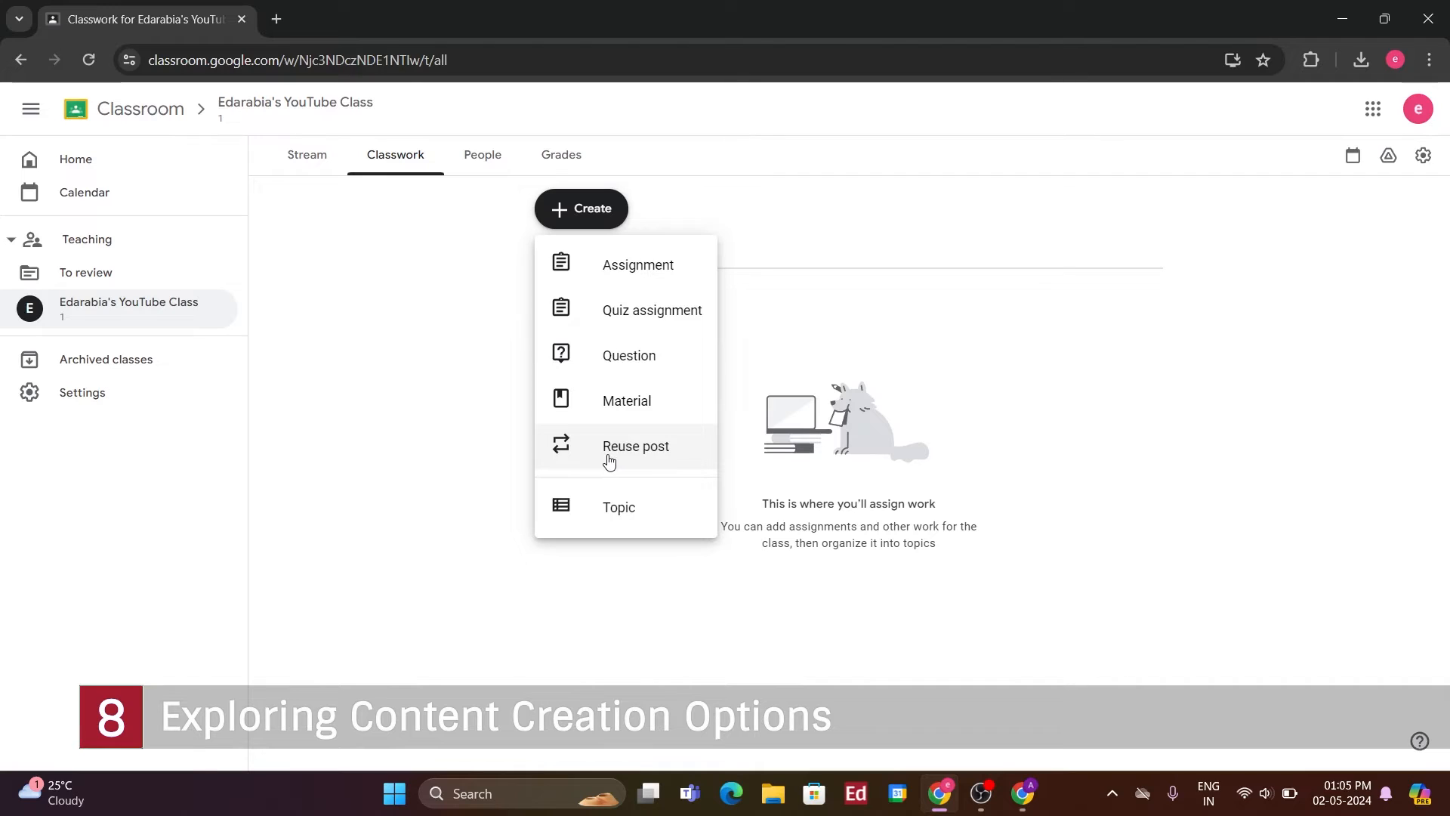
{"action": "mouse_move", "coordinate": [605, 463]}
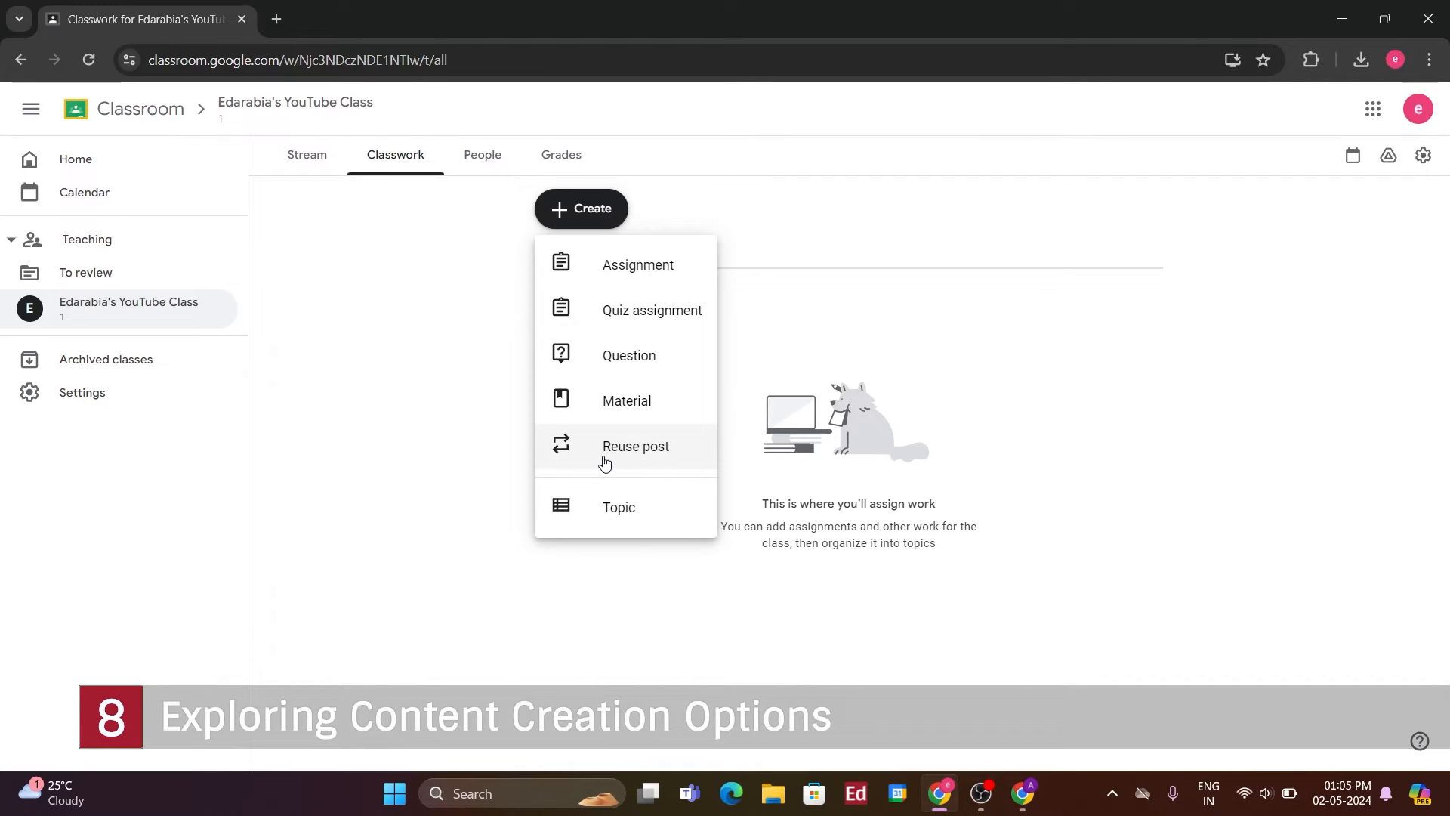
{"action": "mouse_move", "coordinate": [583, 443]}
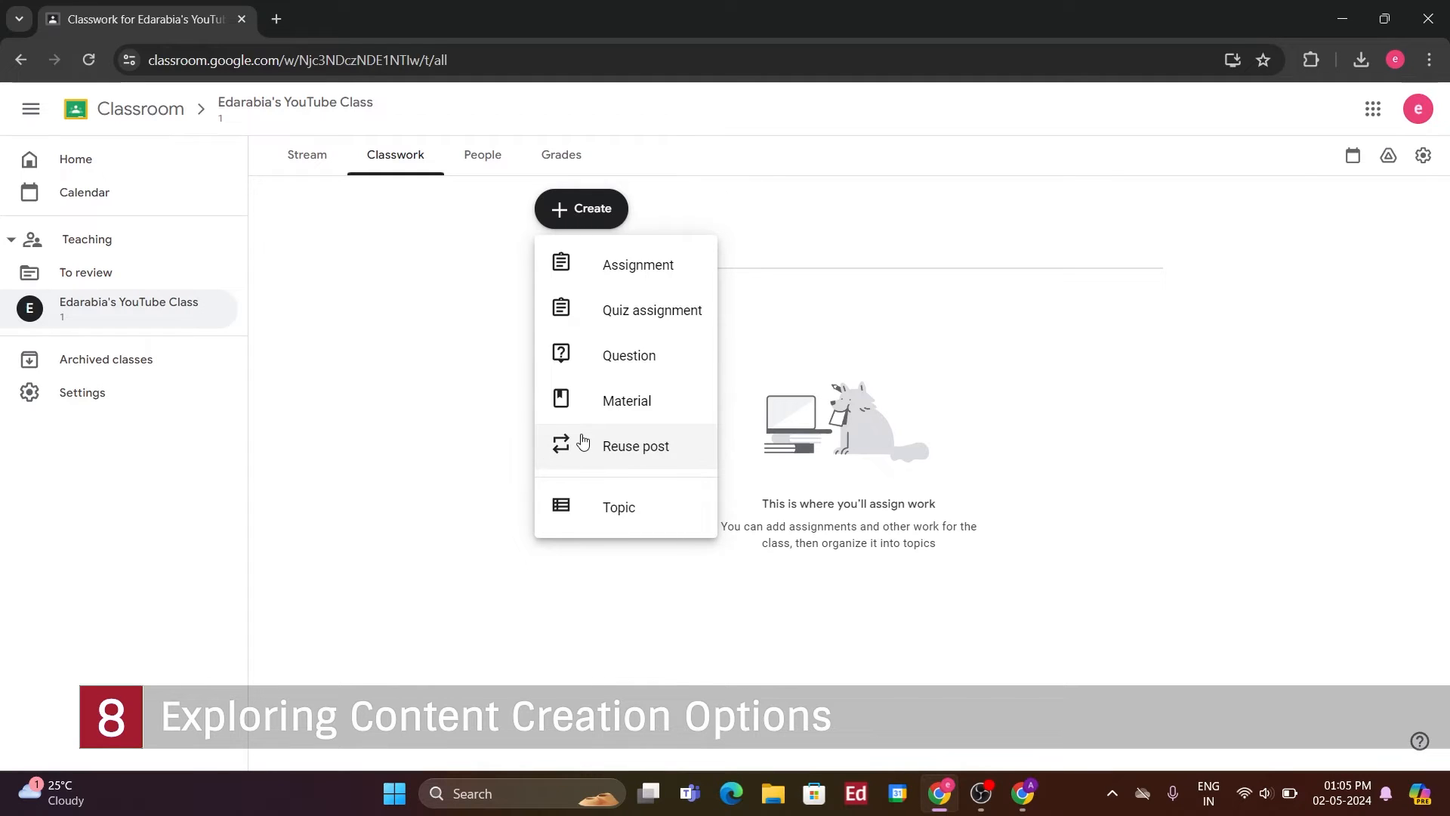
{"action": "mouse_move", "coordinate": [619, 518]}
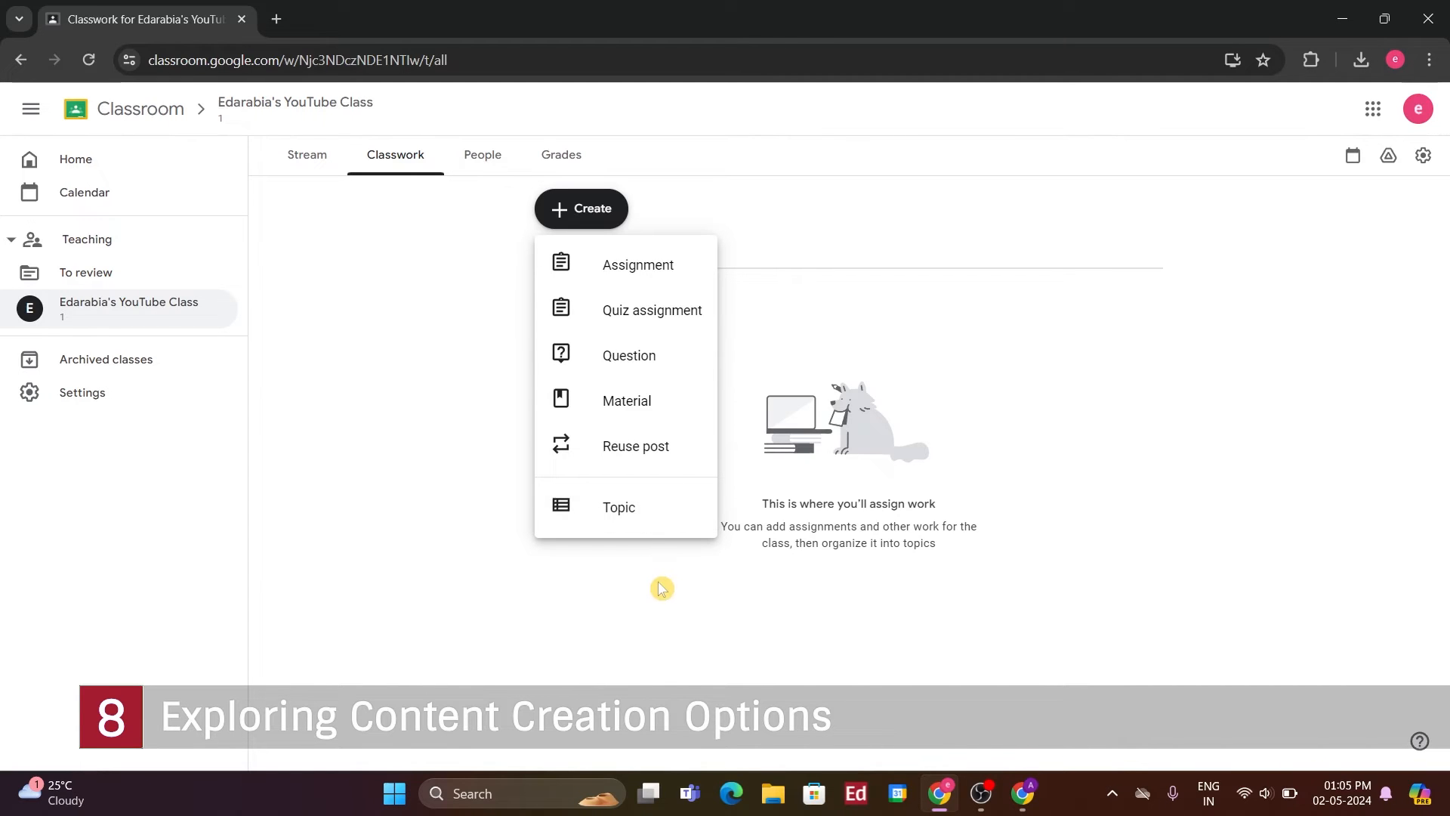
{"action": "mouse_move", "coordinate": [656, 582]}
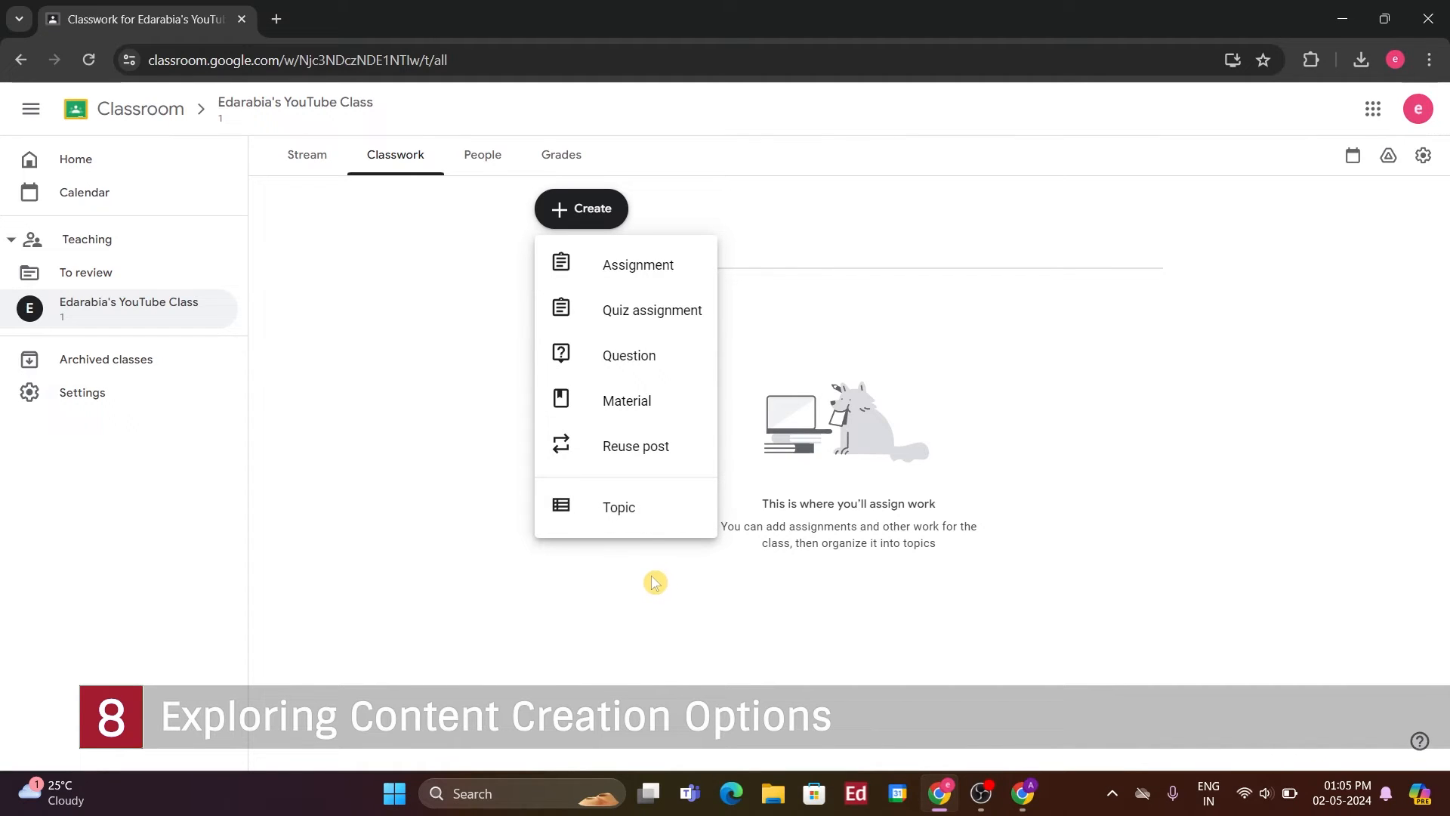
{"action": "mouse_move", "coordinate": [641, 579]}
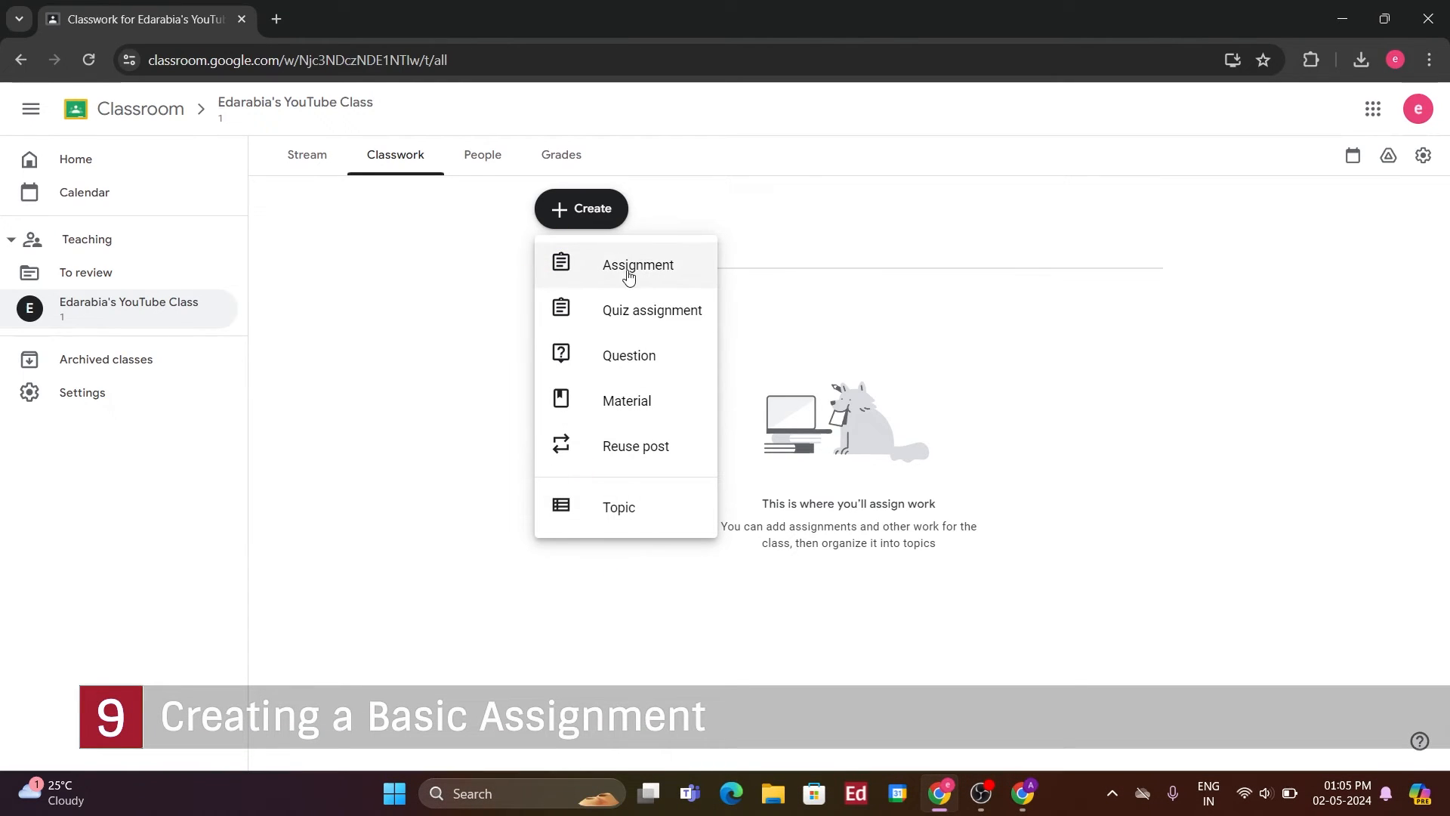
Start a new assignment titled 'Create your first YouTube video'
{"action": "left_click", "coordinate": [638, 264]}
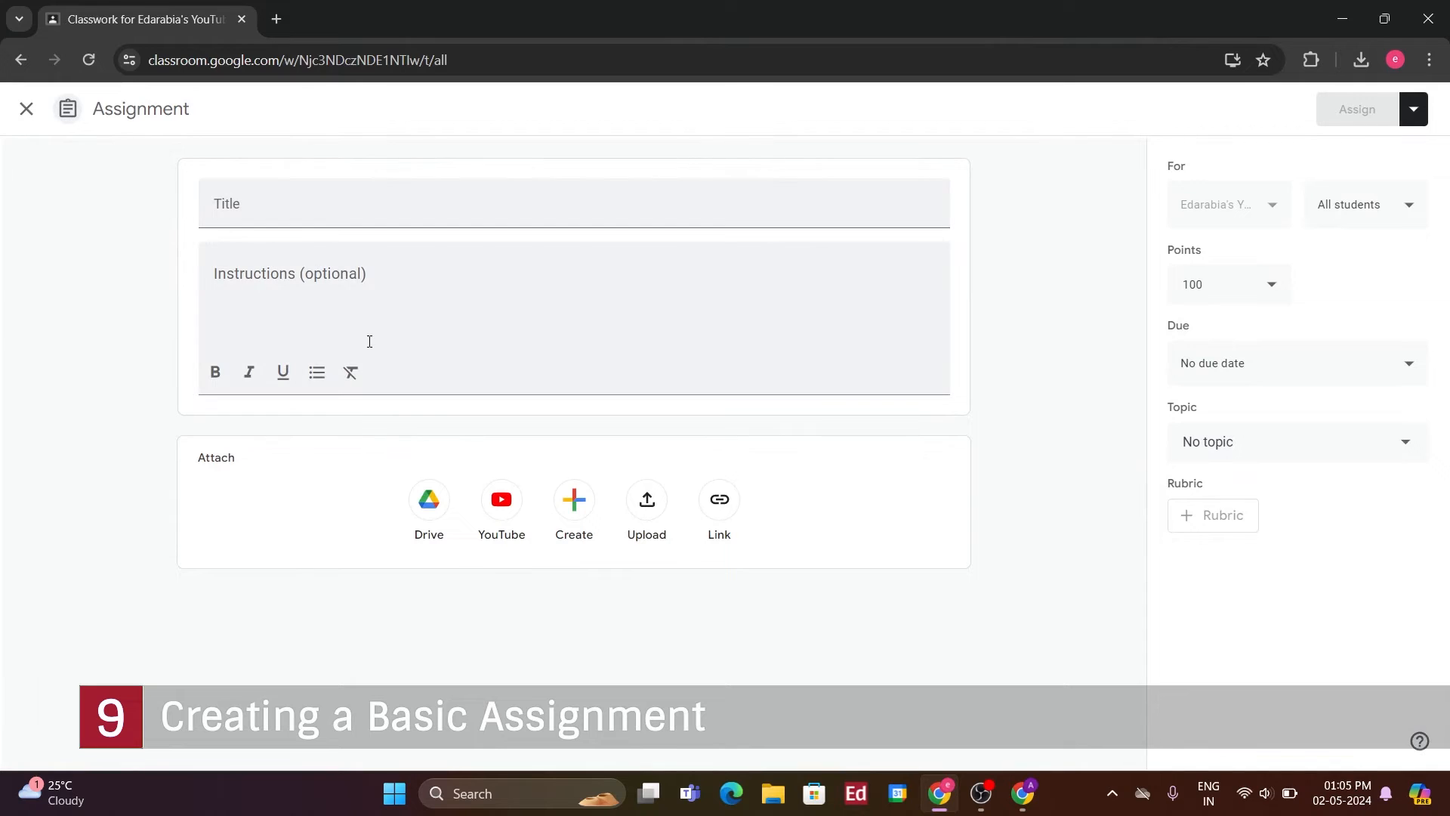
{"action": "type", "text": "Create"}
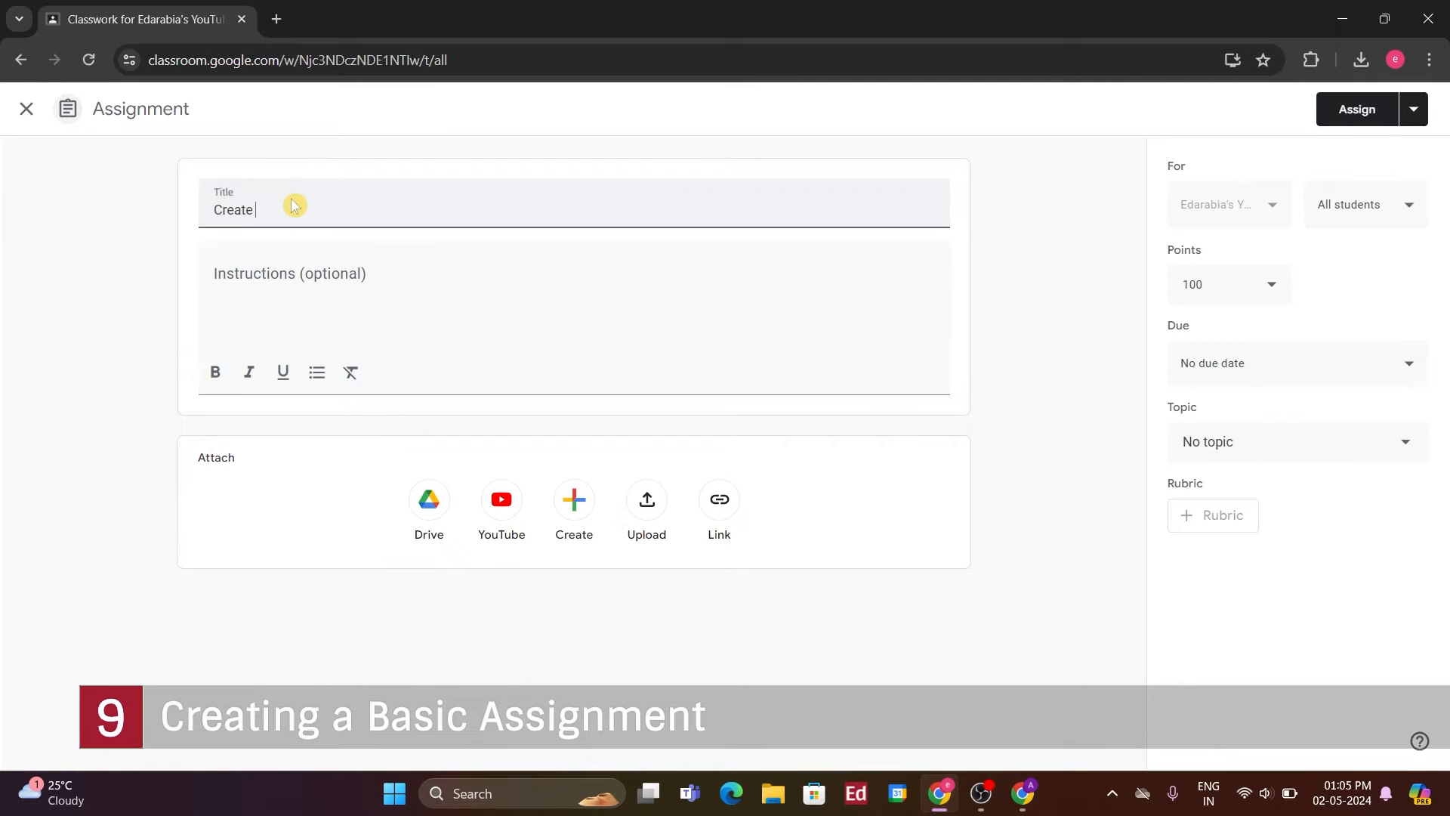
{"action": "type", "text": "your first"}
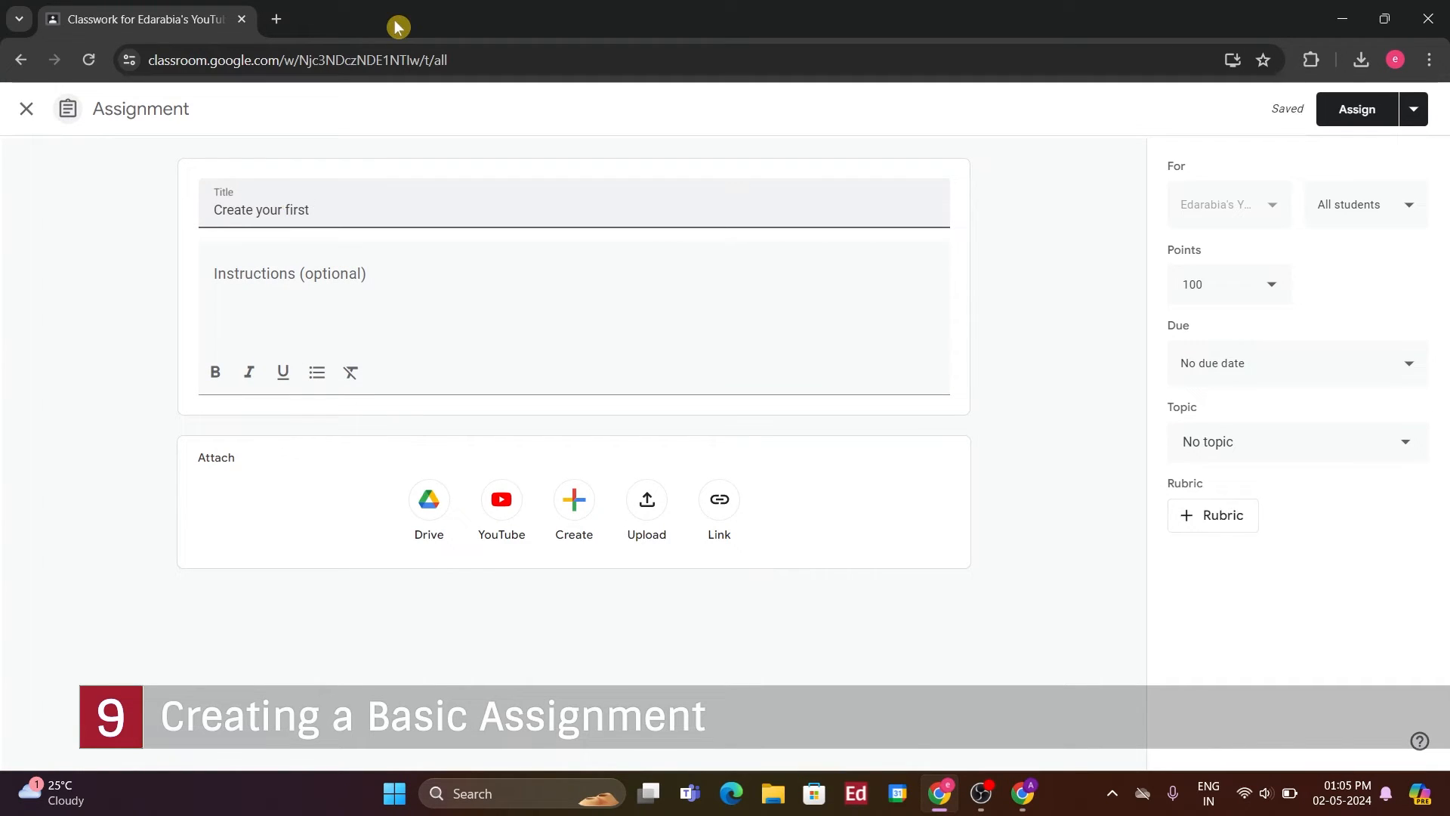
{"action": "type", "text": "YouTube video"}
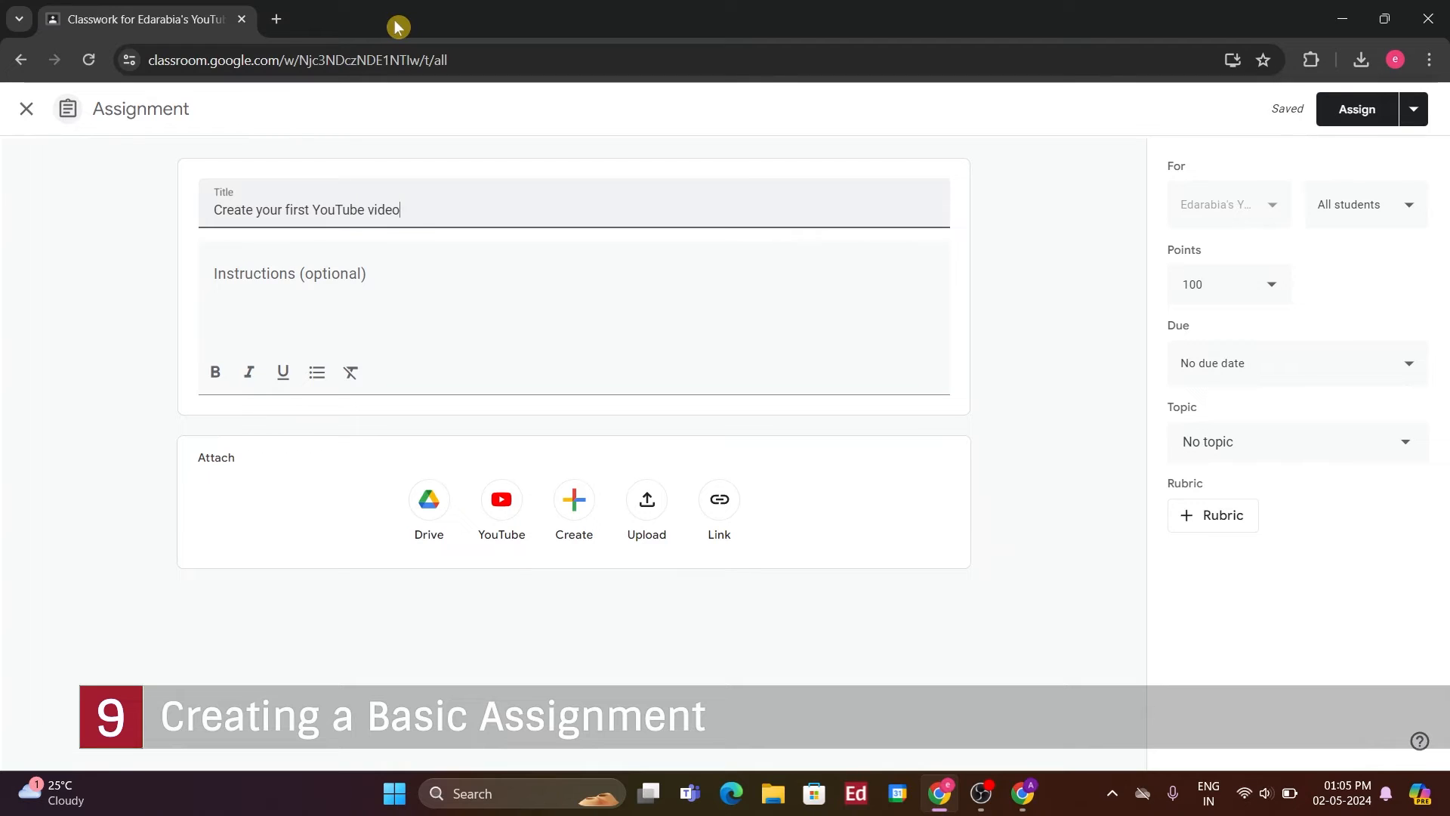
Write three instruction lines: be in your video, at least 2 minutes long, be creative and have fun
{"action": "left_click", "coordinate": [407, 298]}
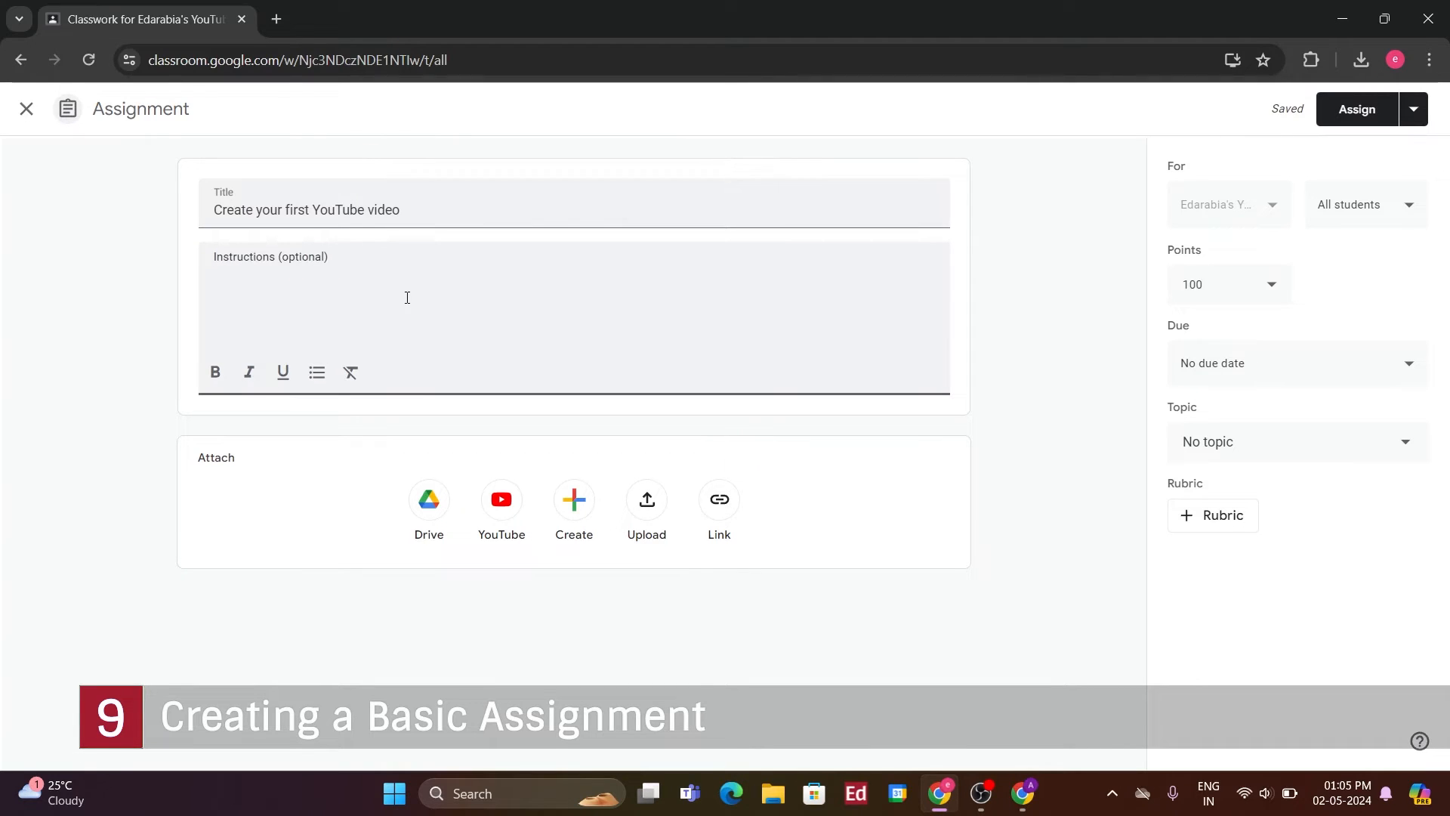
{"action": "type", "text": "You need to"}
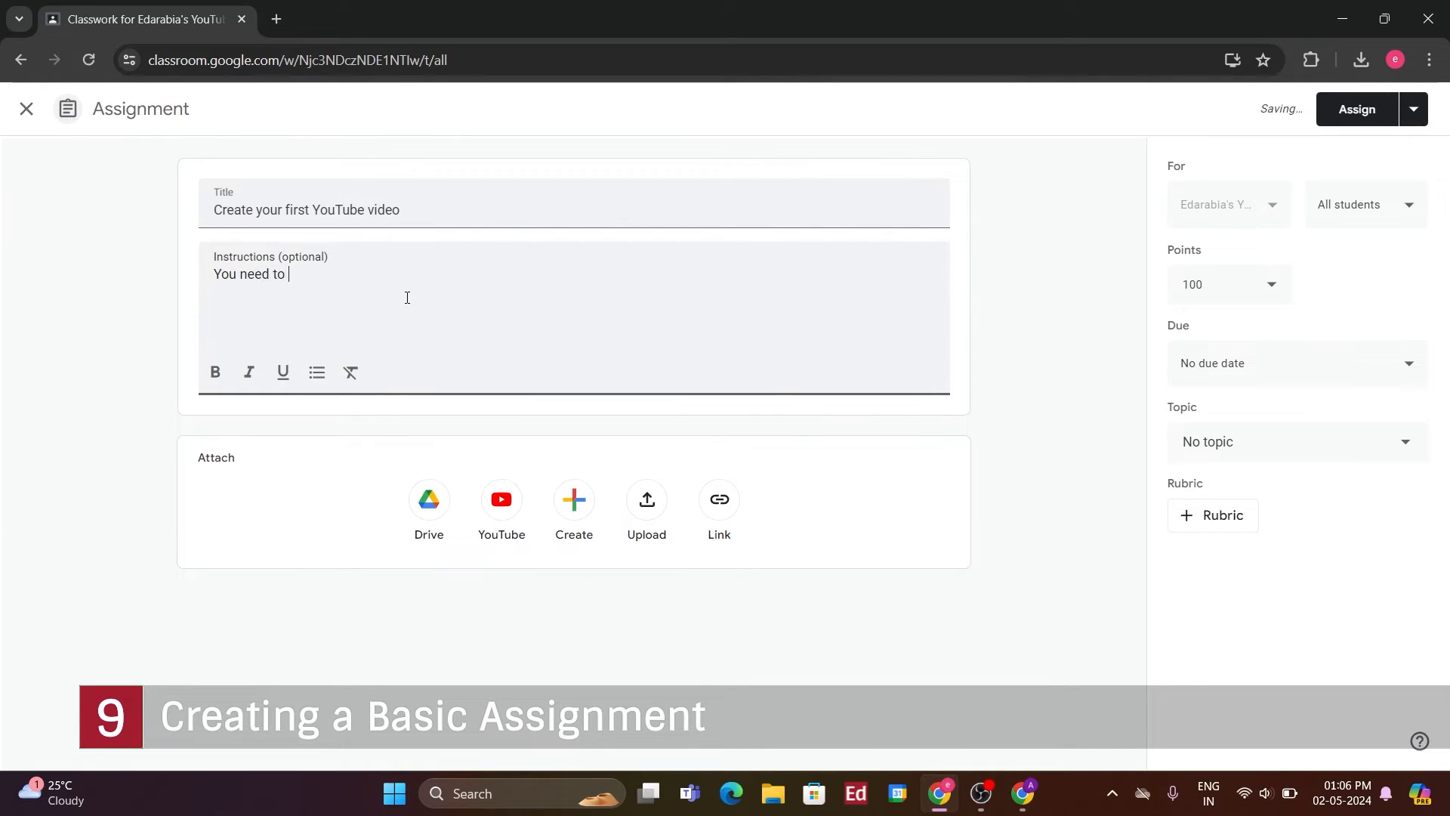
{"action": "type", "text": "be in your video"}
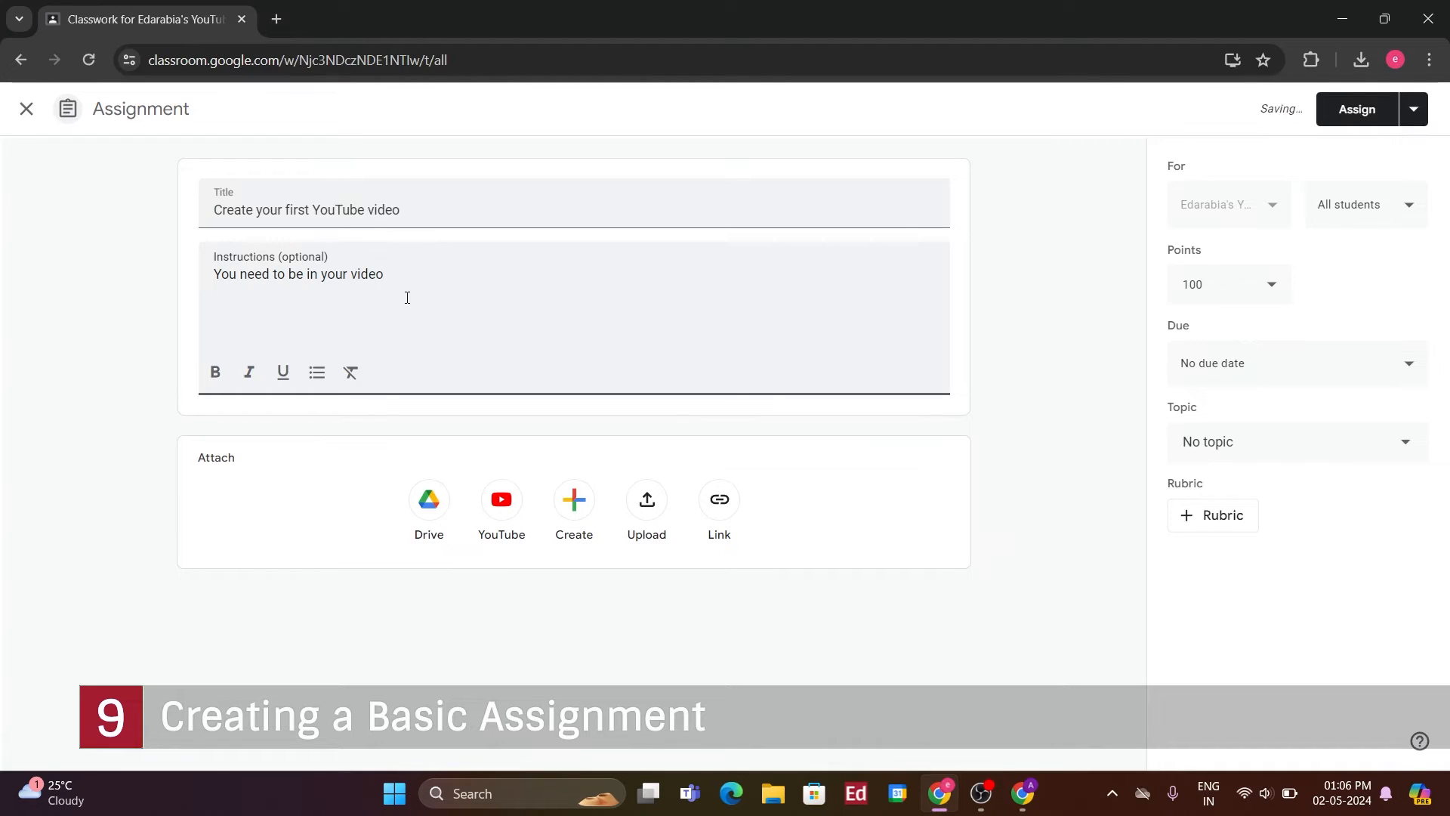
{"action": "type", "text": "It should be a"}
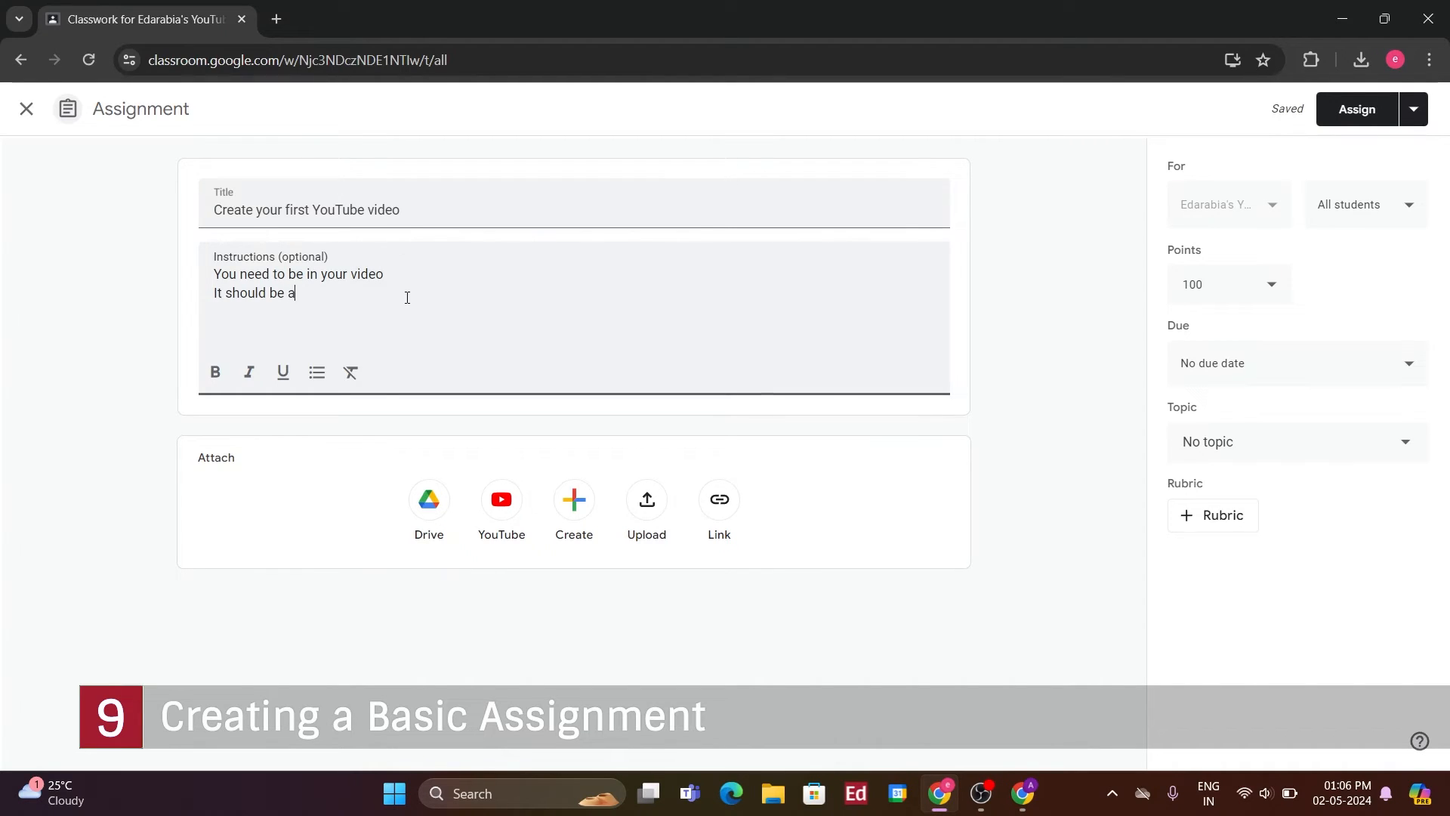
{"action": "type", "text": "tleast 2 minutes long"}
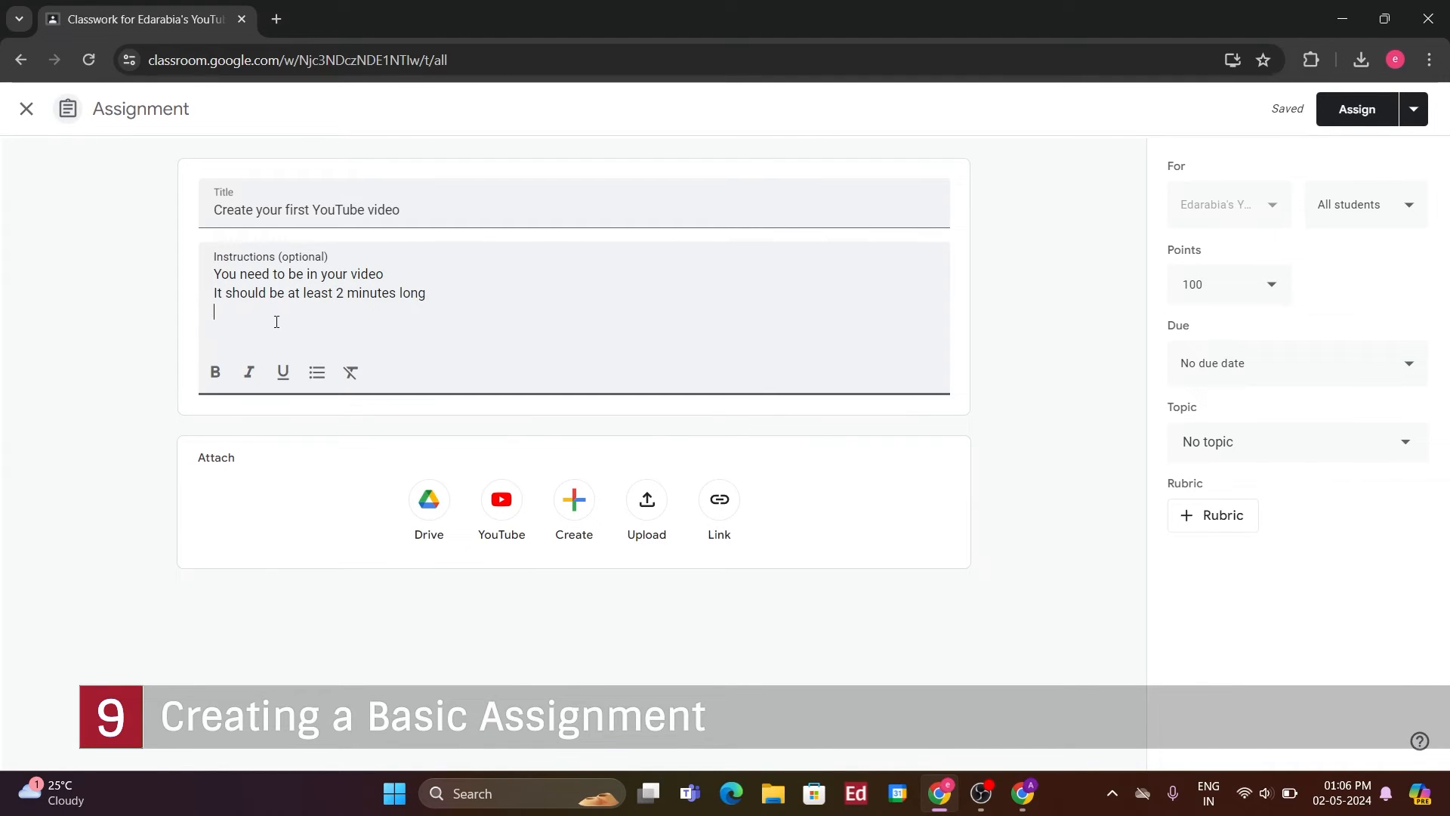
{"action": "type", "text": "Be cr"}
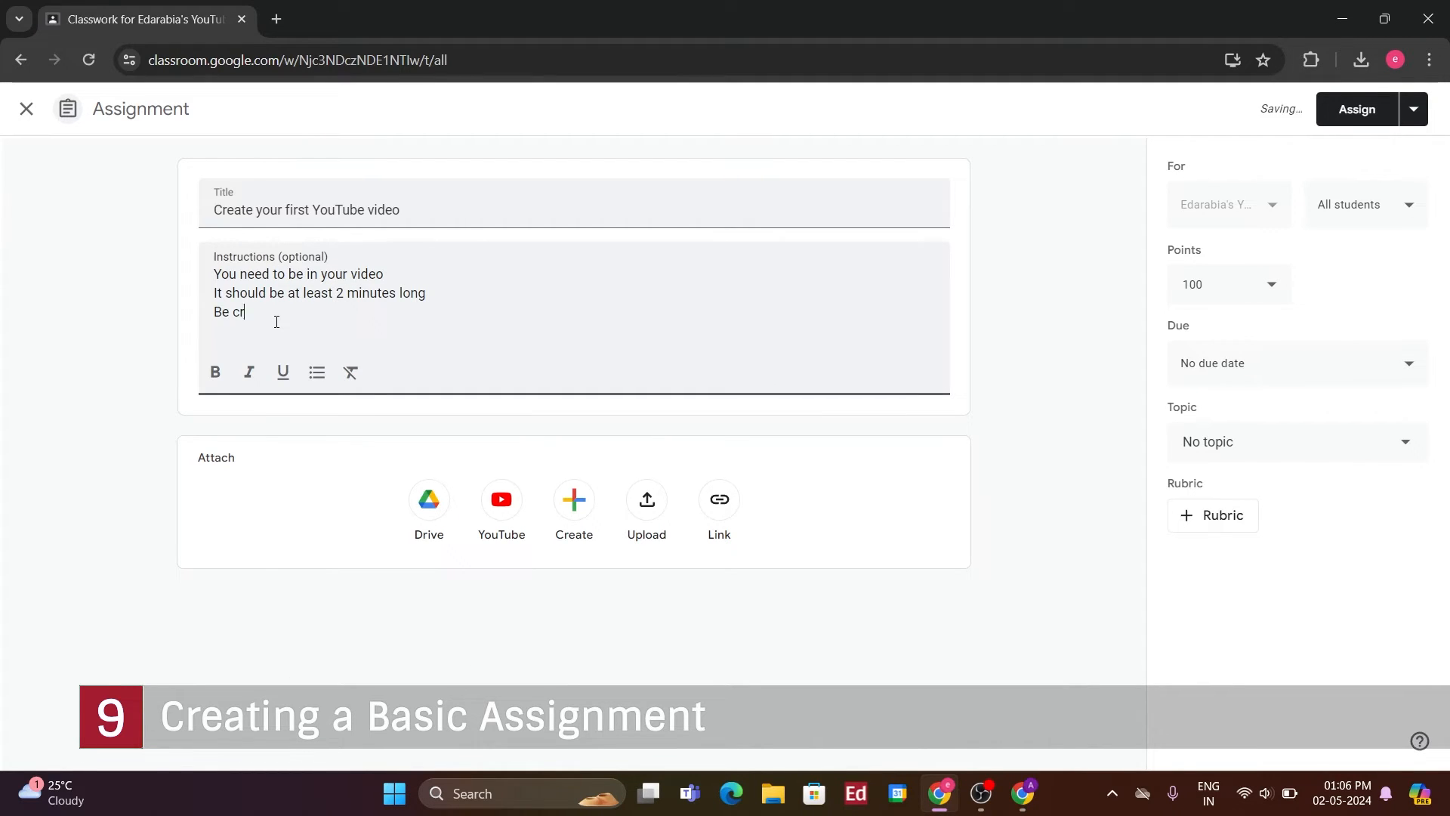
{"action": "type", "text": "eative and have fun!"}
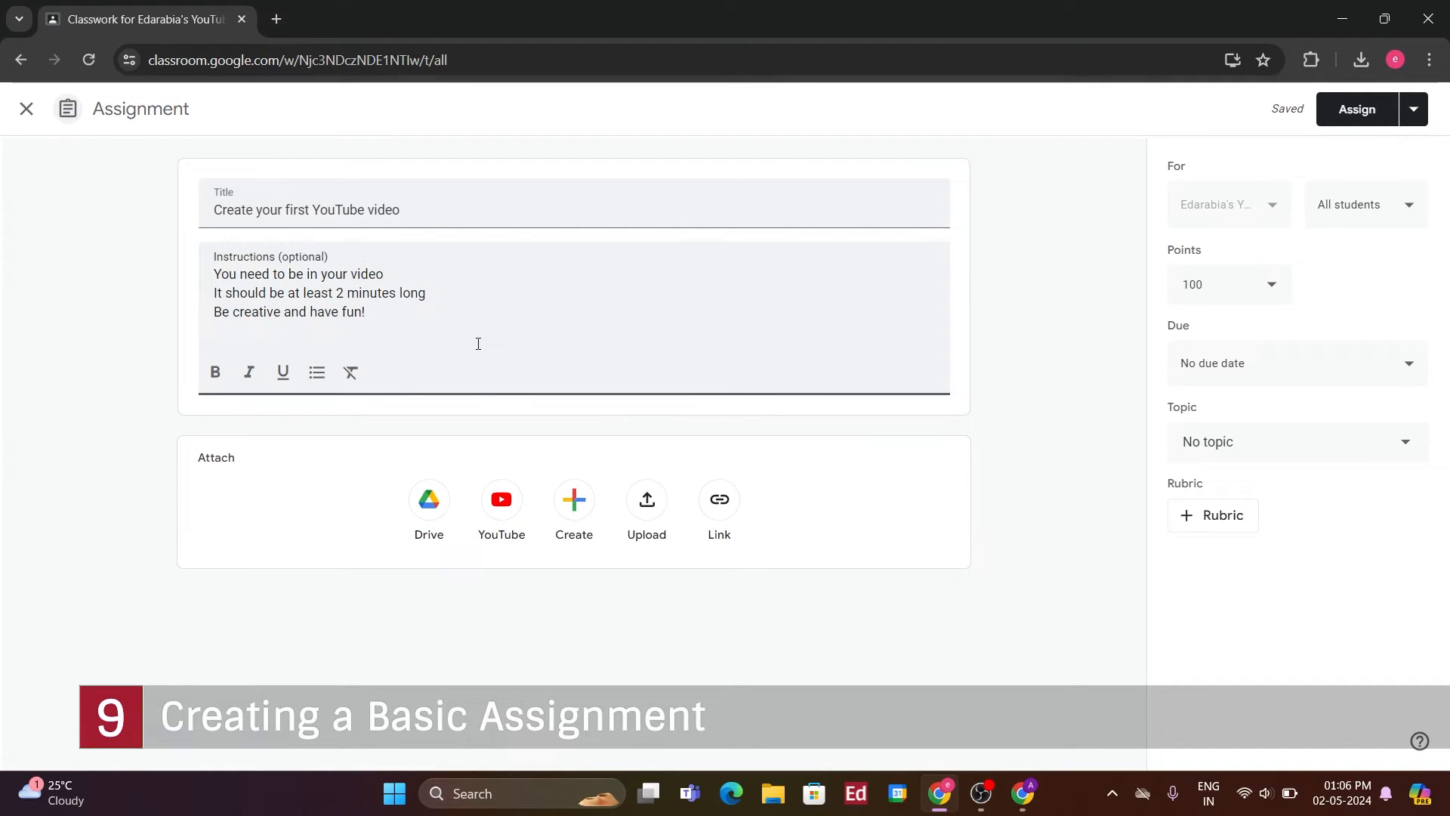
{"action": "left_click", "coordinate": [574, 504]}
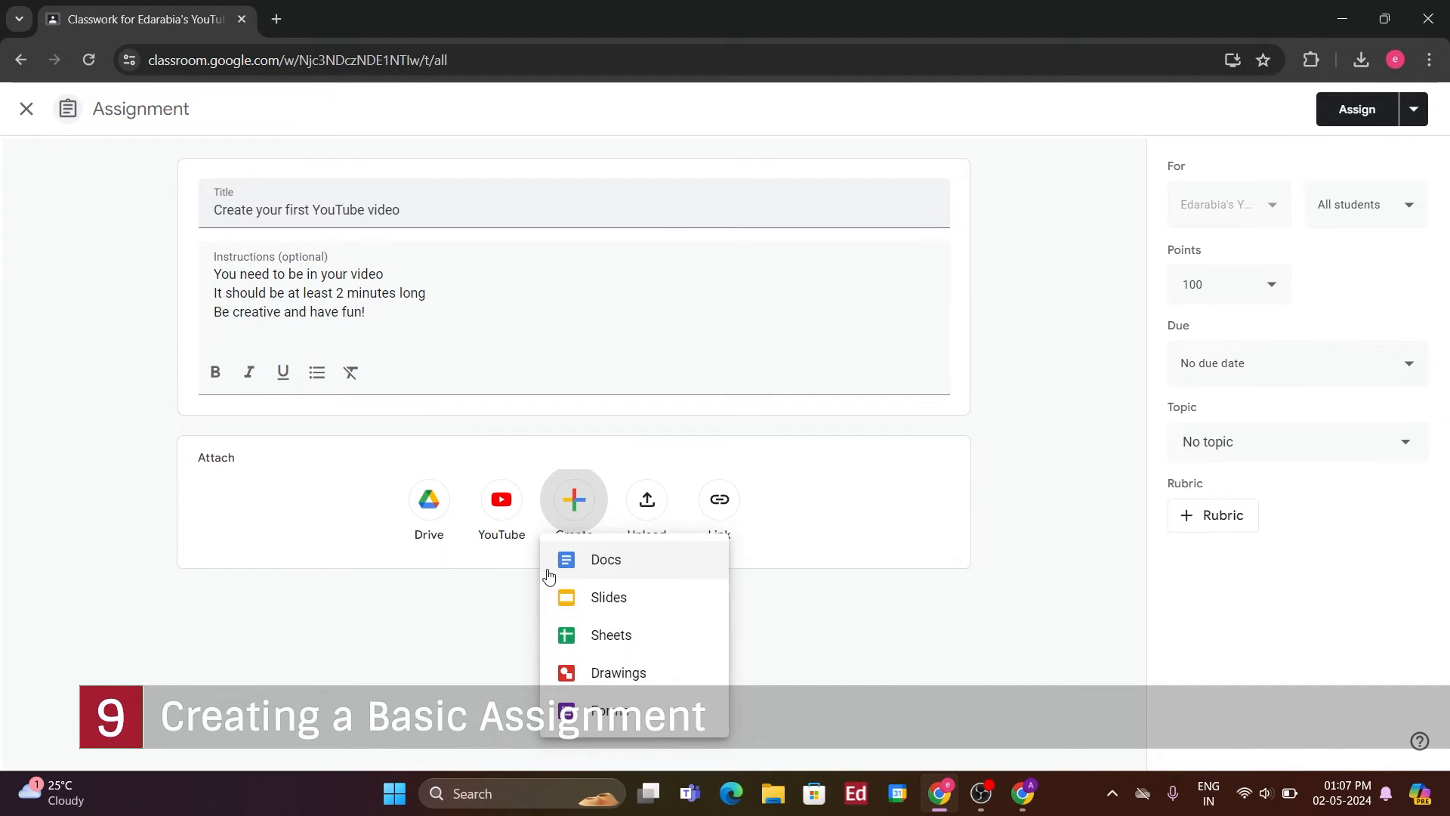
{"action": "mouse_move", "coordinate": [625, 605]}
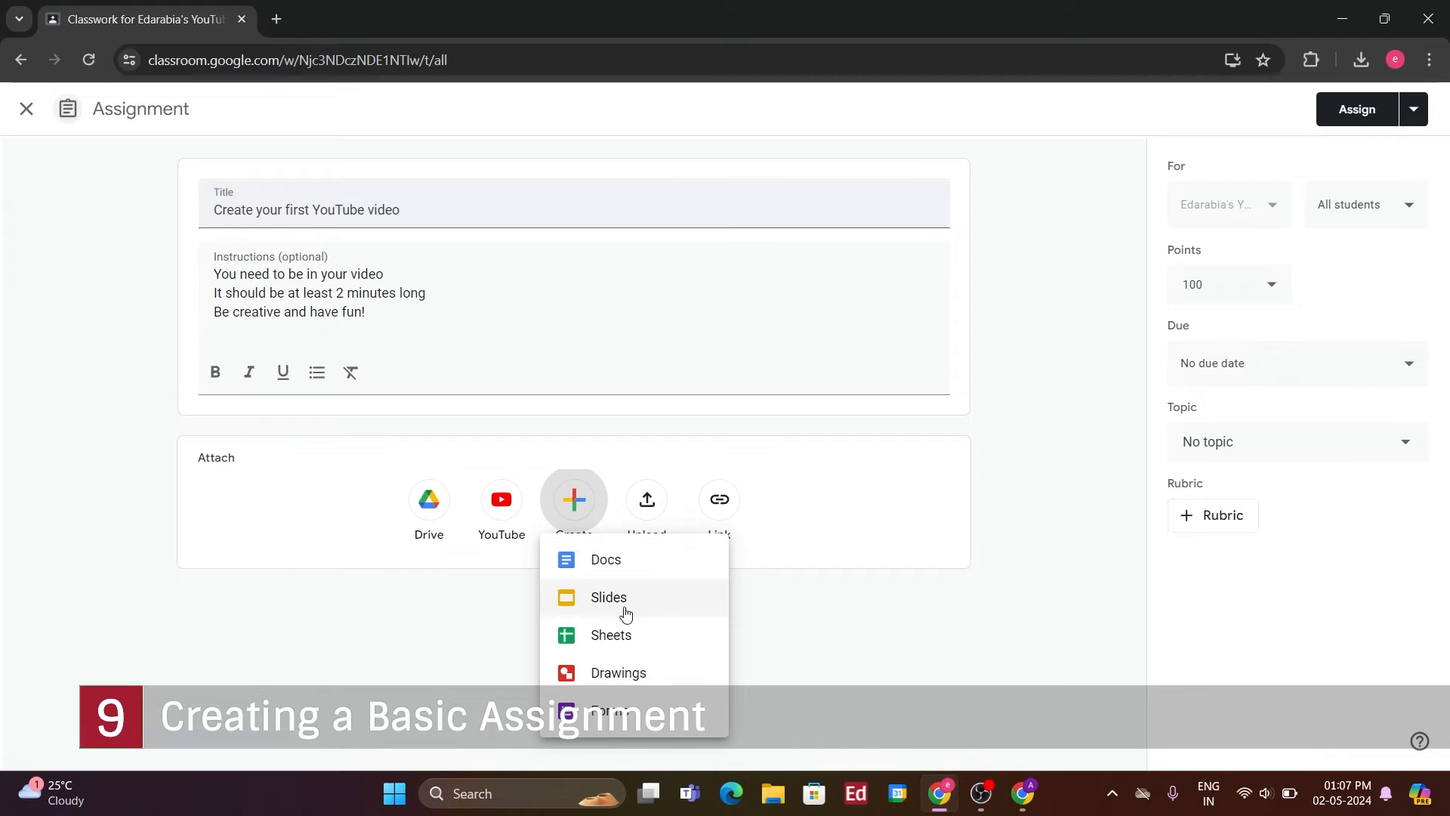
{"action": "mouse_move", "coordinate": [633, 679]}
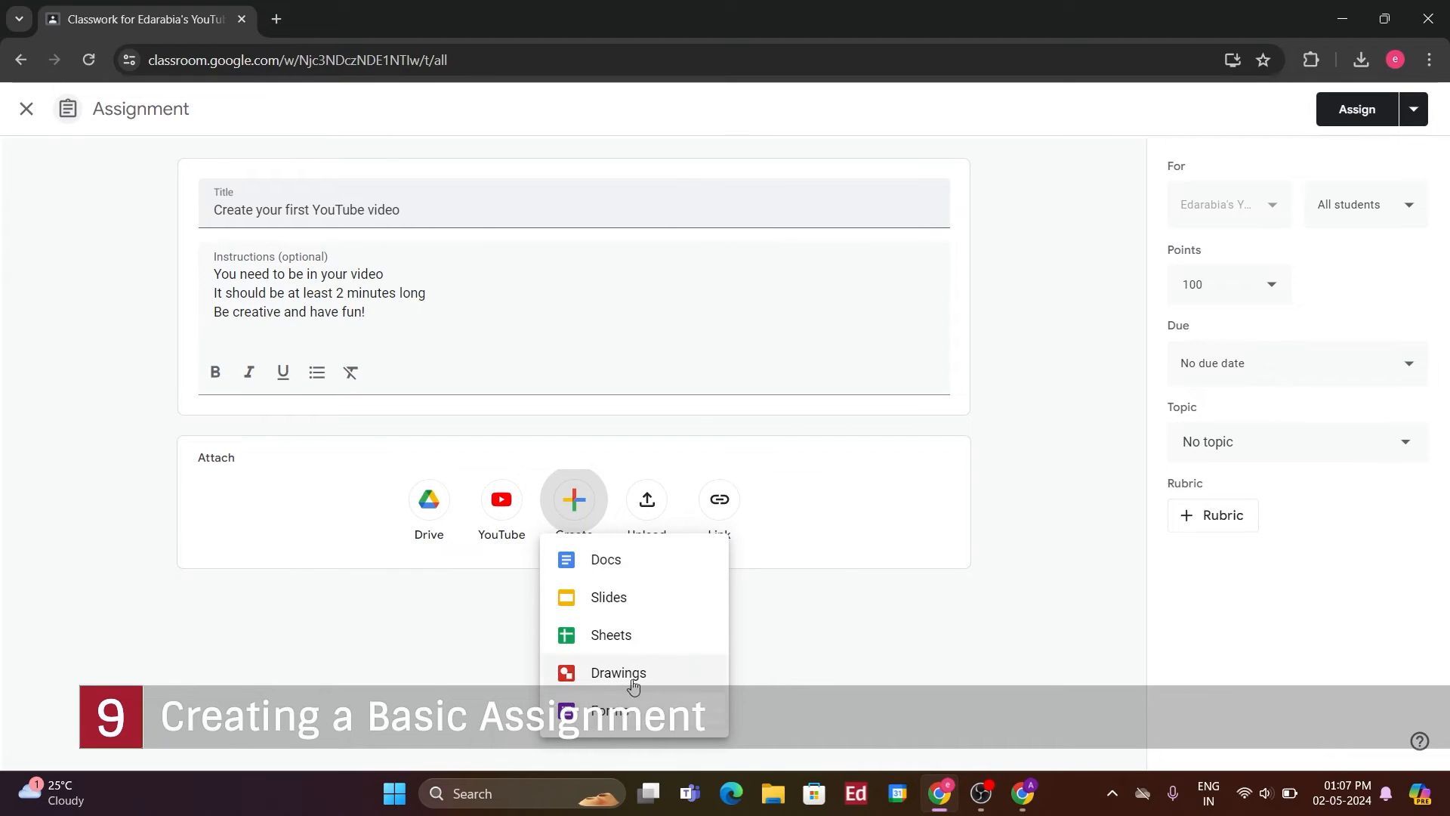
{"action": "mouse_move", "coordinate": [773, 646]}
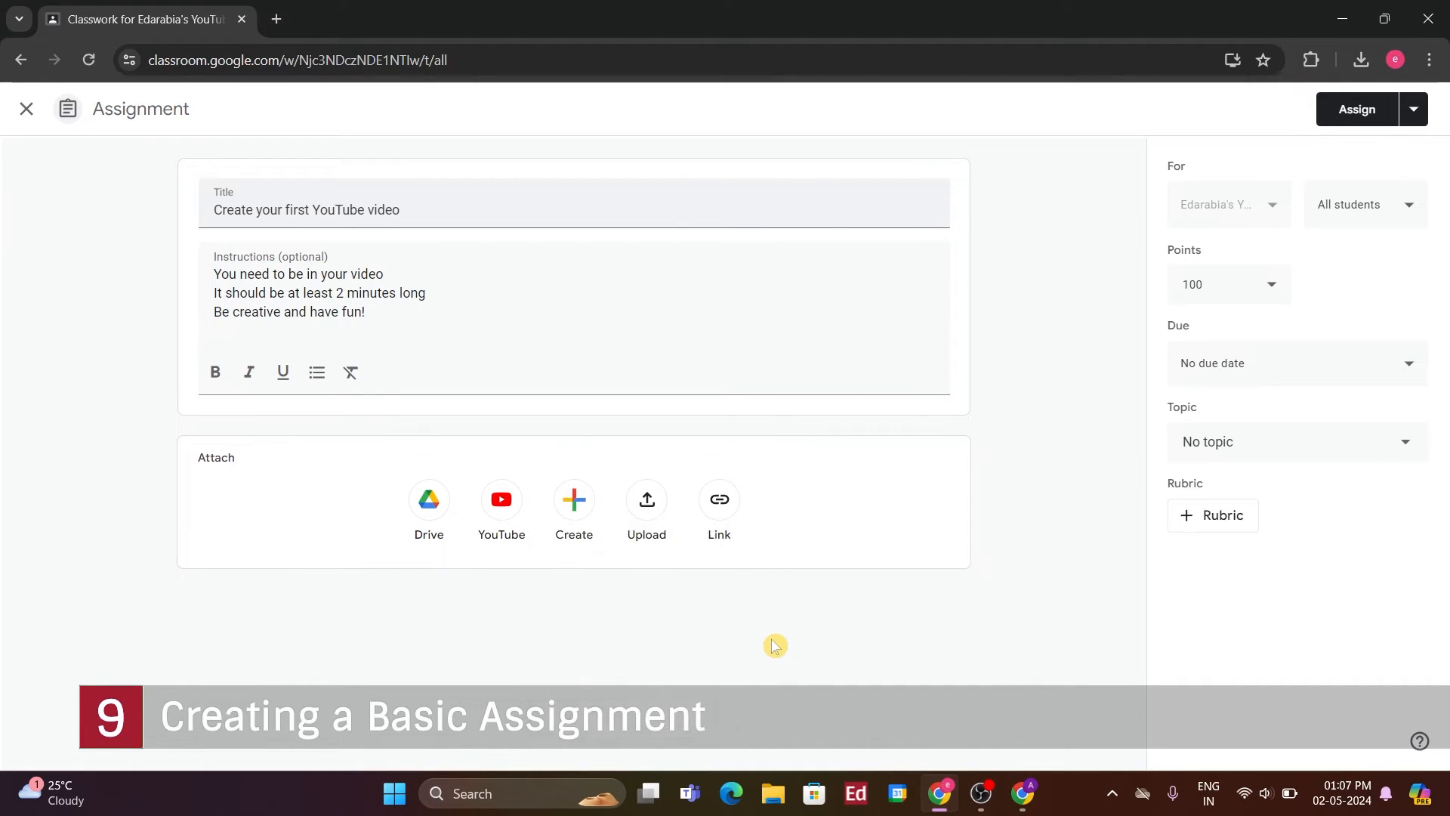
{"action": "mouse_move", "coordinate": [1412, 241]}
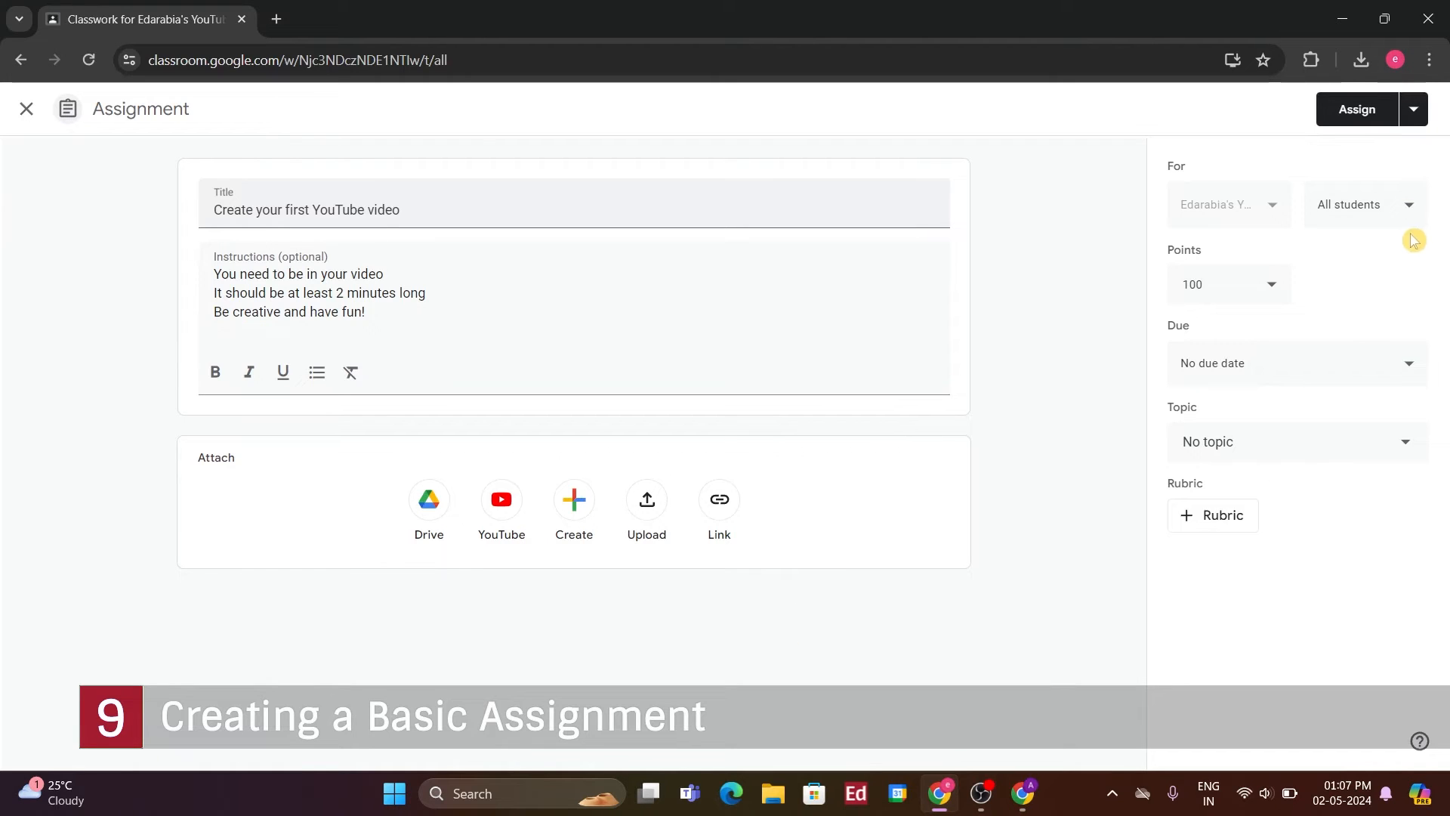
Review the student list and keep the assignment worth 100 points after trying 200
{"action": "left_click", "coordinate": [1362, 204]}
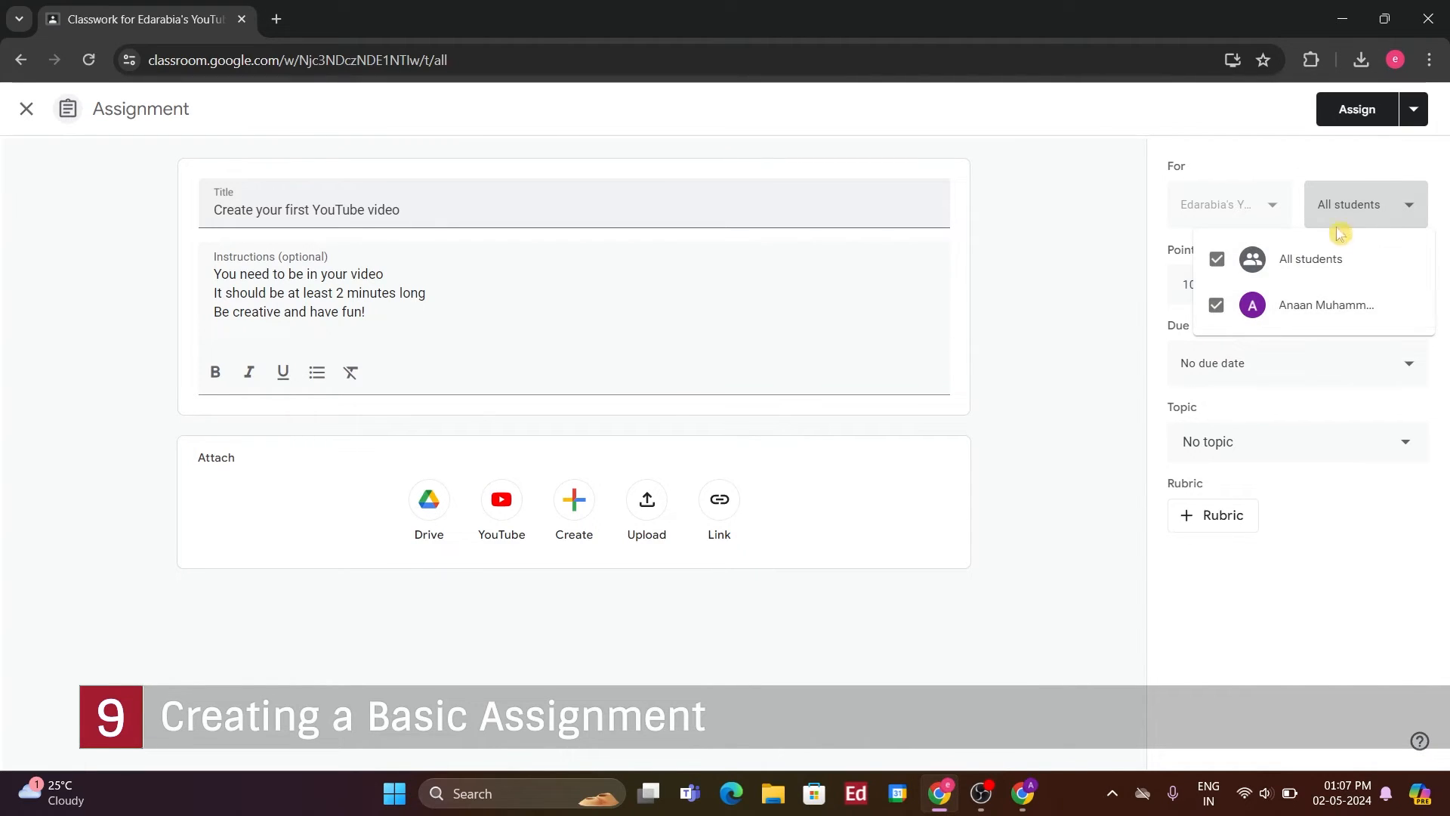
{"action": "left_click", "coordinate": [1362, 204]}
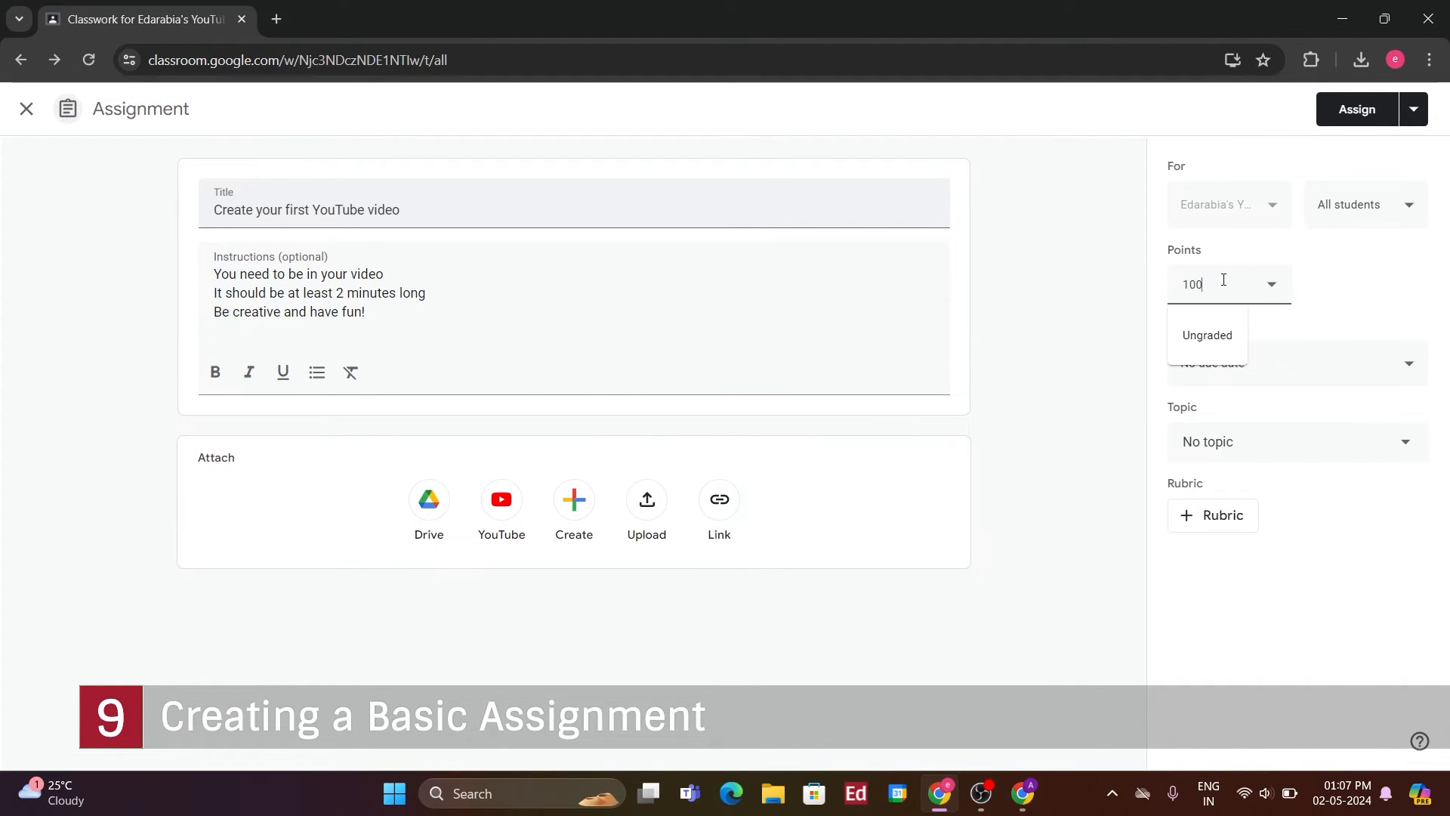
{"action": "type", "text": "200"}
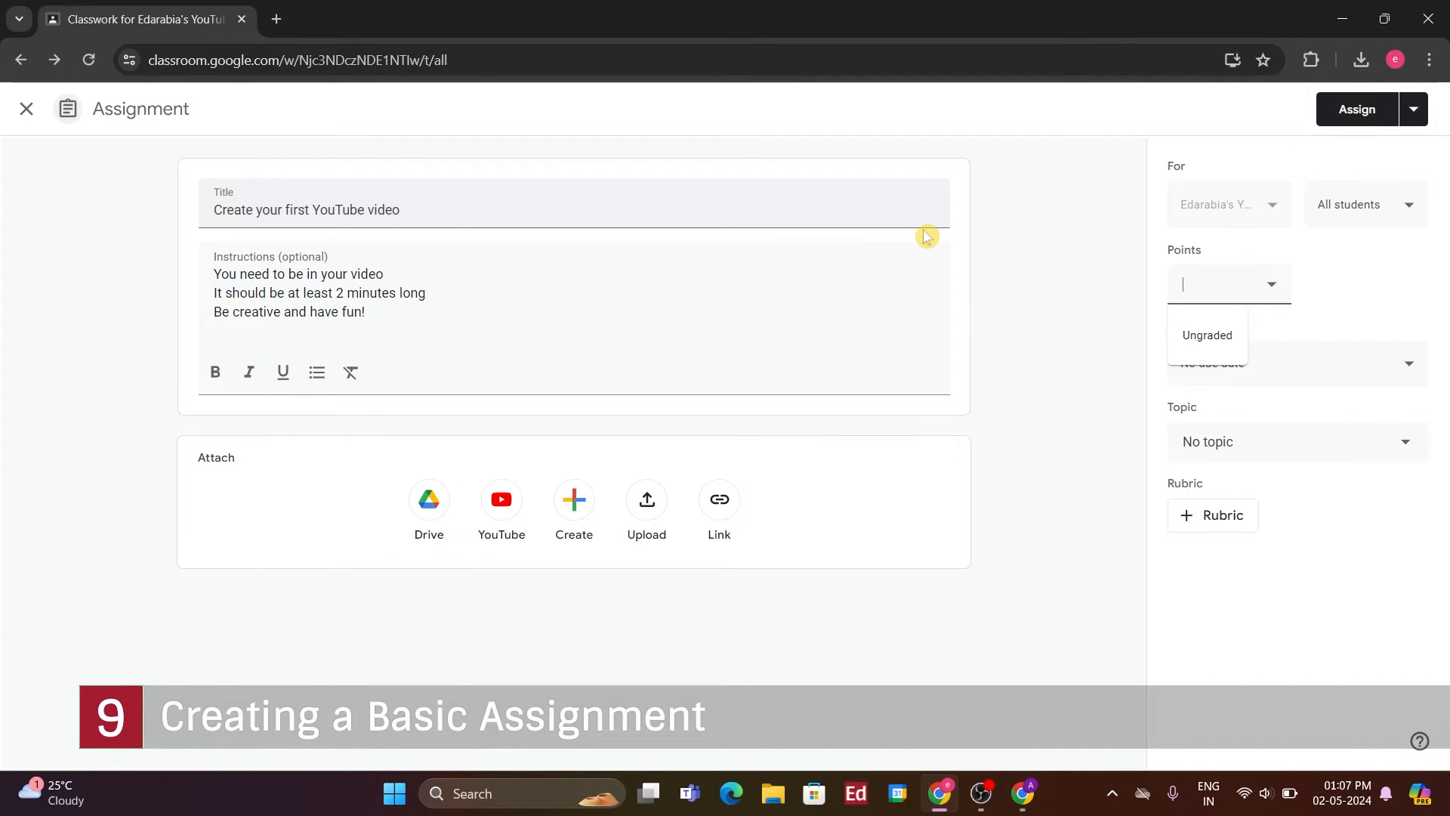
{"action": "type", "text": "100"}
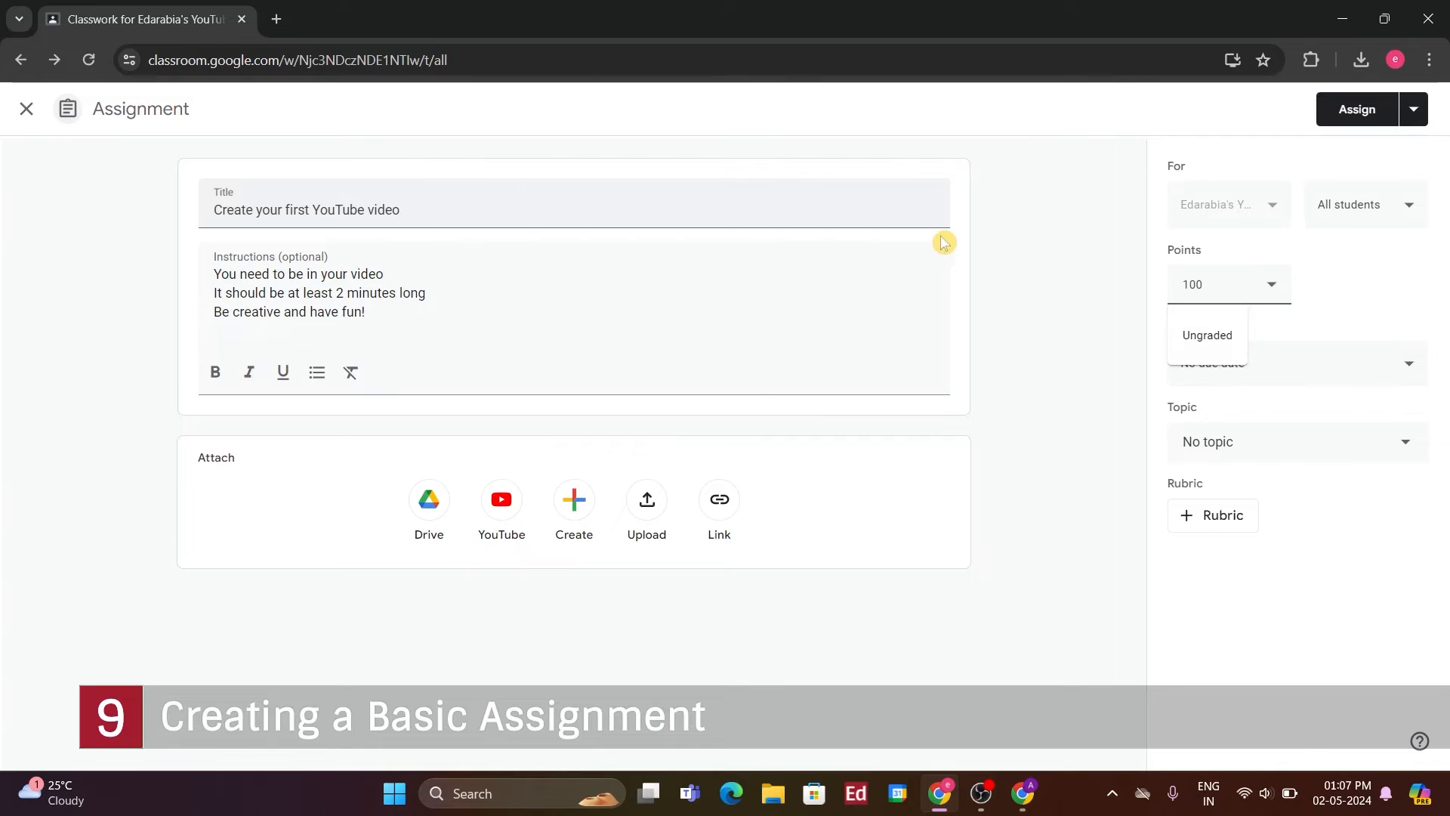
Set the due date to Friday May 10 with an 11:59 PM due time
{"action": "left_click", "coordinate": [1405, 361]}
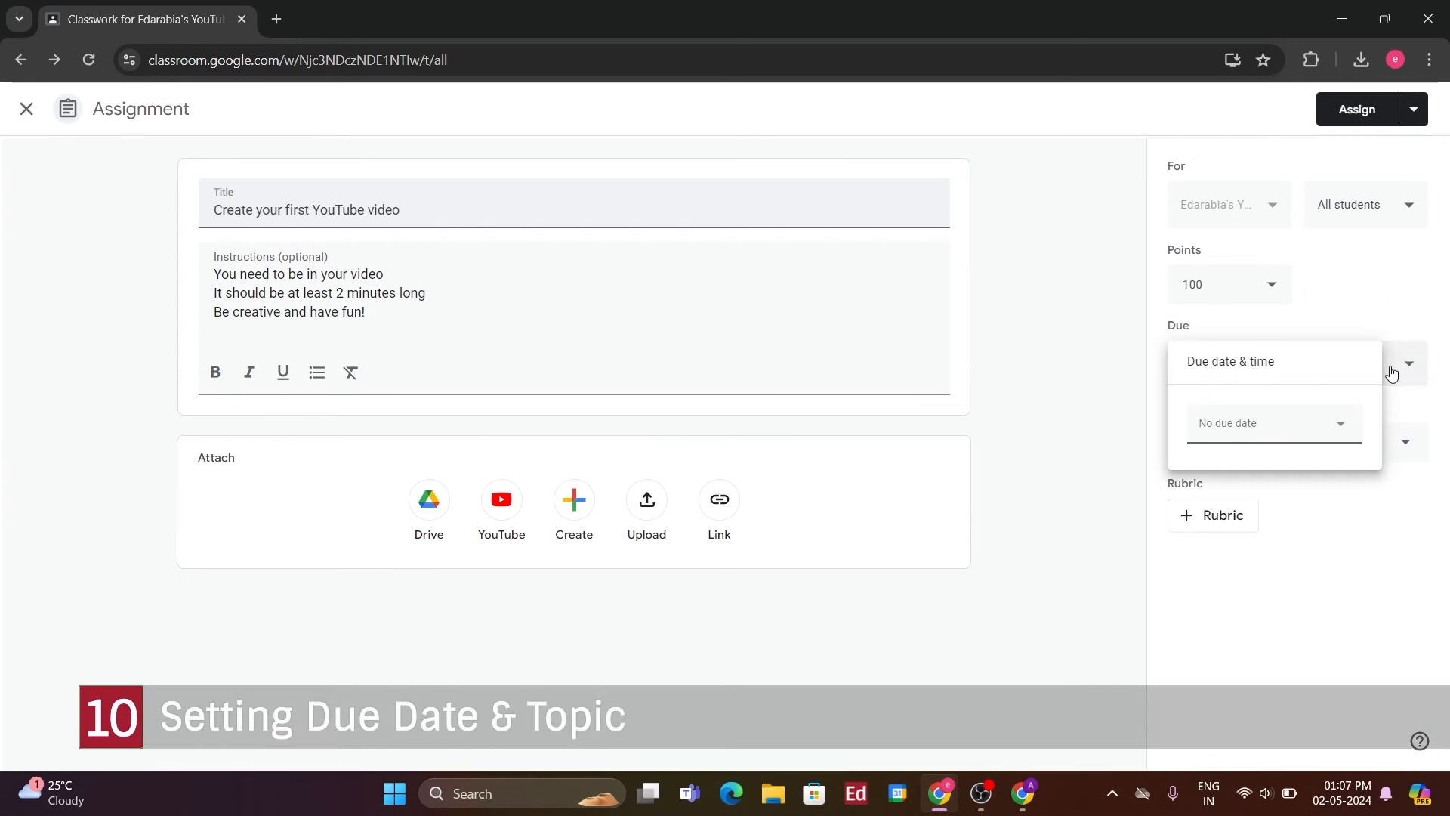
{"action": "mouse_move", "coordinate": [1358, 436]}
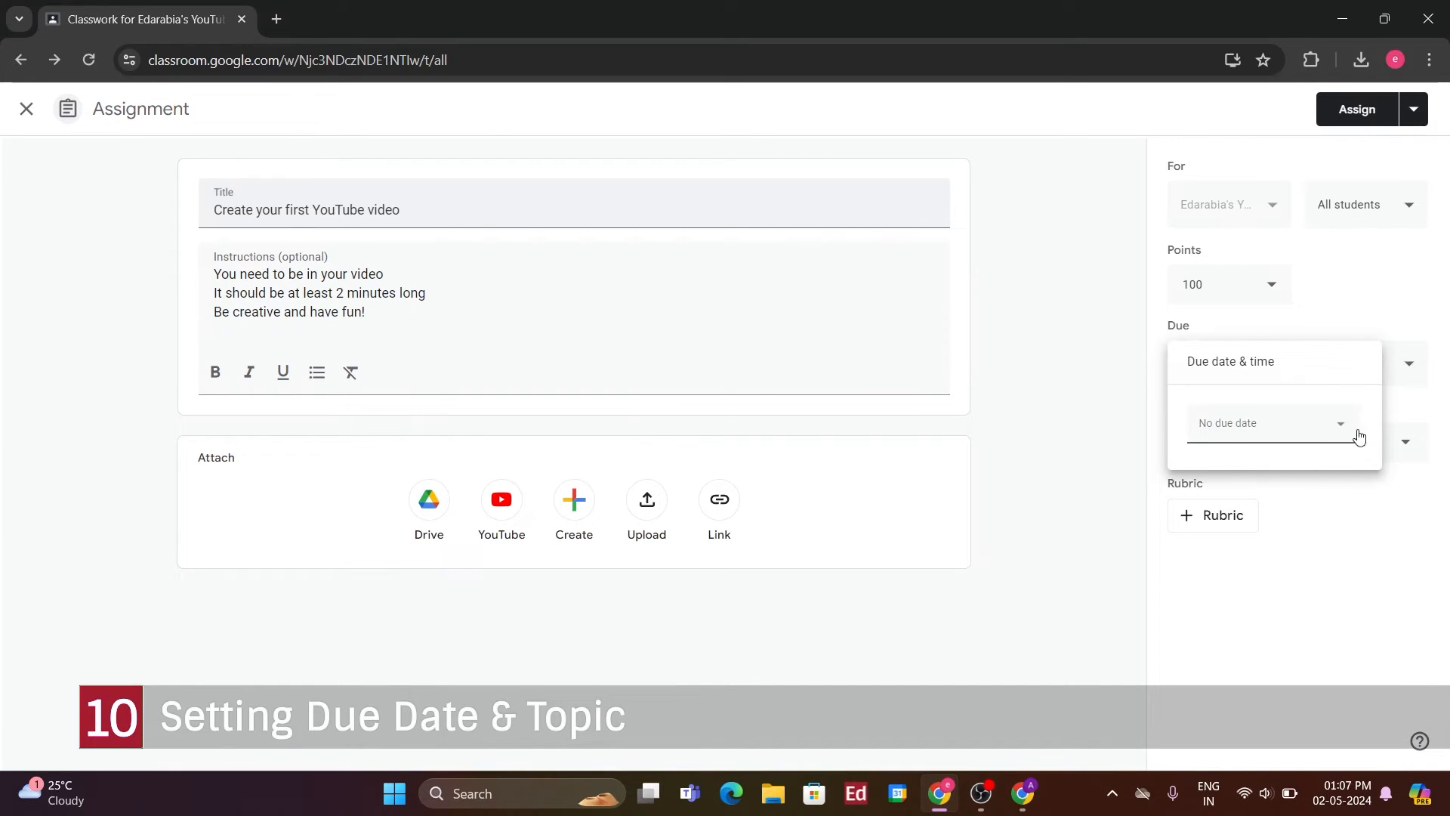
{"action": "left_click", "coordinate": [1268, 423]}
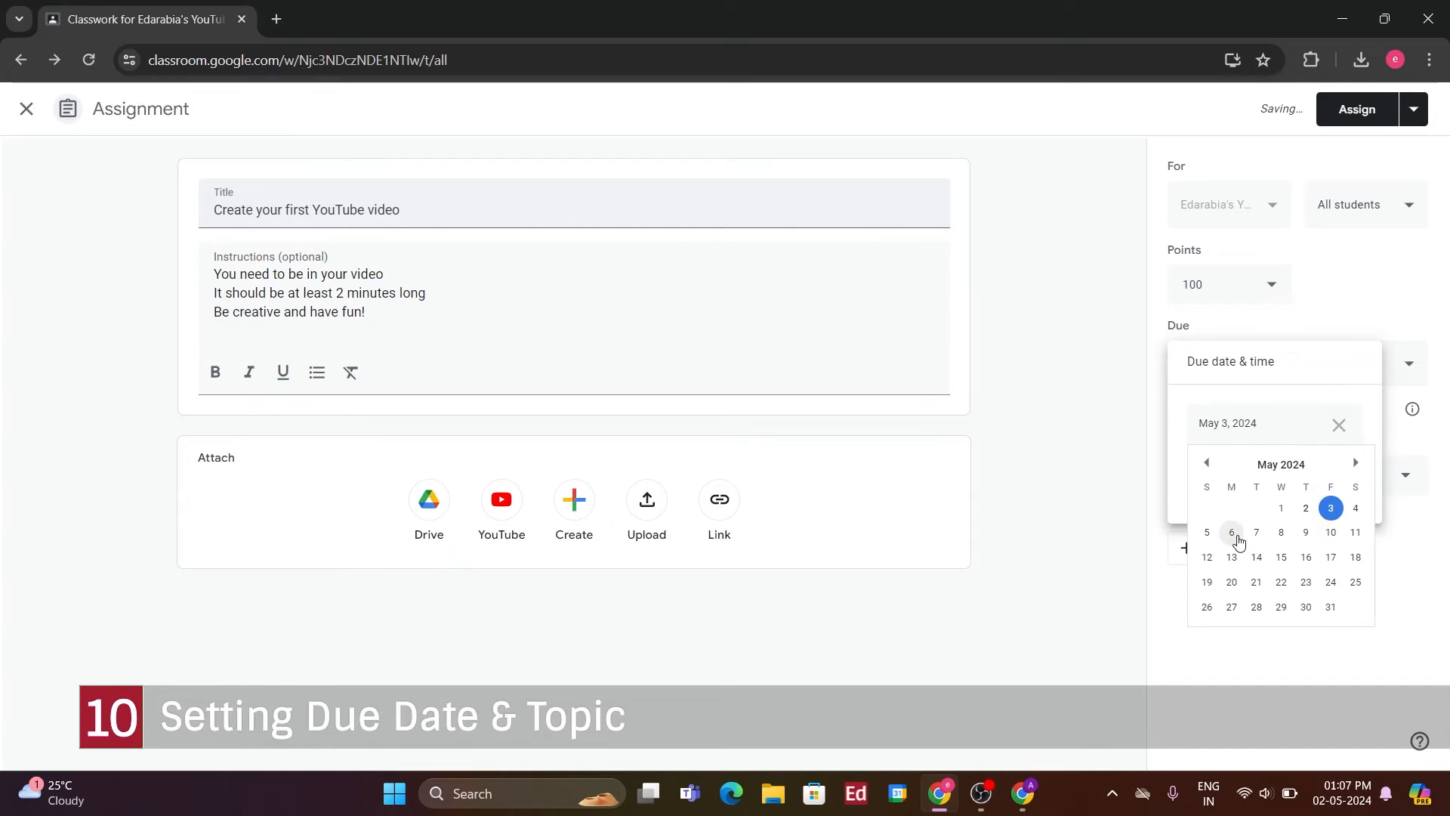
{"action": "mouse_move", "coordinate": [1330, 538]}
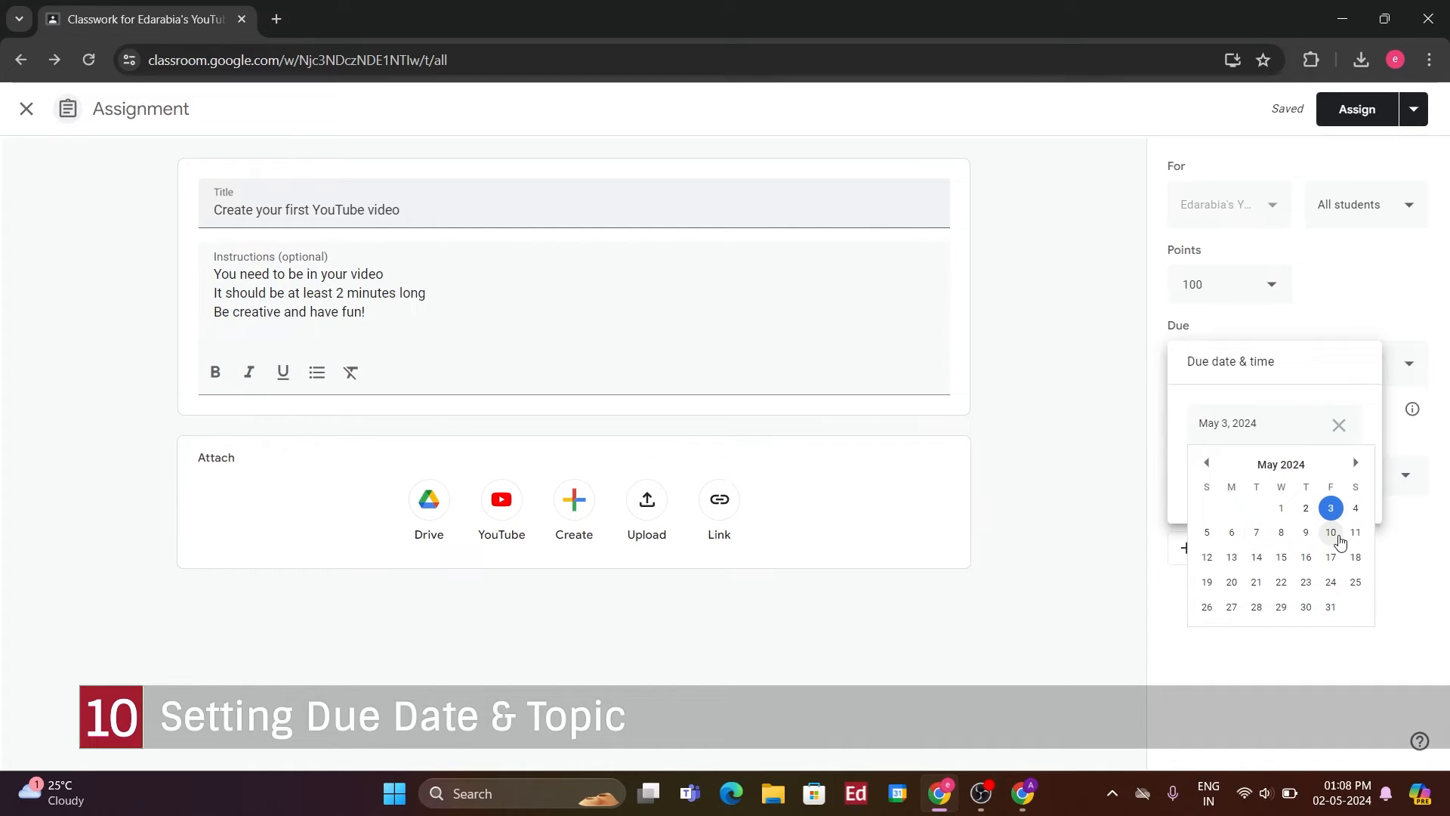
{"action": "left_click", "coordinate": [1330, 532]}
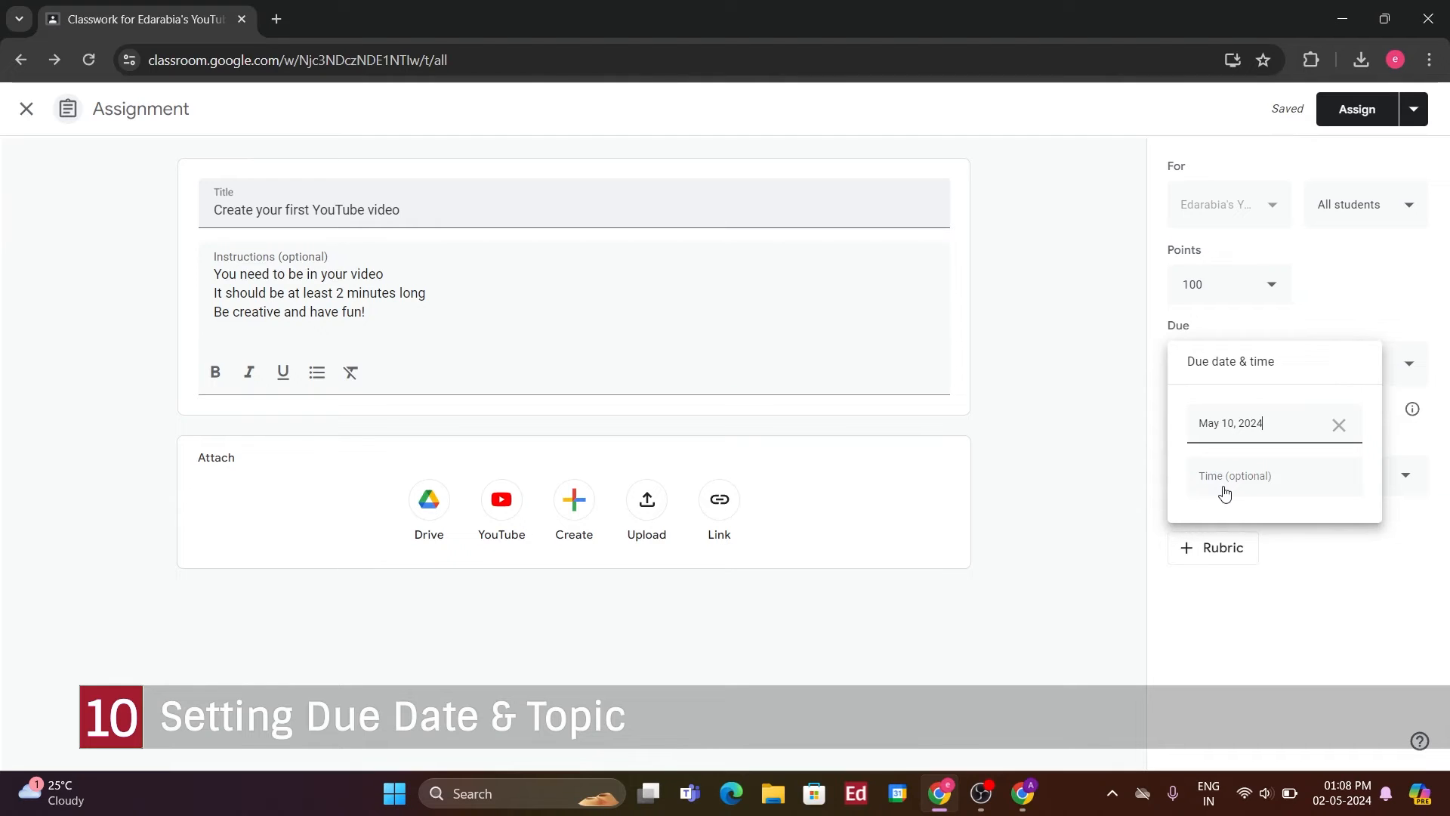
{"action": "left_click", "coordinate": [1239, 476]}
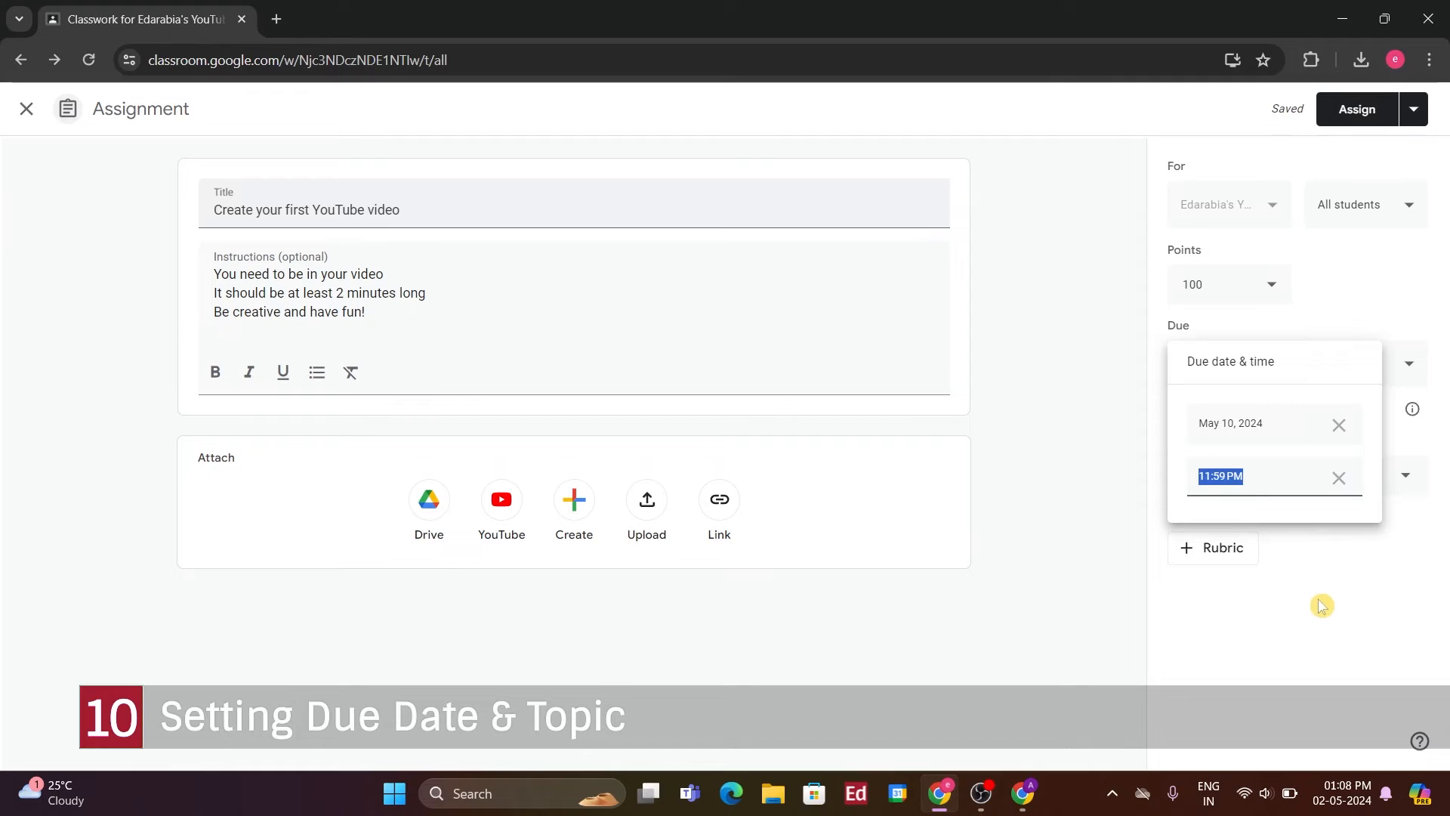
File the assignment under a new topic named 'YouTube Video'
{"action": "left_click", "coordinate": [1295, 474]}
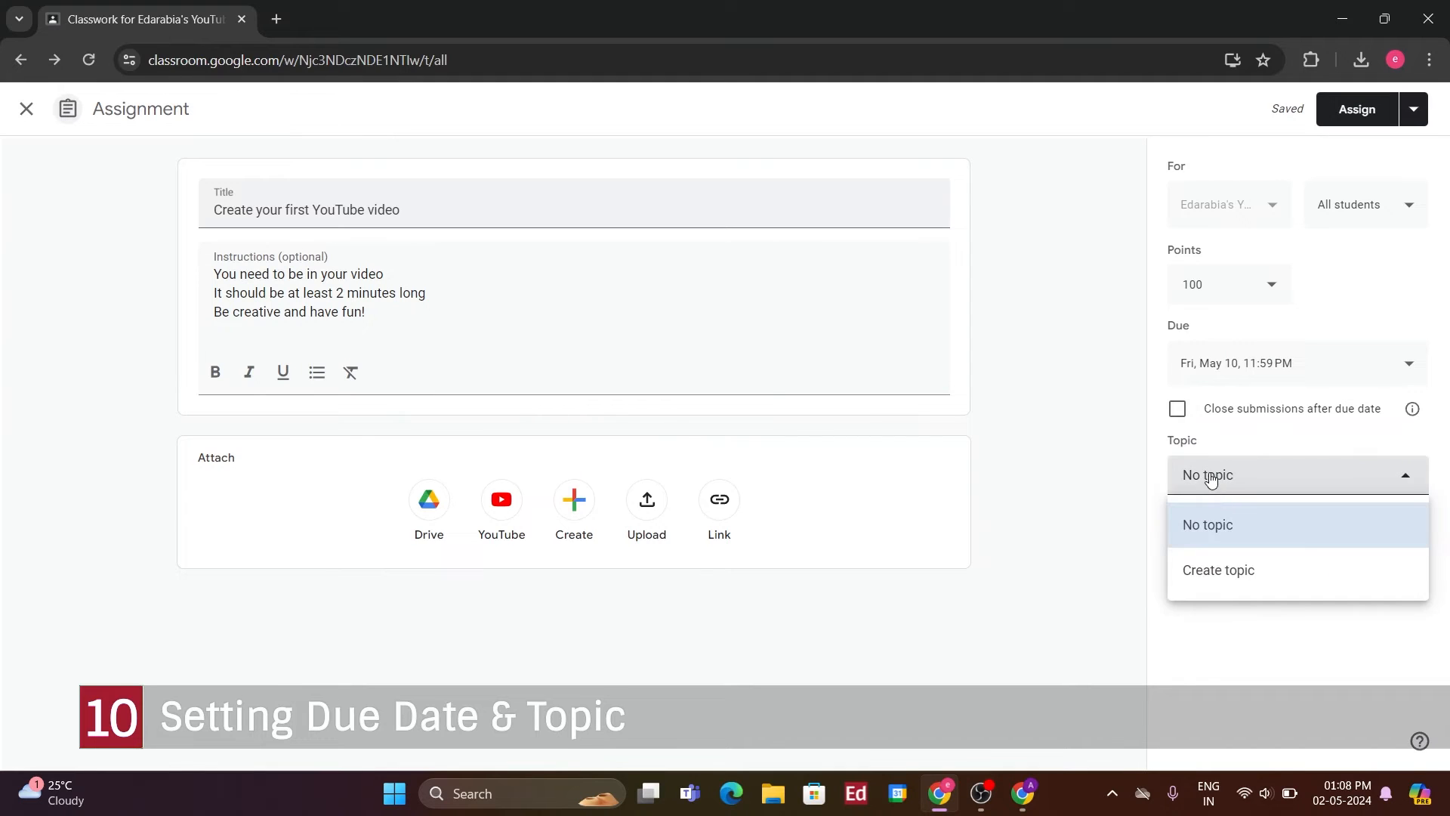
{"action": "type", "text": "Y"}
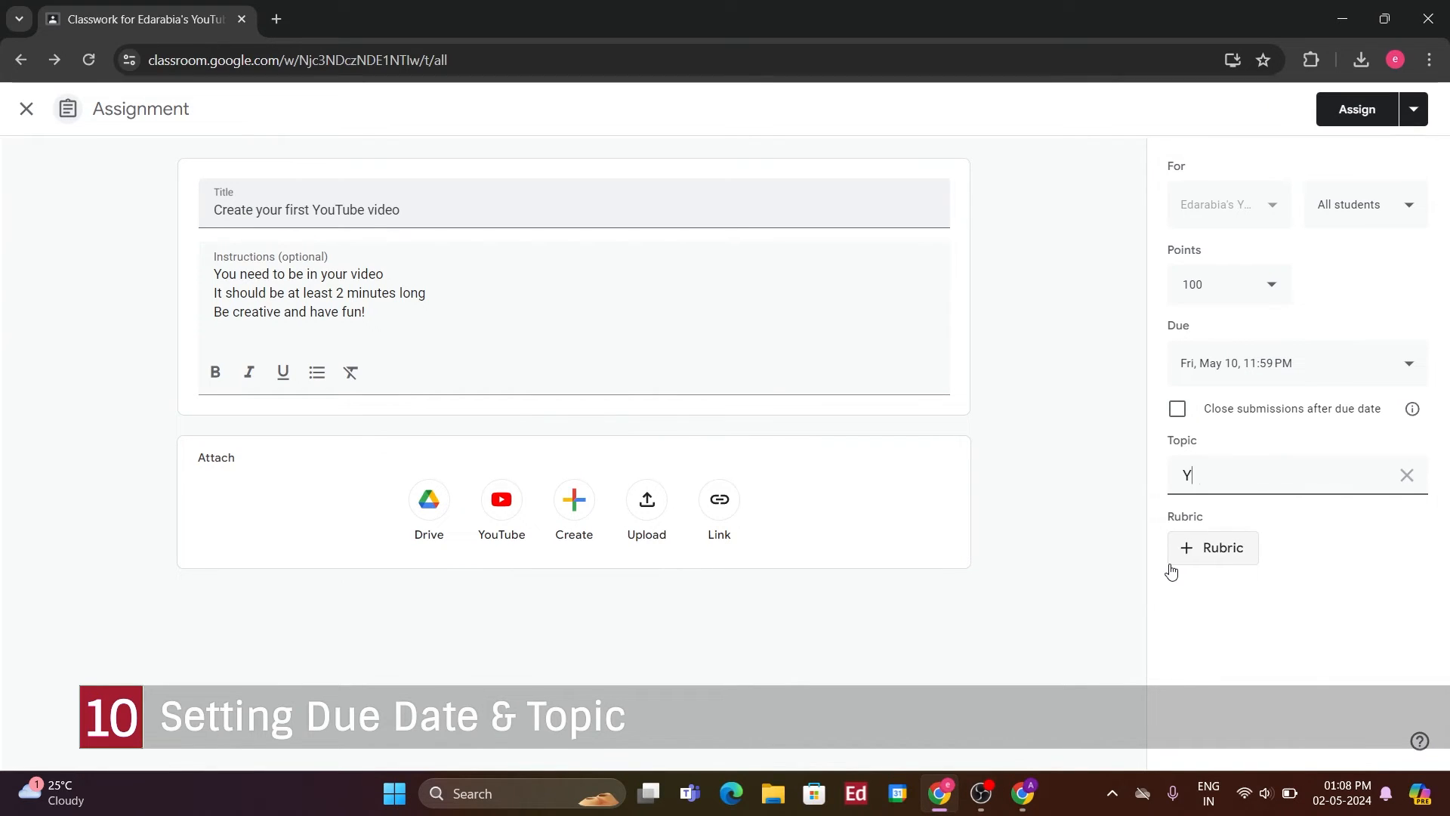
{"action": "type", "text": "ouTube Video"}
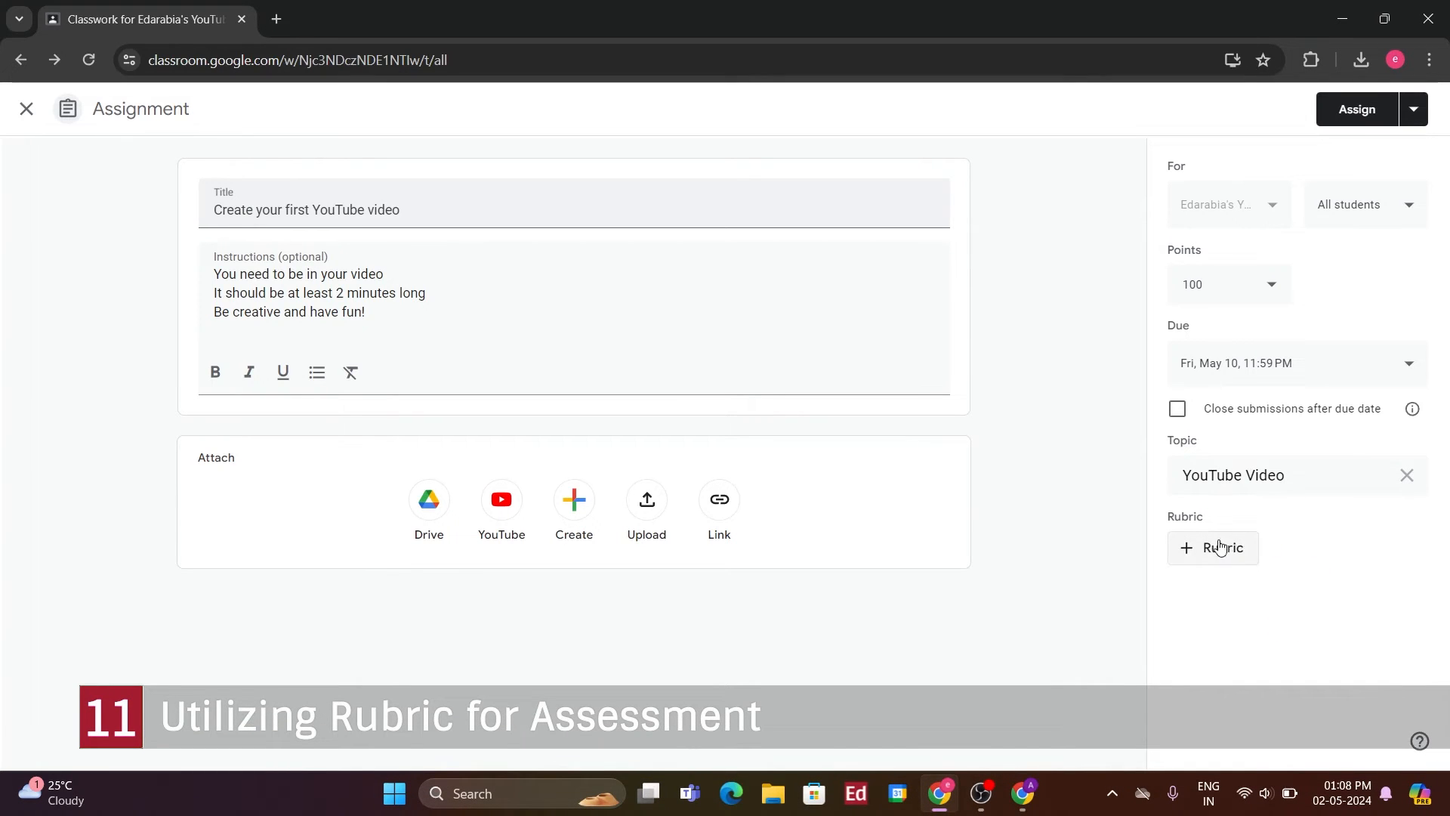
Create a rubric with a first criterion '2 minutes long'
{"action": "left_click", "coordinate": [1214, 547]}
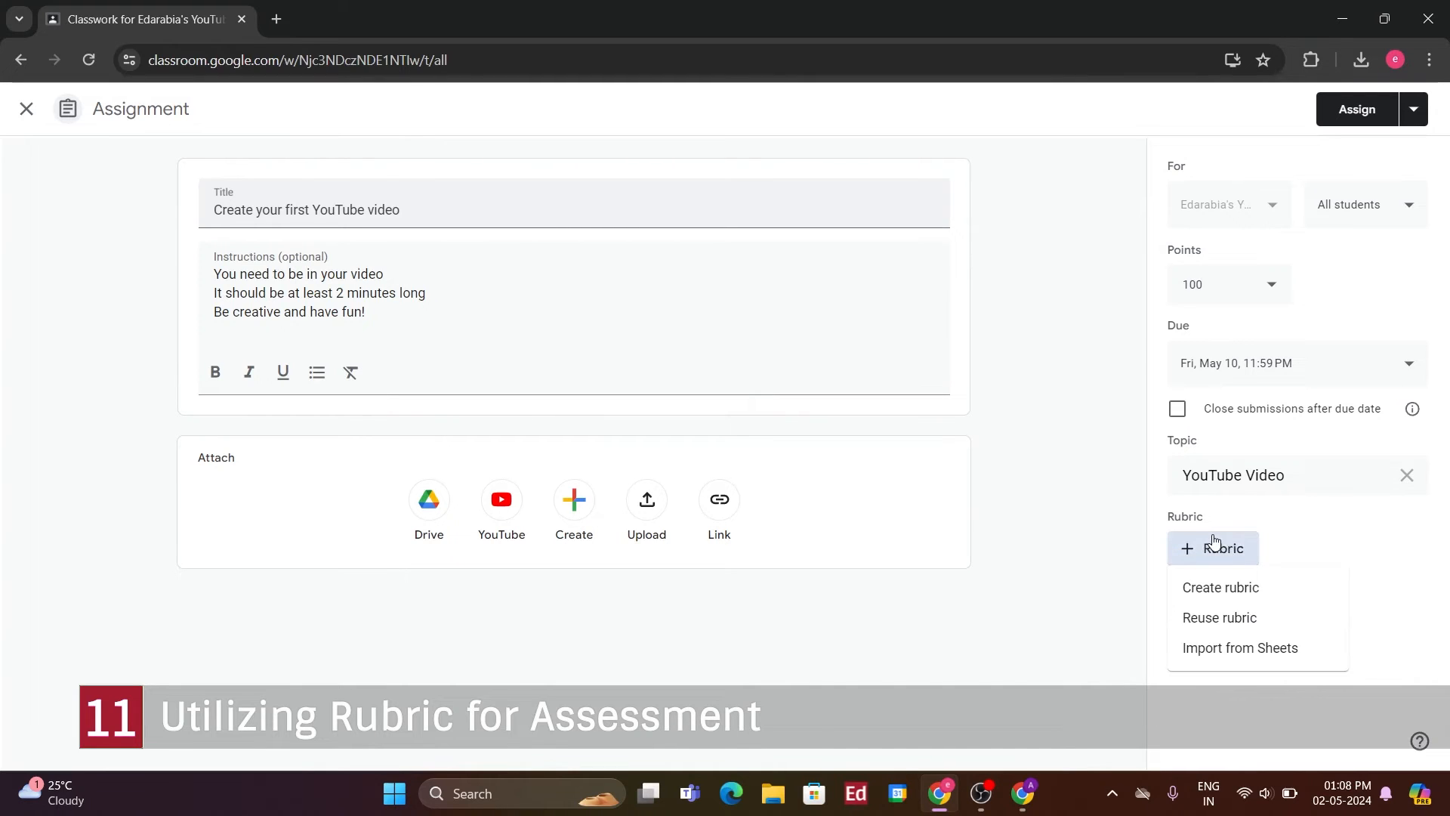
{"action": "left_click", "coordinate": [1221, 586]}
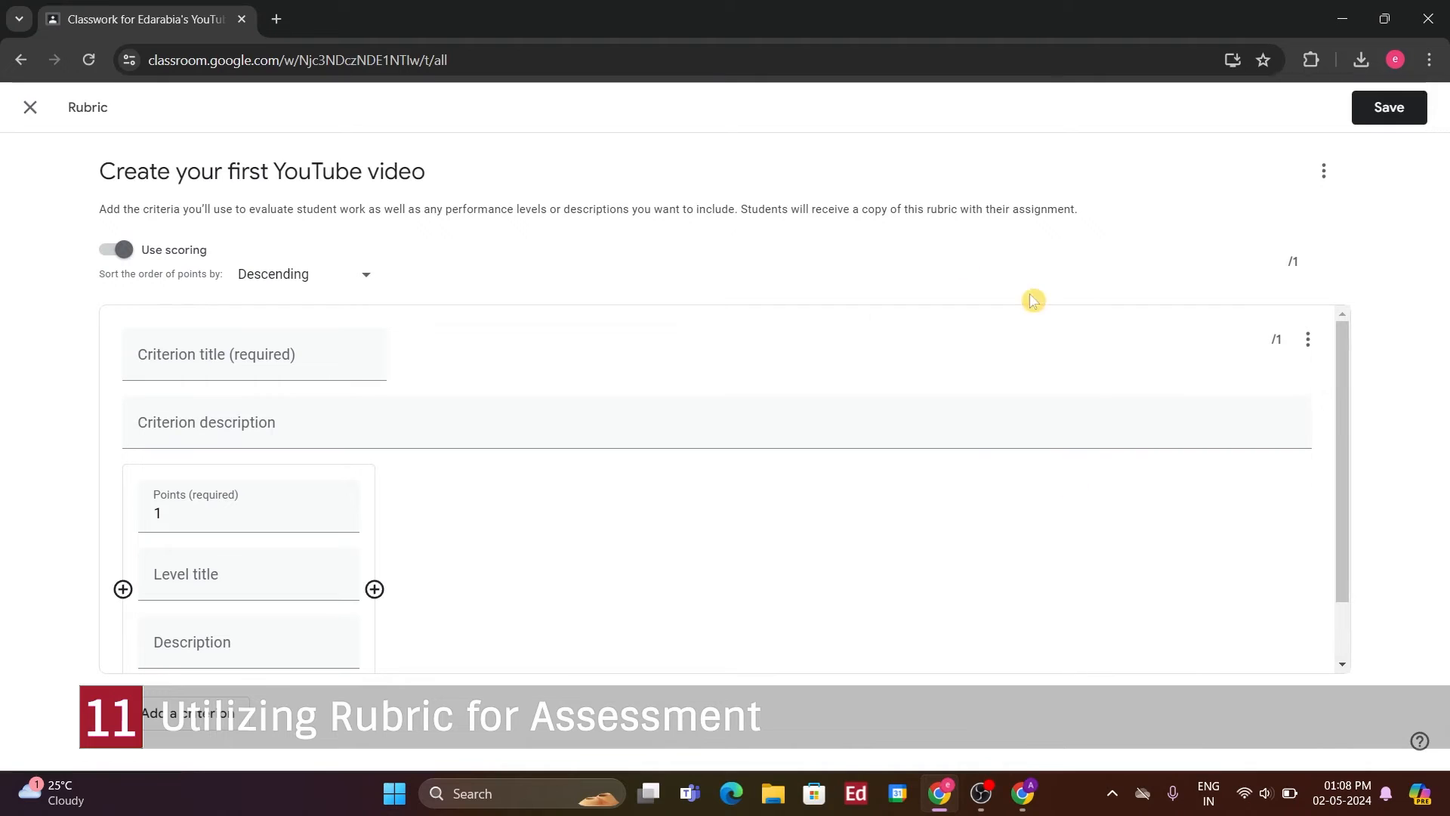
{"action": "mouse_move", "coordinate": [566, 320]}
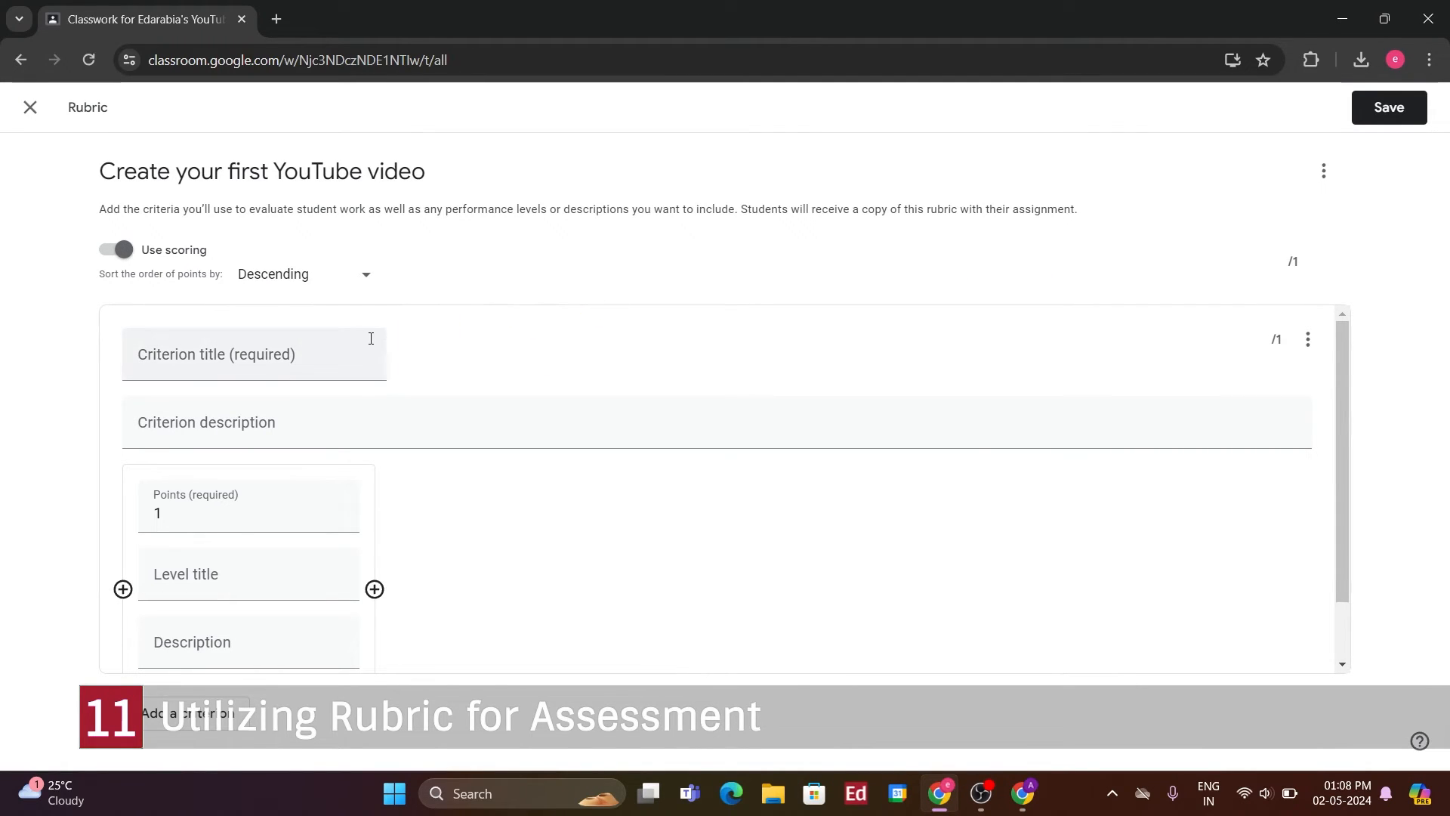
{"action": "type", "text": "2 minutes"}
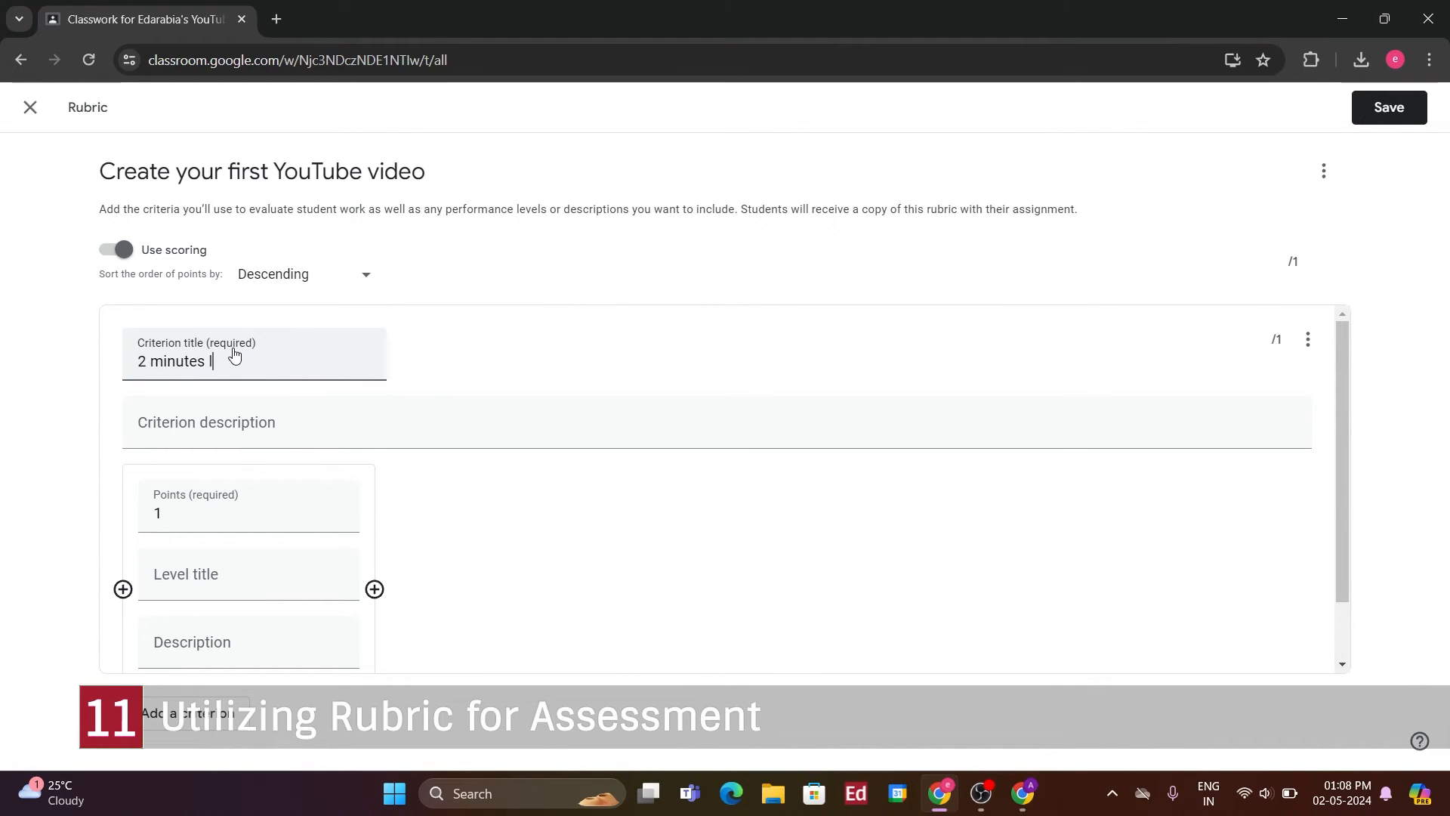
{"action": "type", "text": "long"}
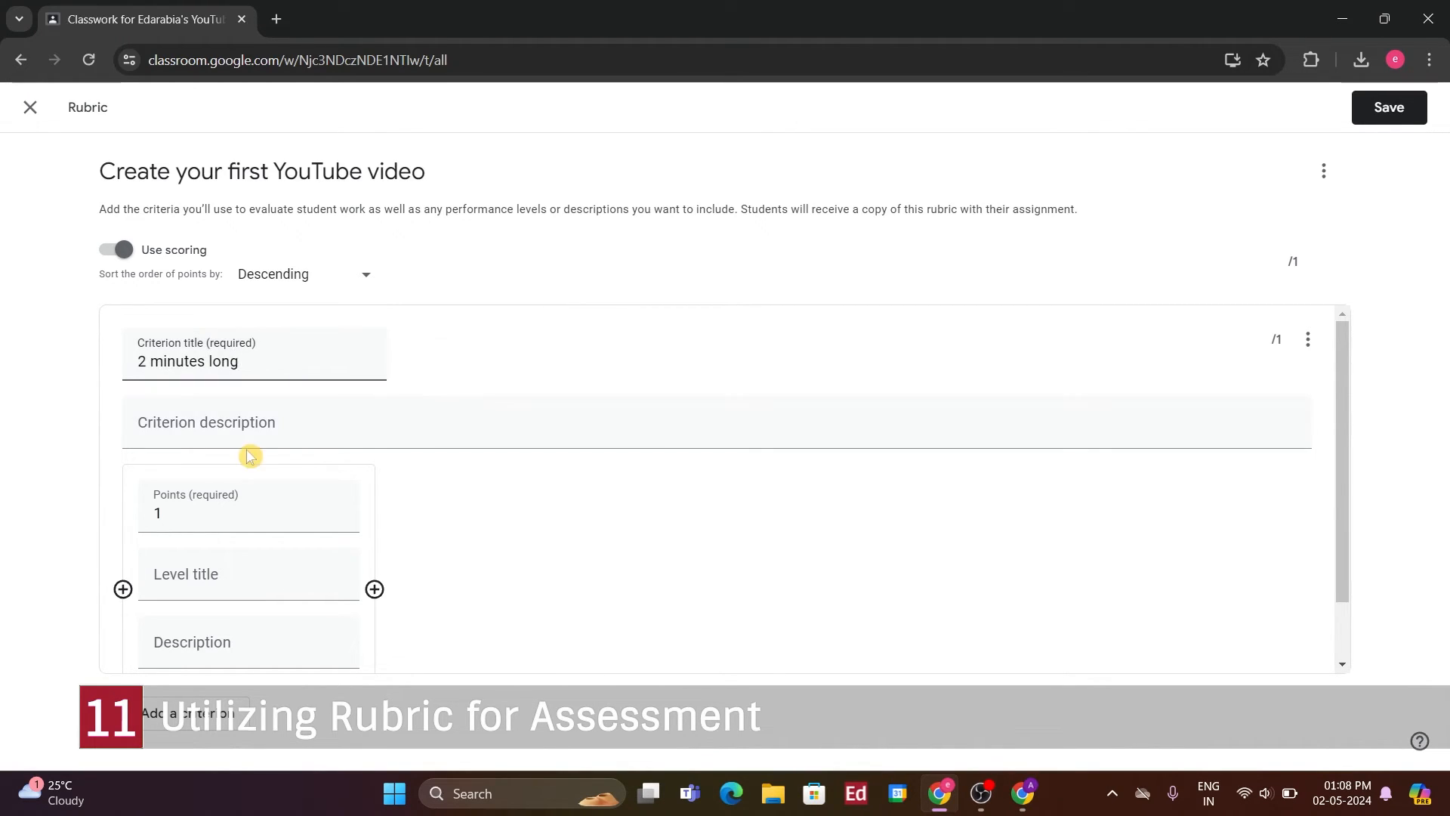
{"action": "left_click", "coordinate": [236, 421]}
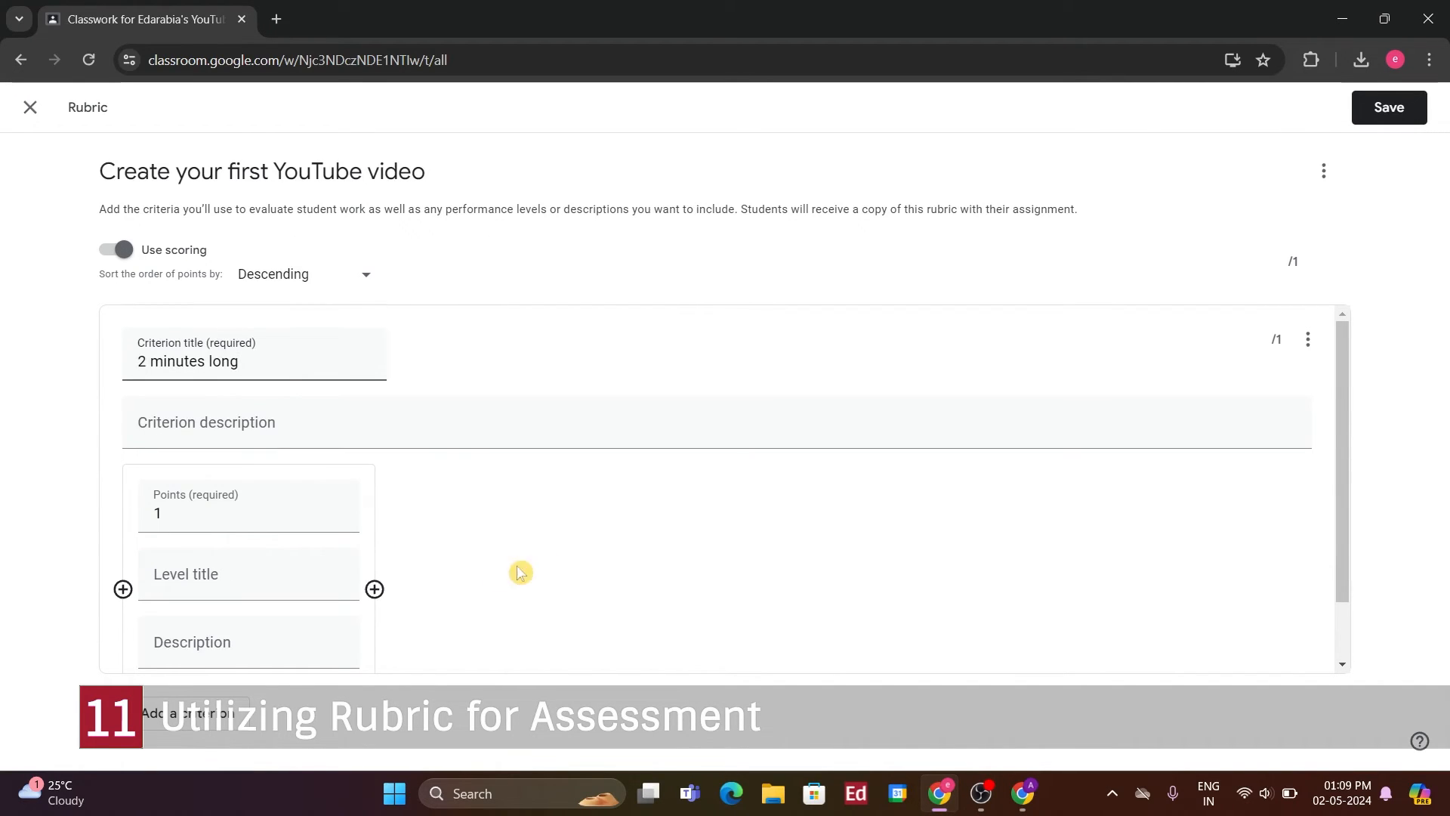
{"action": "mouse_move", "coordinate": [347, 615]}
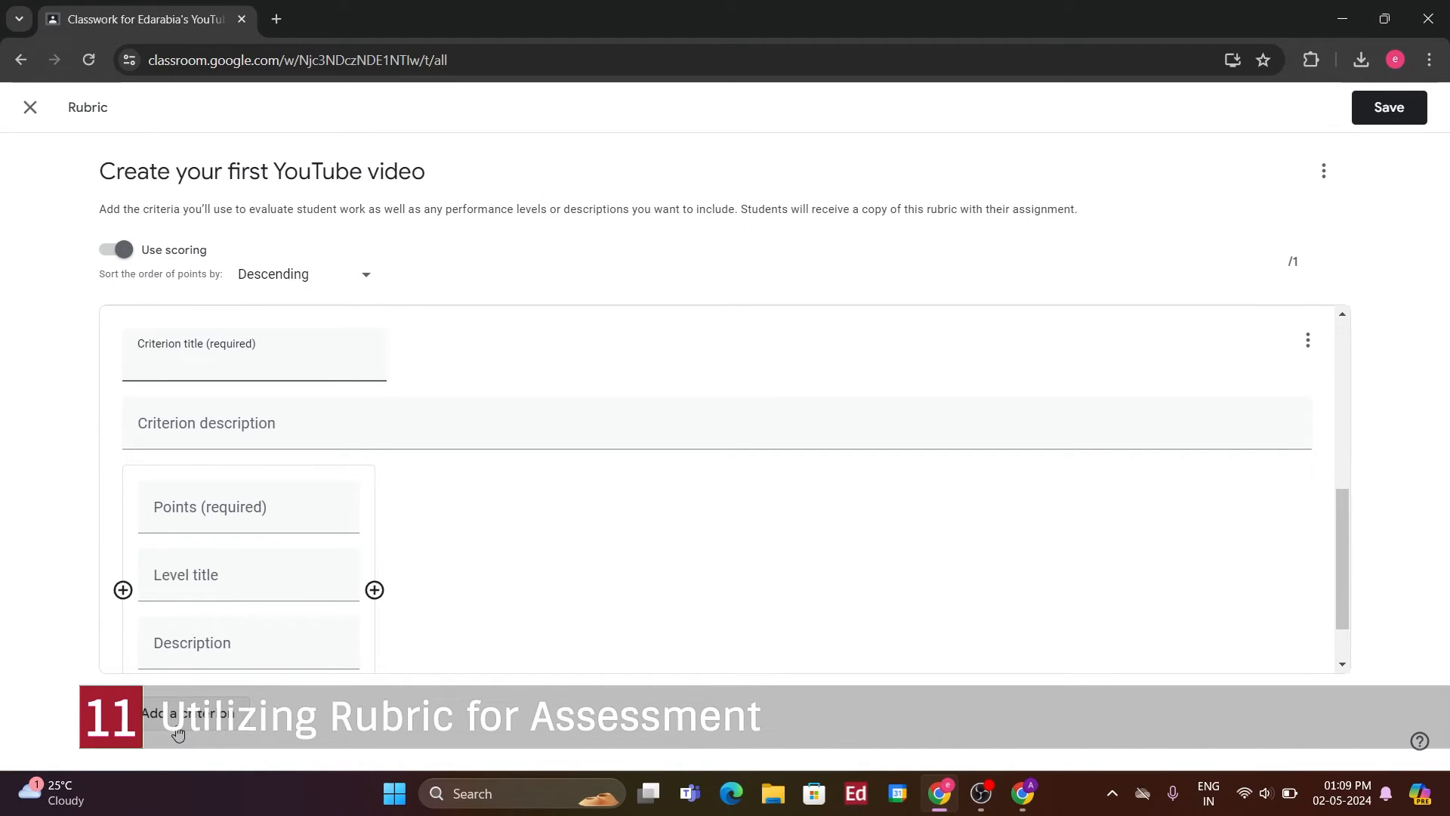
Add a second criterion 'You appear in video', both worth 50 points for 100 total
{"action": "type", "text": "You"}
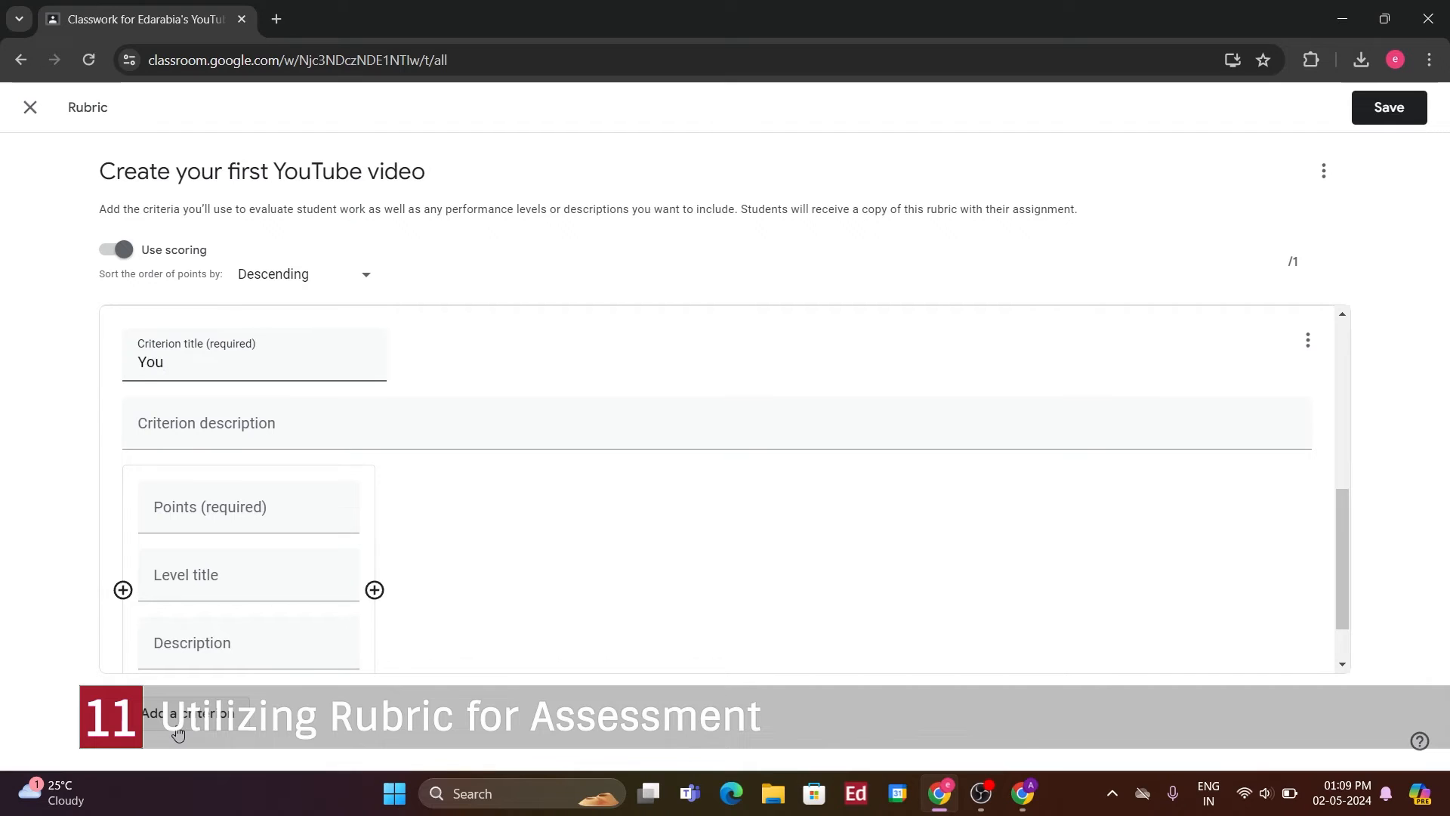
{"action": "type", "text": "appear in video"}
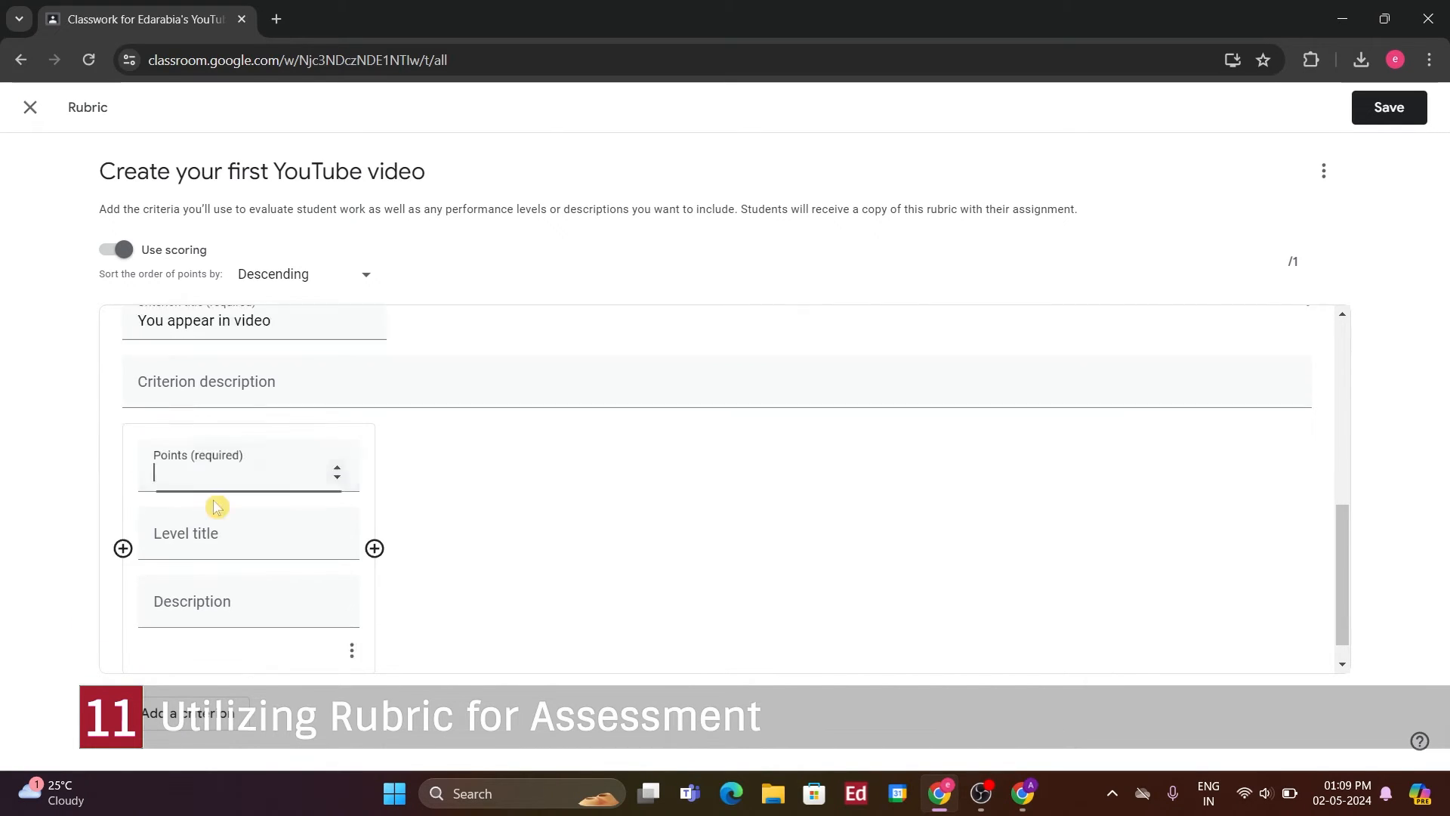
{"action": "type", "text": "1"}
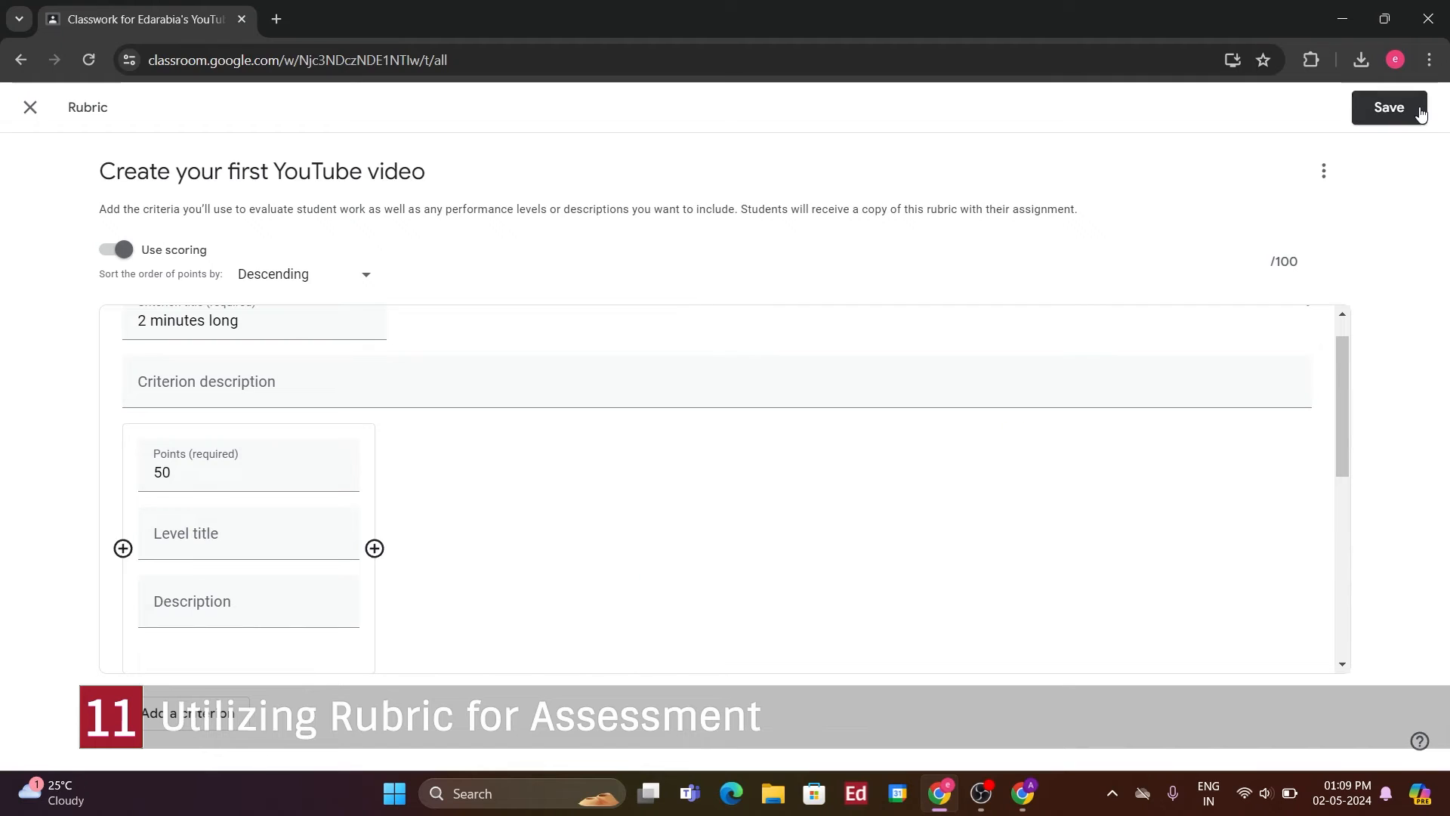
Save the rubric and assign the work to all students, then expand it in Classwork
{"action": "left_click", "coordinate": [1389, 108]}
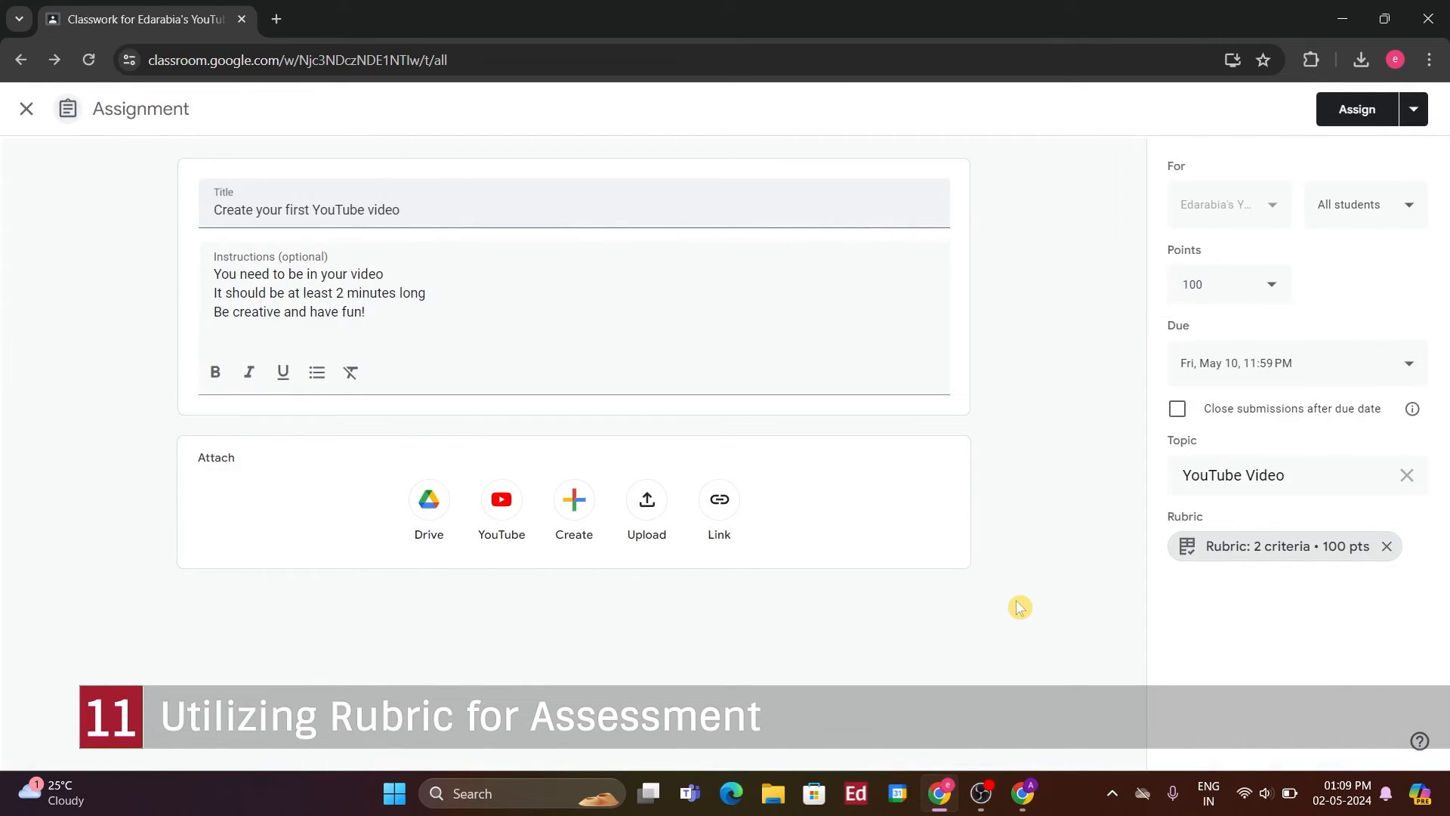
{"action": "mouse_move", "coordinate": [1044, 603]}
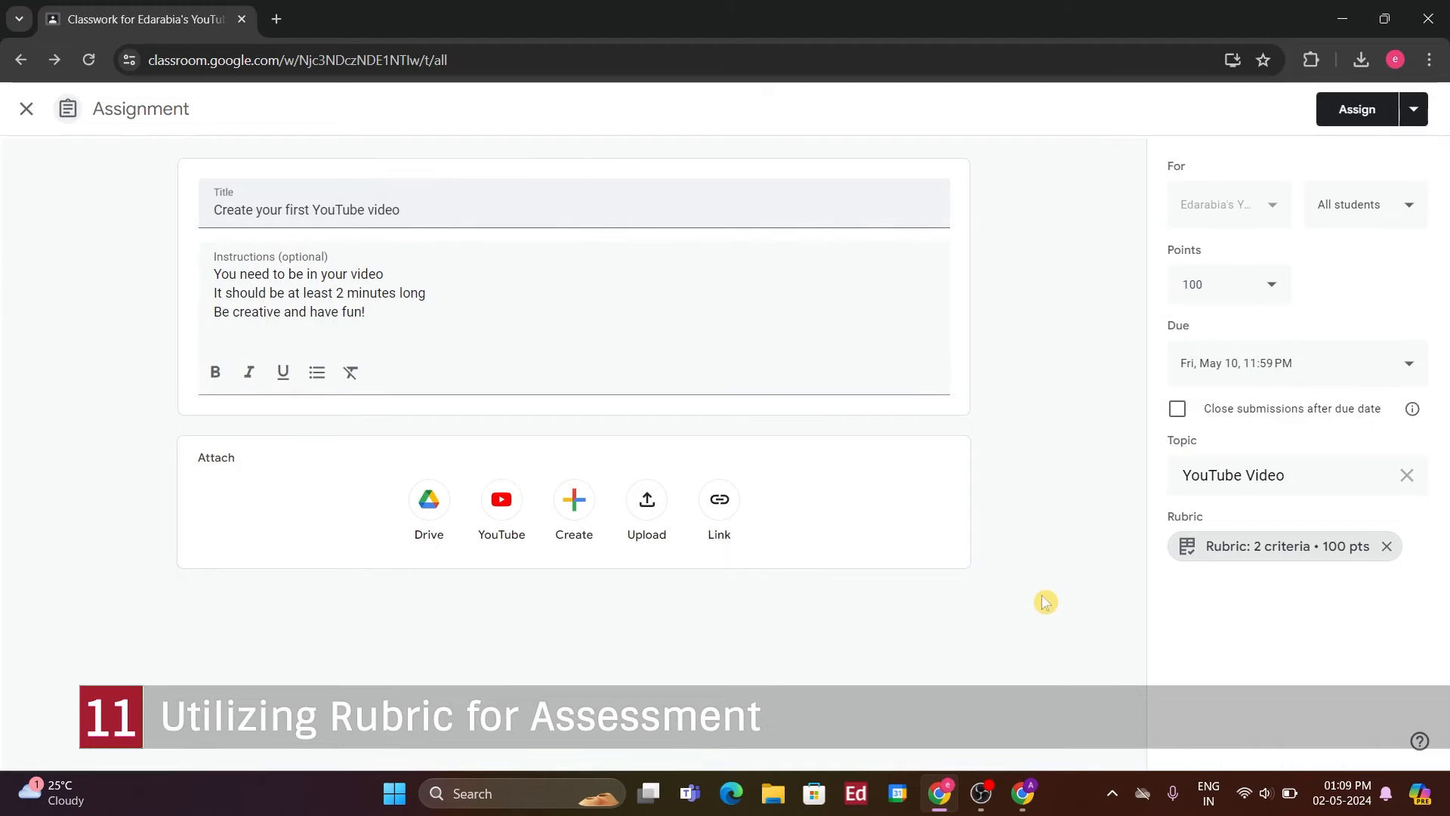
{"action": "left_click", "coordinate": [1412, 109]}
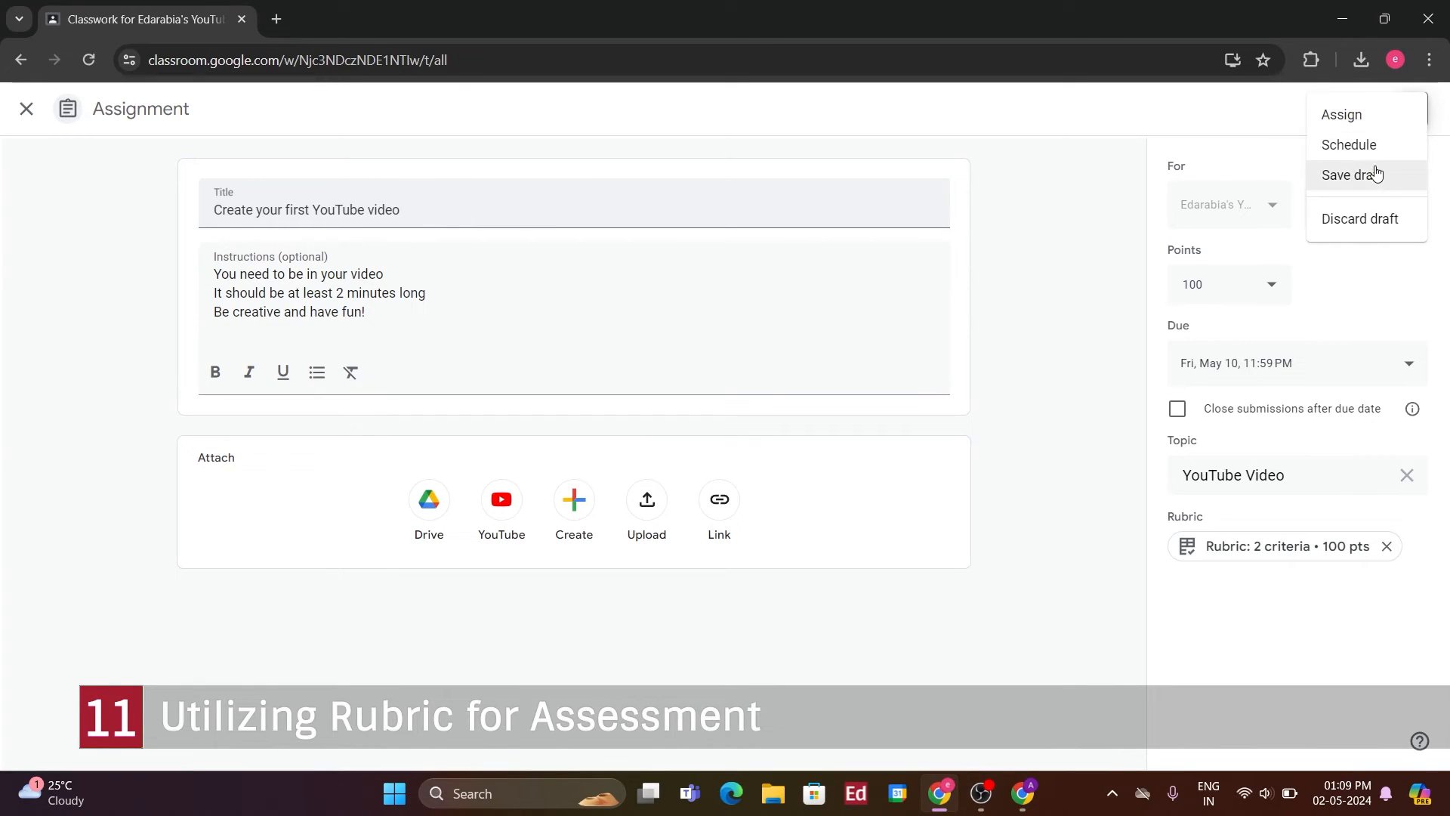
{"action": "mouse_move", "coordinate": [1360, 148]}
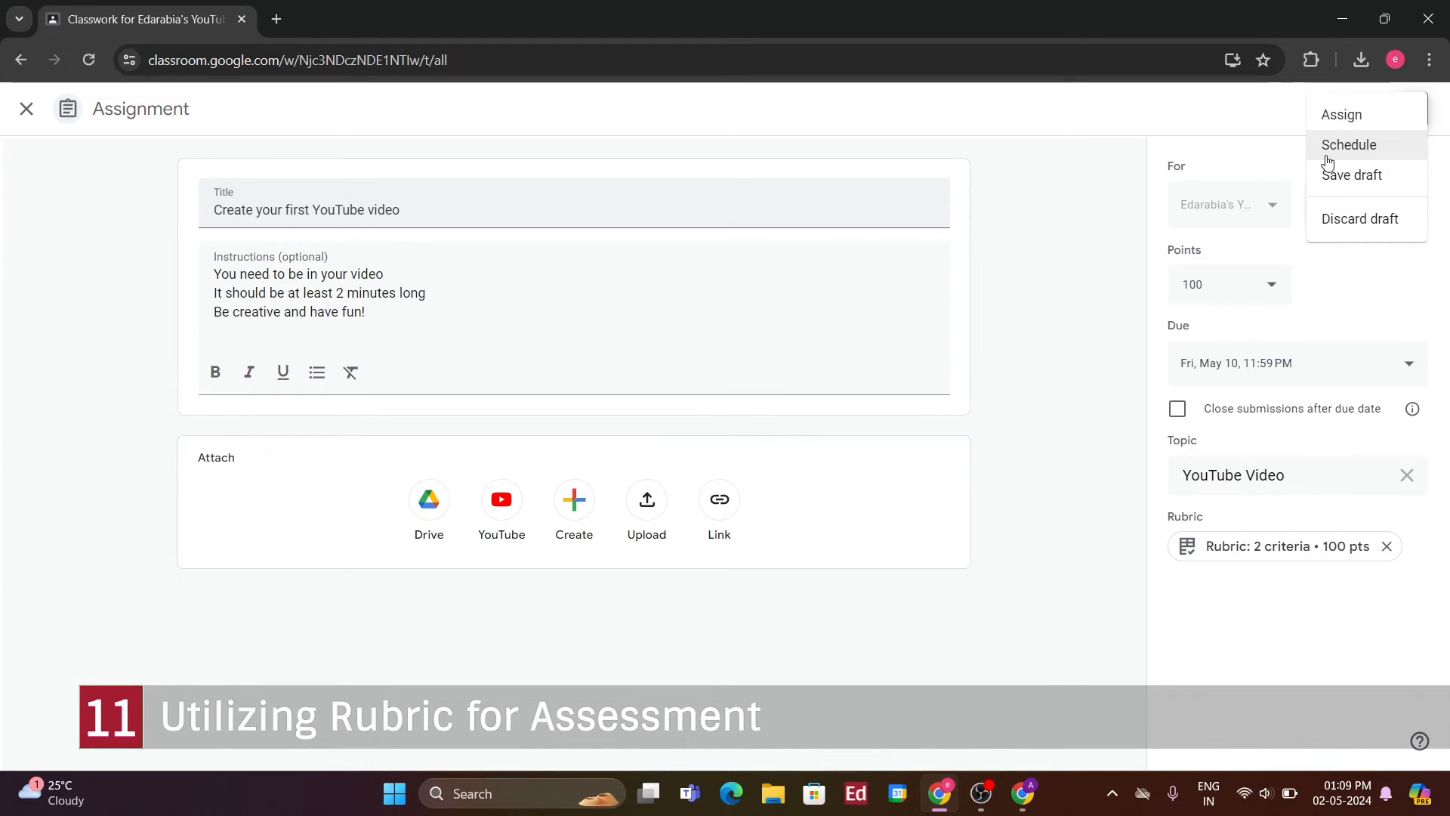
{"action": "mouse_move", "coordinate": [1324, 163]}
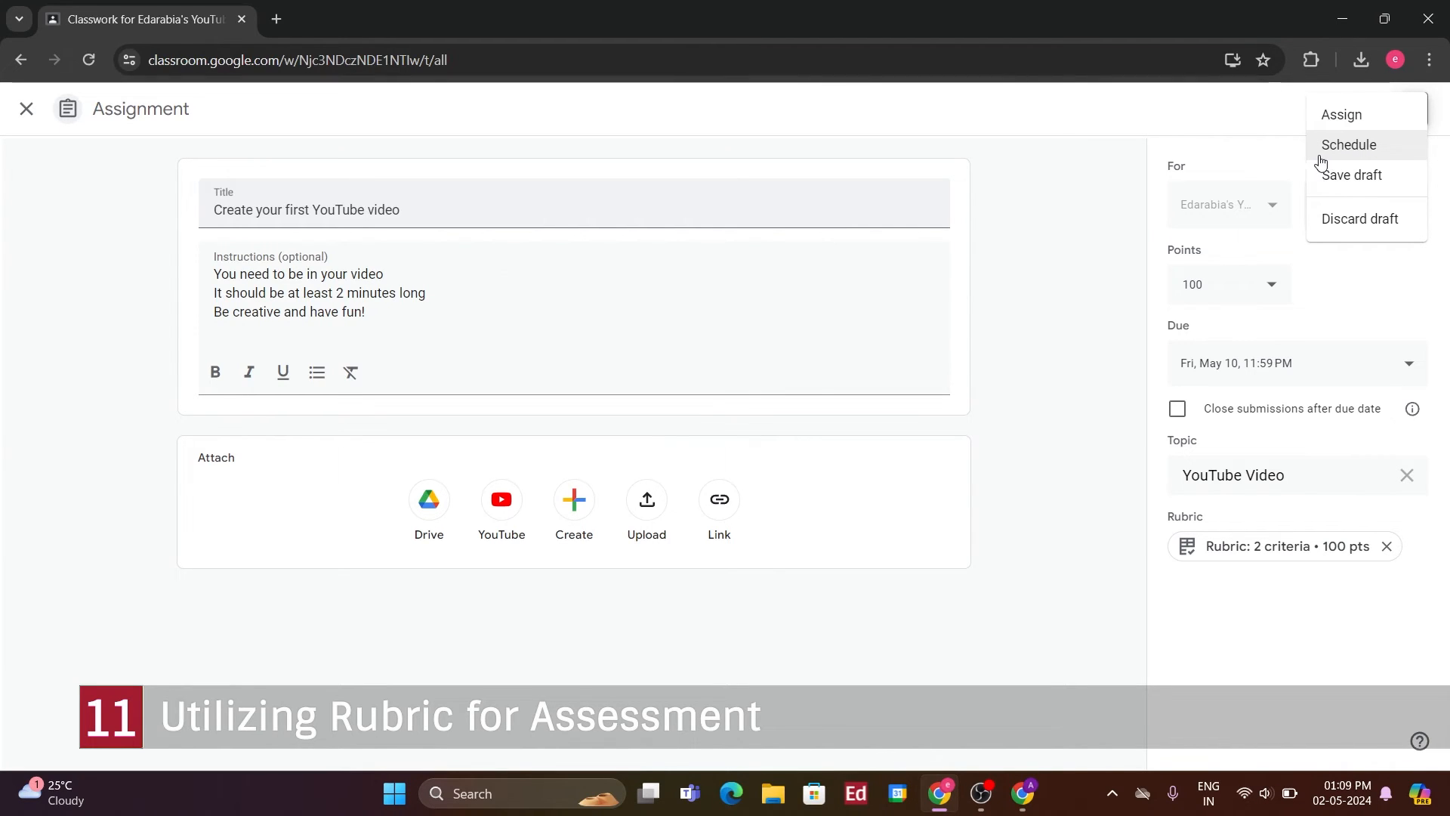
{"action": "mouse_move", "coordinate": [1371, 158]}
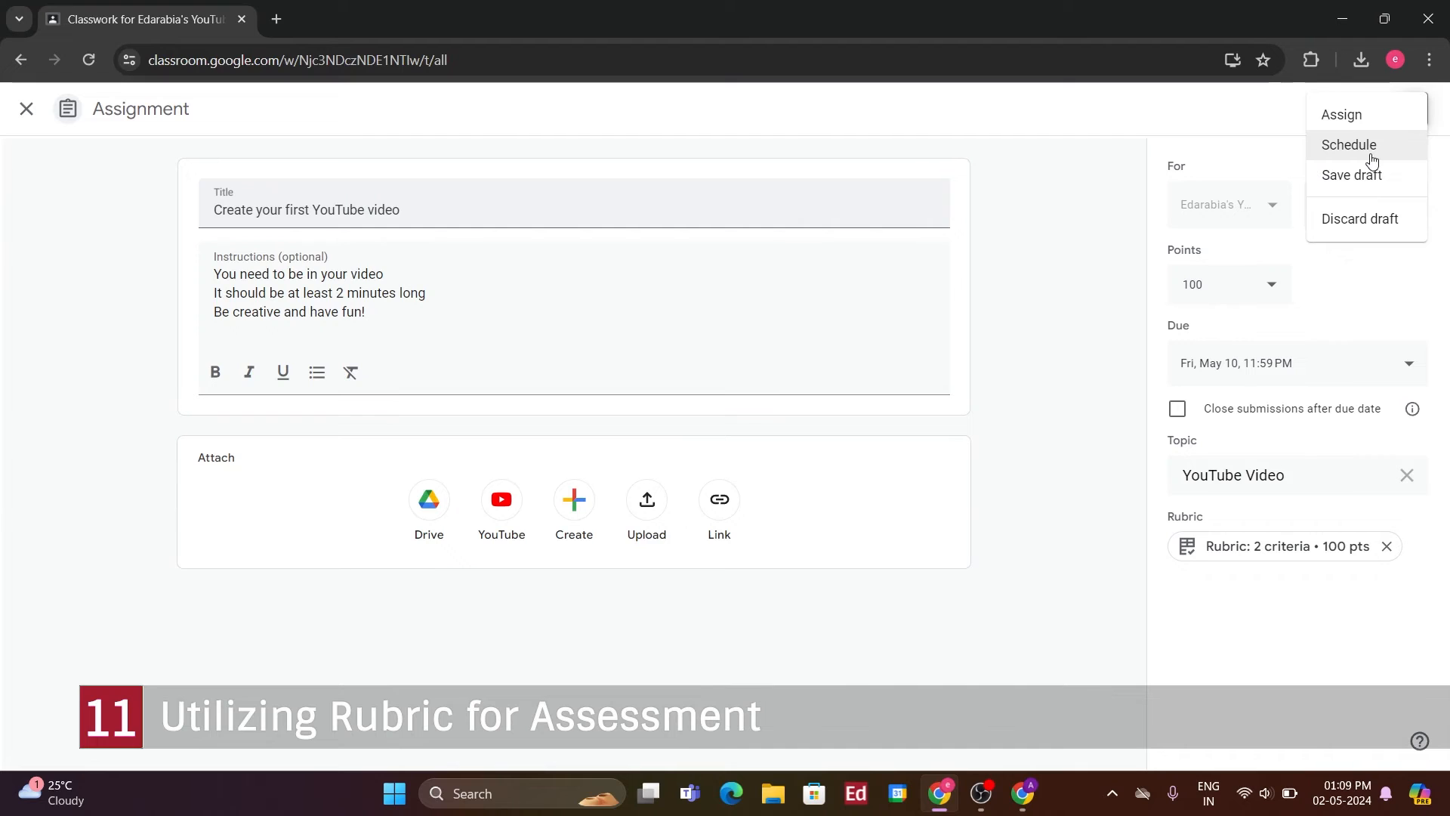
{"action": "left_click", "coordinate": [1342, 114]}
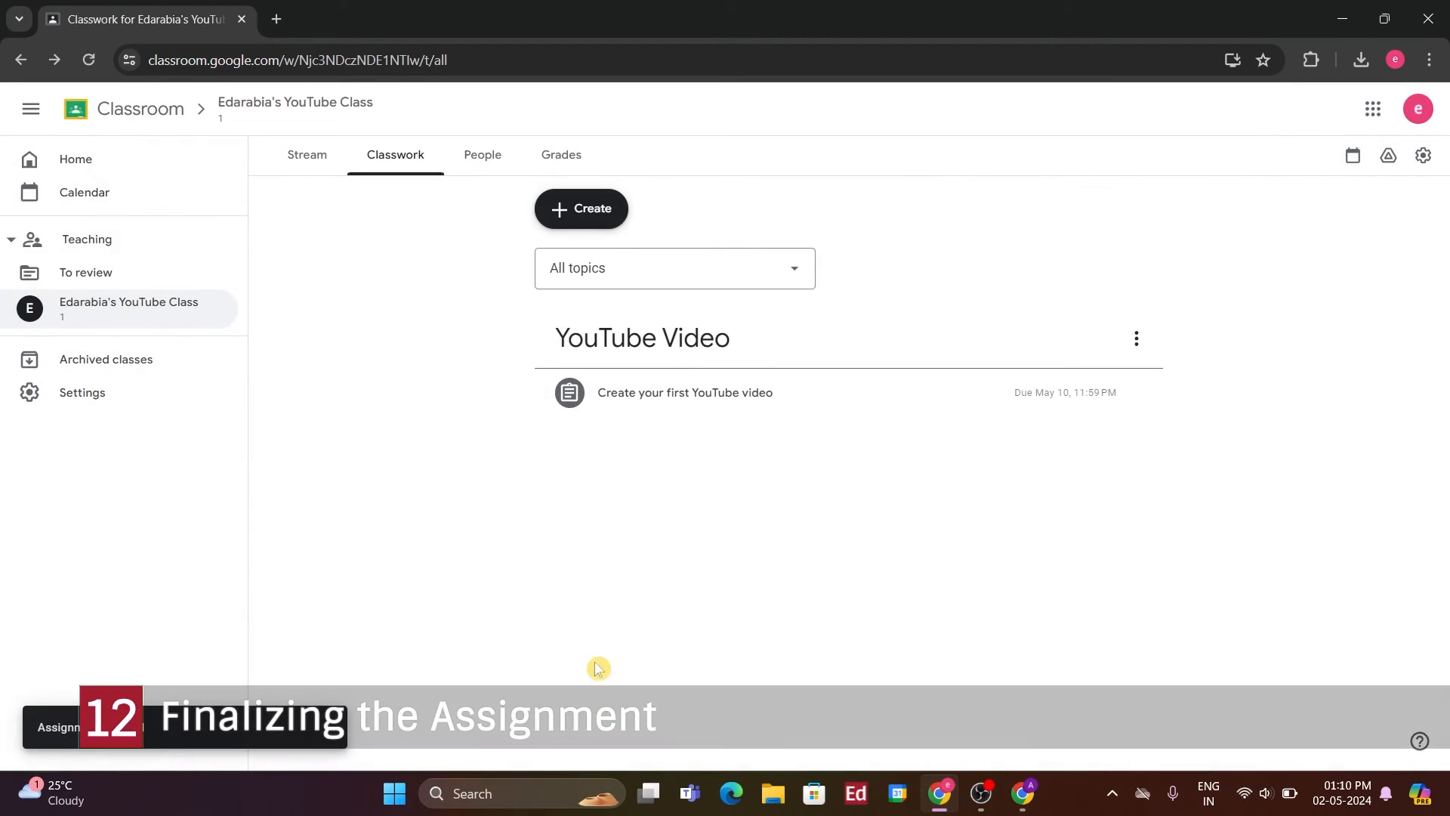
{"action": "mouse_move", "coordinate": [613, 562]}
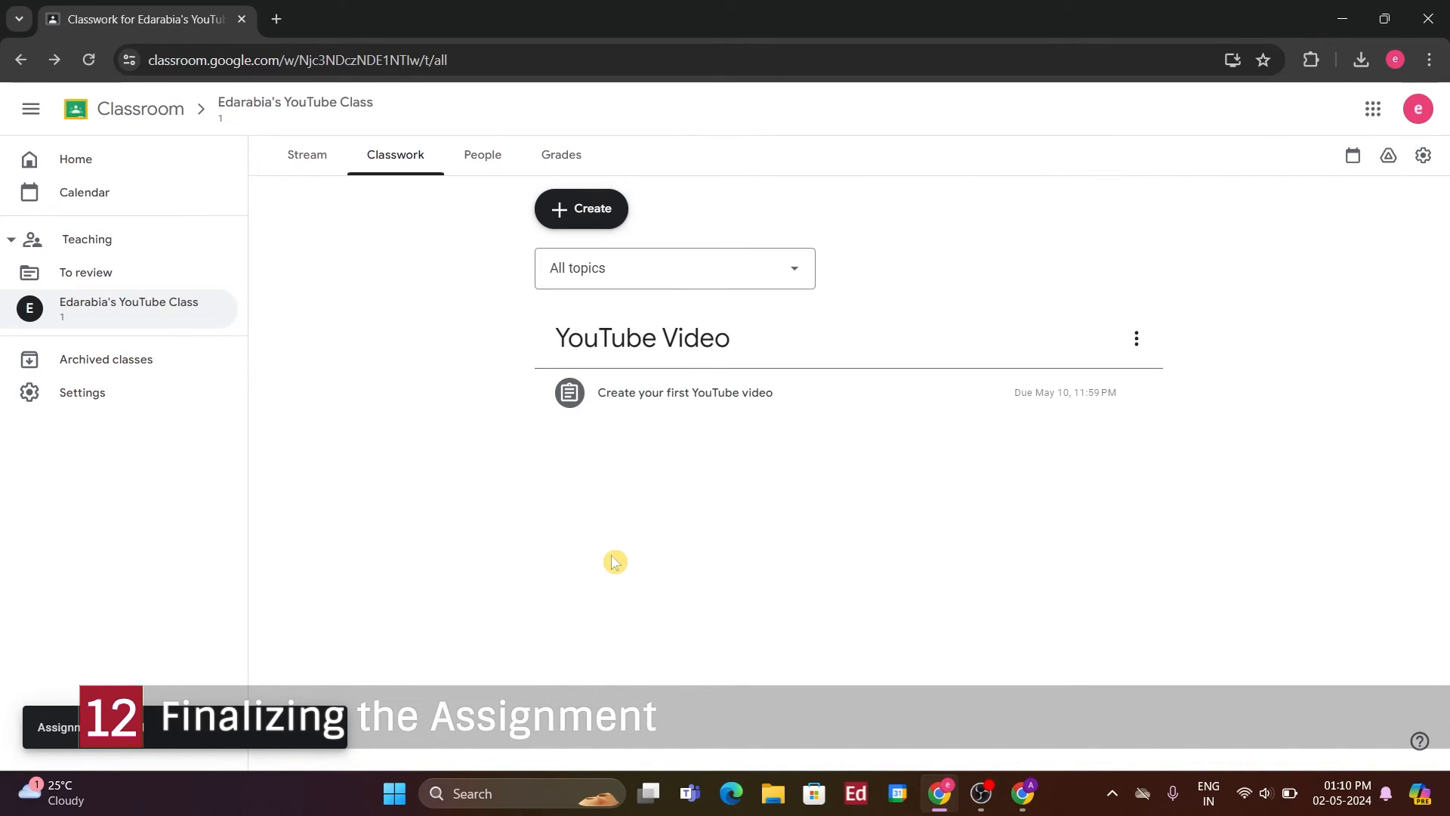
{"action": "left_click", "coordinate": [684, 393]}
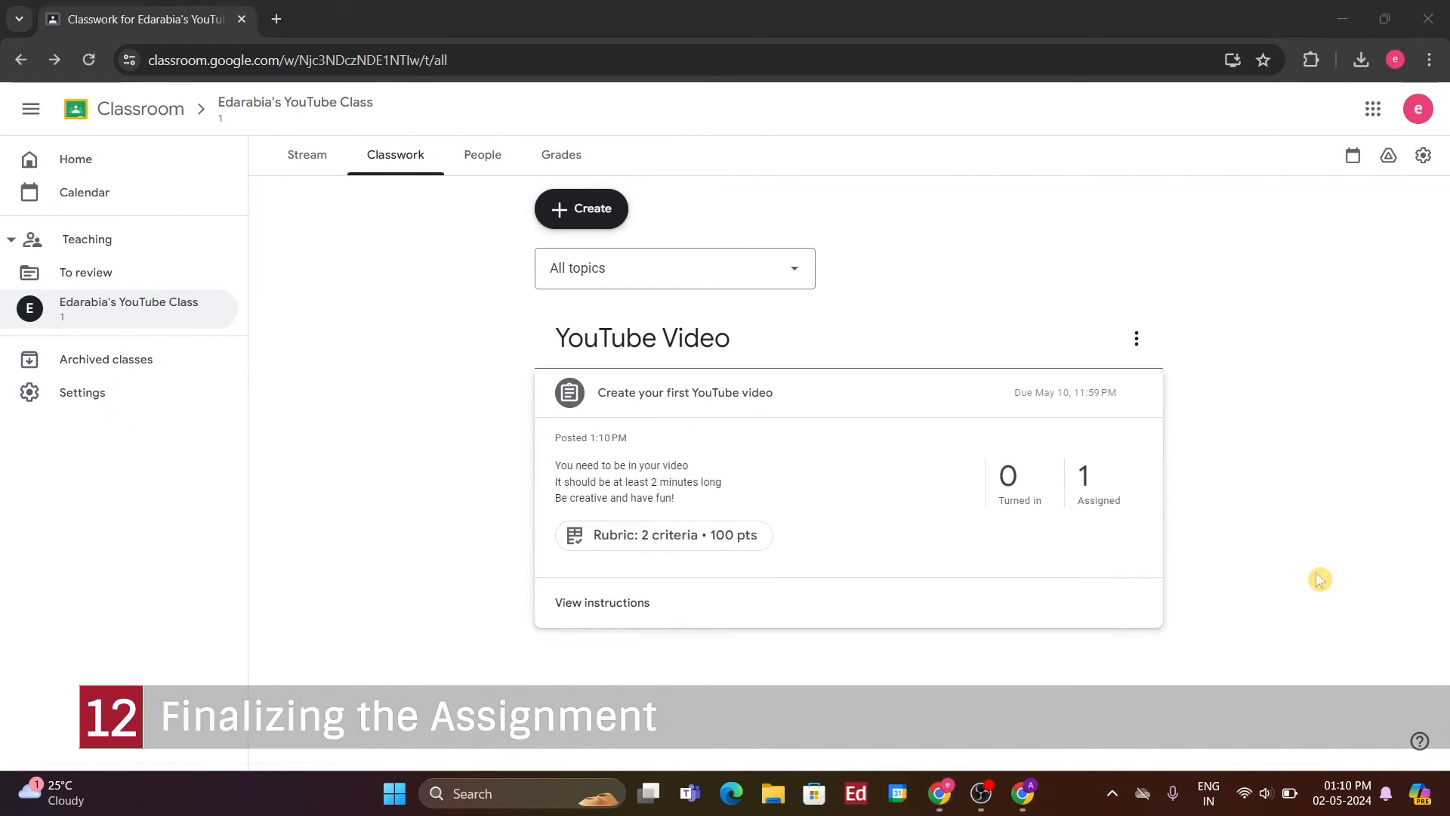
{"action": "mouse_move", "coordinate": [834, 406]}
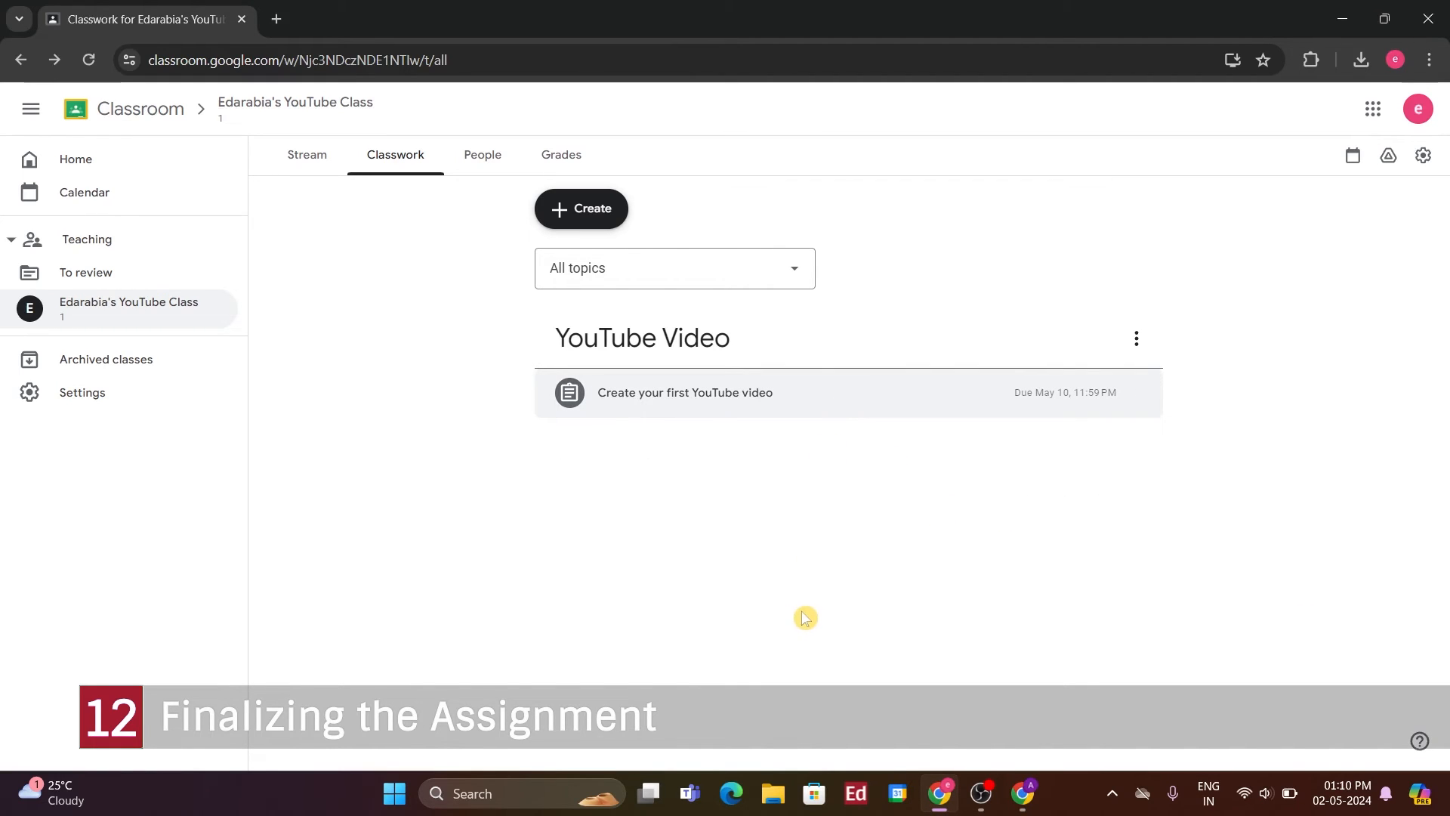
As the student, open the posted assignment from the Stream and dismiss the private-comments tip
{"action": "left_click", "coordinate": [685, 393]}
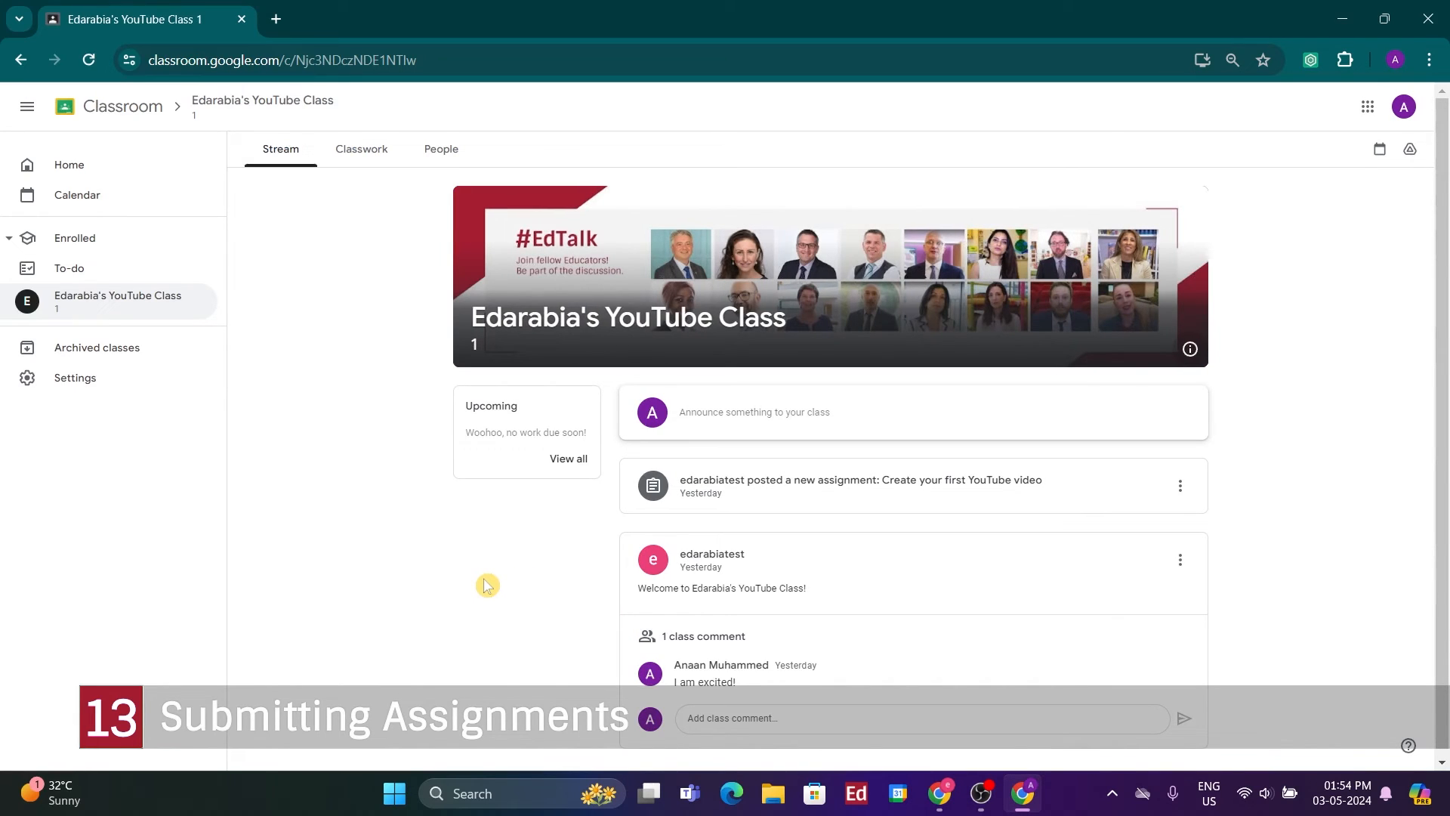
{"action": "mouse_move", "coordinate": [447, 552]}
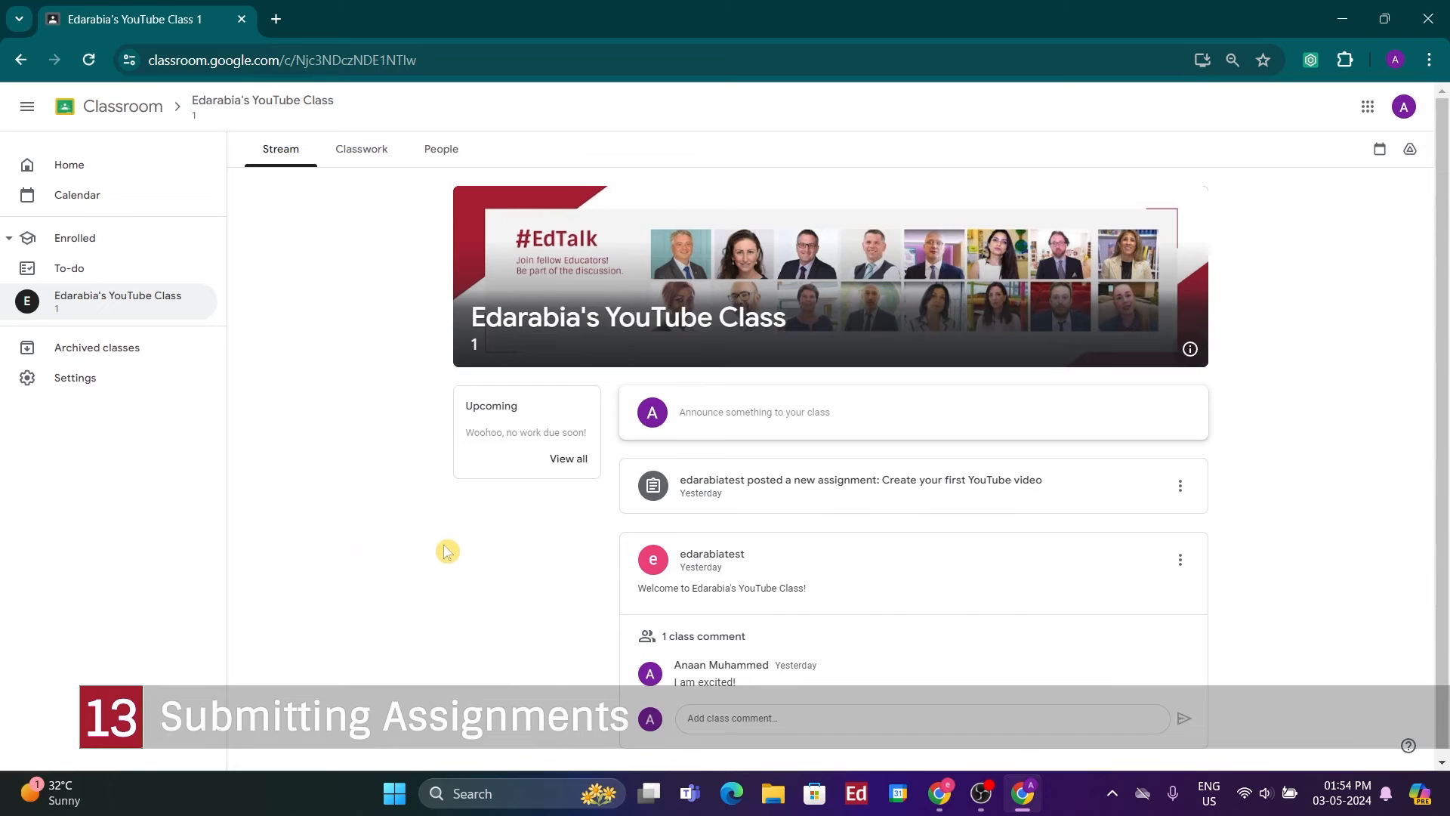
{"action": "mouse_move", "coordinate": [897, 500]}
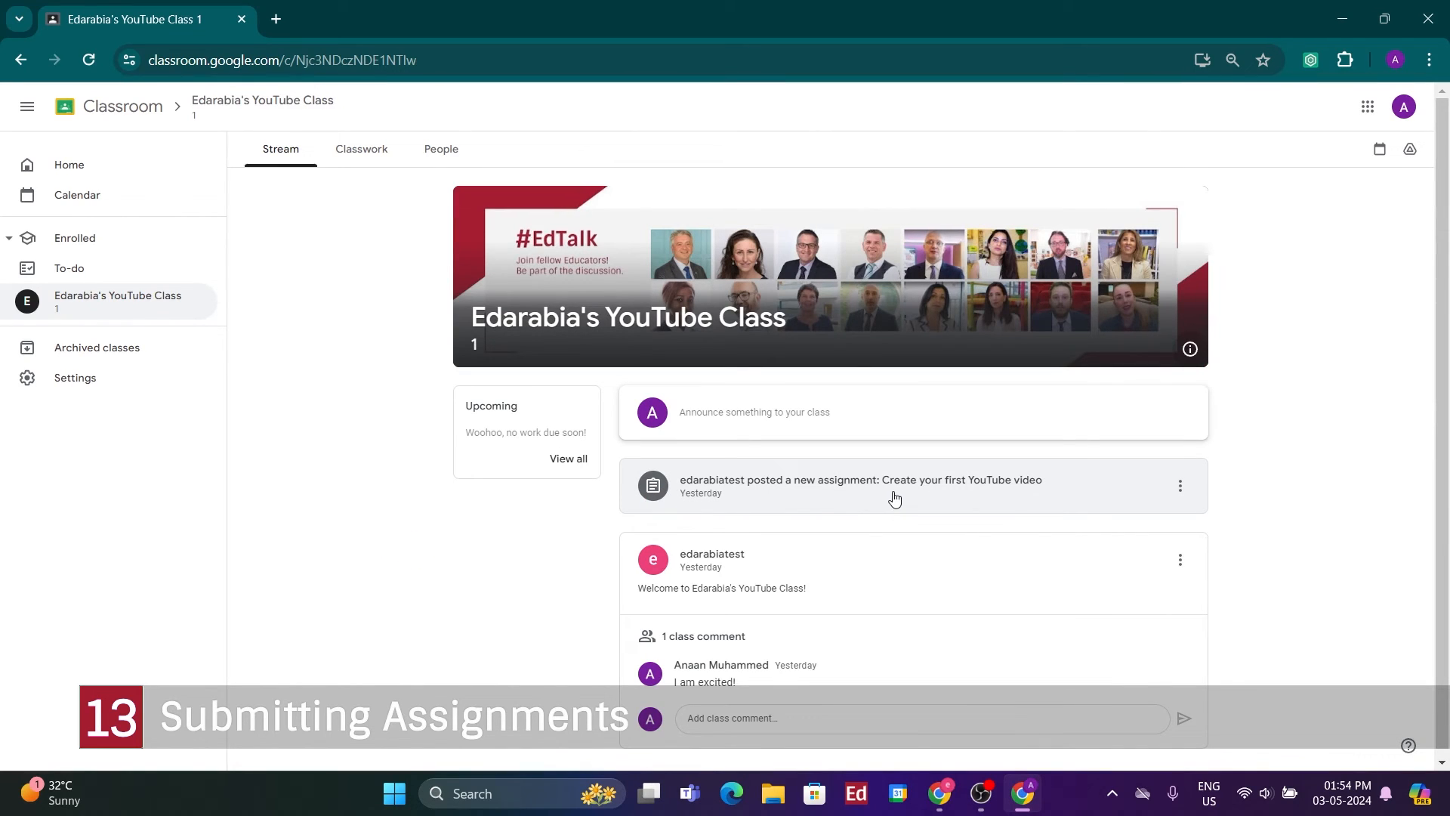
{"action": "left_click", "coordinate": [859, 479]}
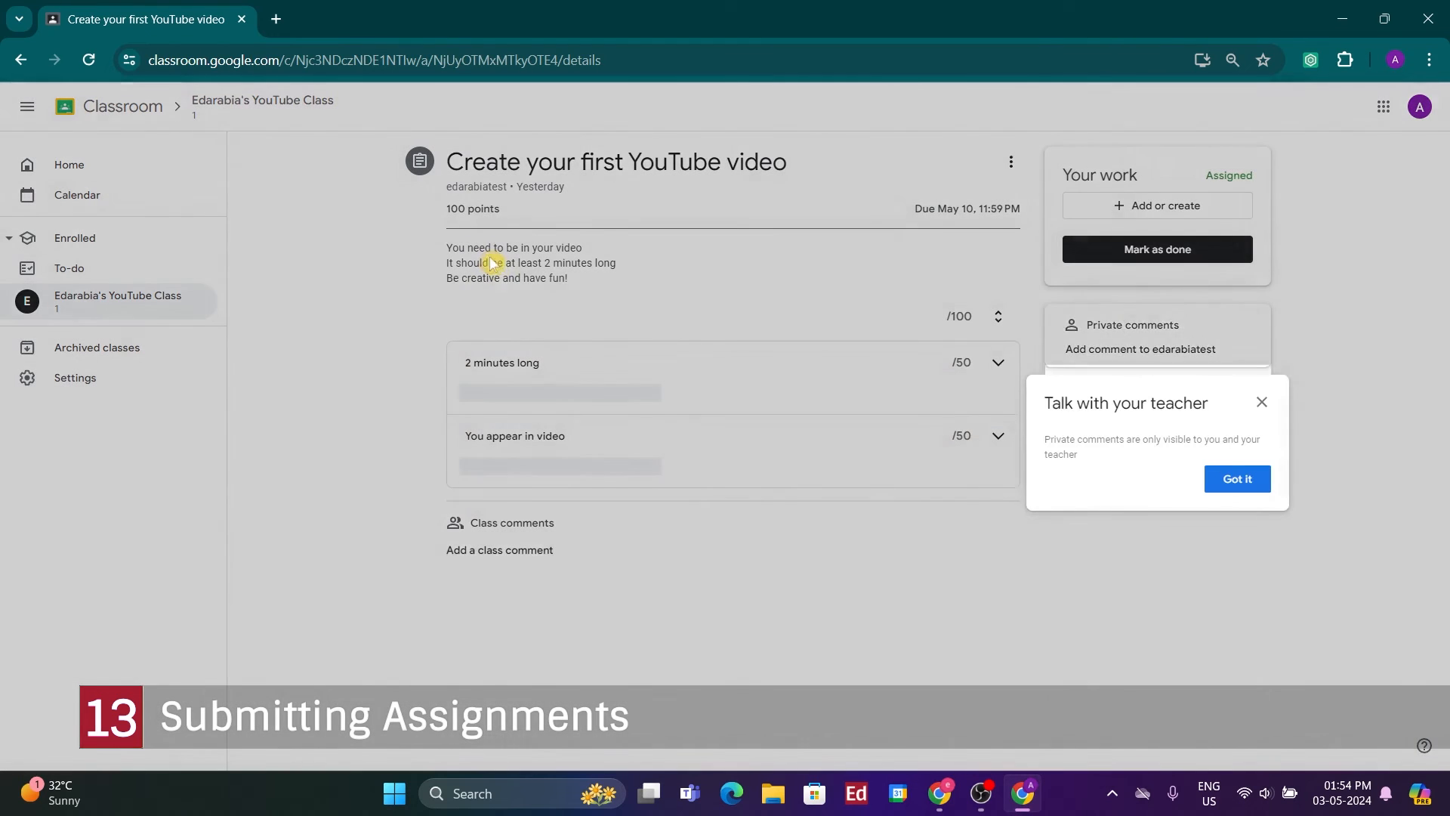
{"action": "left_click", "coordinate": [1238, 479]}
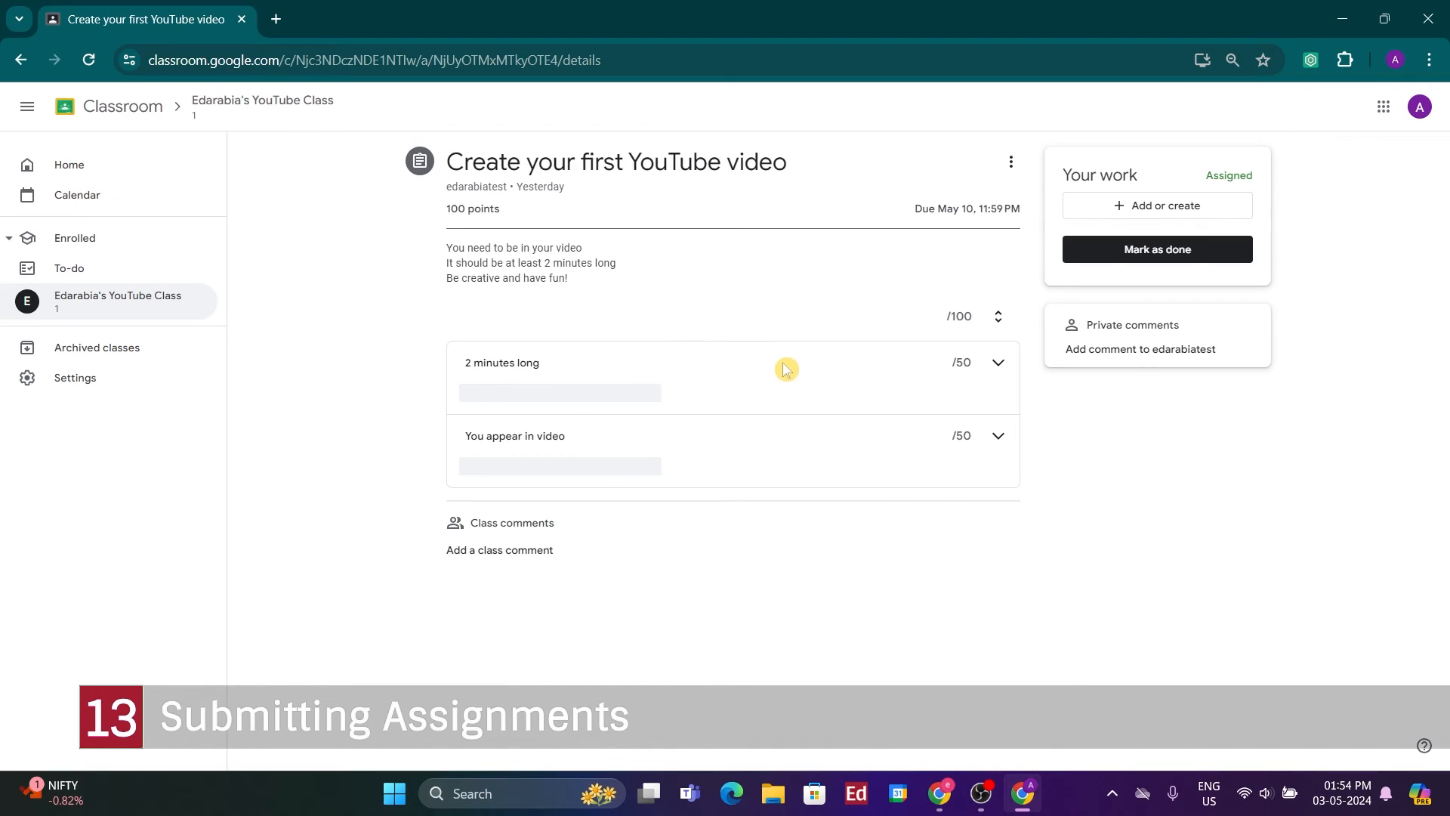
{"action": "mouse_move", "coordinate": [660, 492]}
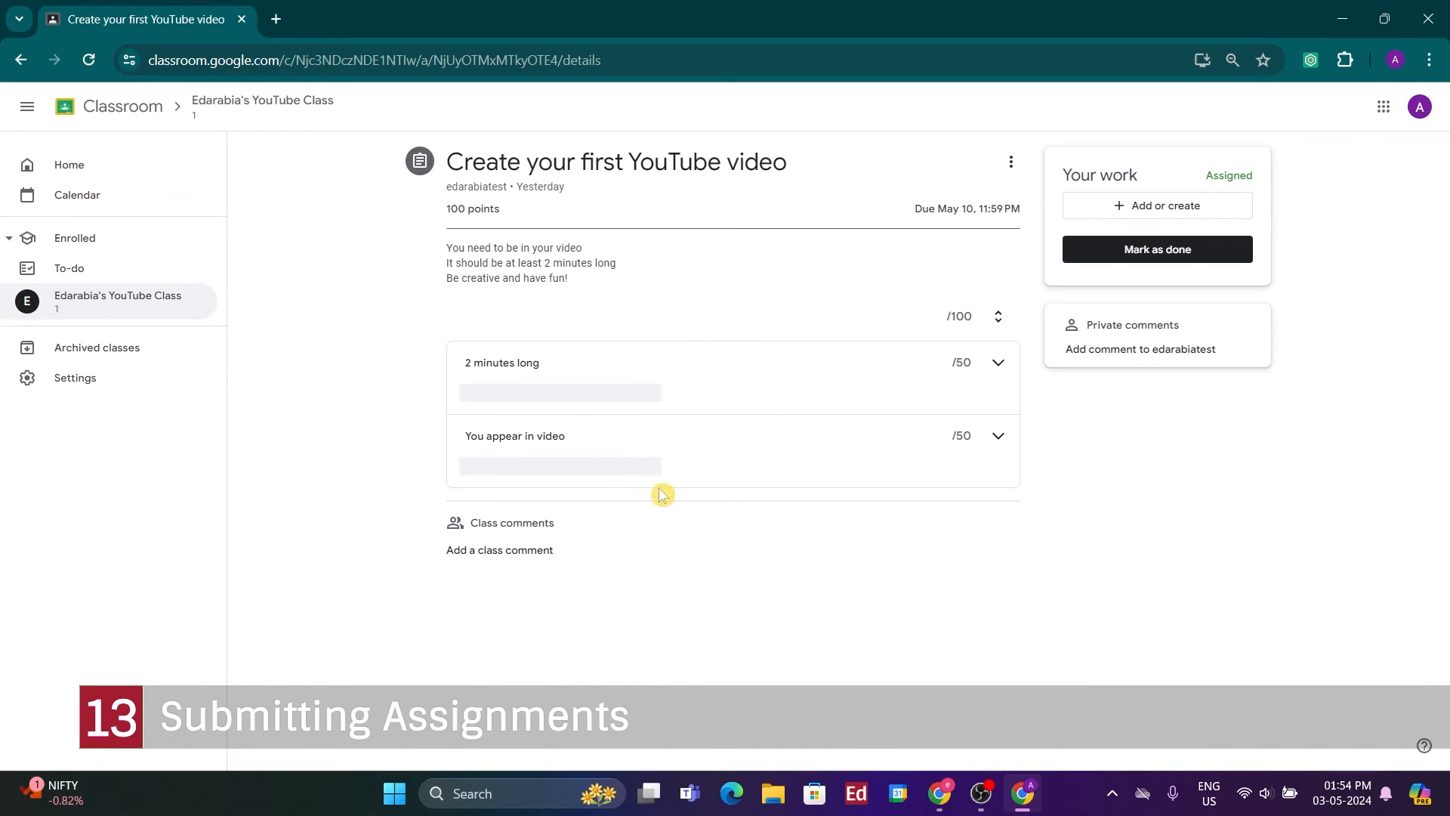
{"action": "mouse_move", "coordinate": [1120, 205]}
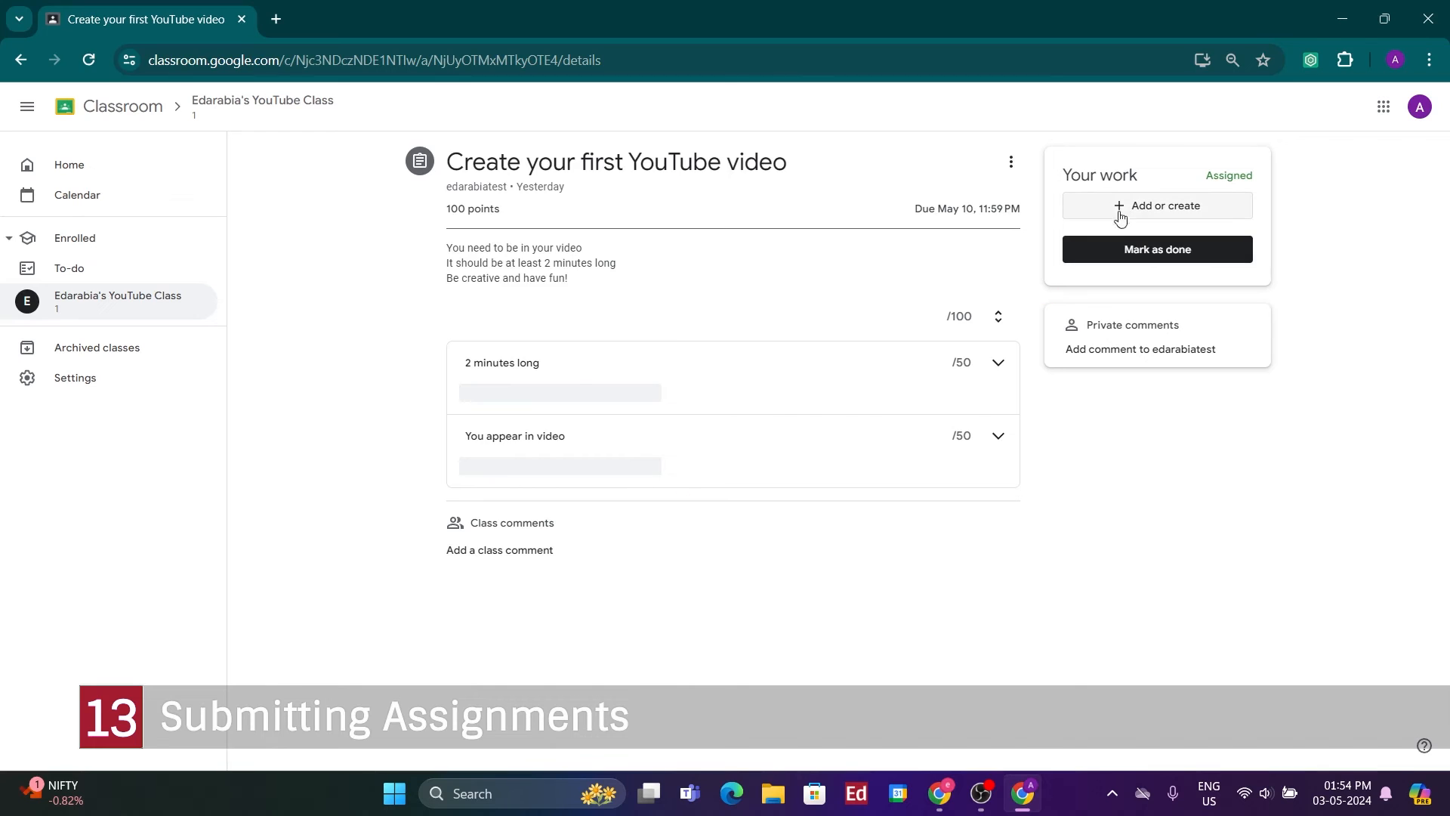
Attach the YouTube video URL as a Link to the student's work
{"action": "left_click", "coordinate": [1158, 205]}
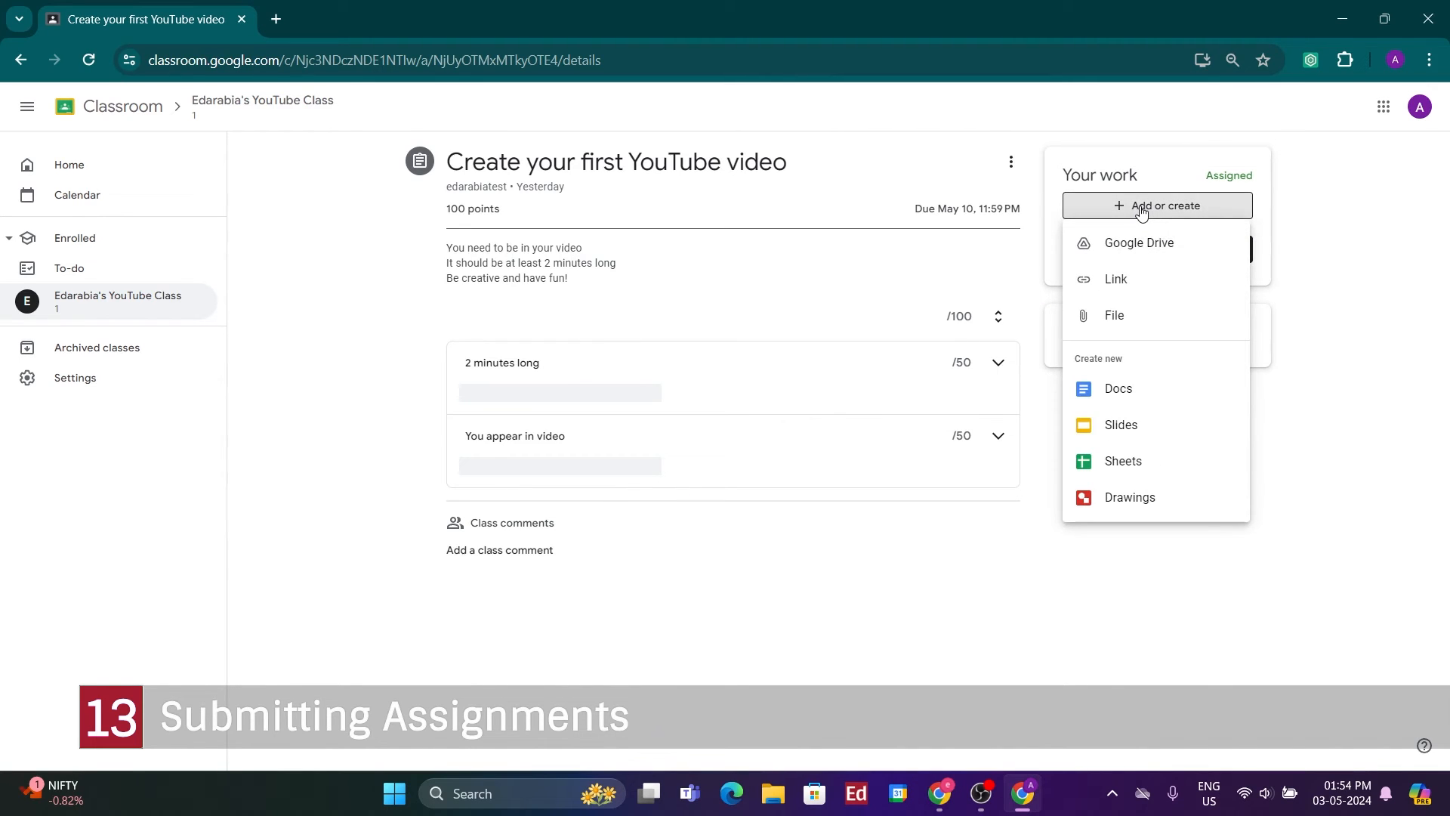
{"action": "mouse_move", "coordinate": [1117, 249]}
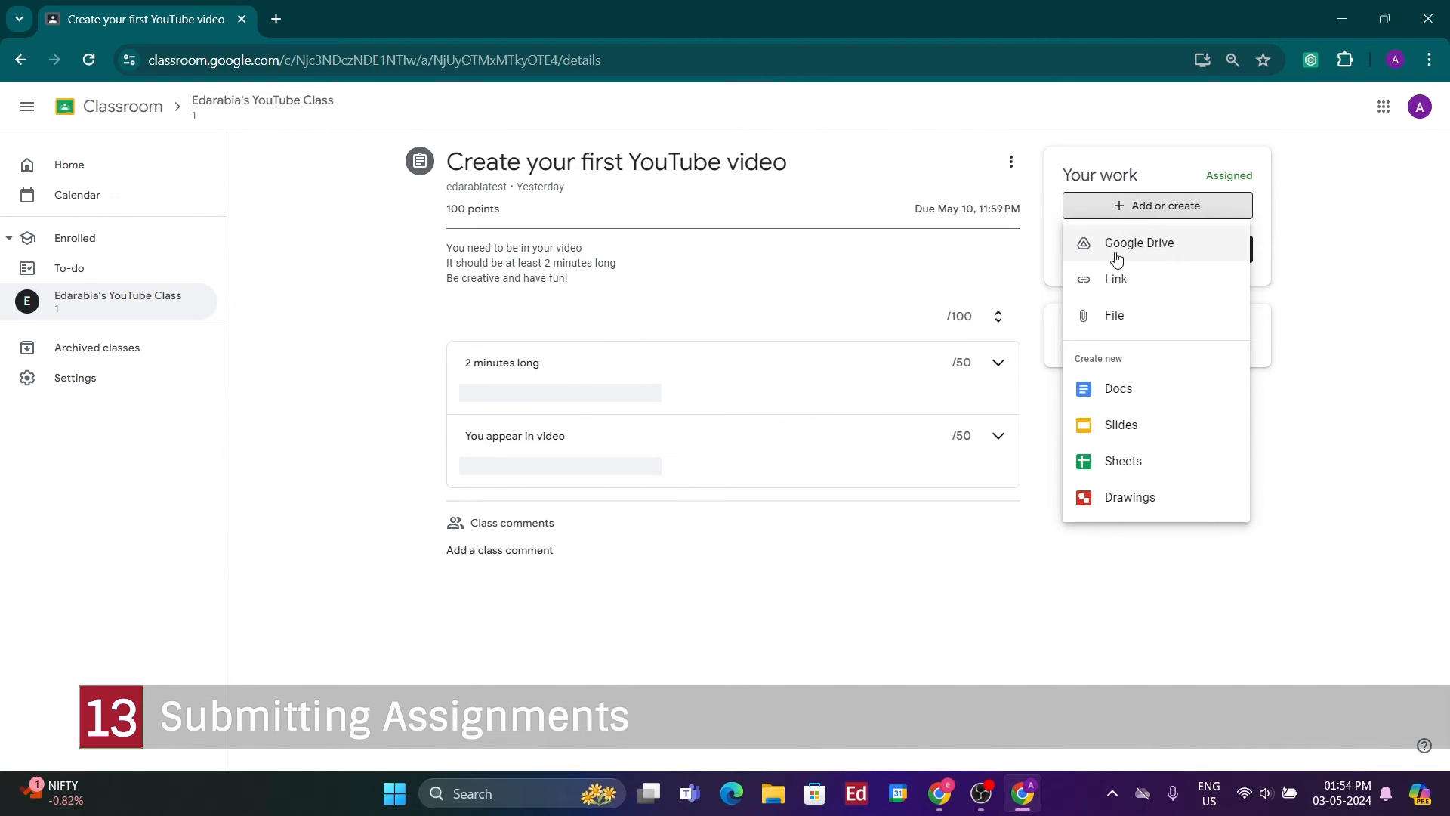
{"action": "mouse_move", "coordinate": [1162, 361]}
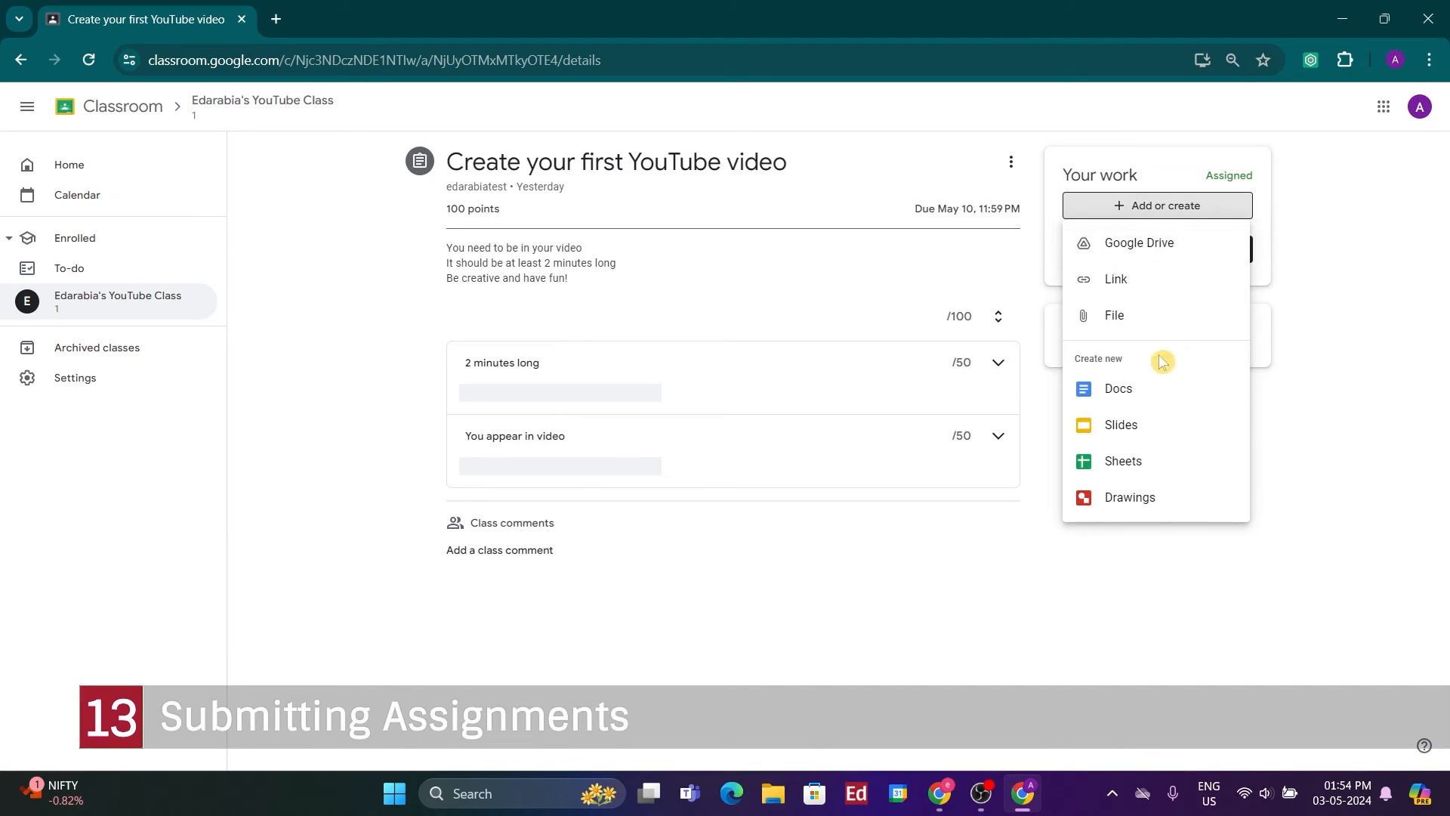
{"action": "mouse_move", "coordinate": [1117, 529]}
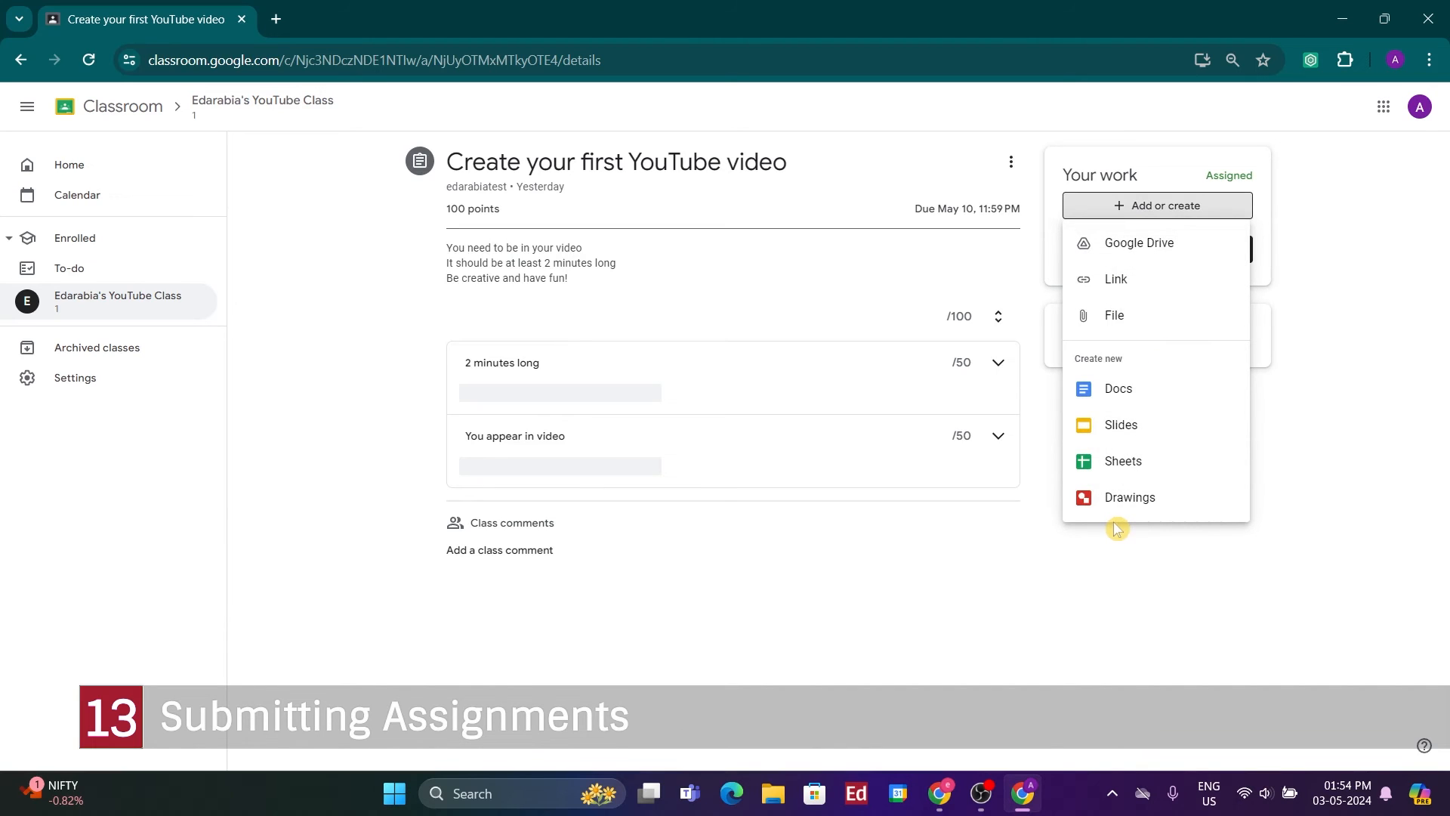
{"action": "mouse_move", "coordinate": [1130, 498]}
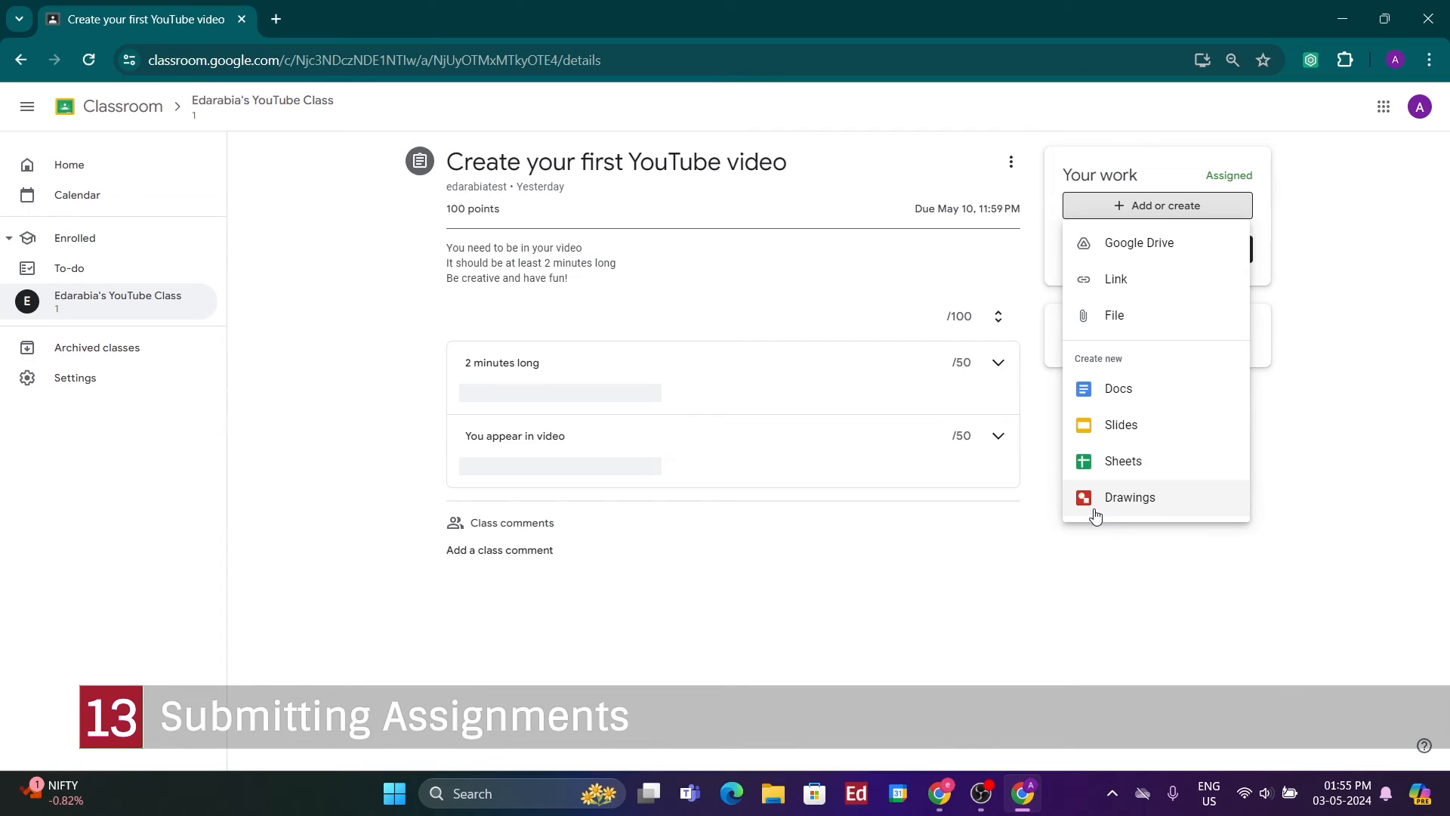
{"action": "mouse_move", "coordinate": [1137, 521]}
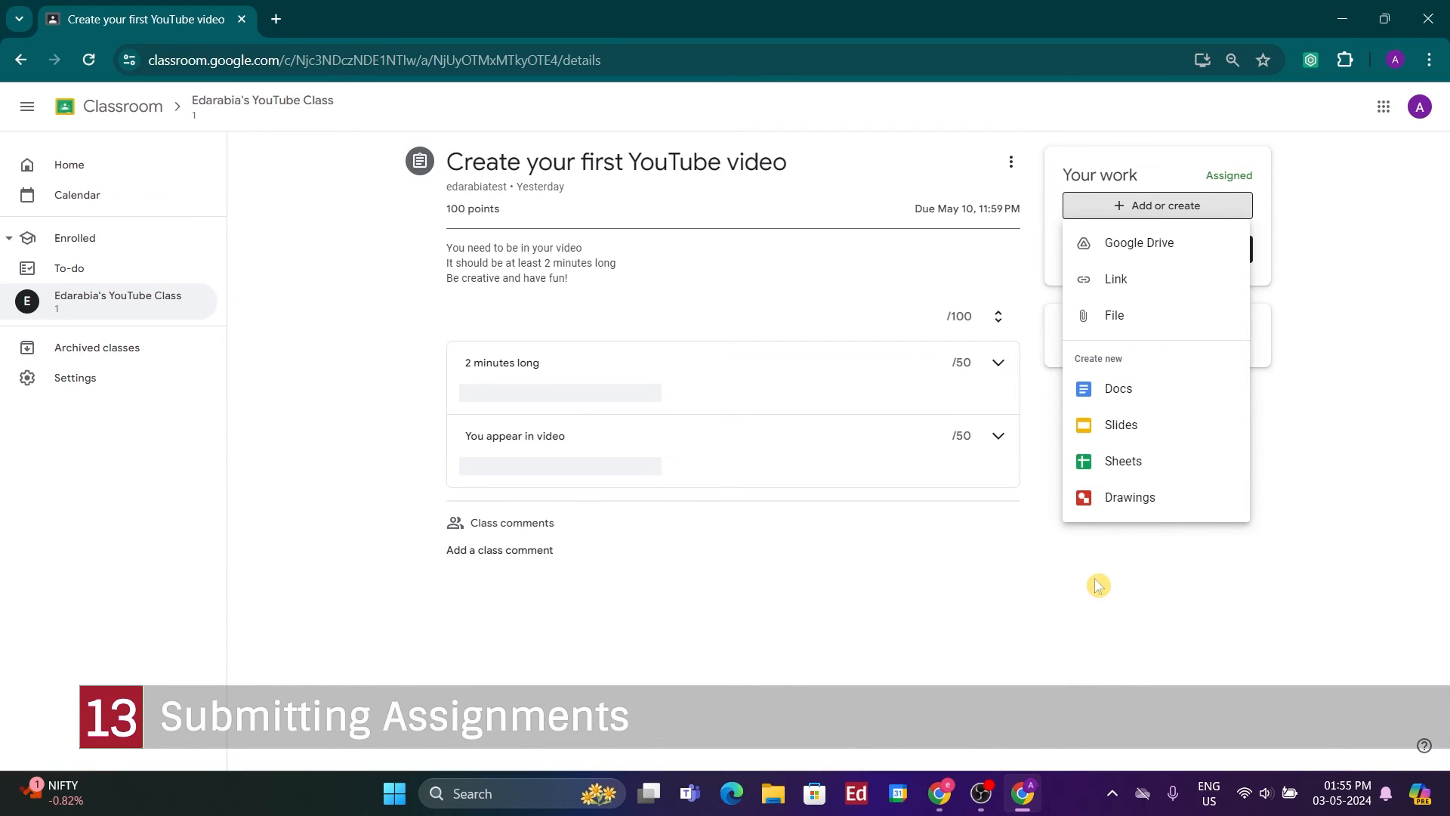
{"action": "mouse_move", "coordinate": [1115, 279]}
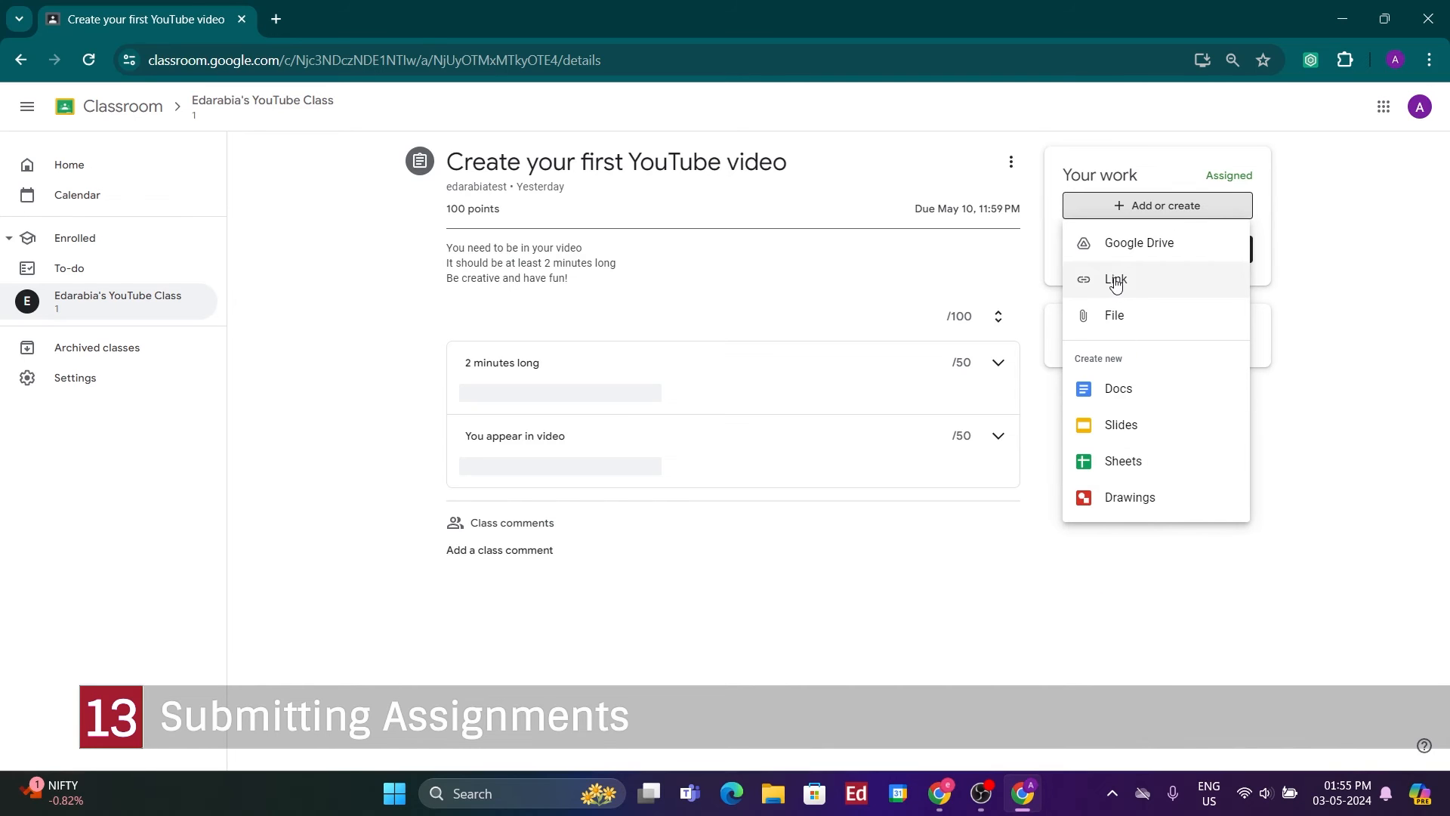
{"action": "left_click", "coordinate": [1115, 279]}
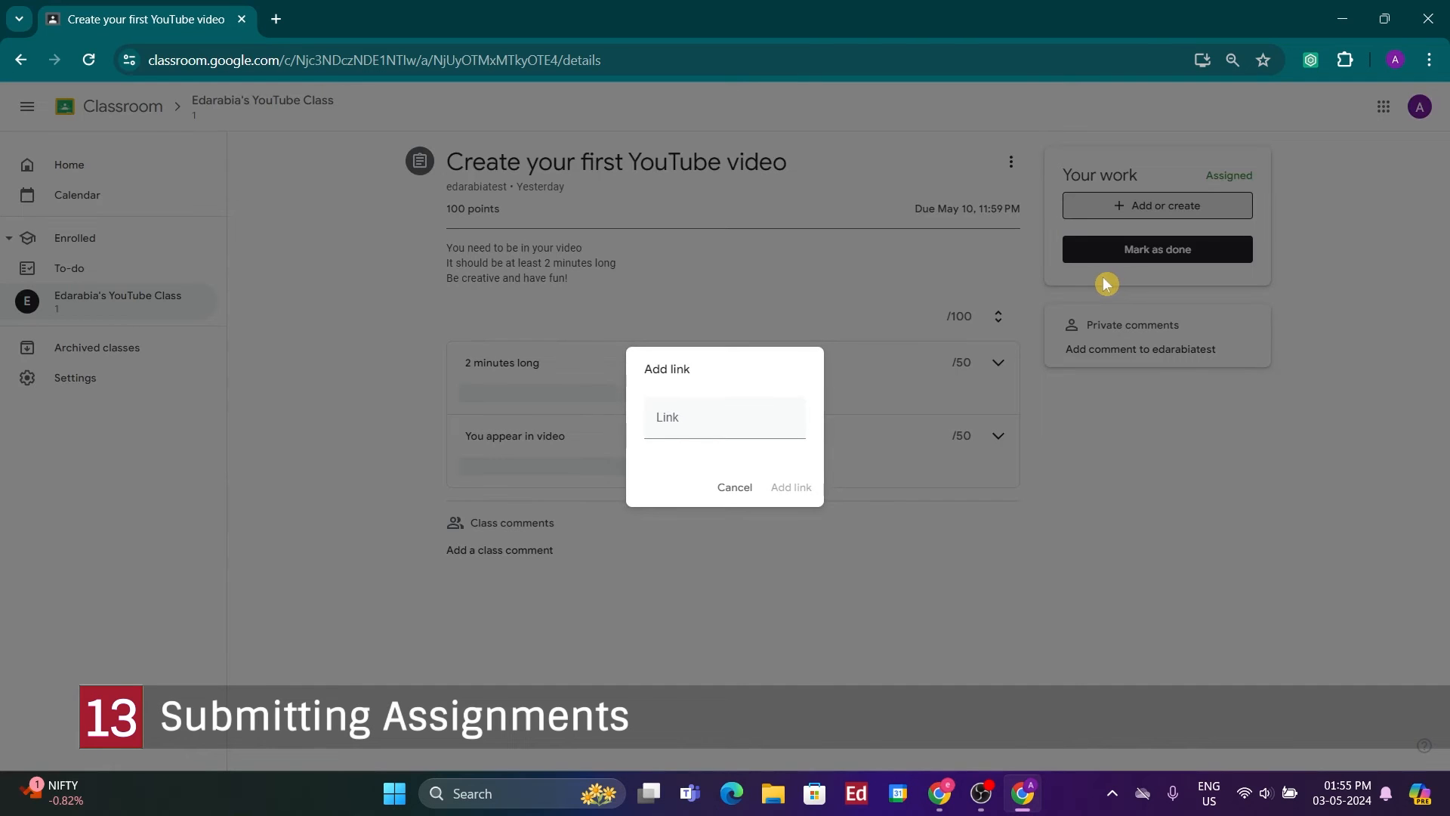
{"action": "left_click", "coordinate": [790, 488]}
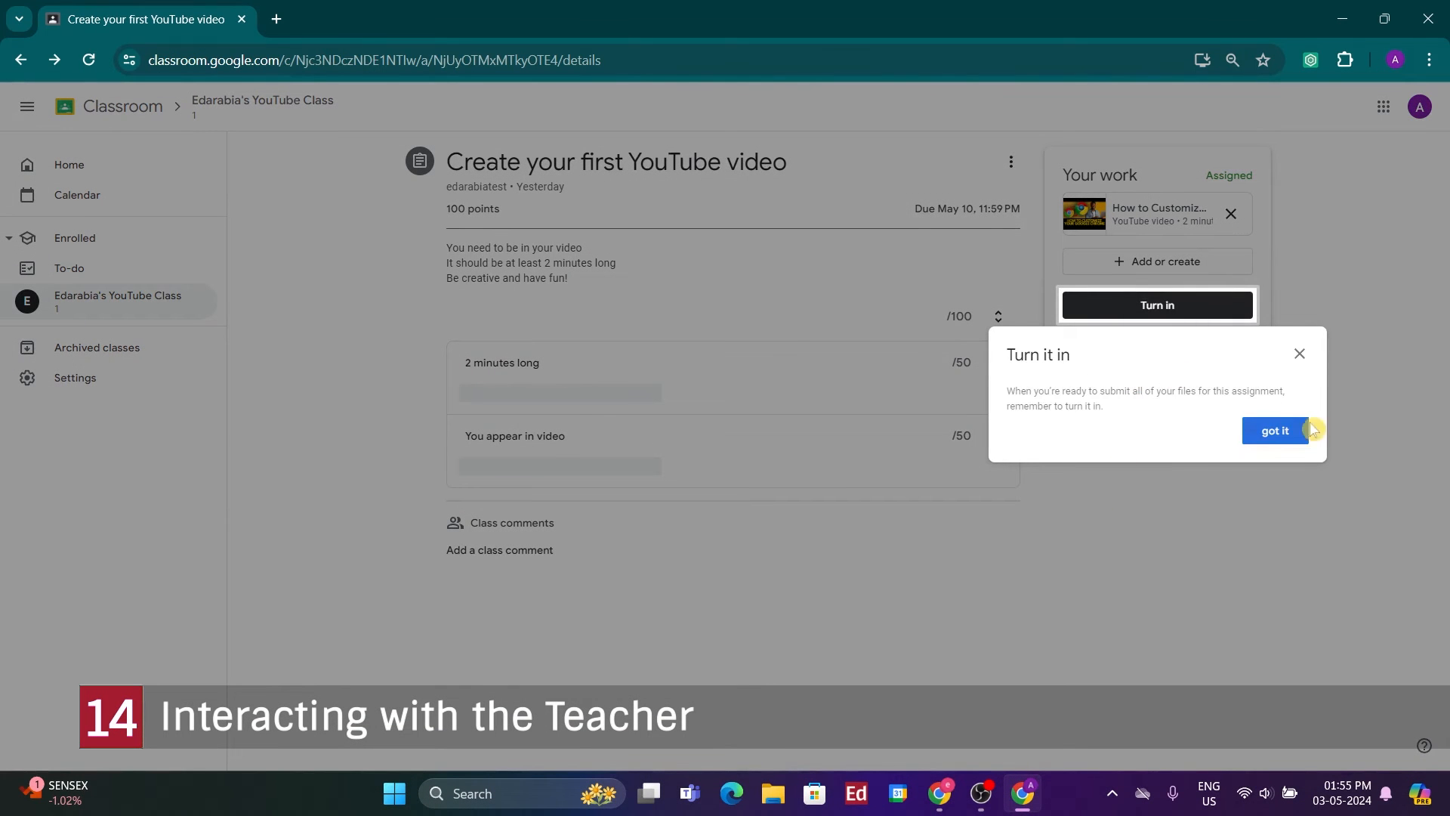
Post the private comment 'This was a fun assignment! Thank you!' to the teacher
{"action": "left_click", "coordinate": [1275, 430]}
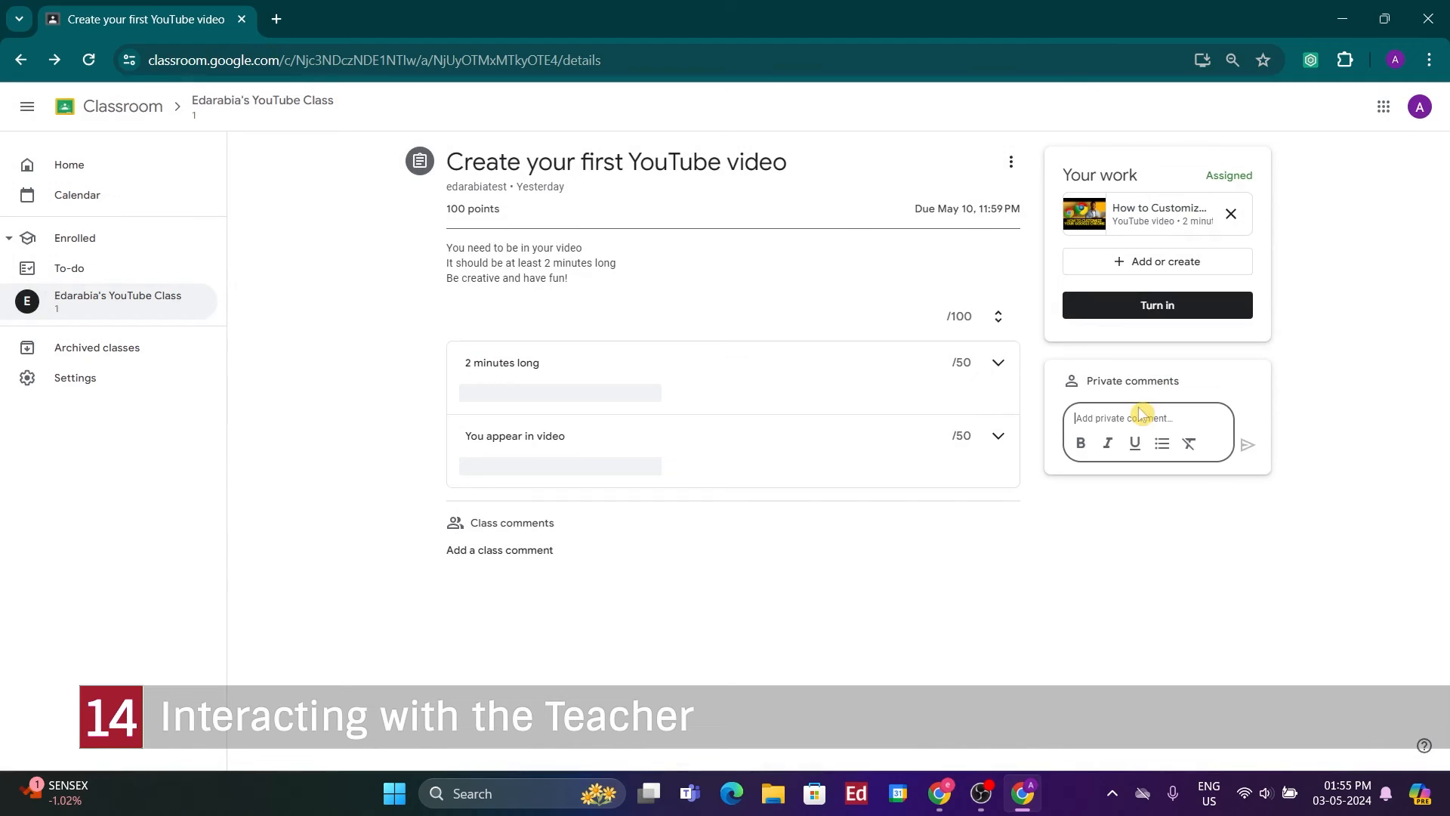
{"action": "mouse_move", "coordinate": [1133, 444]}
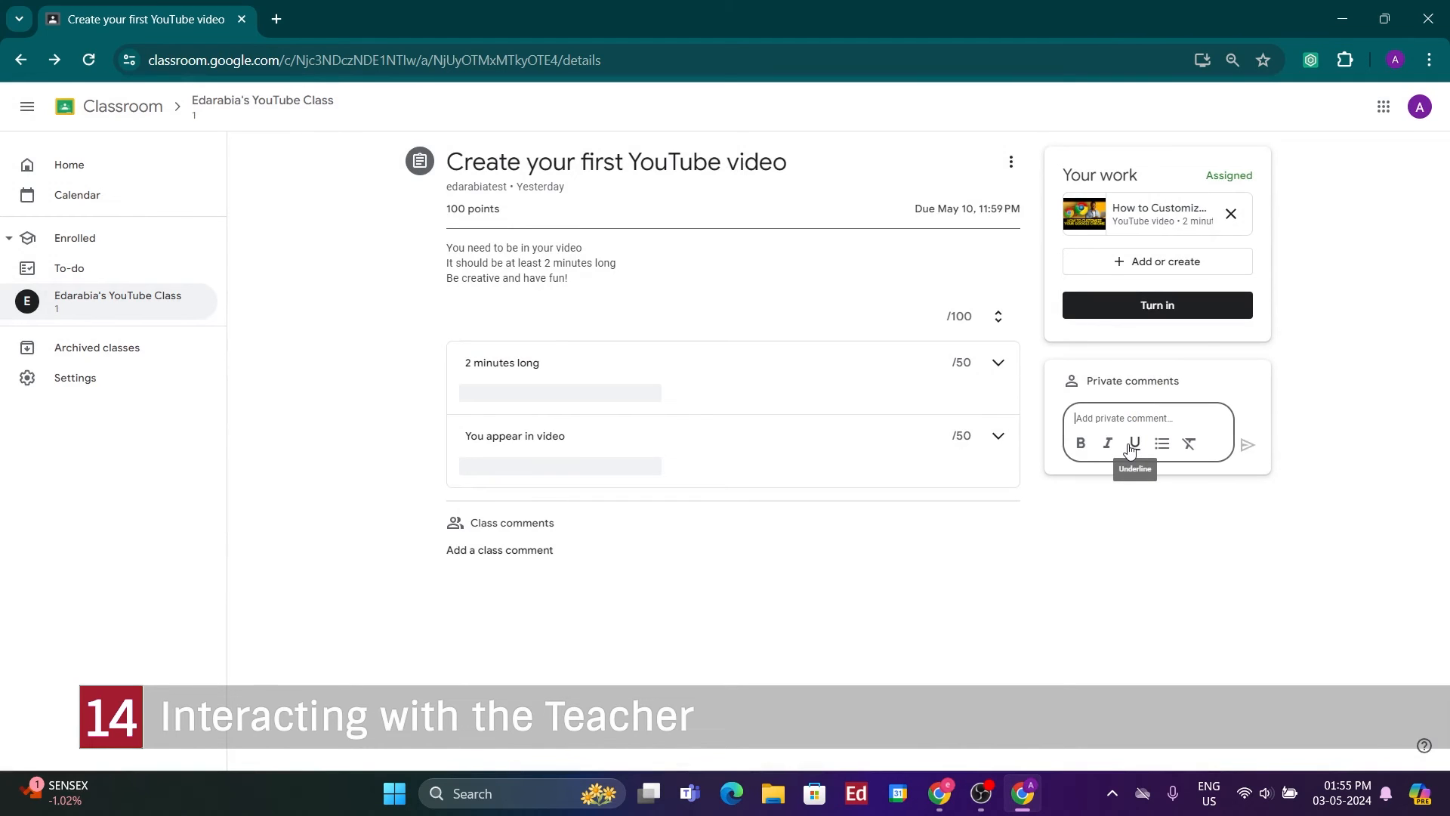
{"action": "type", "text": "TH"}
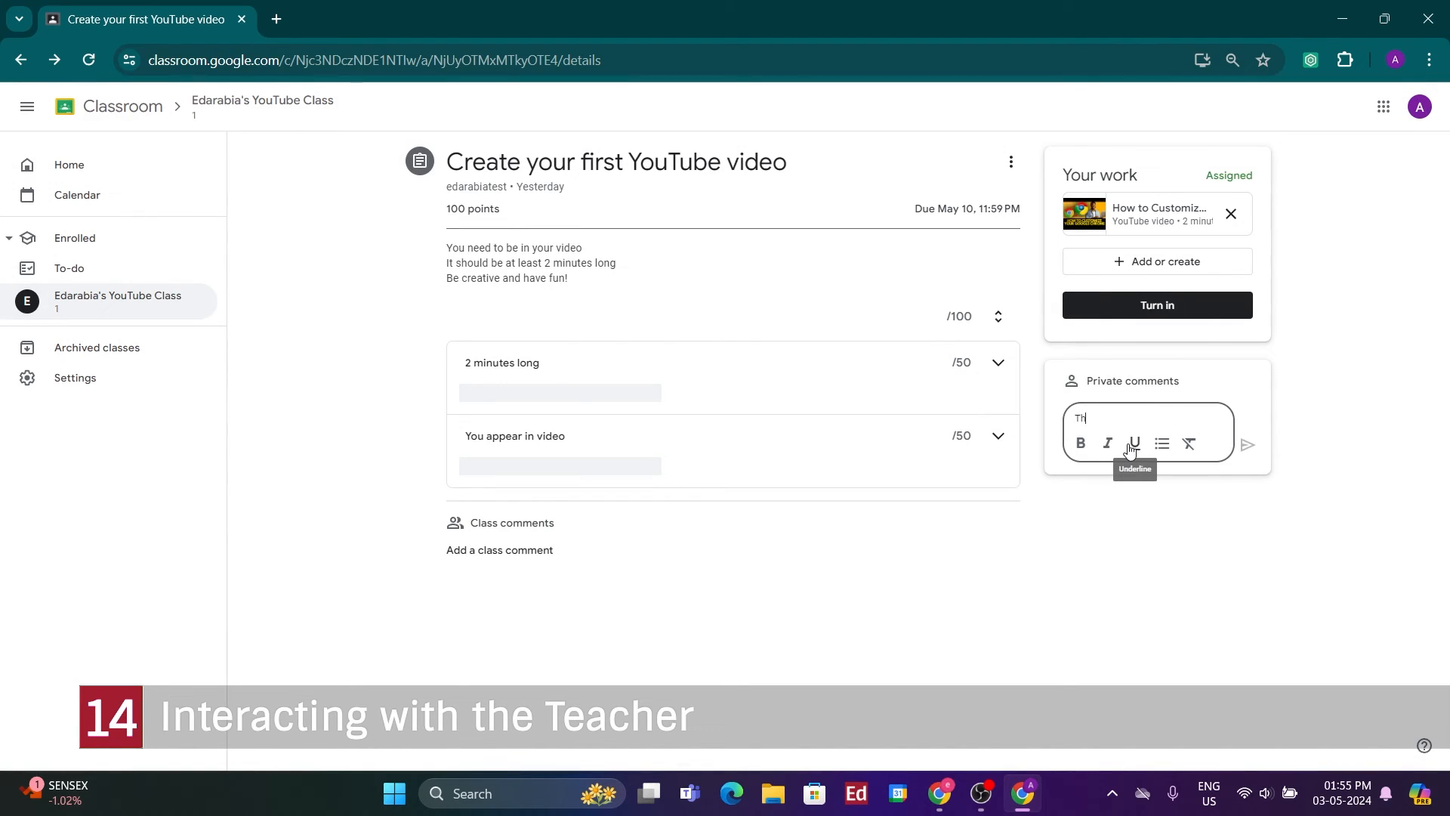
{"action": "type", "text": "This was a fu"}
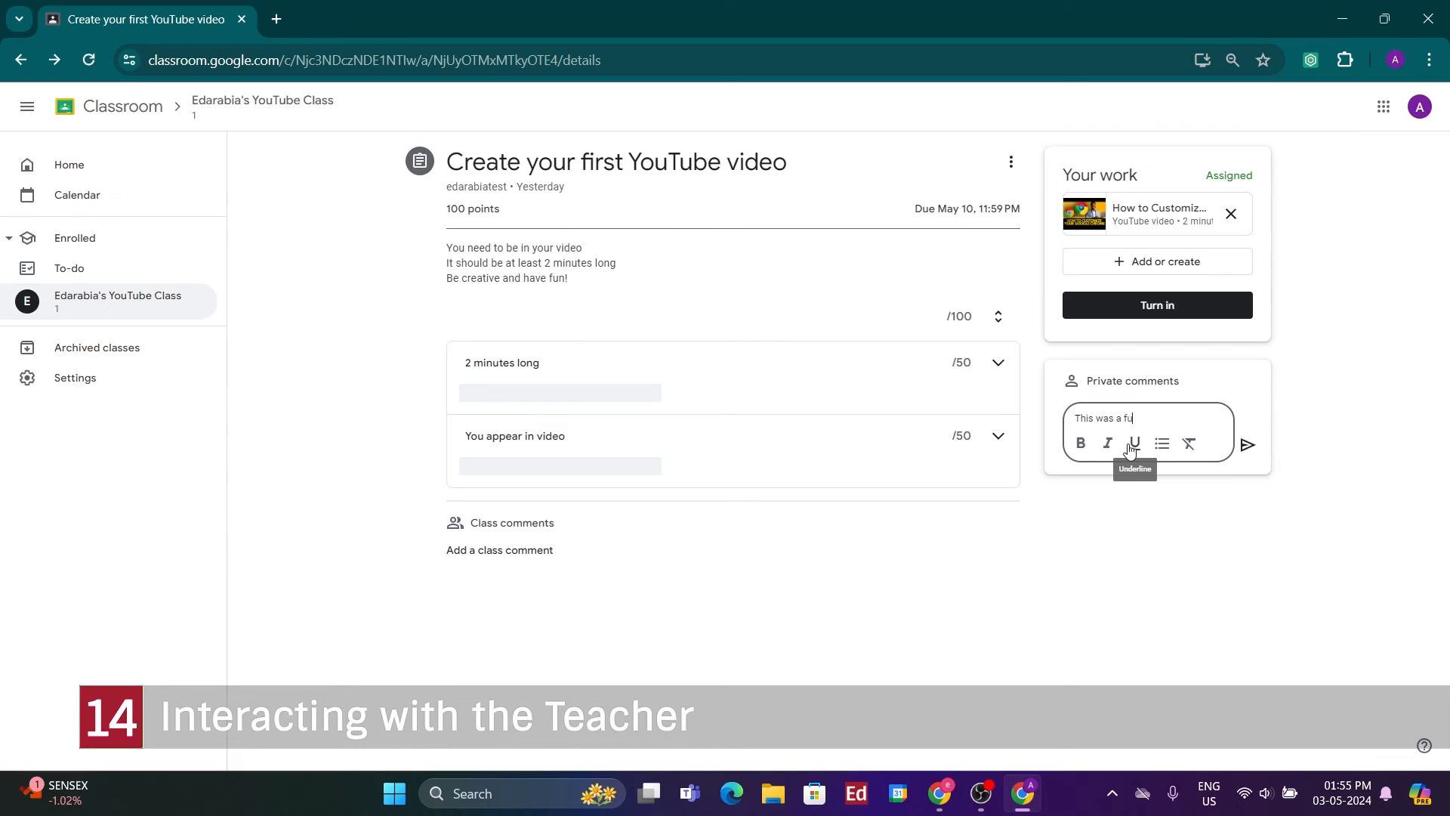
{"action": "type", "text": "n assignment!"}
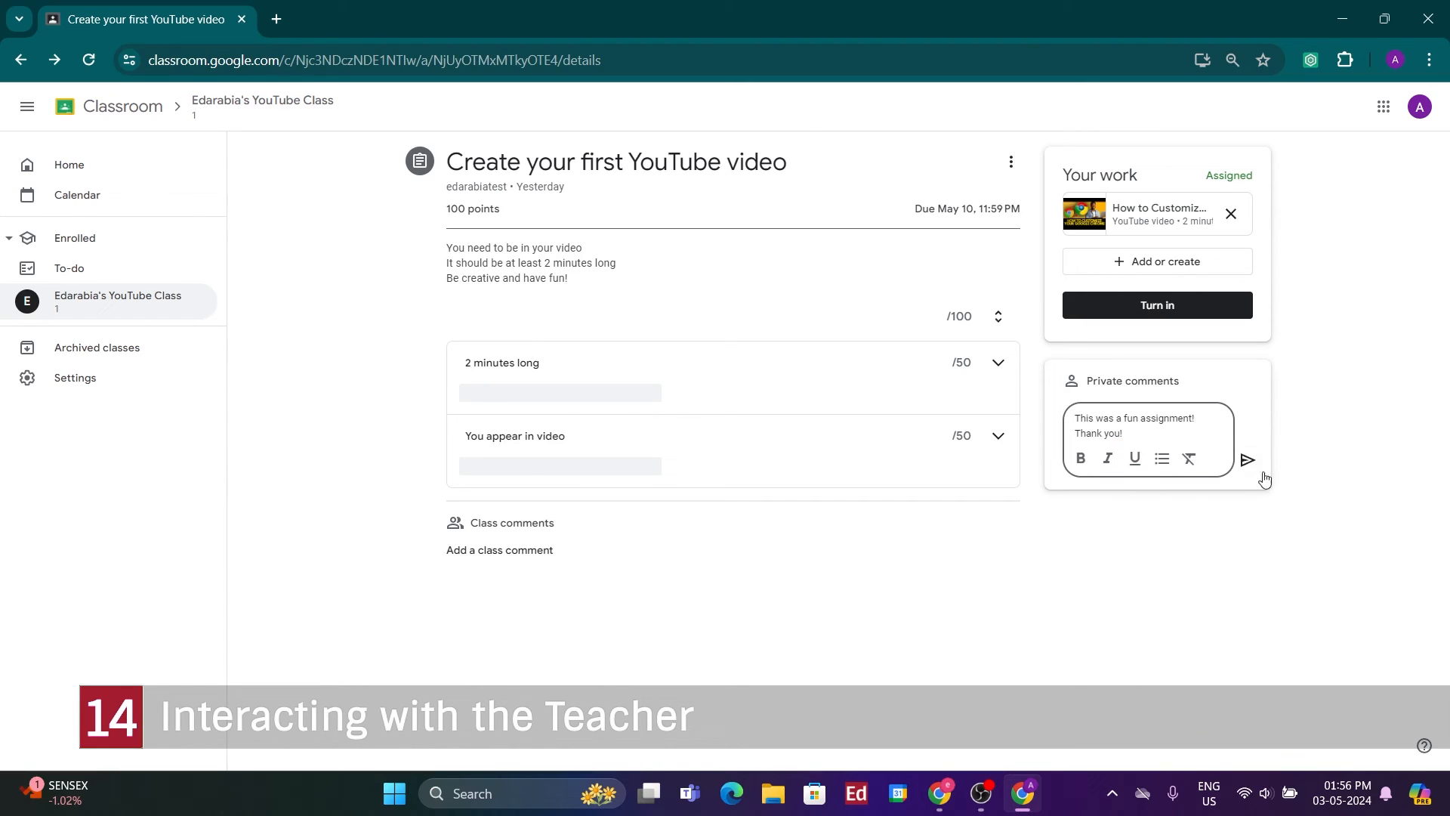
{"action": "left_click", "coordinate": [1246, 460]}
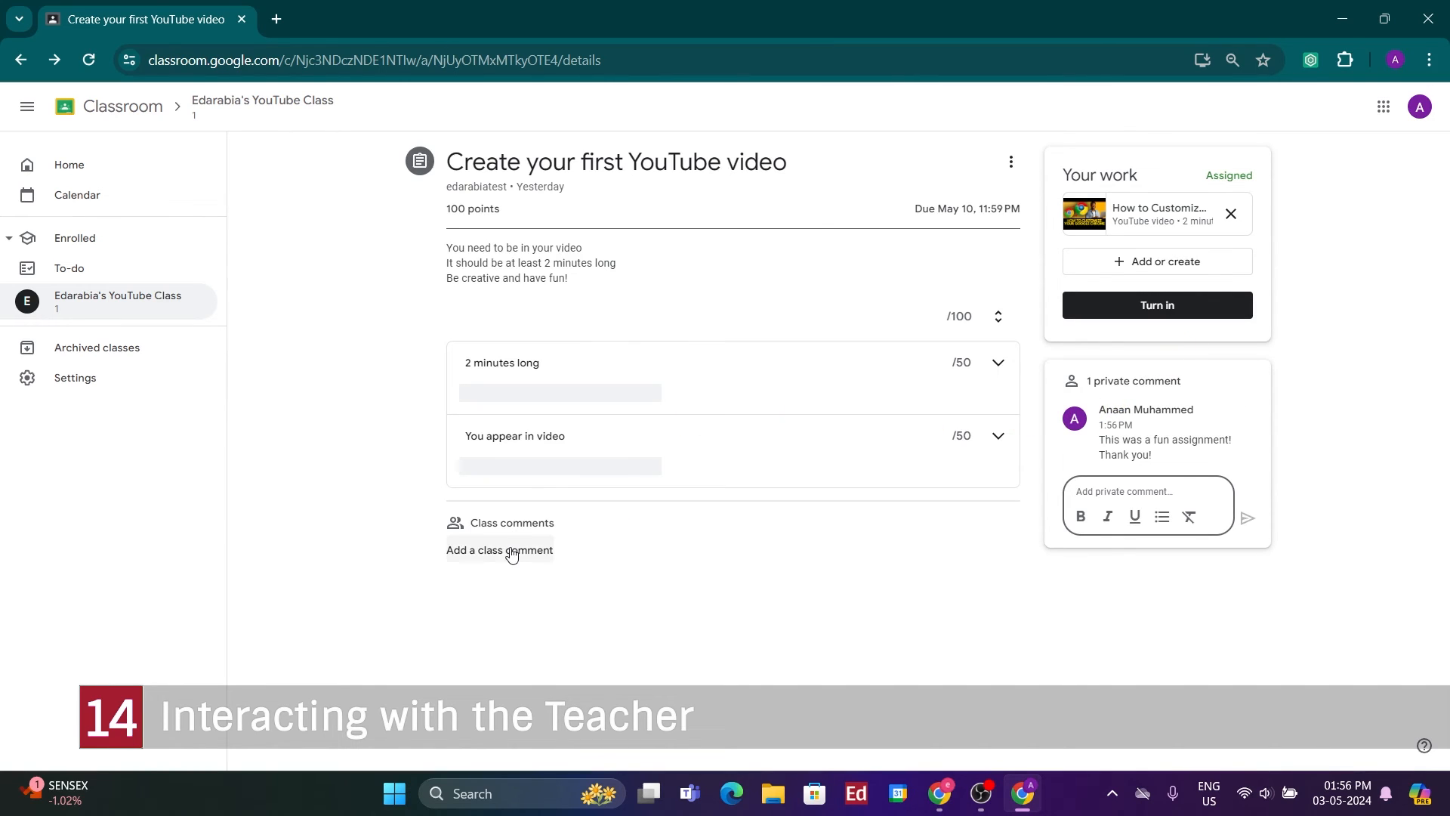
{"action": "left_click", "coordinate": [500, 550]}
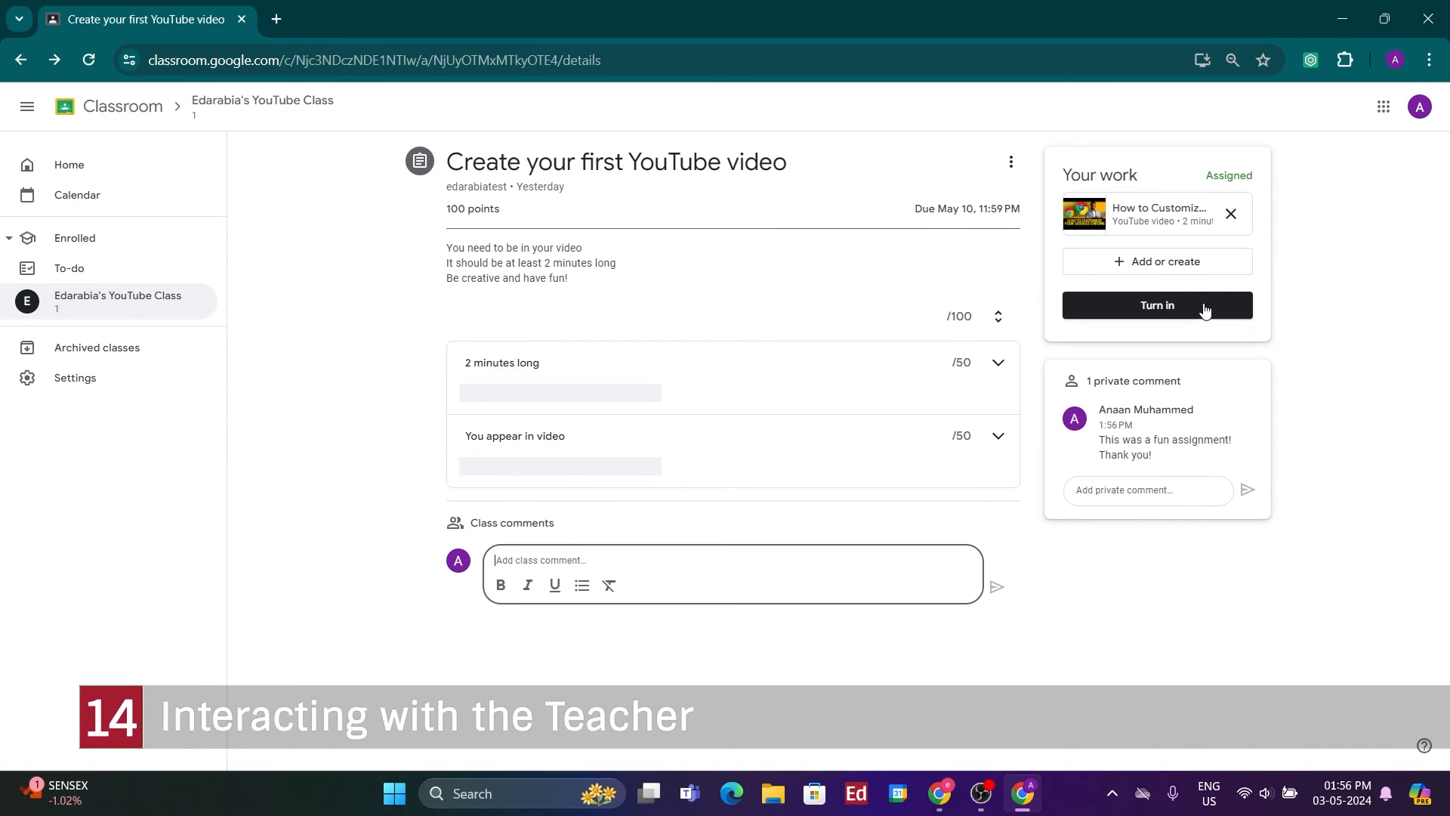
Turn in the assignment and return to the class Stream from Home
{"action": "left_click", "coordinate": [1157, 305]}
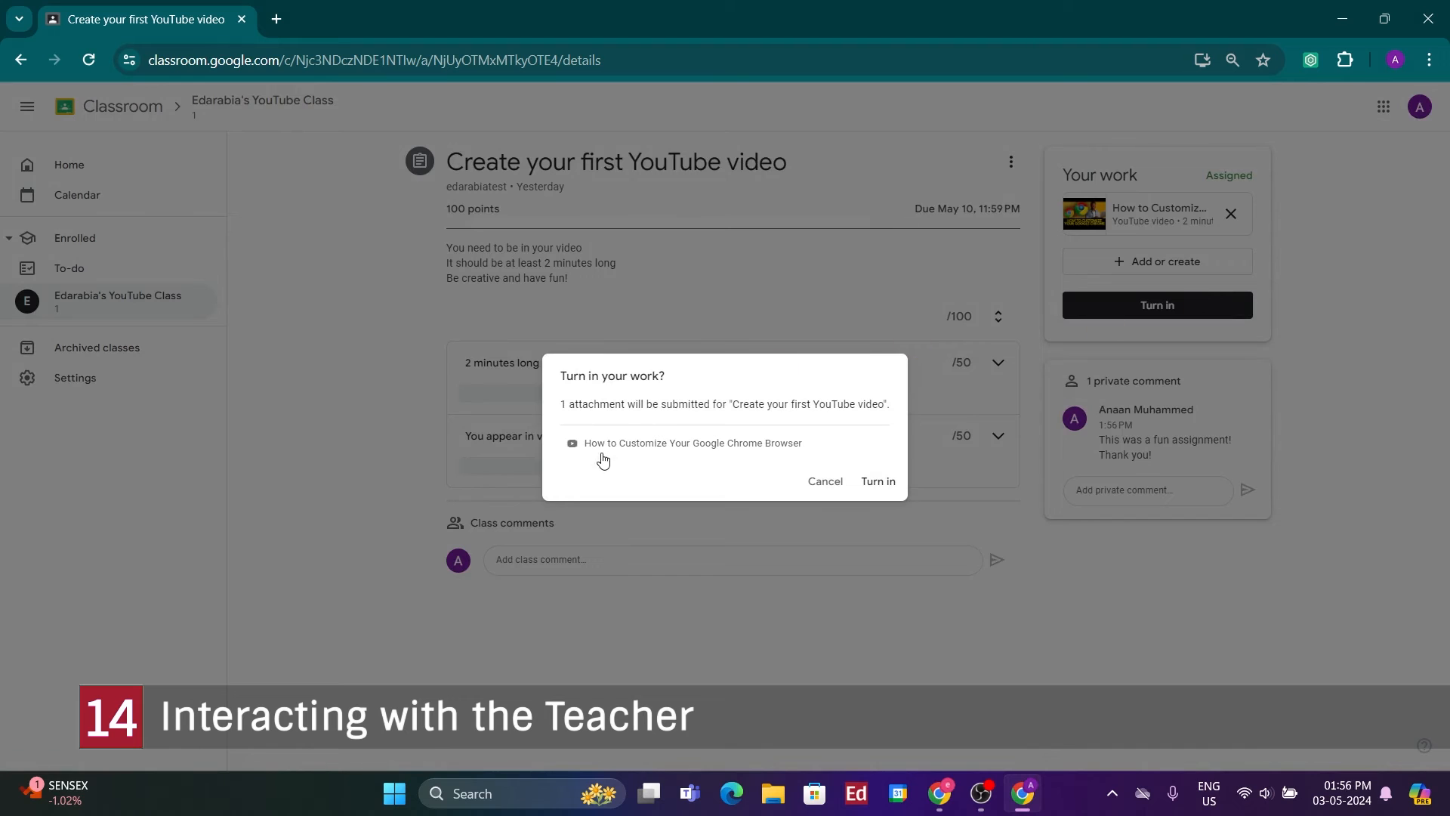
{"action": "mouse_move", "coordinate": [876, 488]}
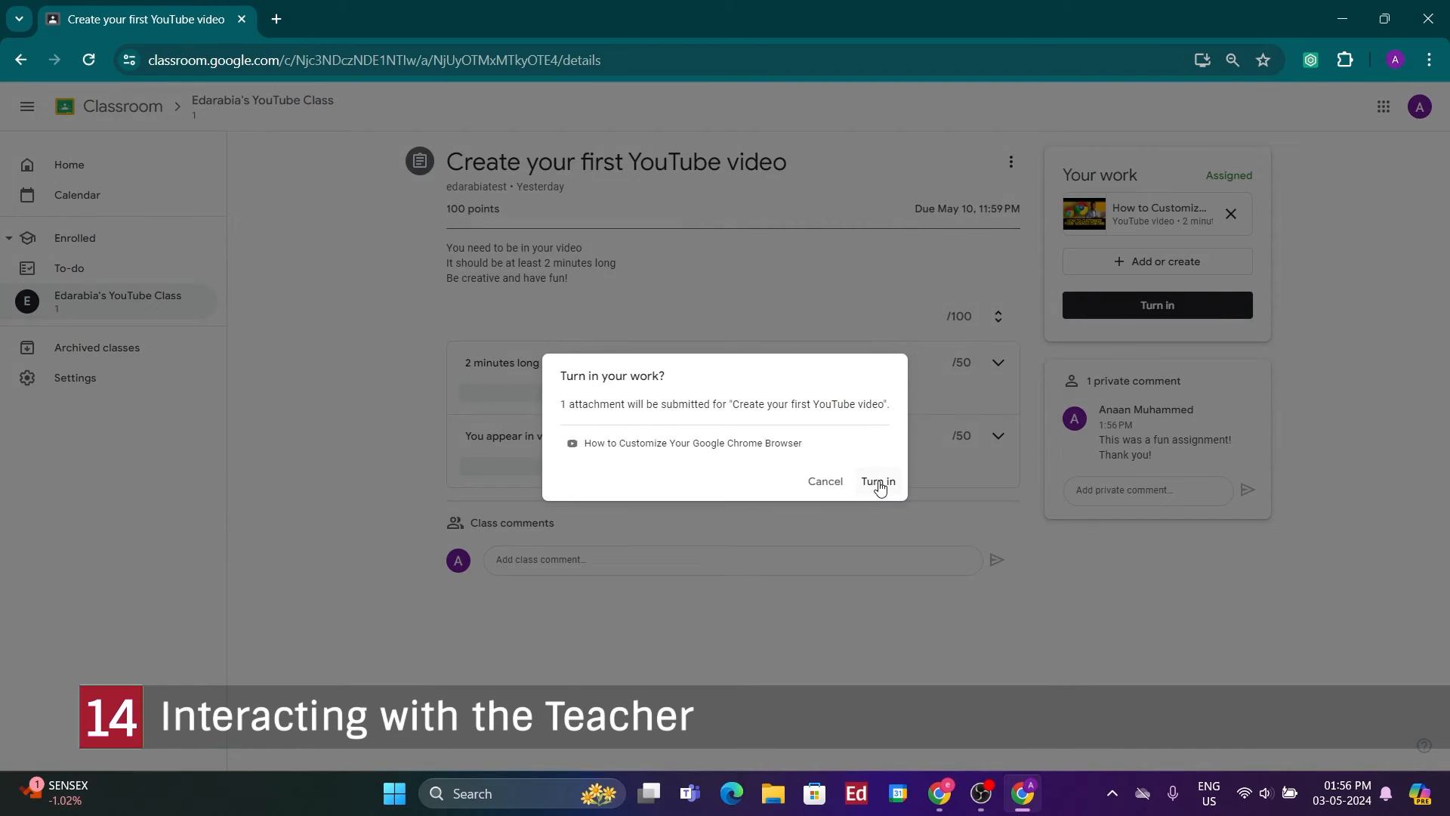
{"action": "left_click", "coordinate": [876, 482]}
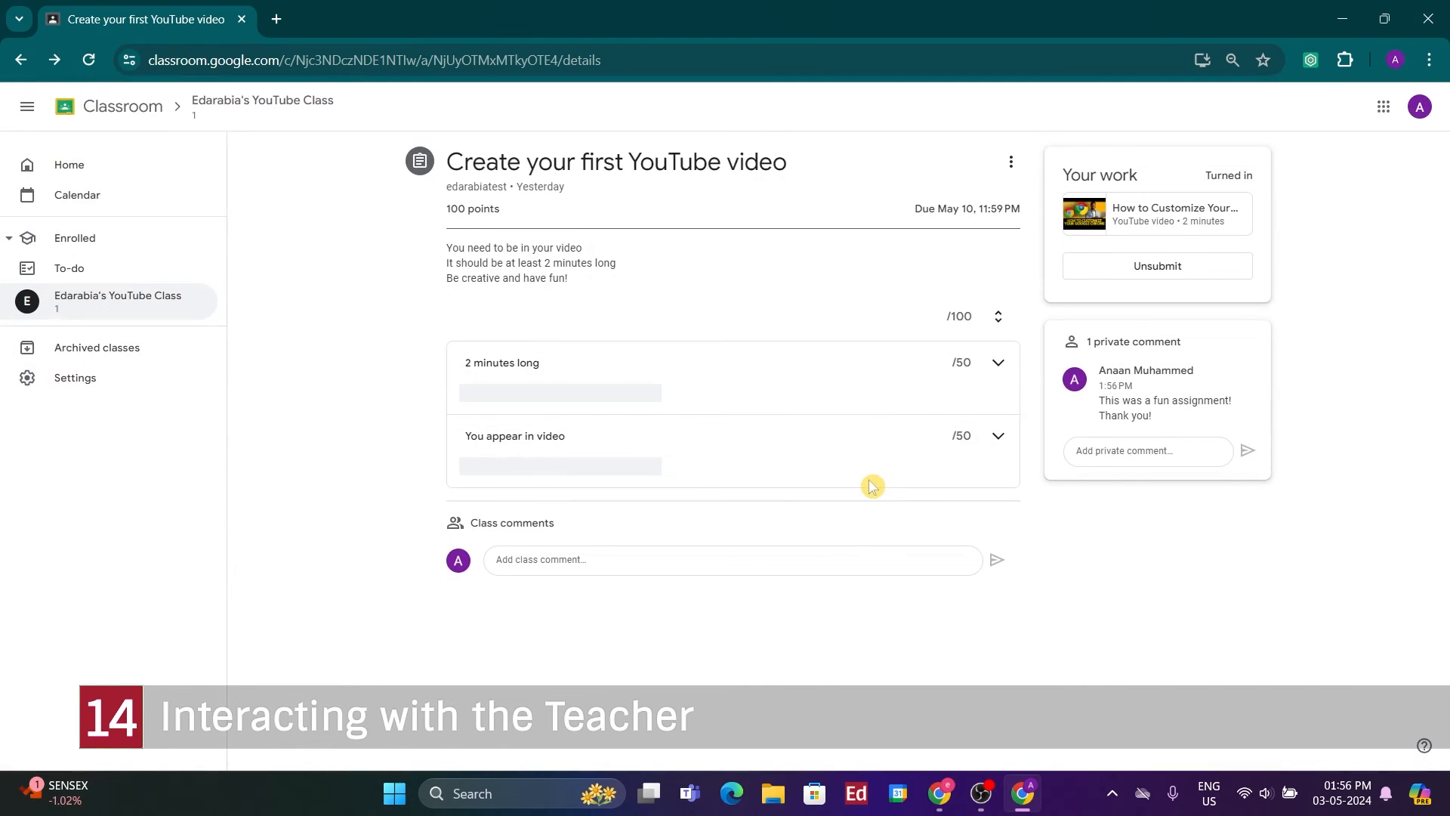
{"action": "mouse_move", "coordinate": [1182, 266]}
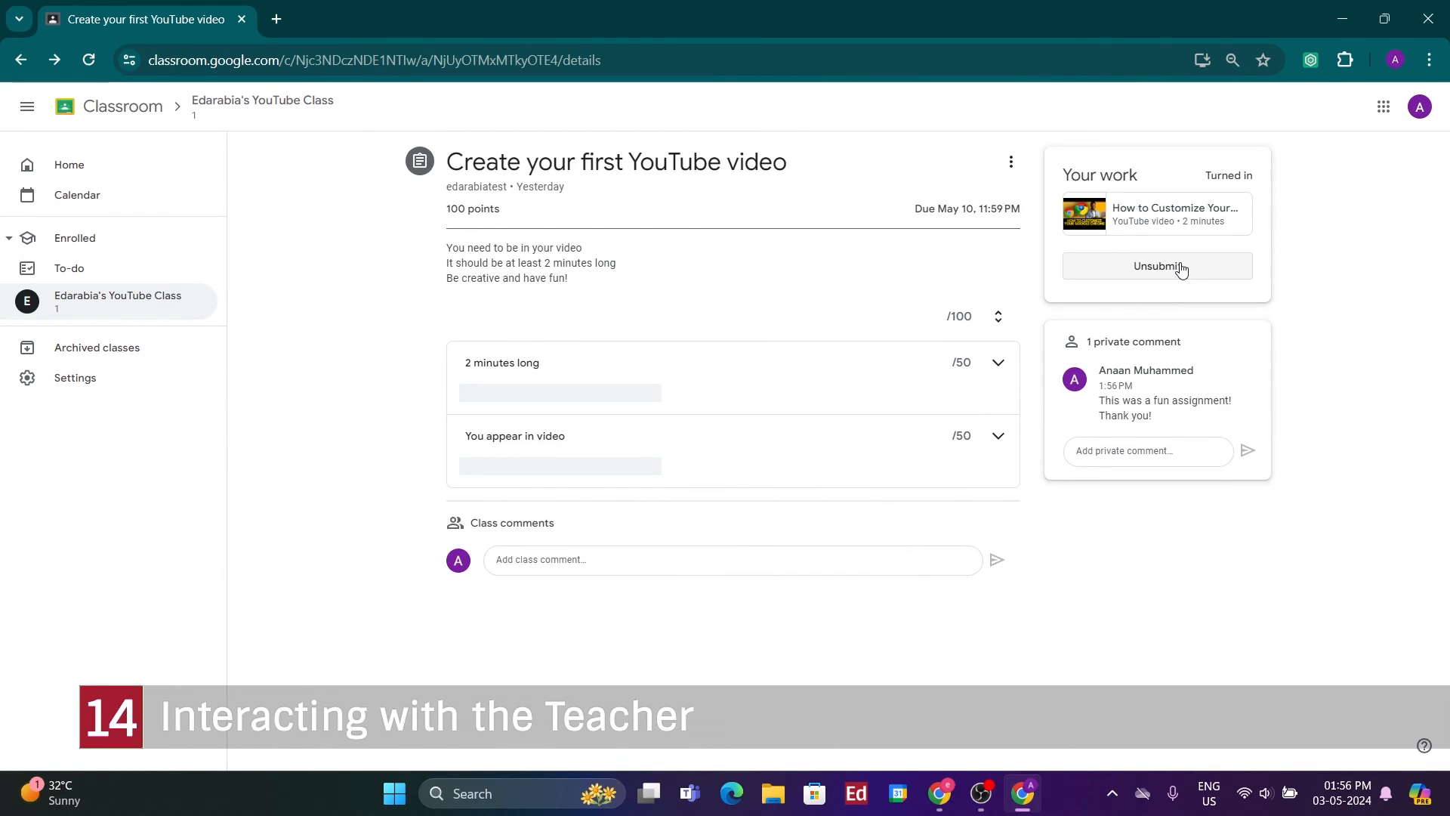
{"action": "mouse_move", "coordinate": [180, 301]}
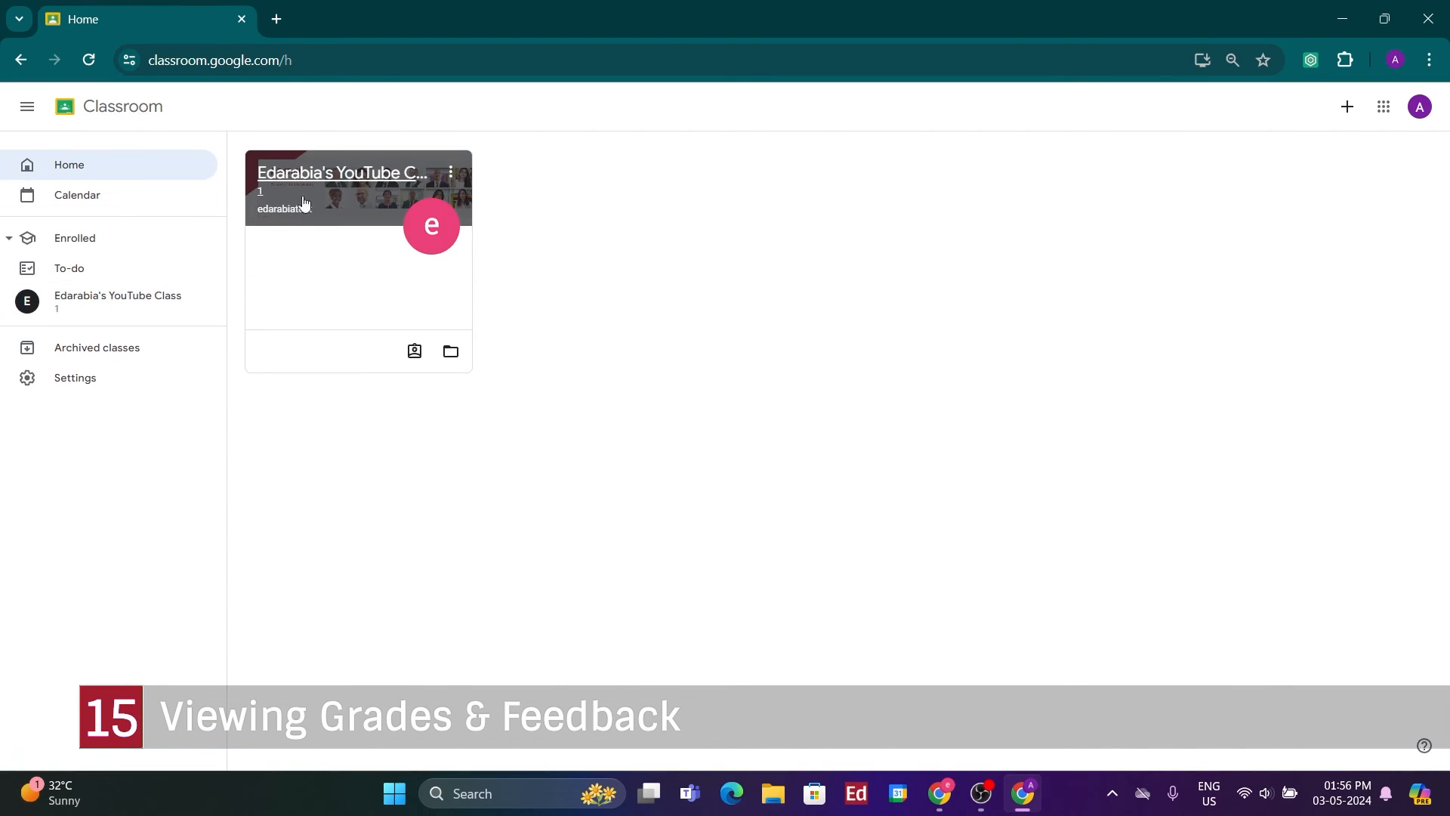
{"action": "left_click", "coordinate": [340, 173]}
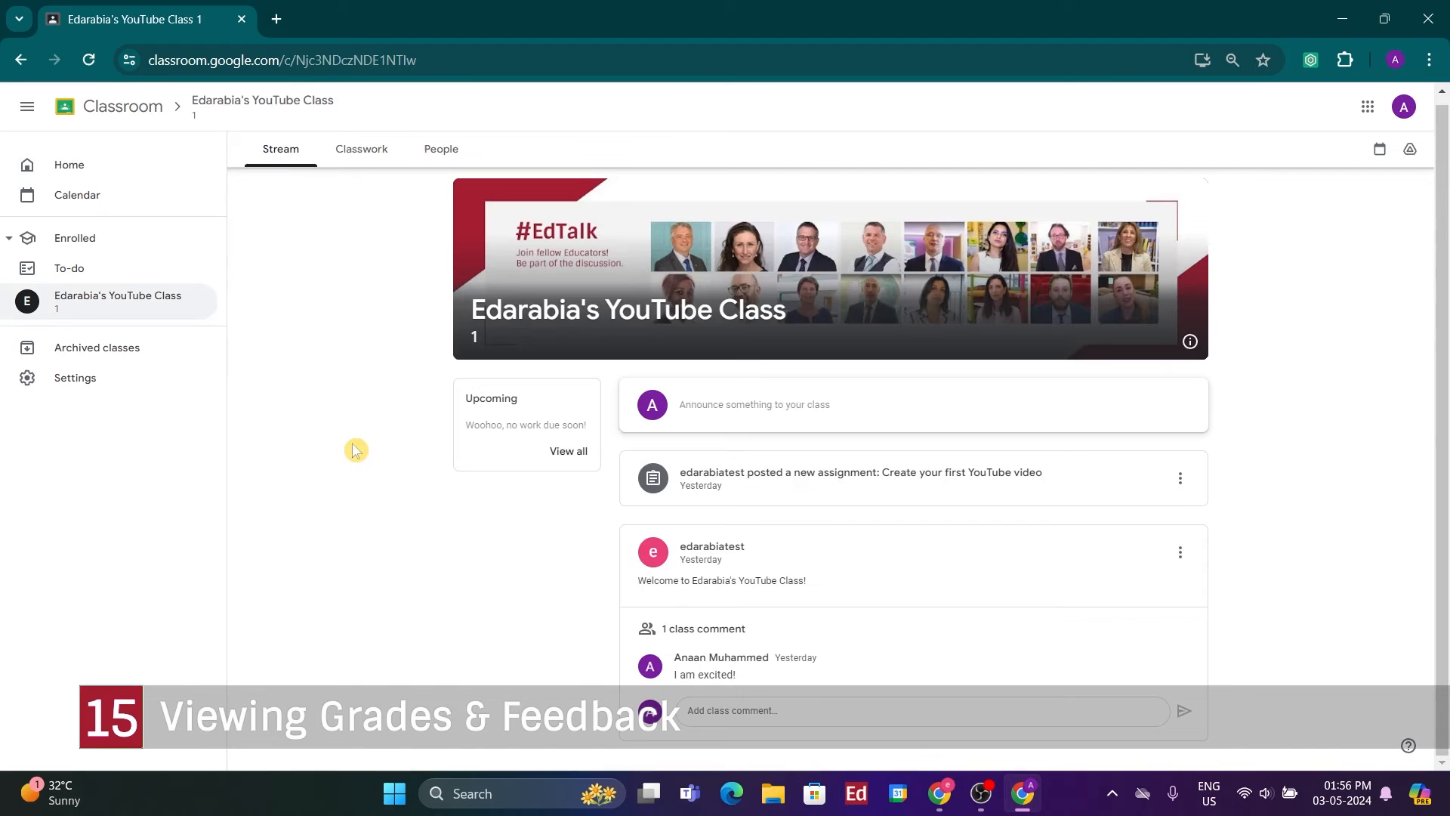
{"action": "mouse_move", "coordinate": [371, 180]}
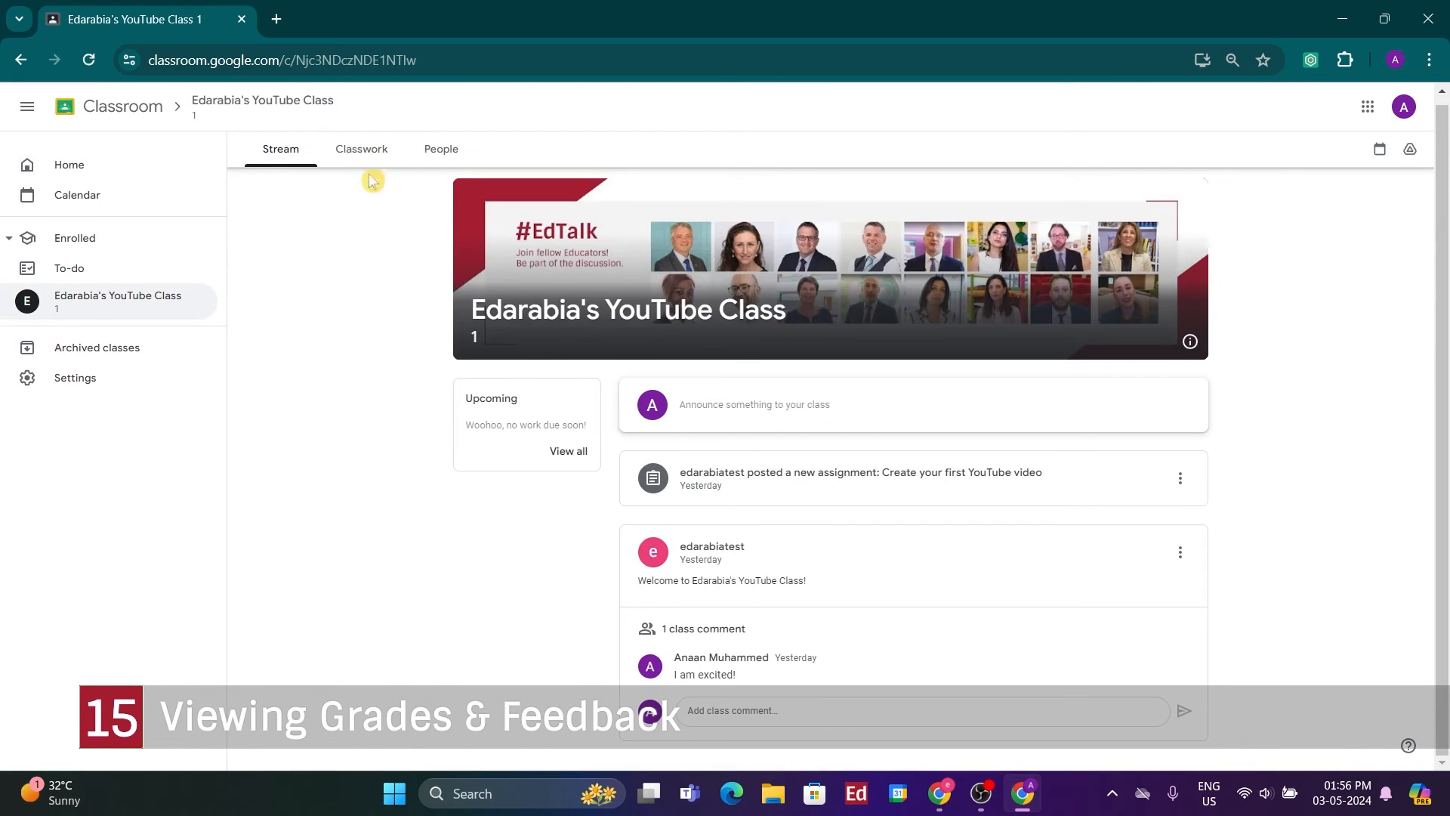
Show the Classwork list with the assignment under the YouTube Video topic
{"action": "left_click", "coordinate": [361, 150]}
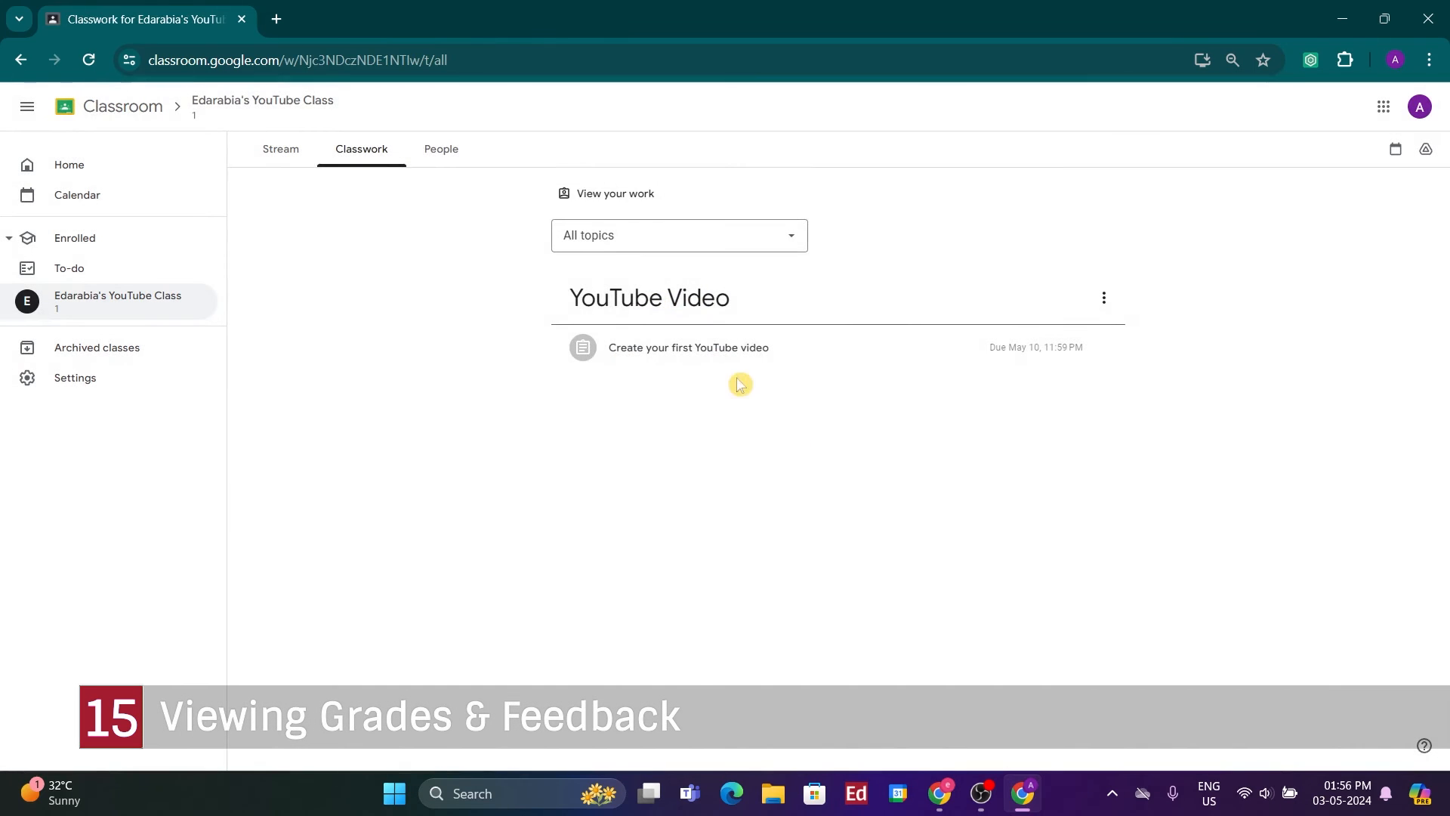
{"action": "mouse_move", "coordinate": [592, 521]}
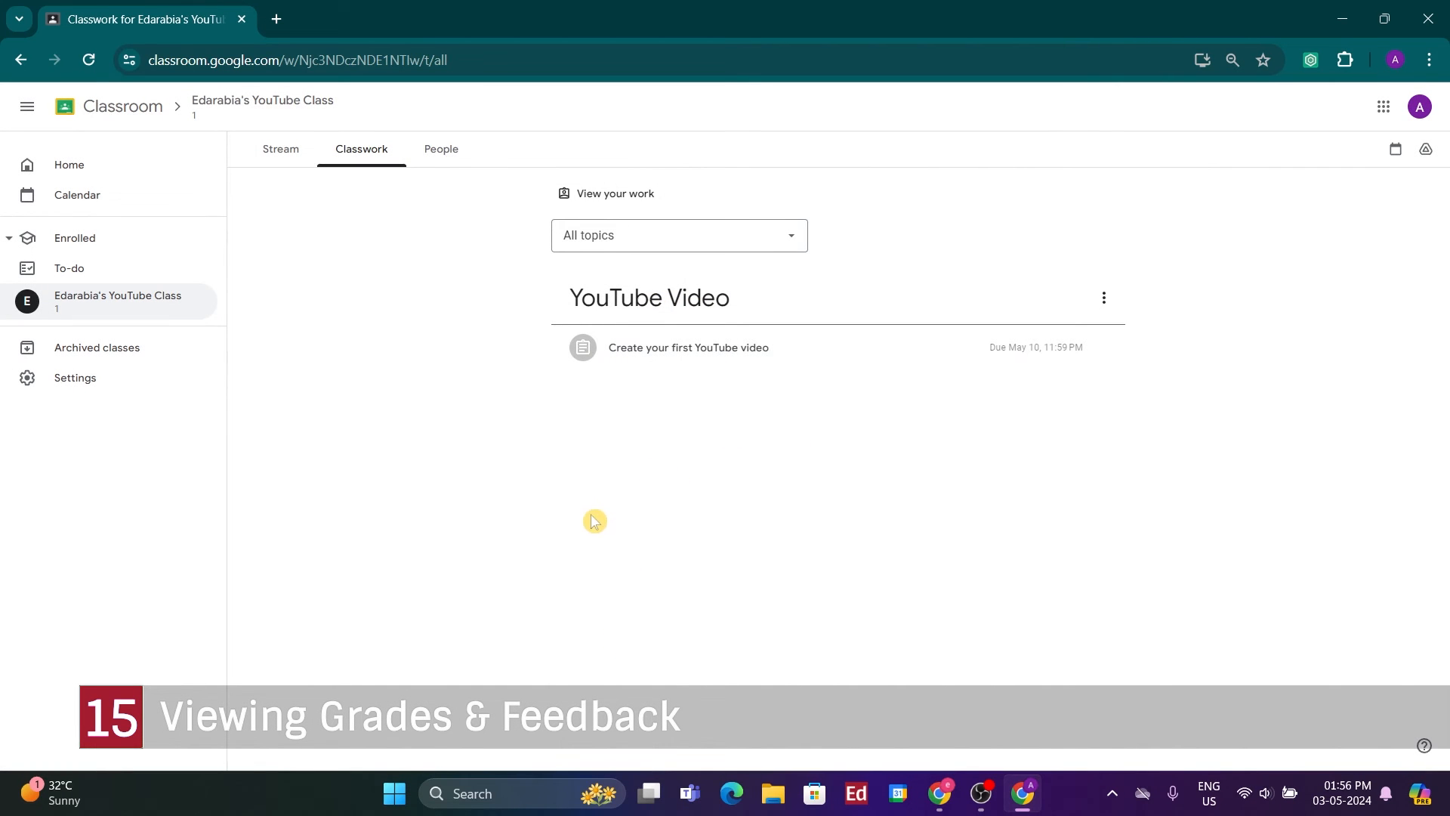
{"action": "mouse_move", "coordinate": [552, 479]}
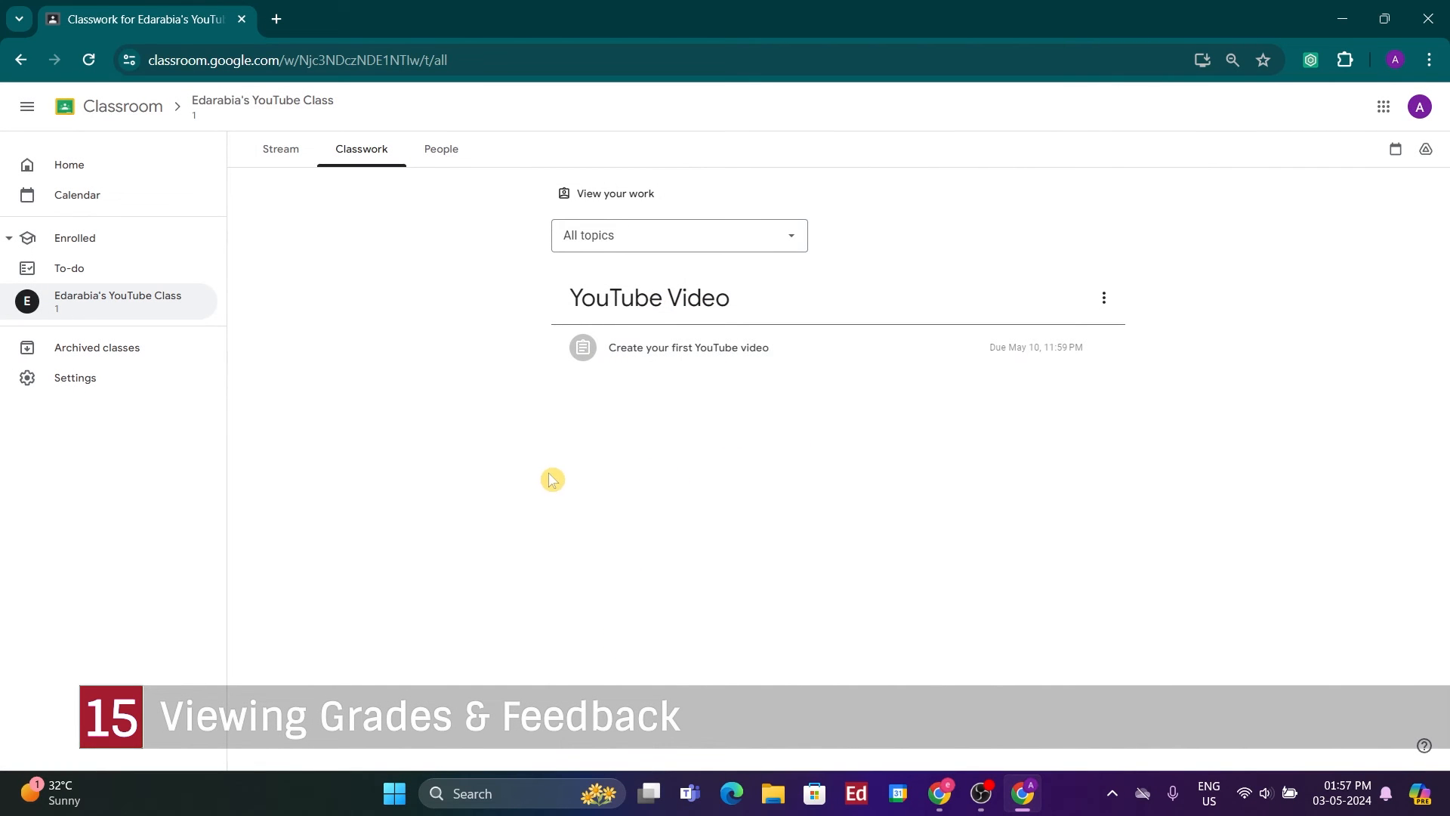
{"action": "mouse_move", "coordinate": [665, 472]}
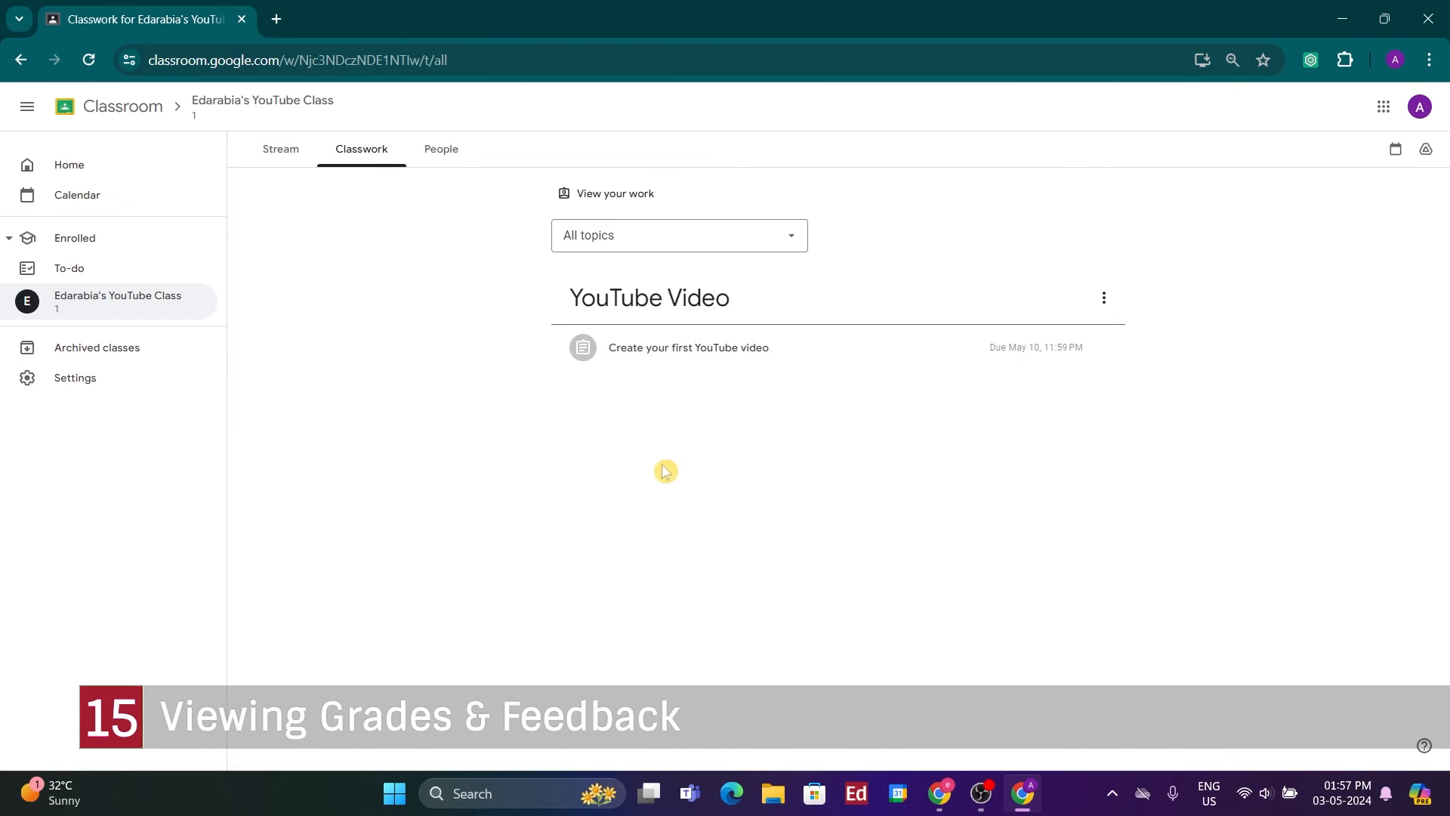
{"action": "mouse_move", "coordinate": [649, 352]}
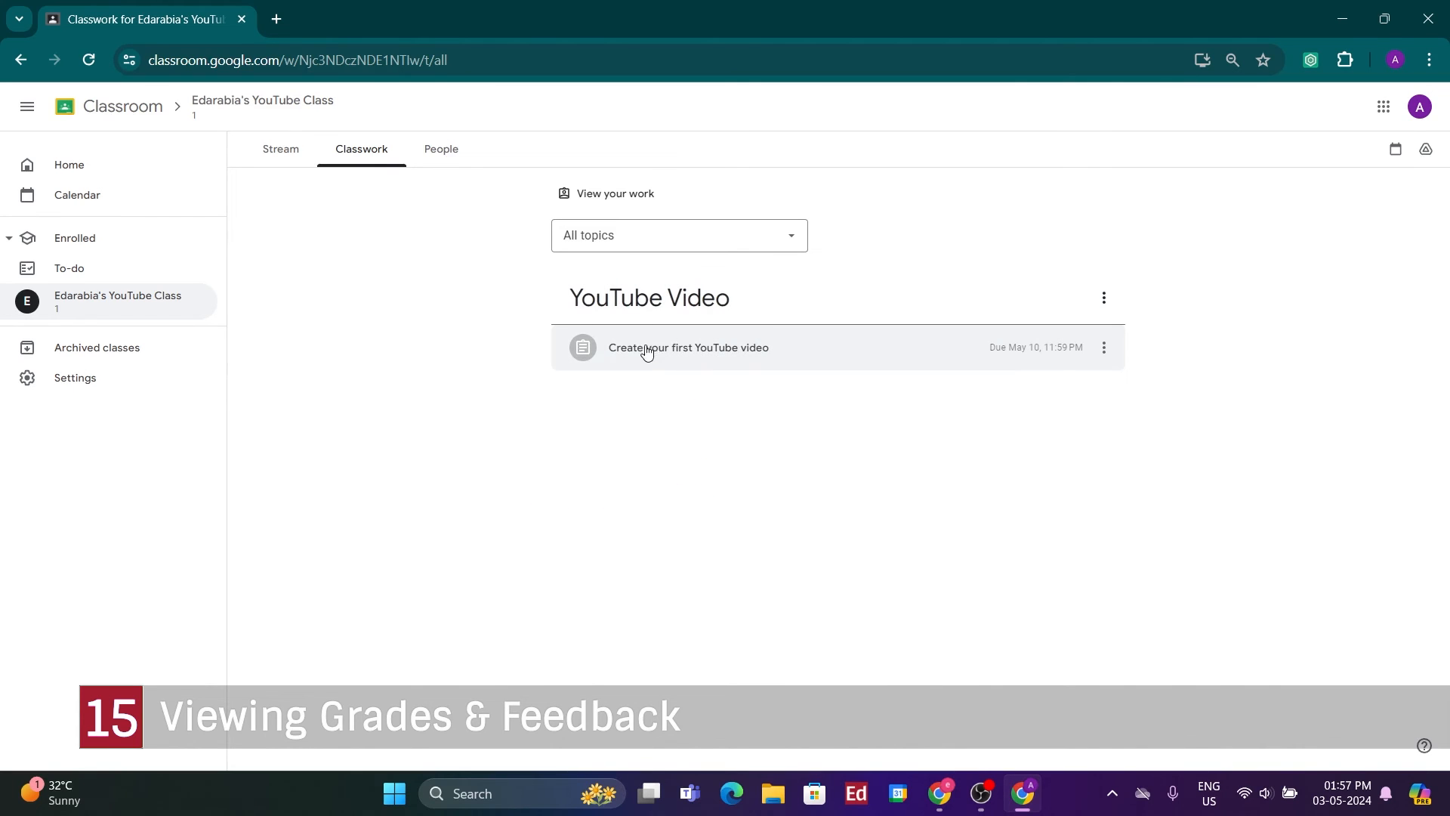
{"action": "mouse_move", "coordinate": [728, 438]}
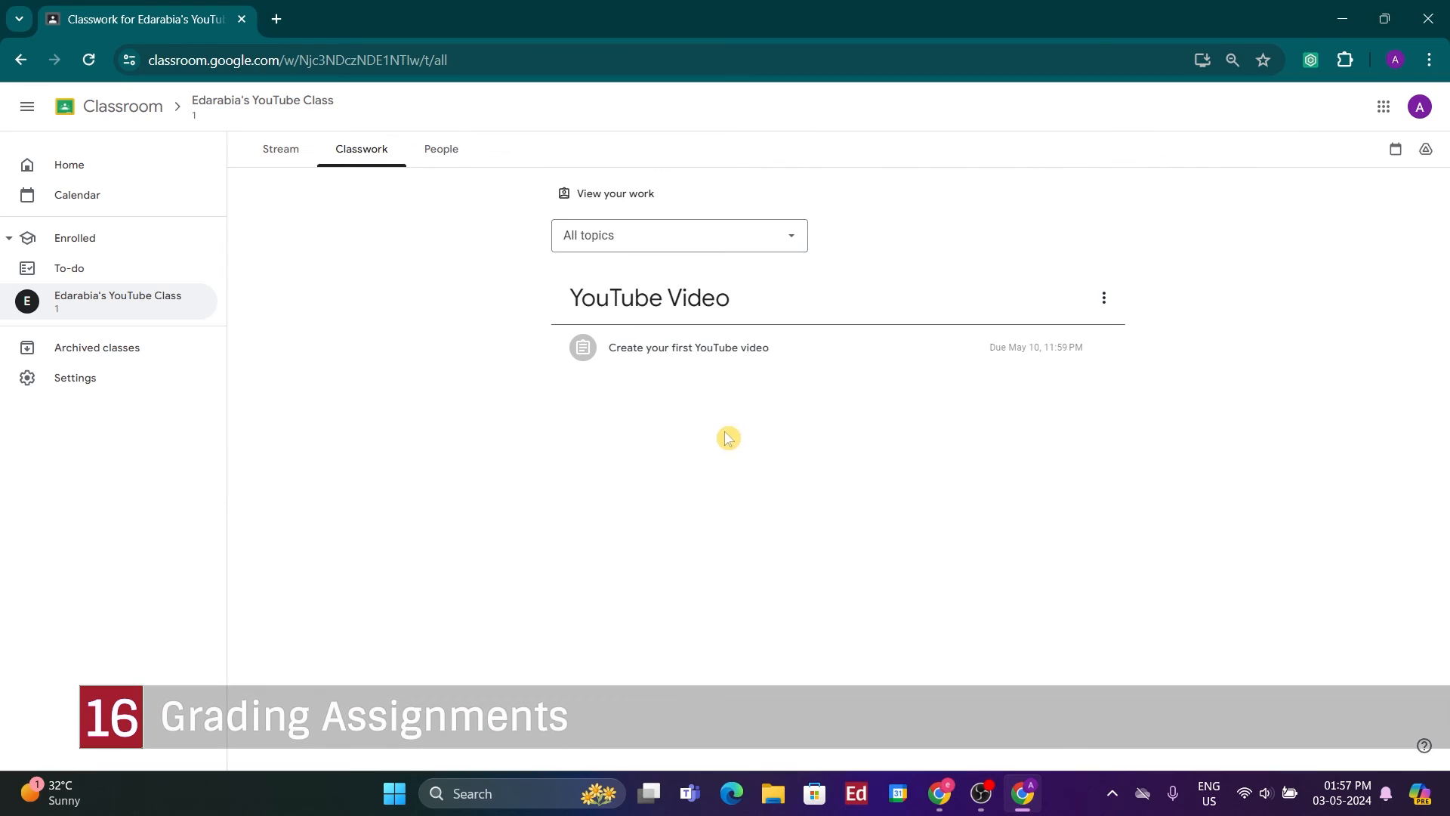
In the teacher's window, add the comment 'Thanks so much, you are a g' on the student's submission
{"action": "left_click", "coordinate": [689, 348]}
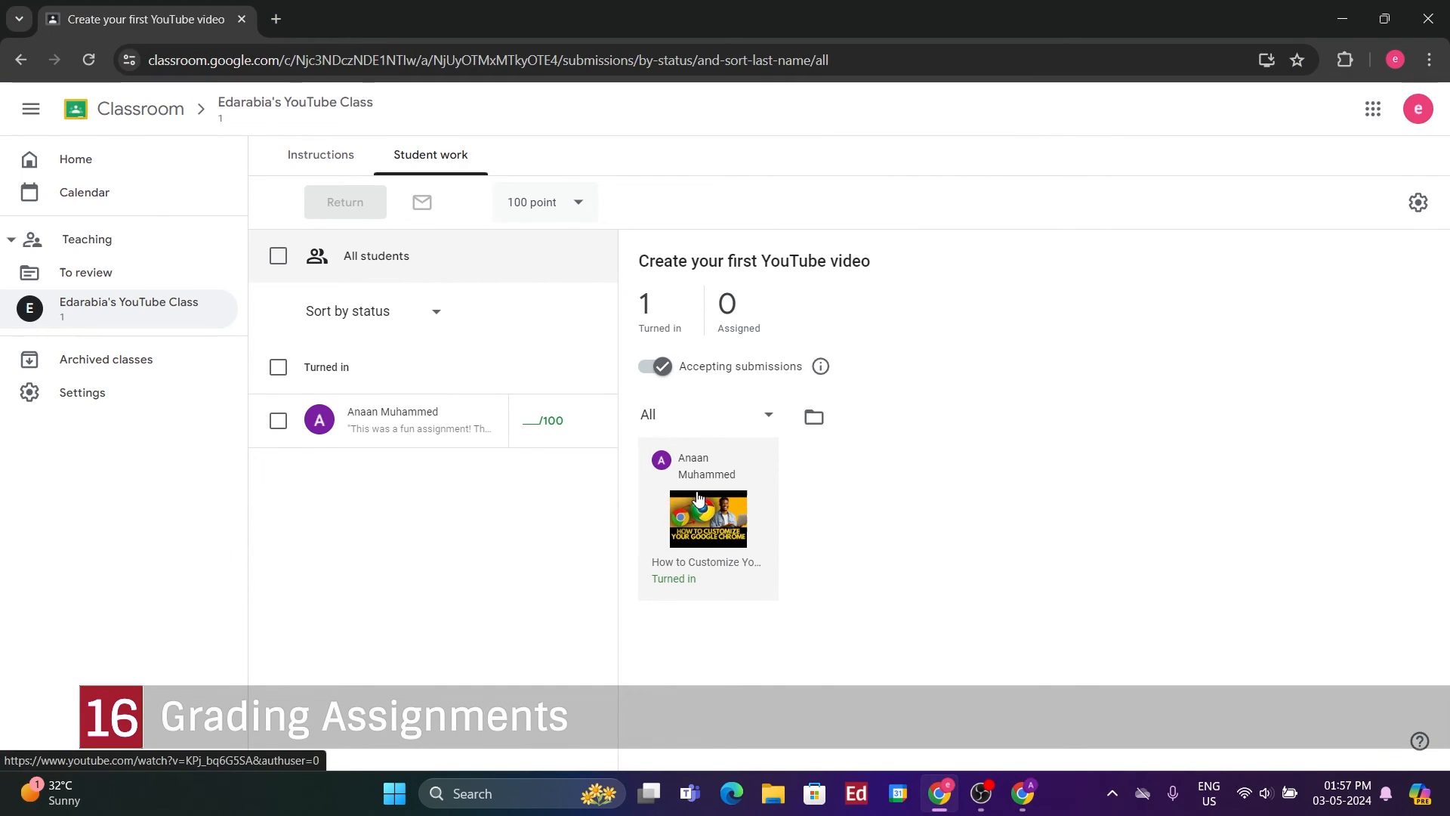
{"action": "left_click", "coordinate": [707, 518]}
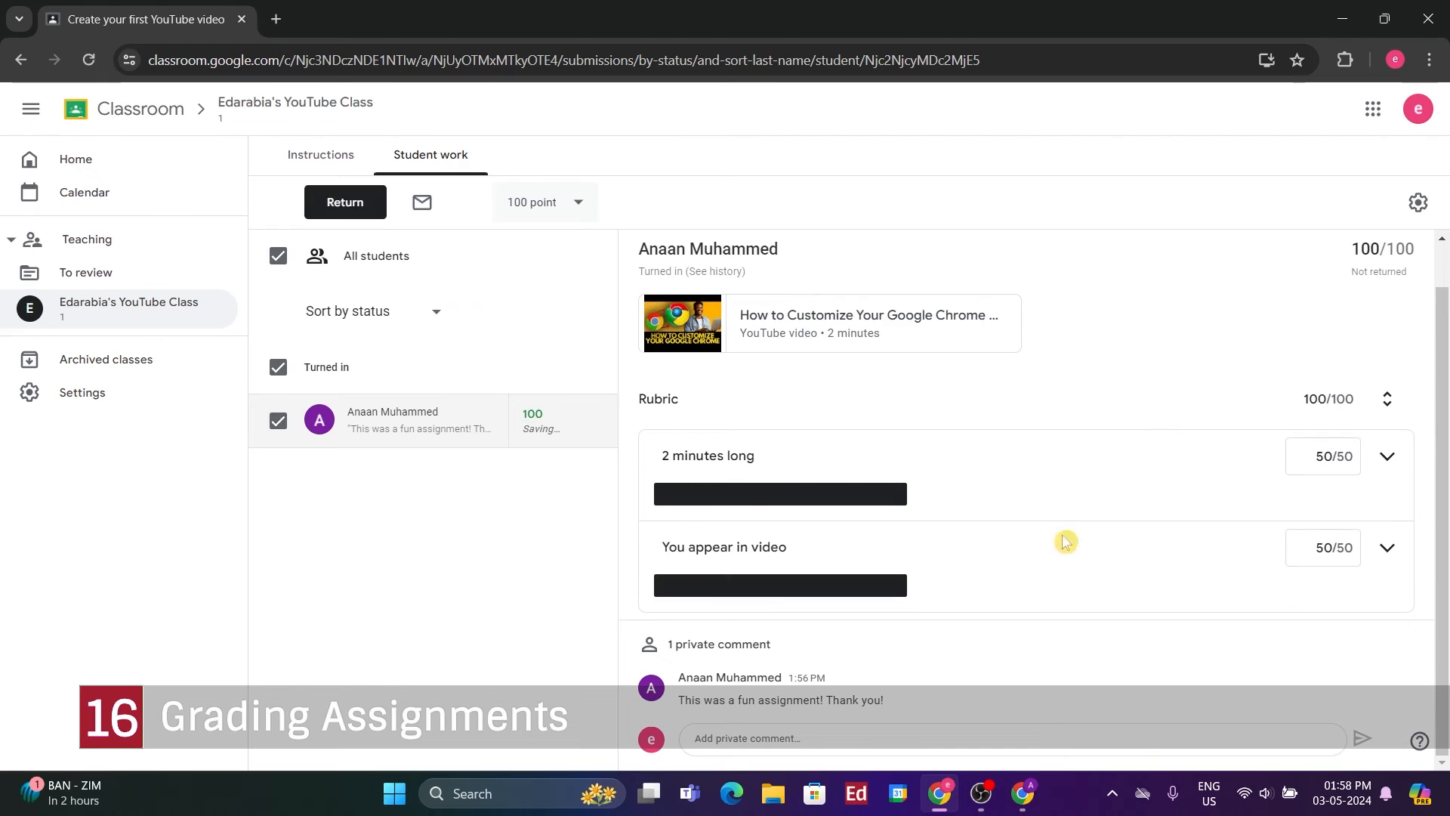
{"action": "type", "text": "No"}
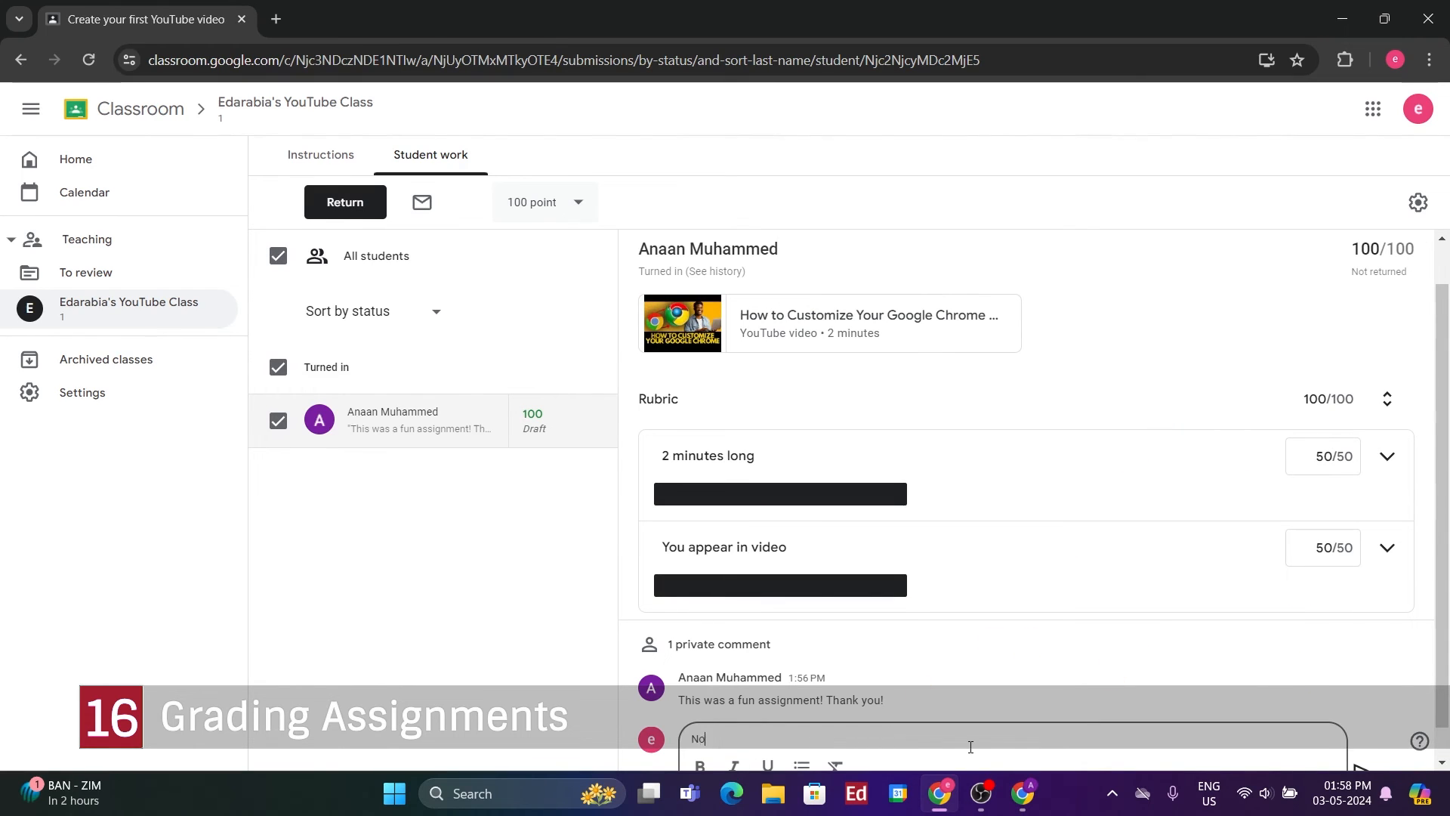
{"action": "type", "text": "Thanks so much, you are a g"}
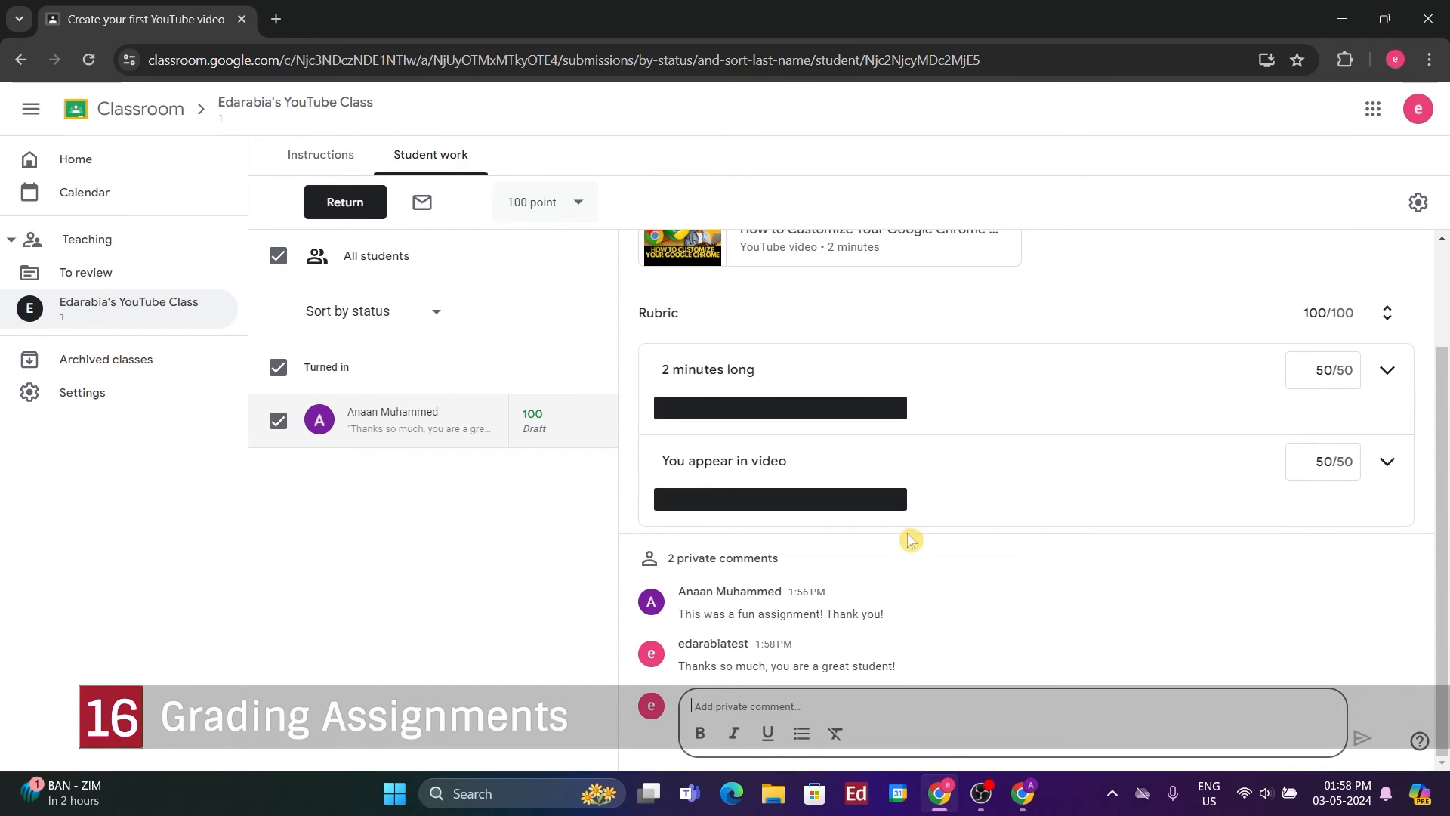
{"action": "mouse_move", "coordinate": [1161, 429]}
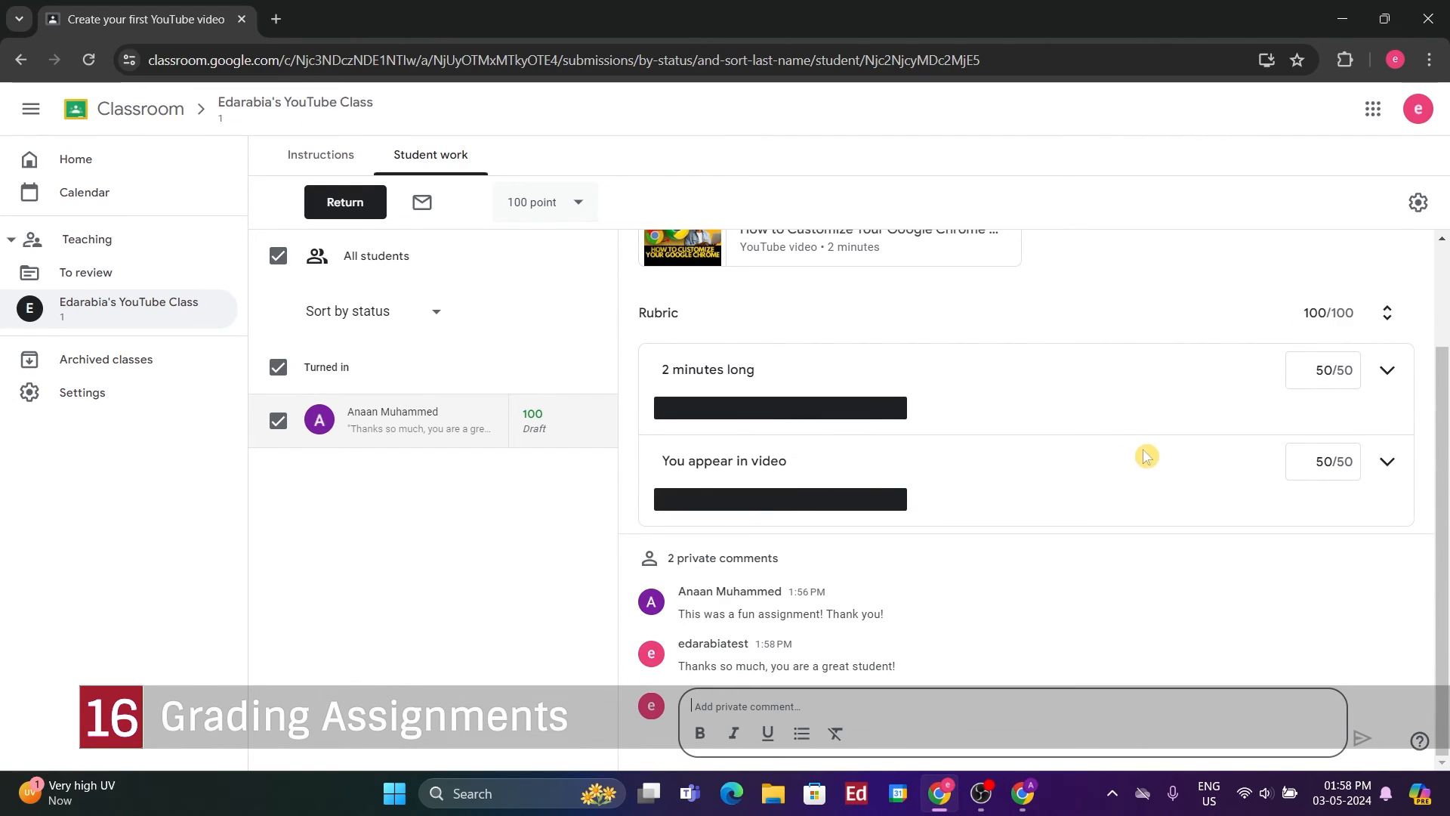
{"action": "mouse_move", "coordinate": [502, 278]}
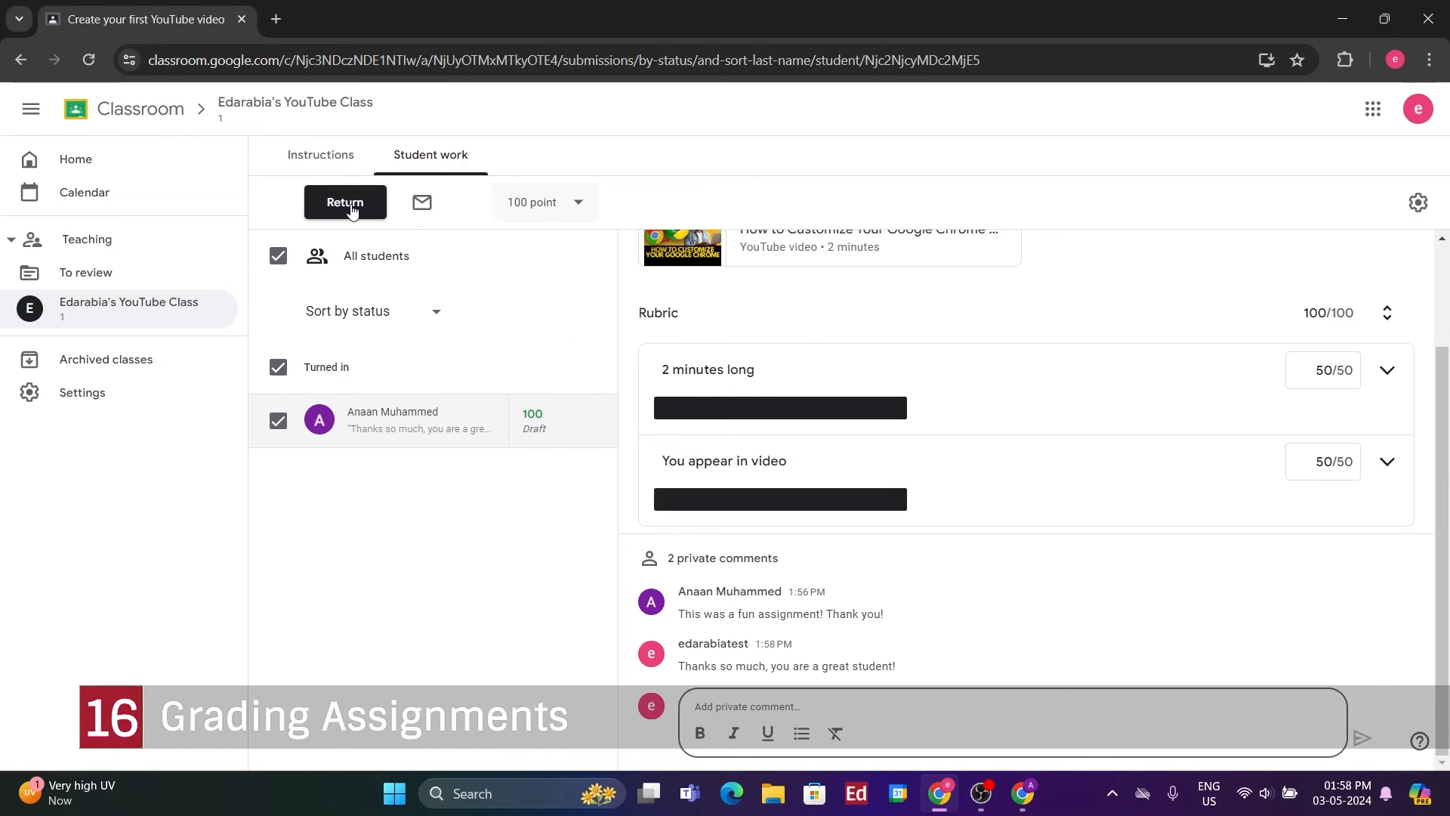
Return the 100/100 graded work to the student and switch to the student's stream
{"action": "left_click", "coordinate": [345, 201]}
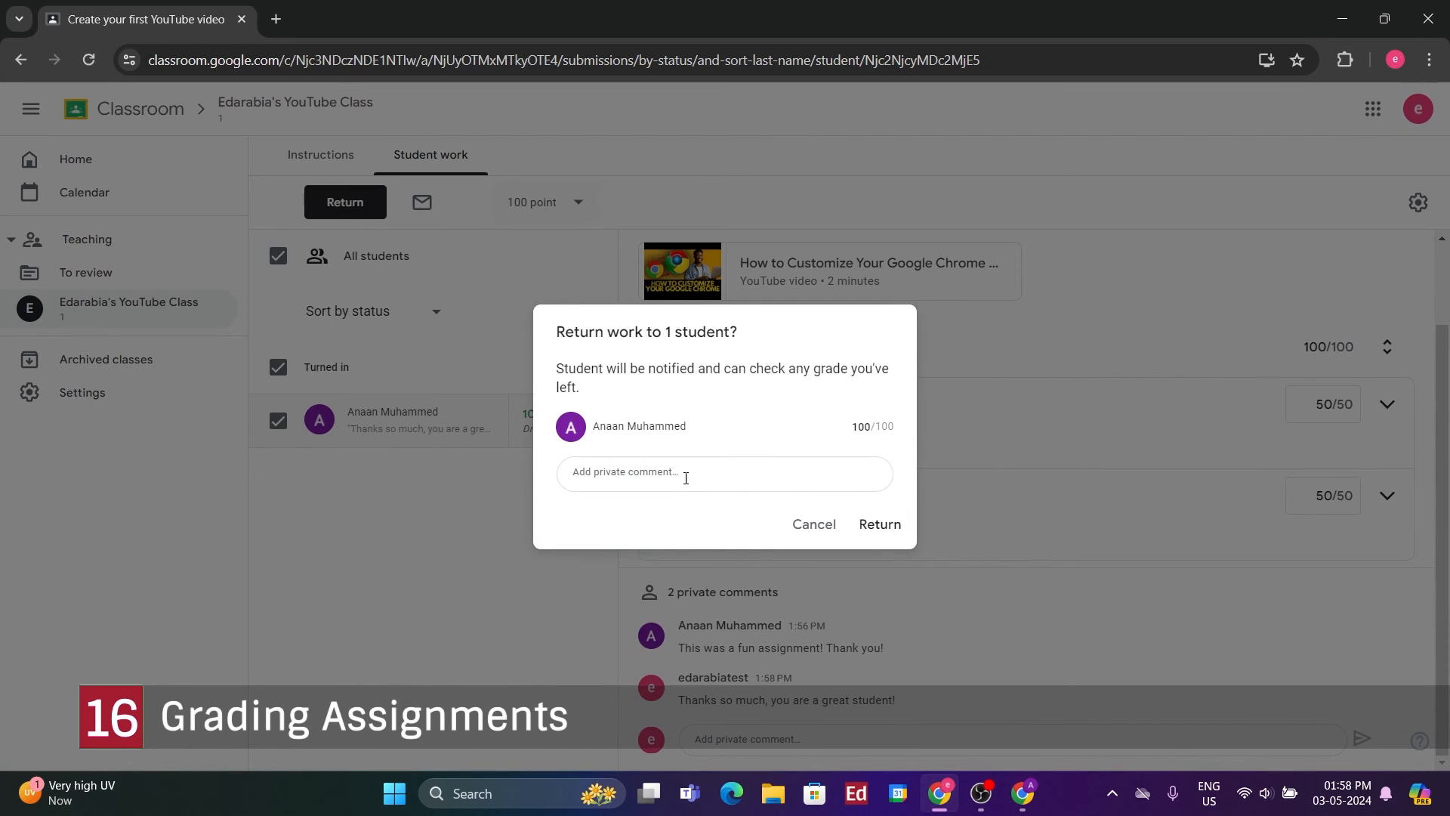
{"action": "left_click", "coordinate": [878, 524]}
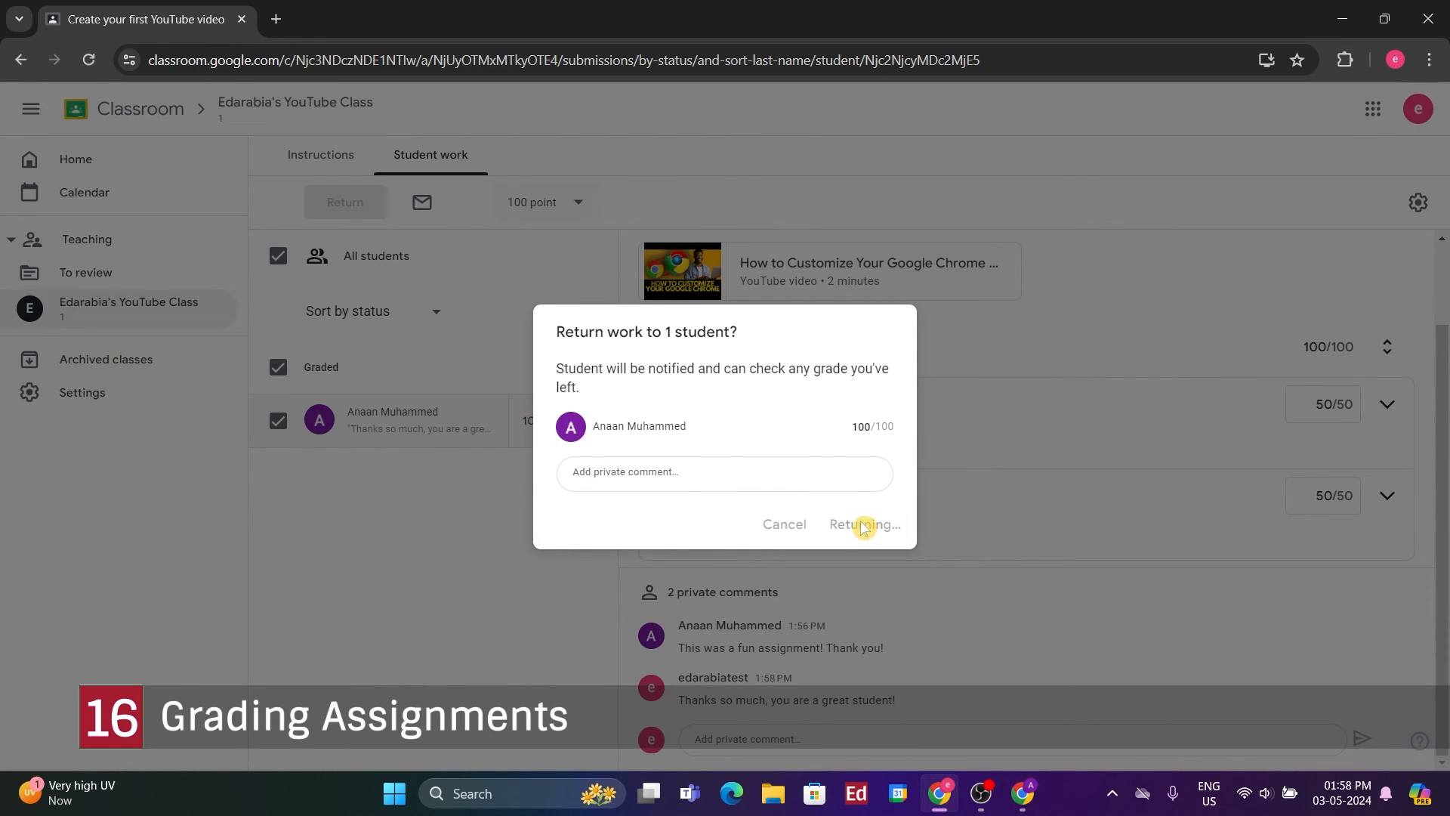
{"action": "left_click", "coordinate": [862, 525]}
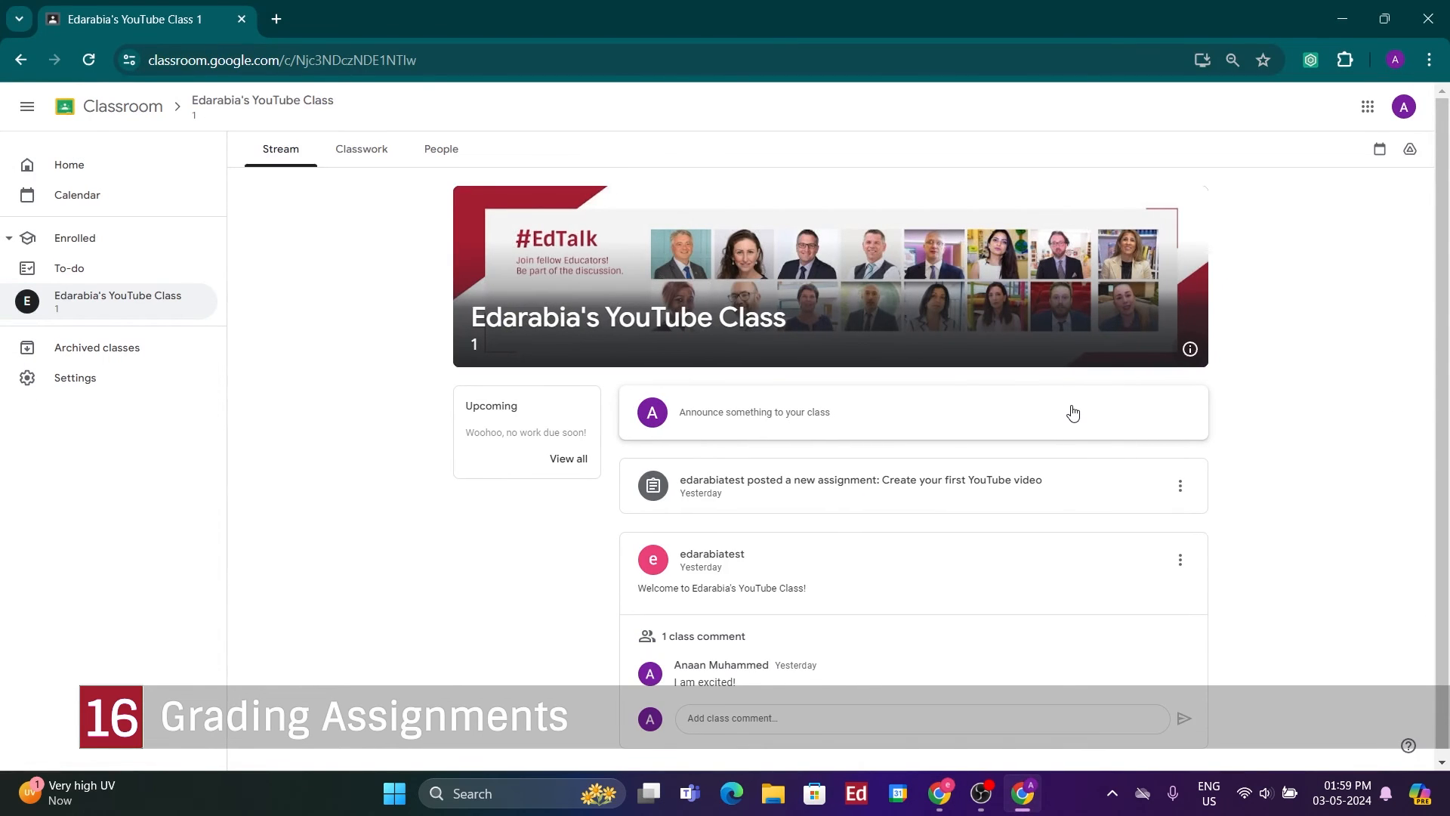
{"action": "mouse_move", "coordinate": [952, 435]}
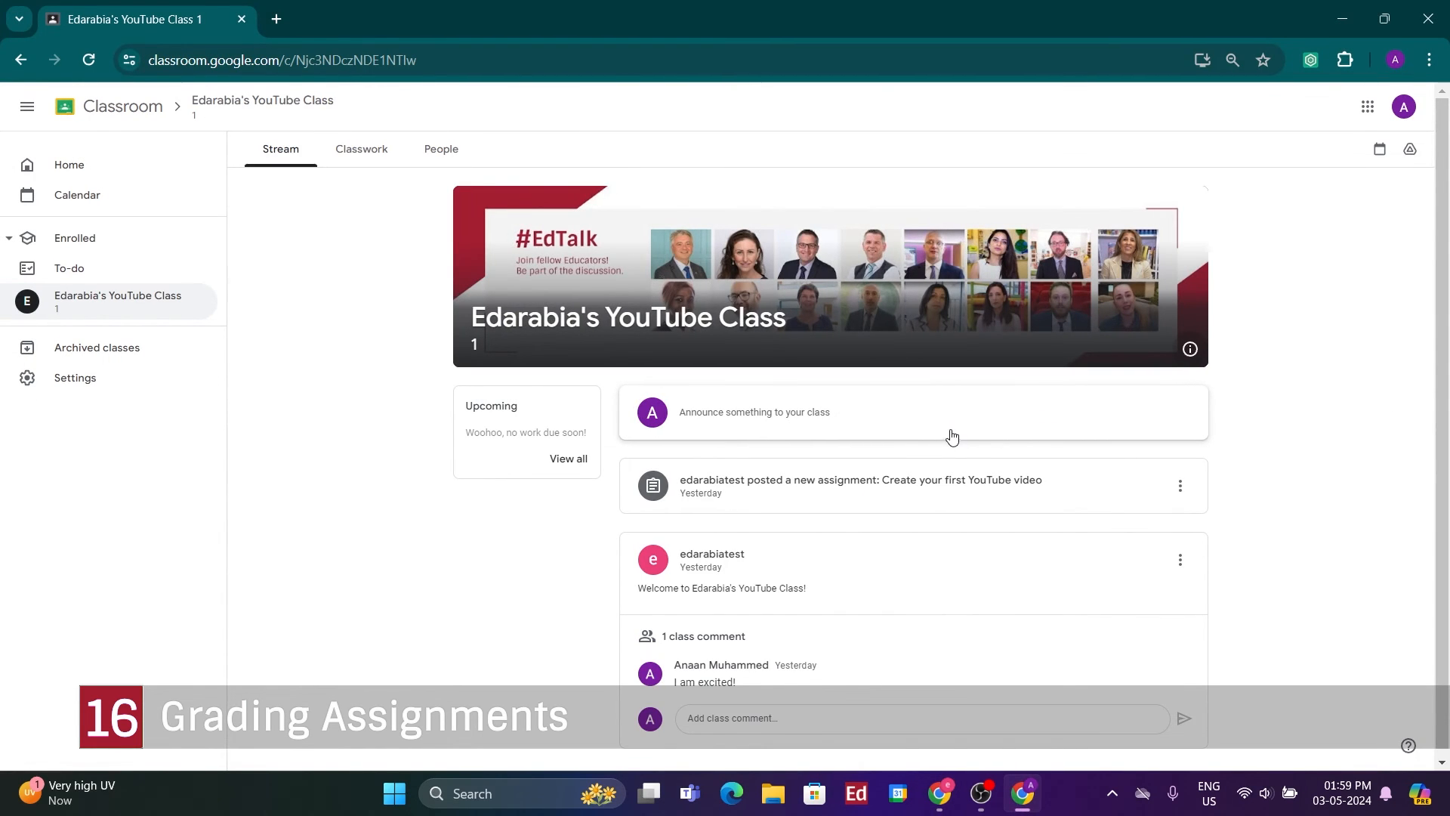
Back on the teacher's Stream, collapse and re-expand the side navigation
{"action": "left_click", "coordinate": [860, 479]}
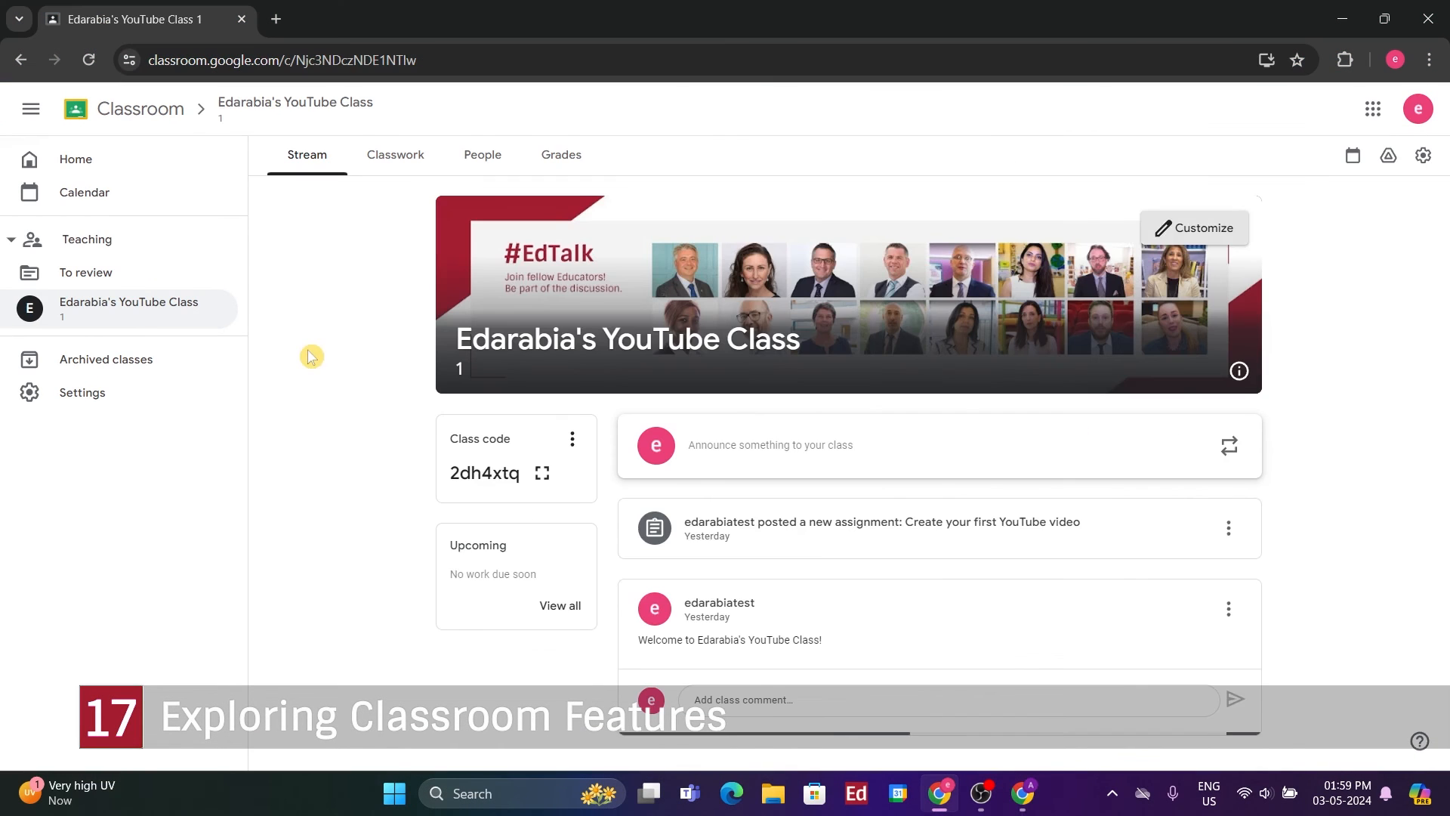
{"action": "left_click", "coordinate": [30, 109]}
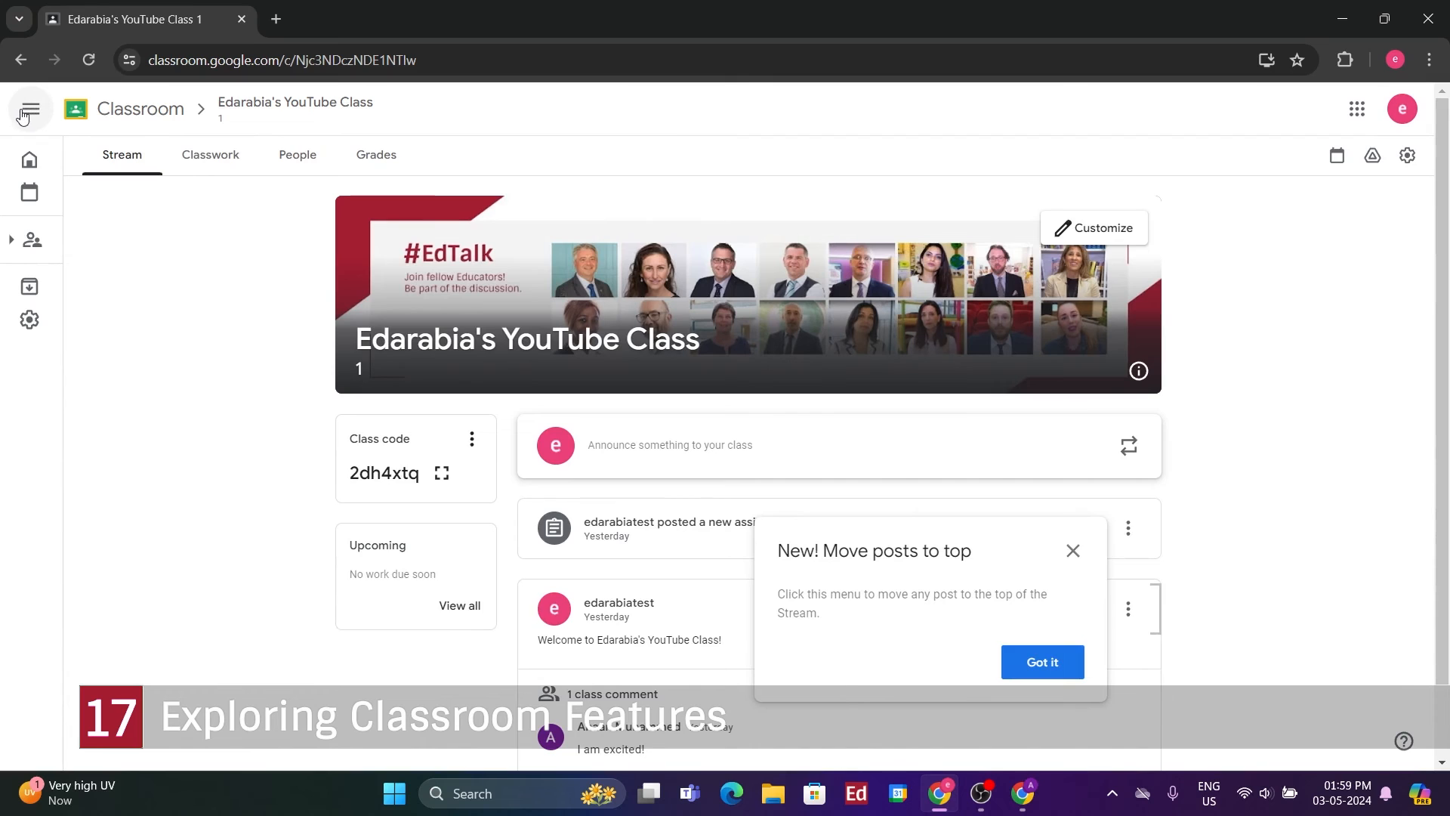
{"action": "left_click", "coordinate": [31, 109]}
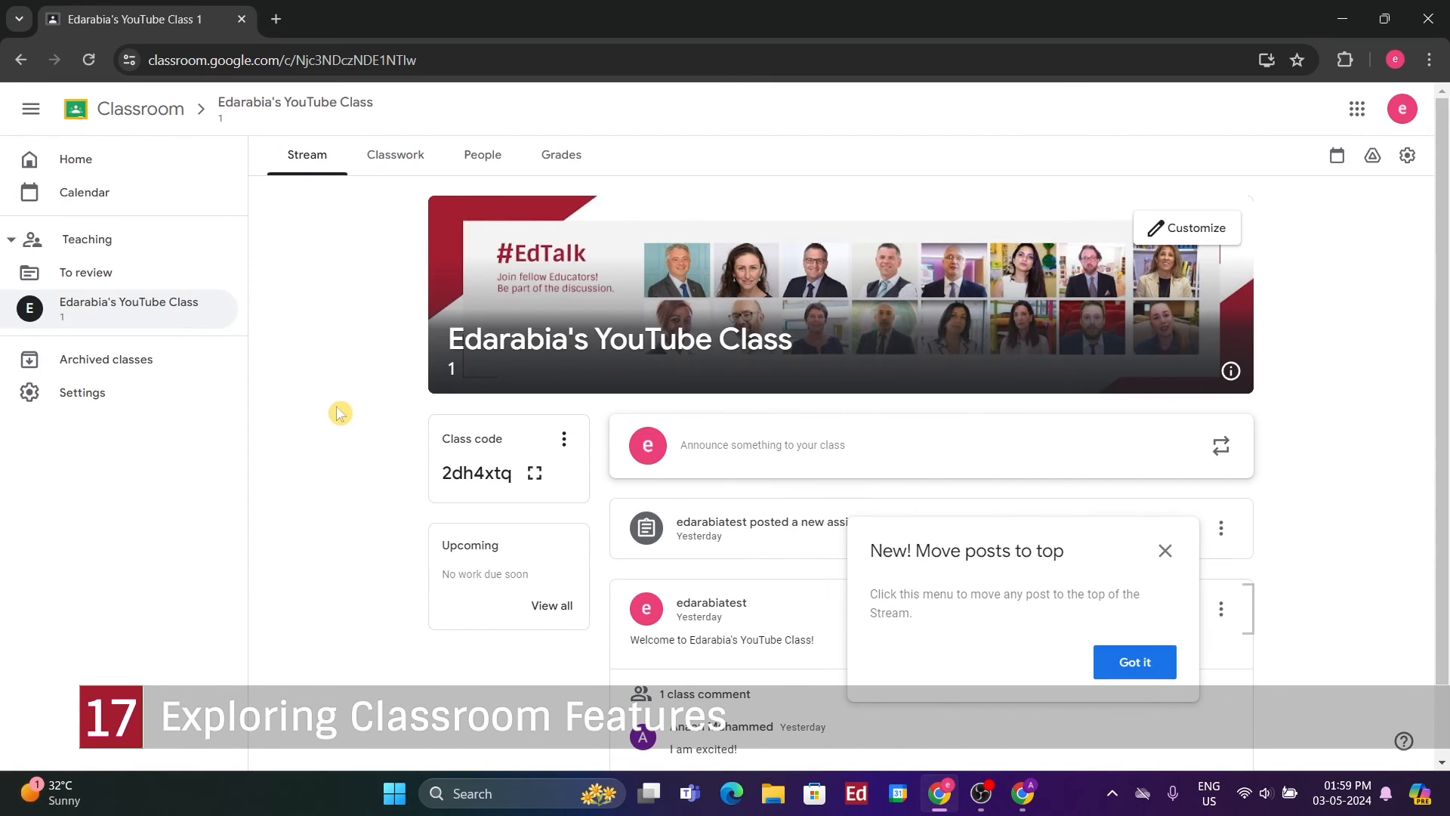
Show the gradebook with the student at 100/100 and reveal that grade's options
{"action": "left_click", "coordinate": [561, 154]}
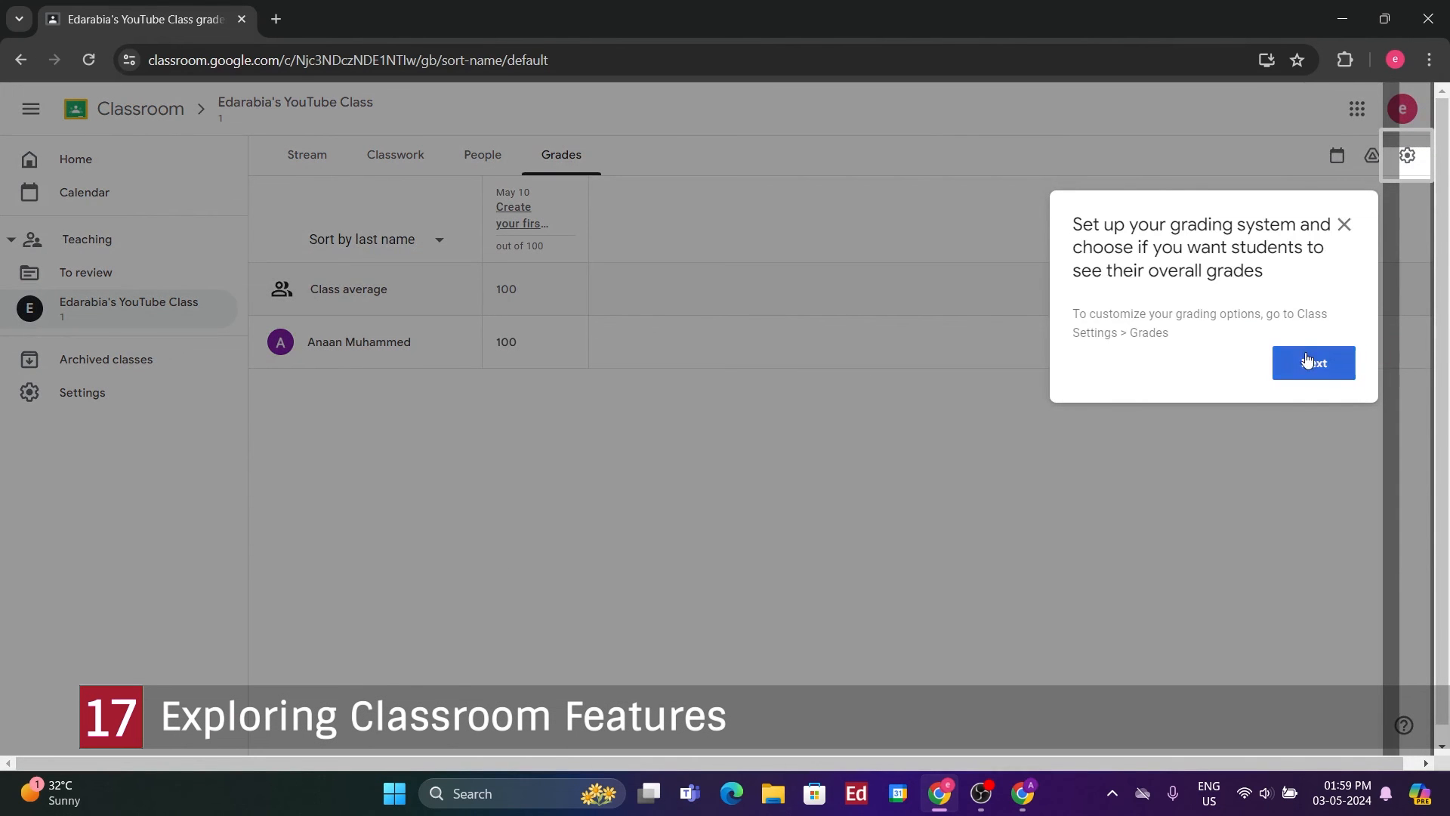
{"action": "left_click", "coordinate": [1312, 361]}
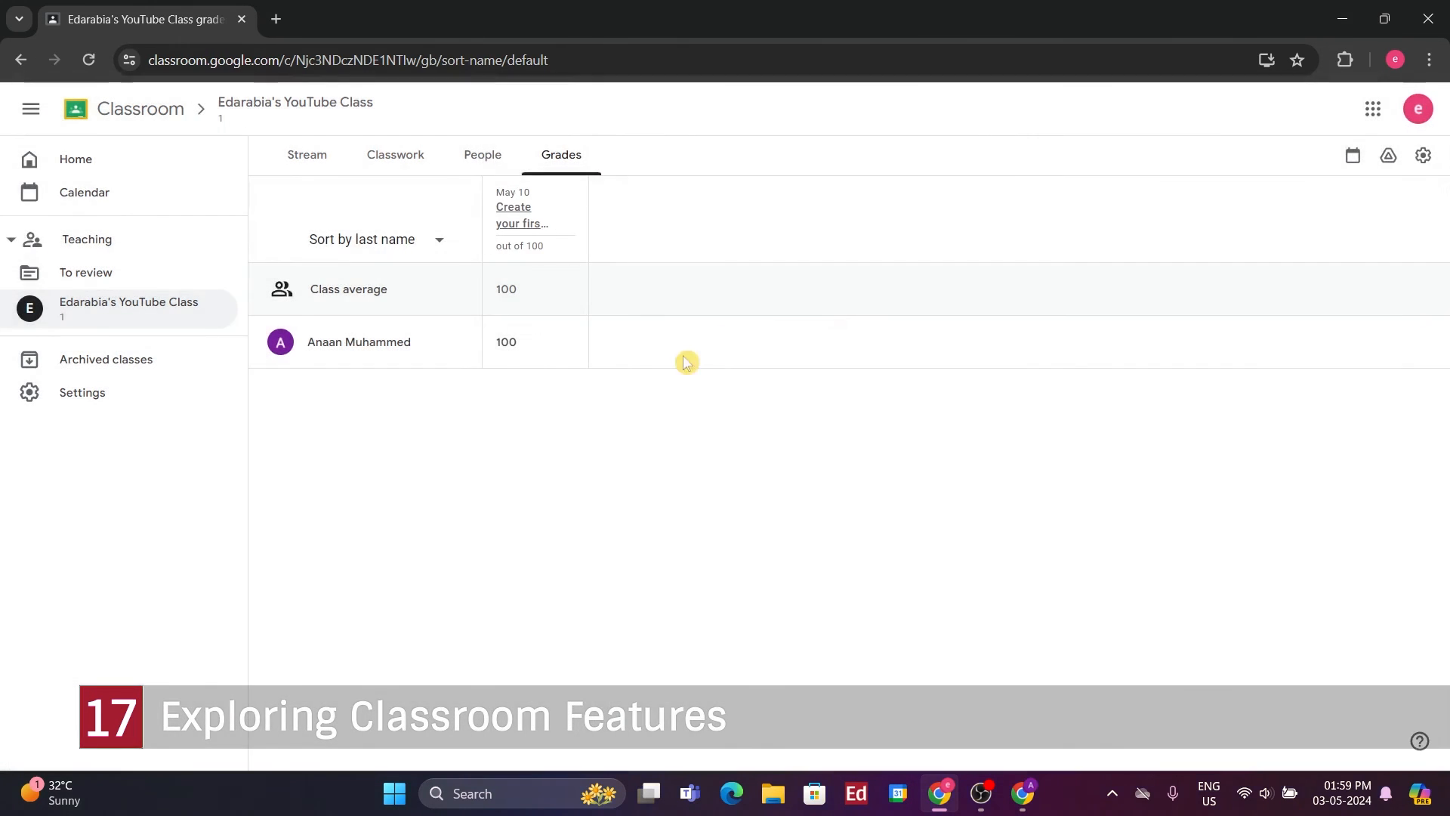
{"action": "mouse_move", "coordinate": [555, 493]}
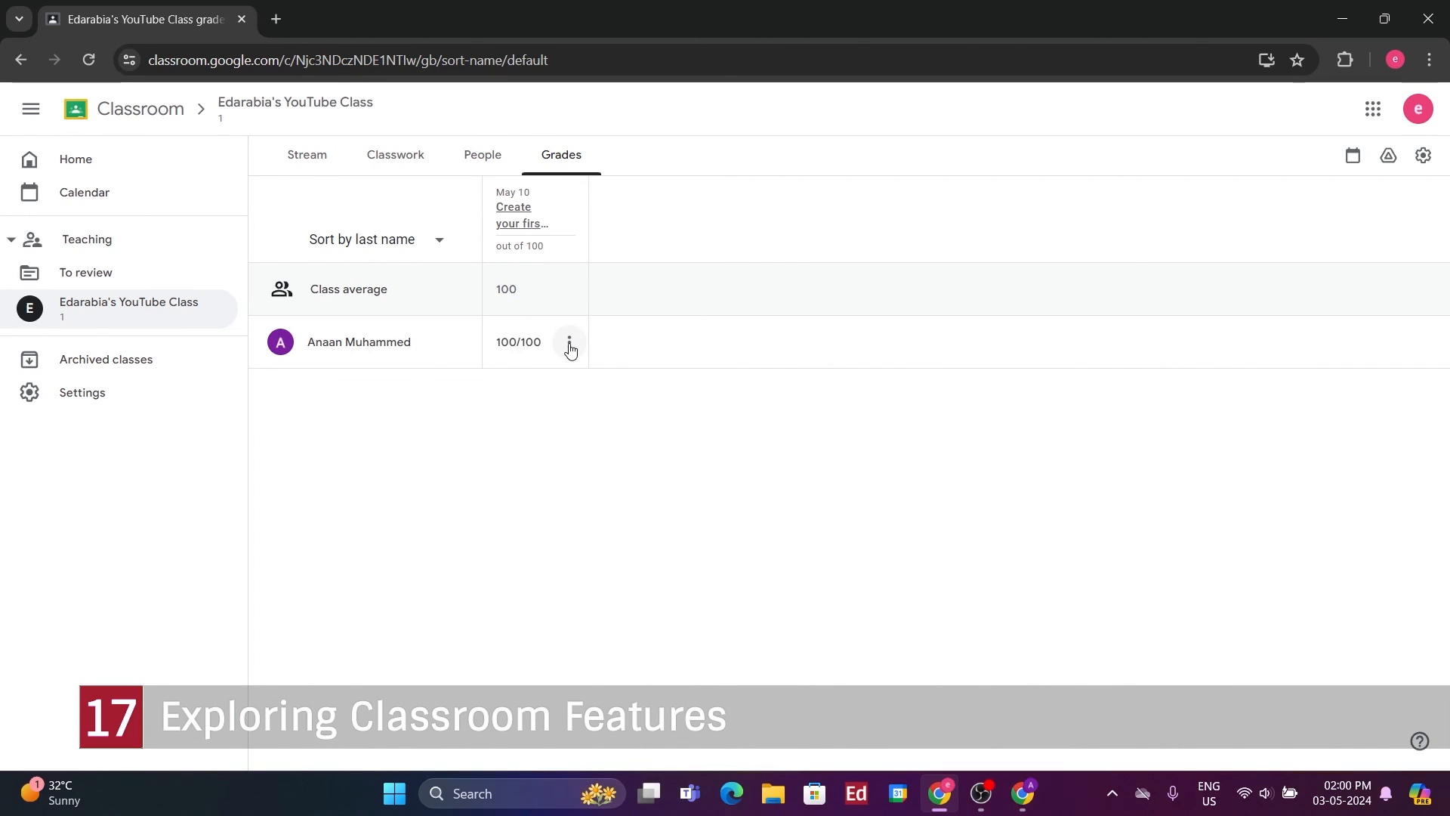
{"action": "left_click", "coordinate": [568, 346]}
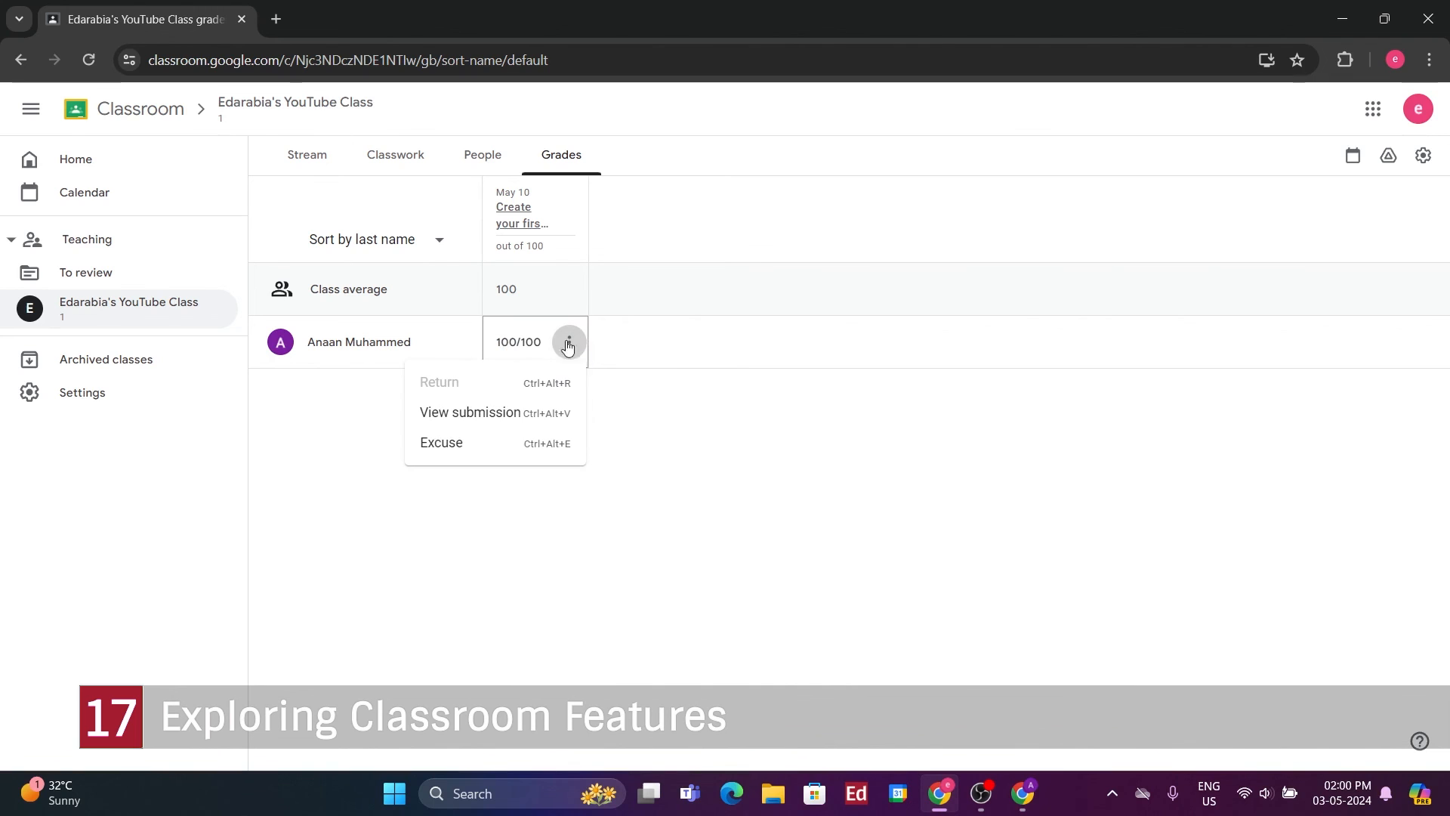
{"action": "mouse_move", "coordinate": [494, 417]}
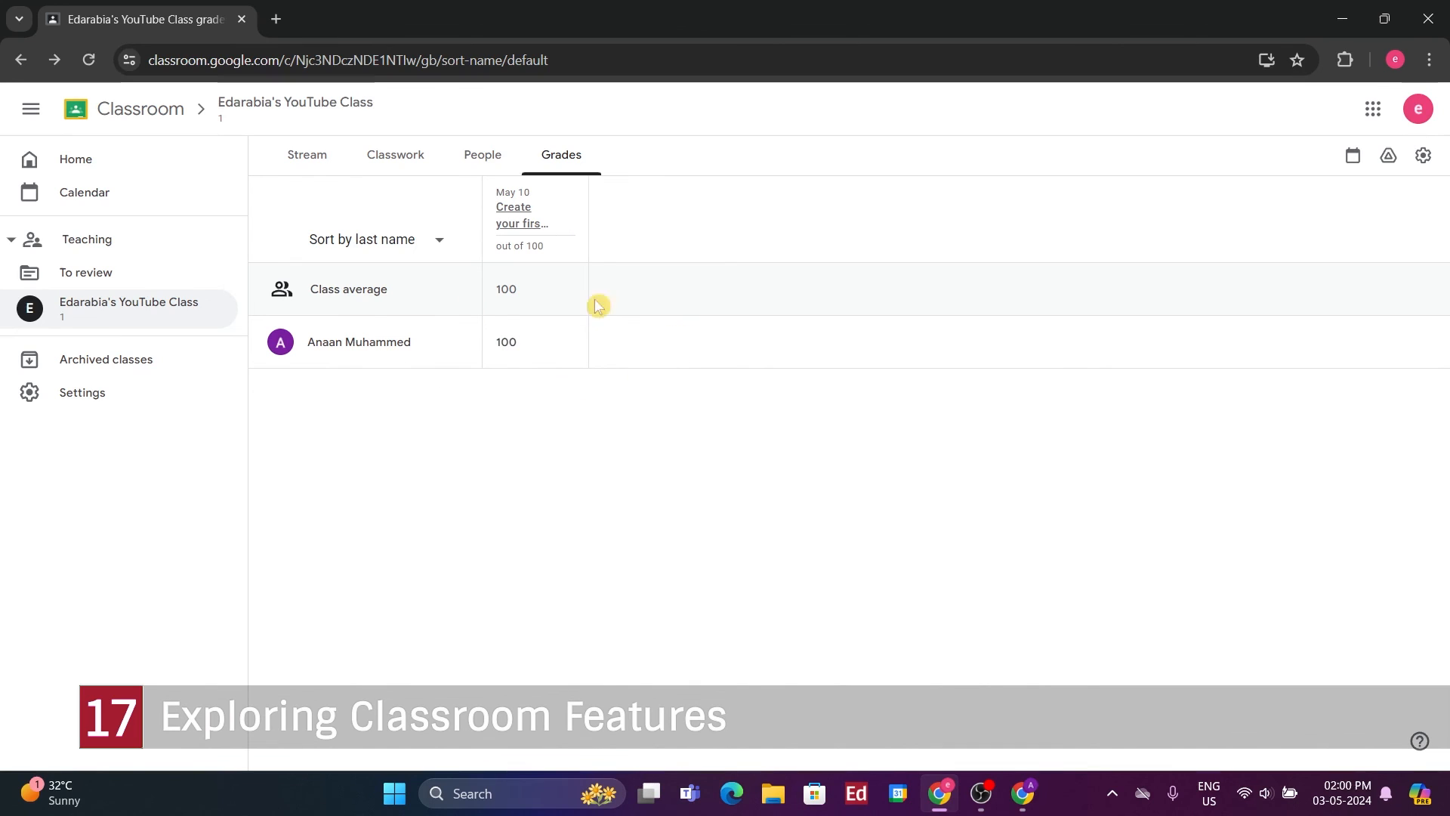
{"action": "mouse_move", "coordinate": [555, 438]}
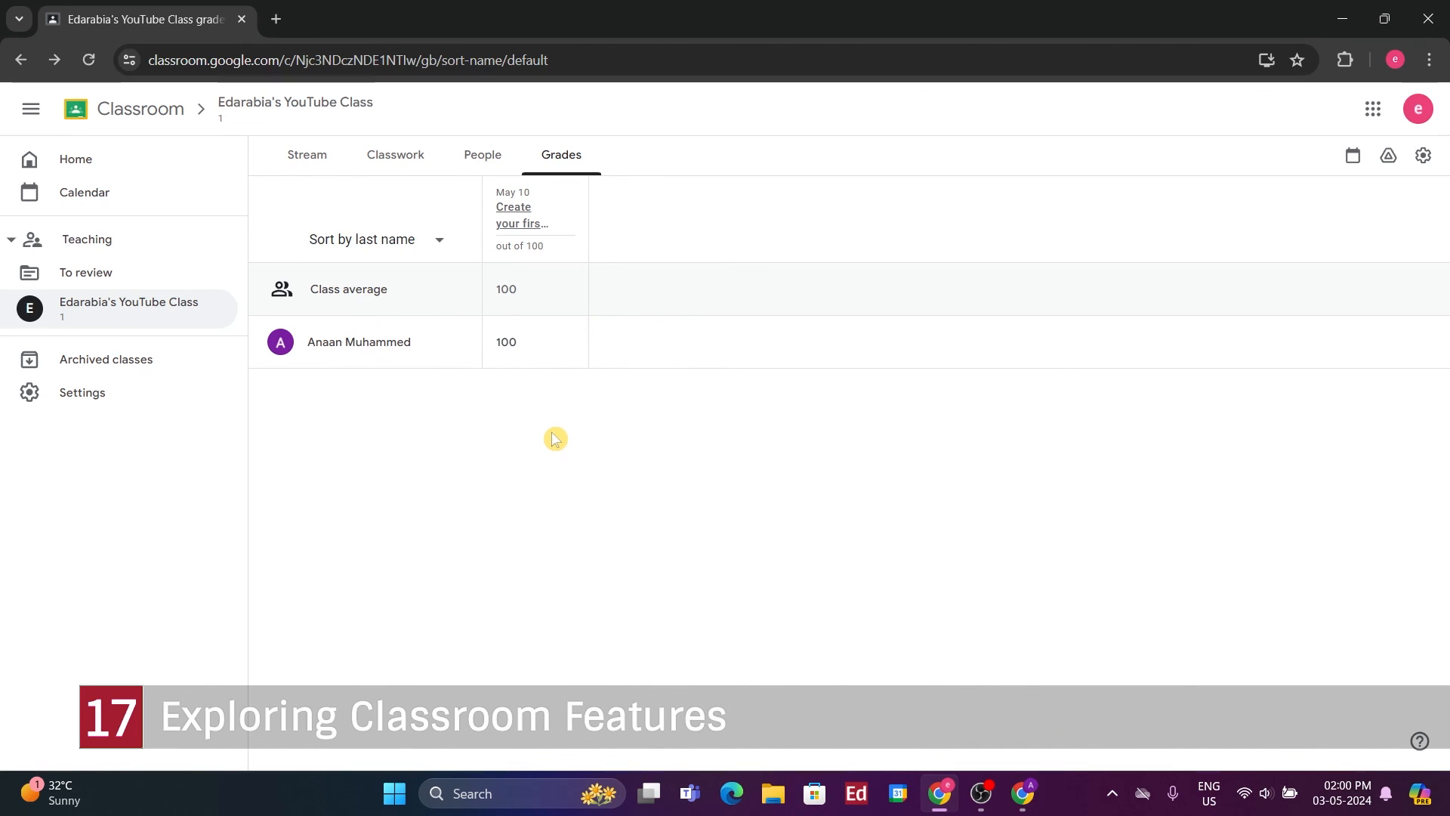
{"action": "mouse_move", "coordinate": [575, 455]}
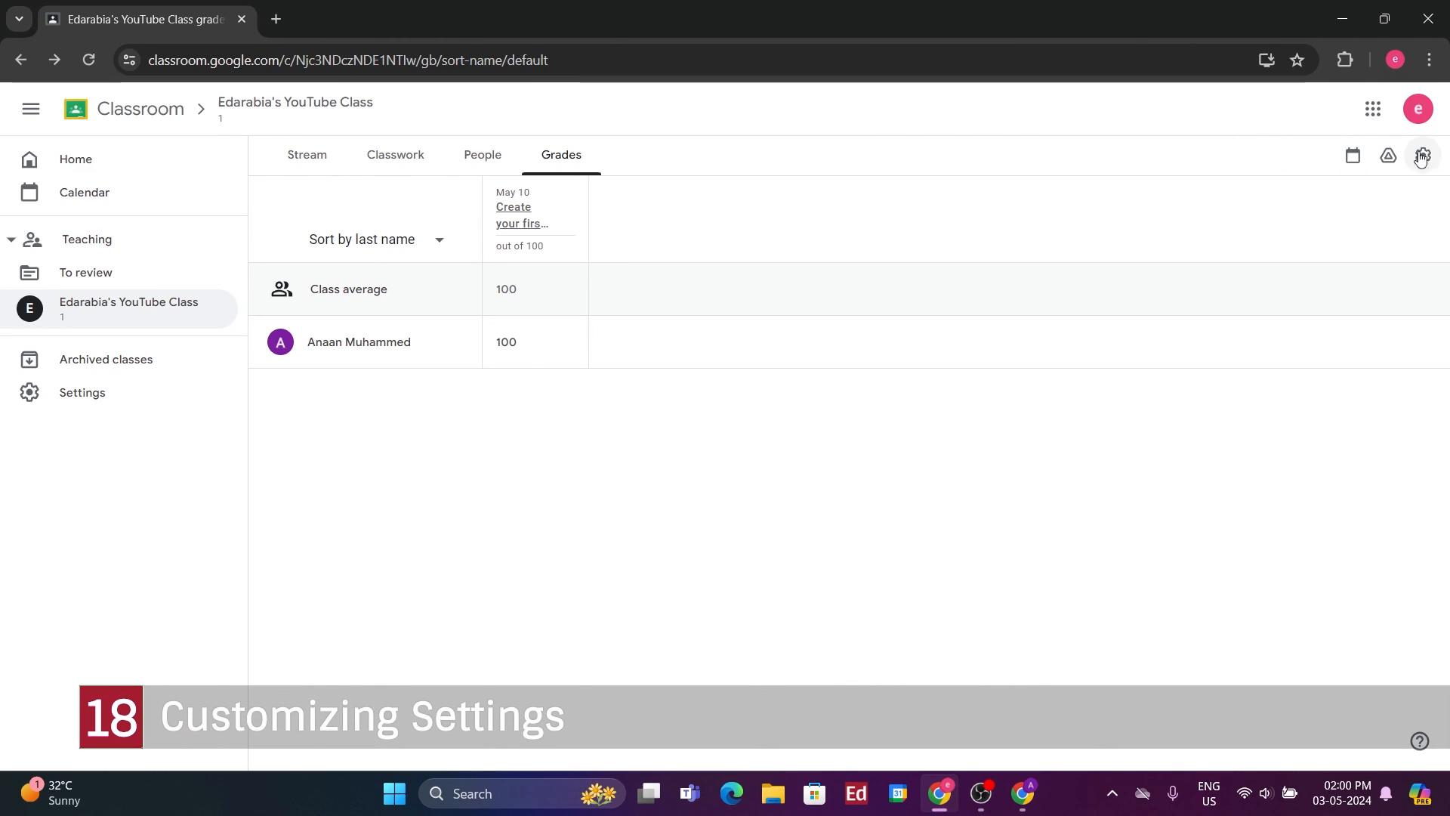
Review the class settings down to the Grading section's overall grade calculation choices
{"action": "left_click", "coordinate": [1420, 155]}
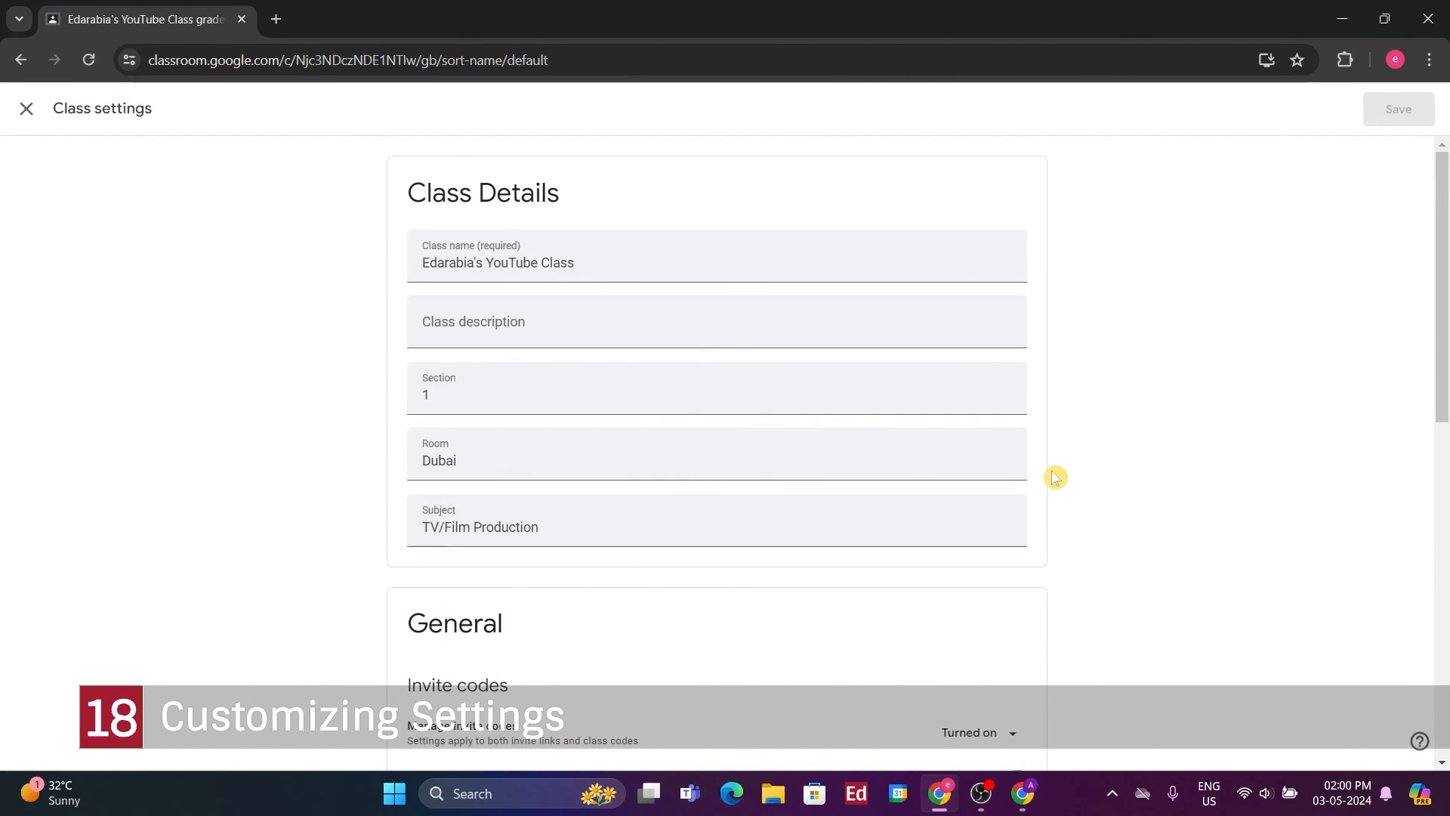
{"action": "scroll", "scroll_direction": "down", "scroll_amount": 3}
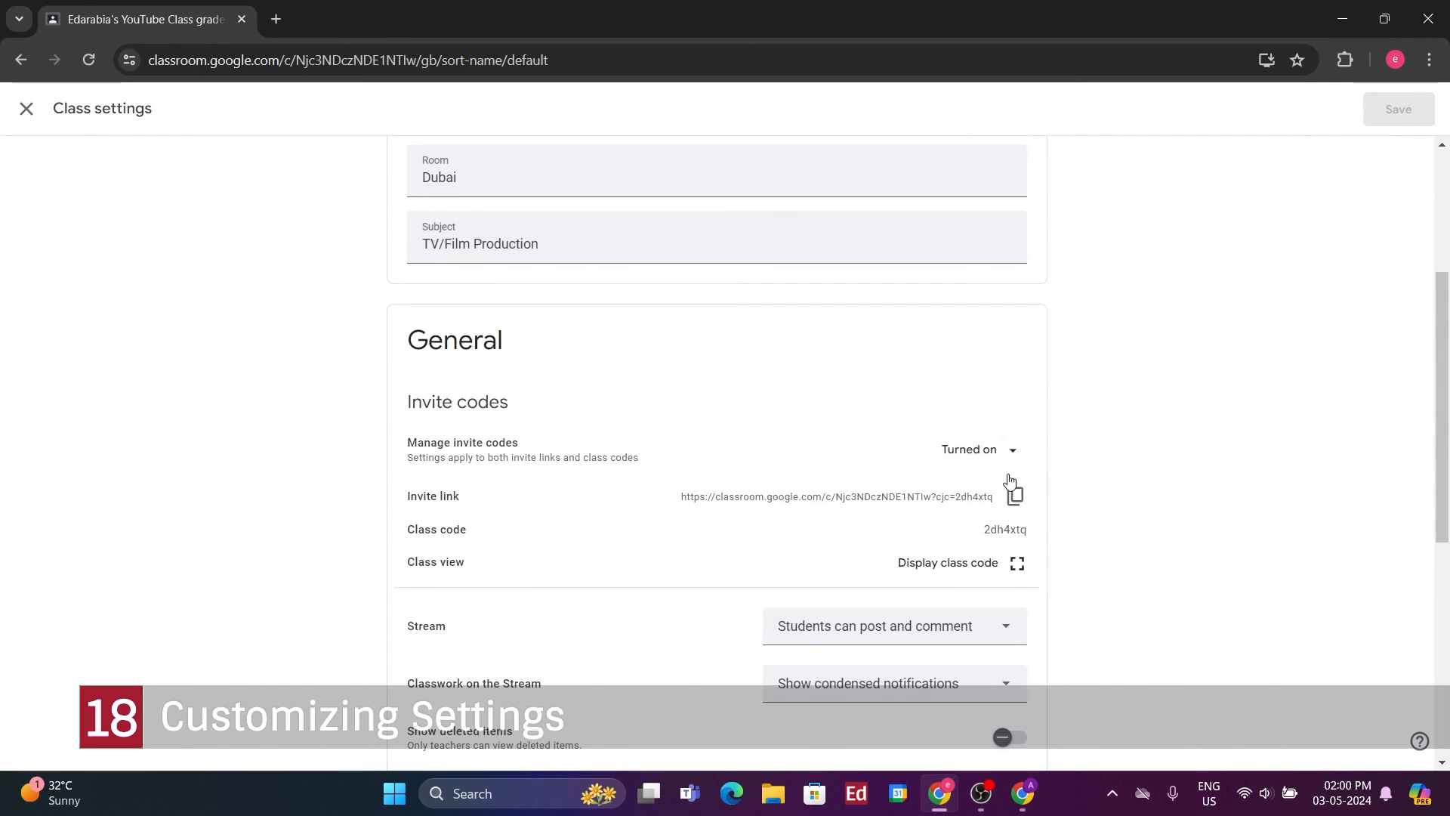
{"action": "scroll", "scroll_direction": "down", "scroll_amount": 3}
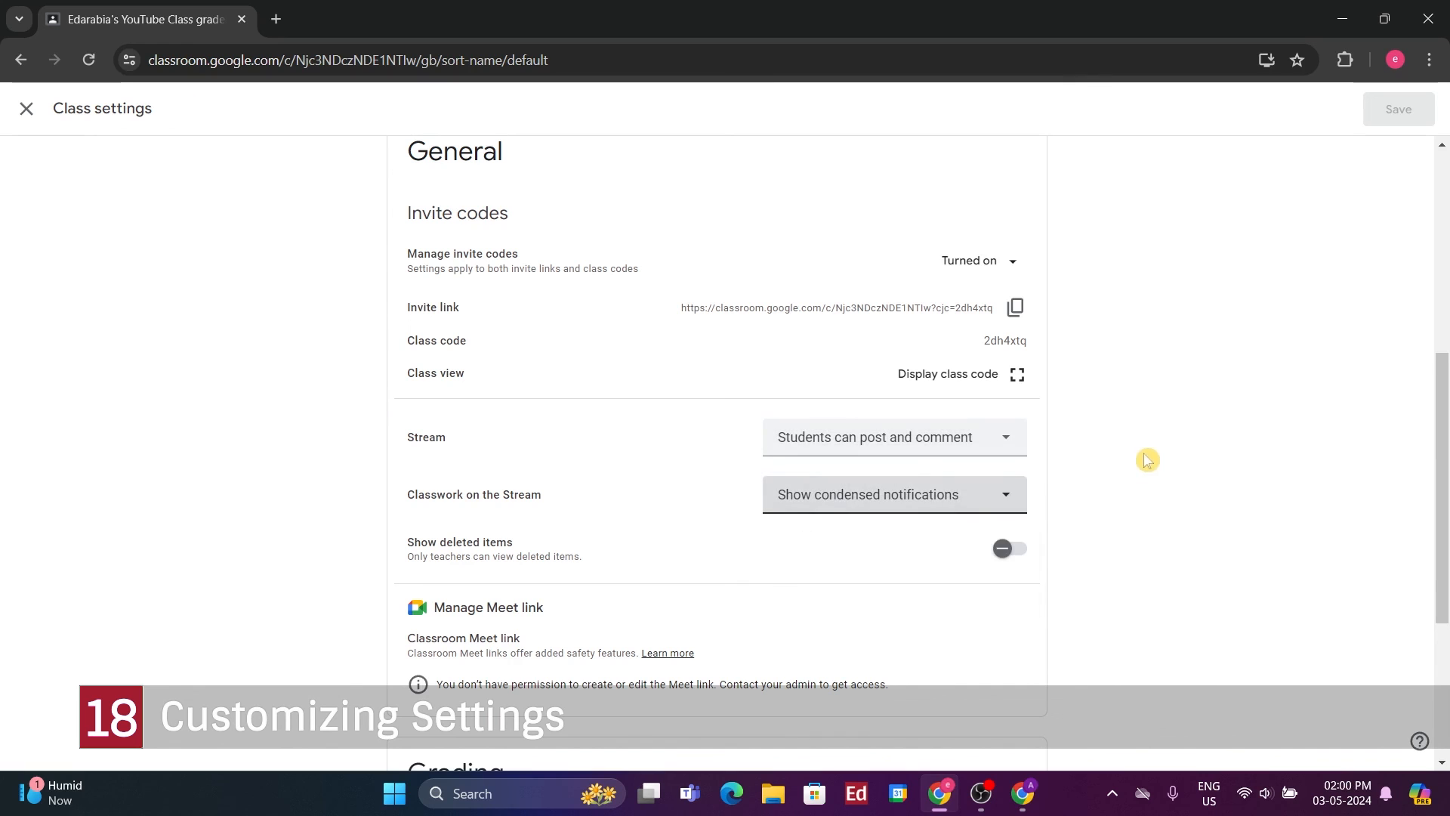
{"action": "scroll", "scroll_direction": "down", "scroll_amount": 3}
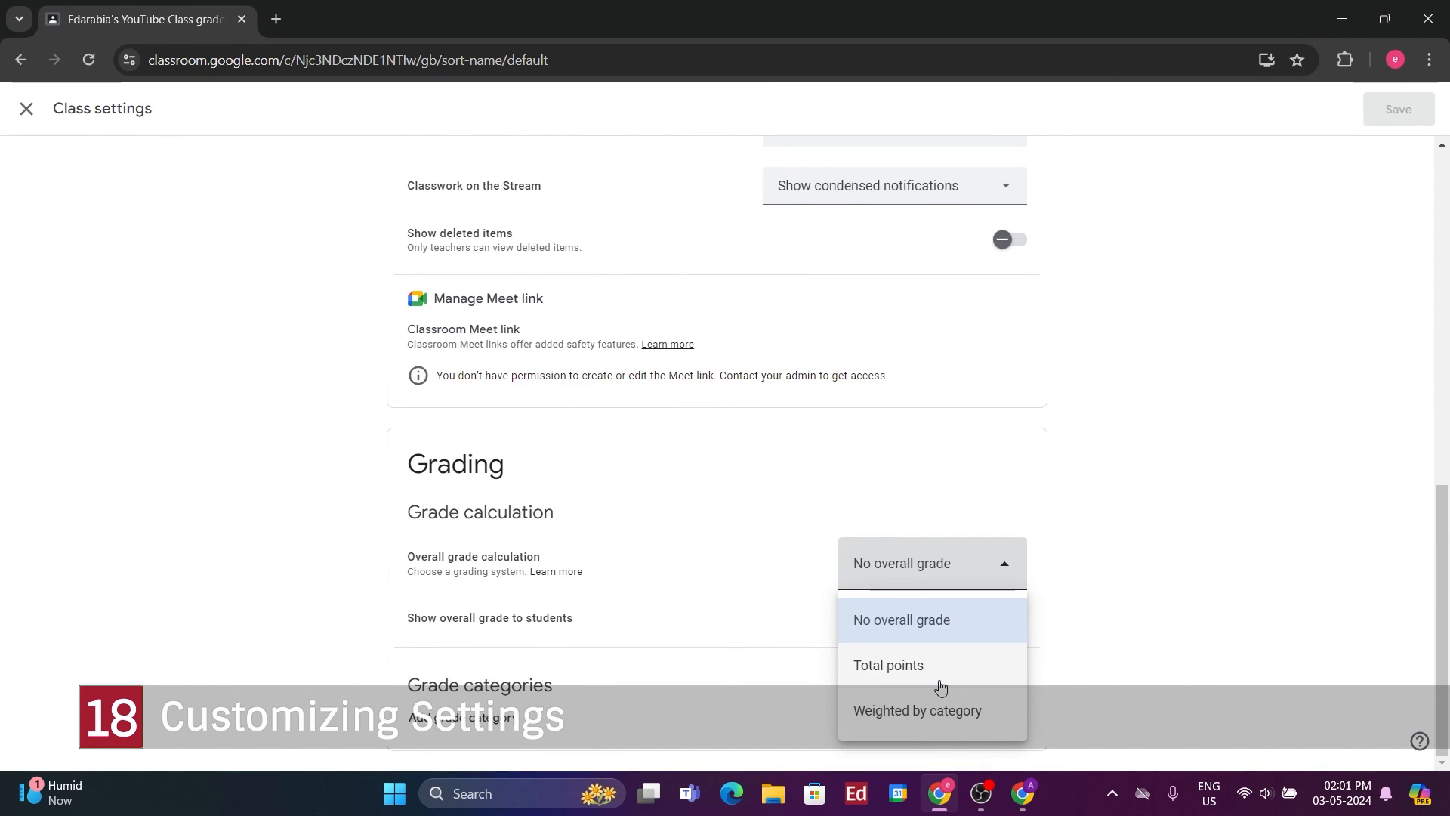
{"action": "mouse_move", "coordinate": [968, 716]}
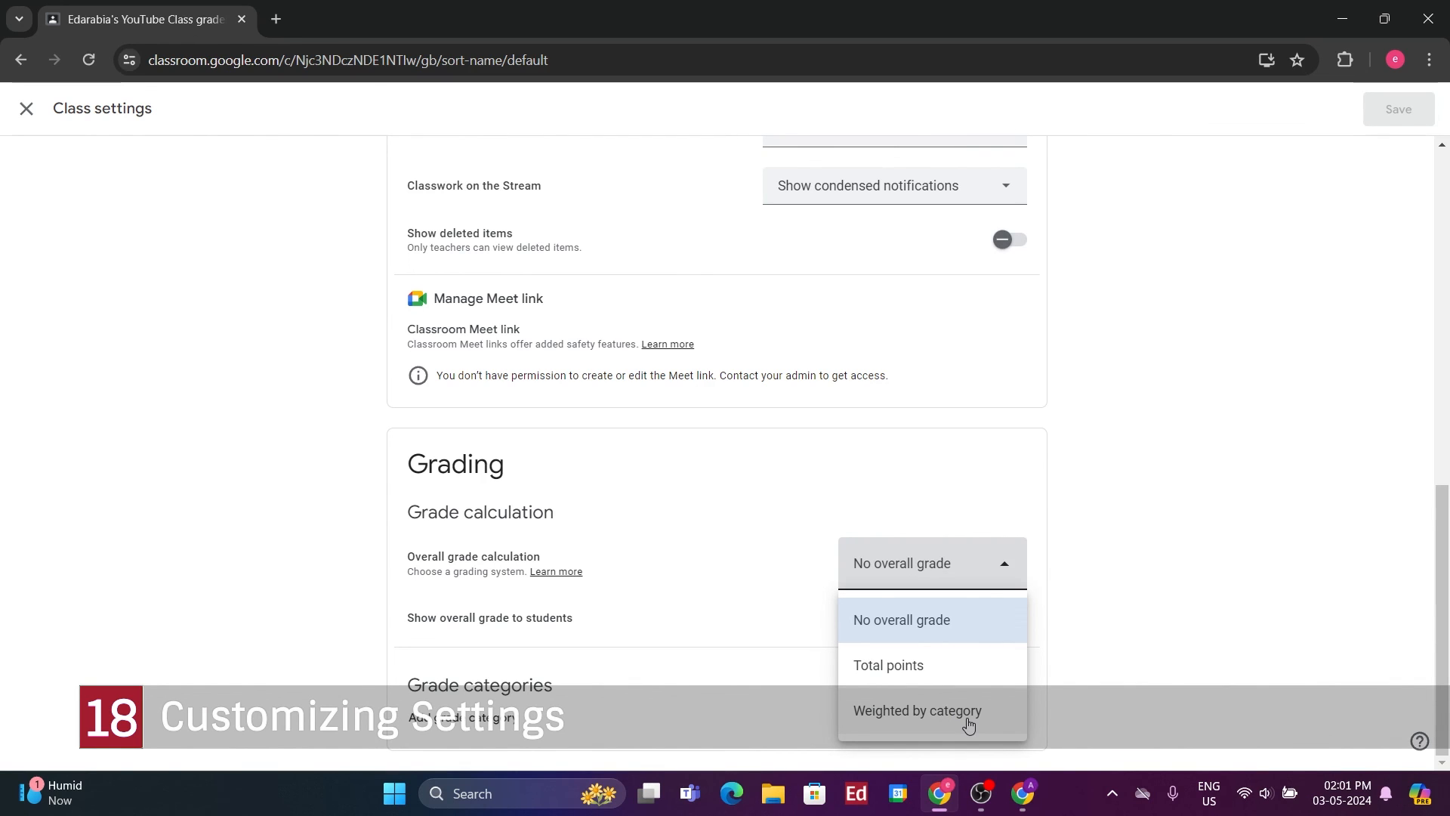
{"action": "left_click", "coordinate": [26, 109]}
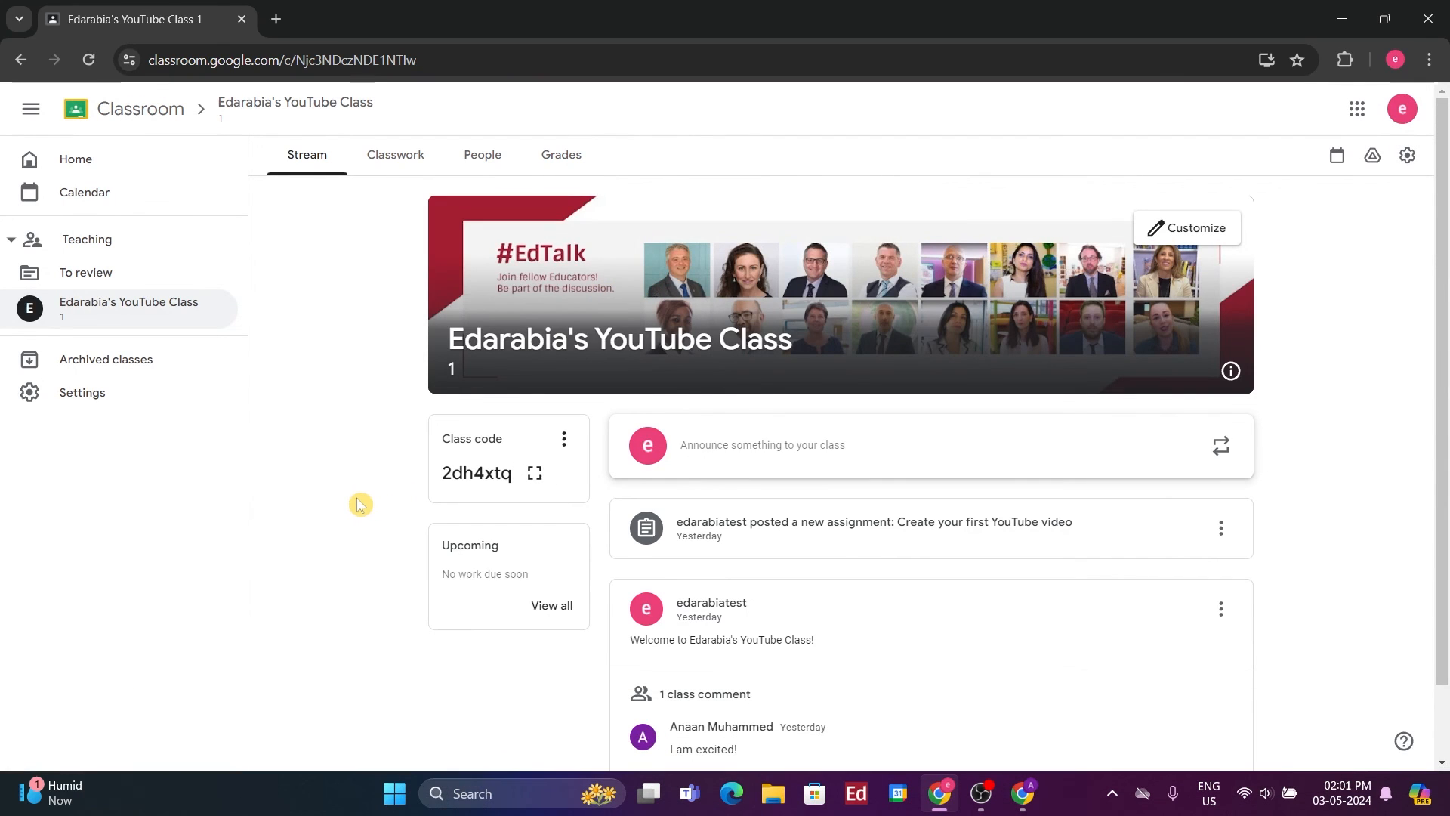
{"action": "left_click", "coordinate": [30, 108]}
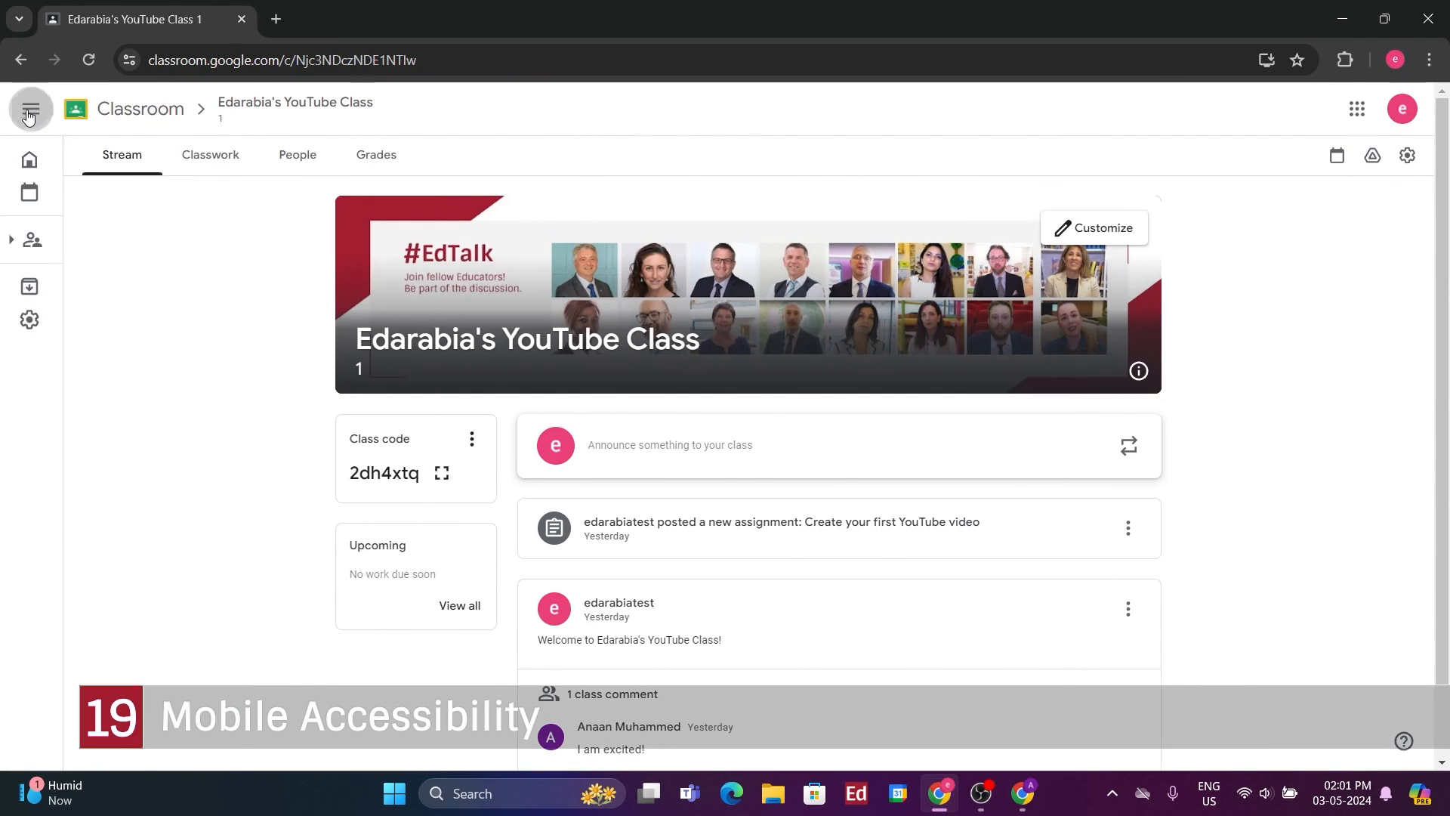
{"action": "left_click", "coordinate": [30, 109]}
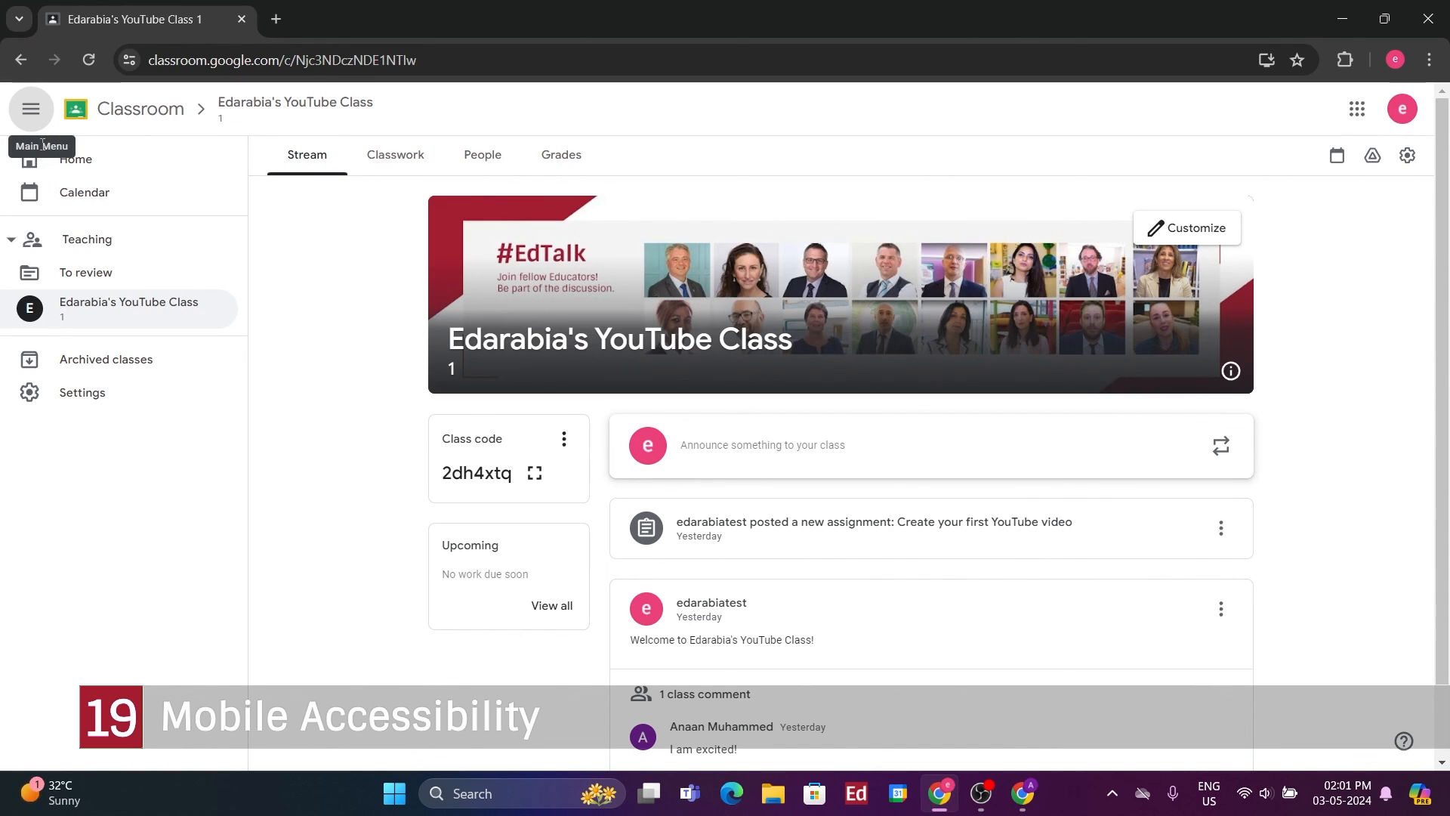
{"action": "mouse_move", "coordinate": [83, 192]}
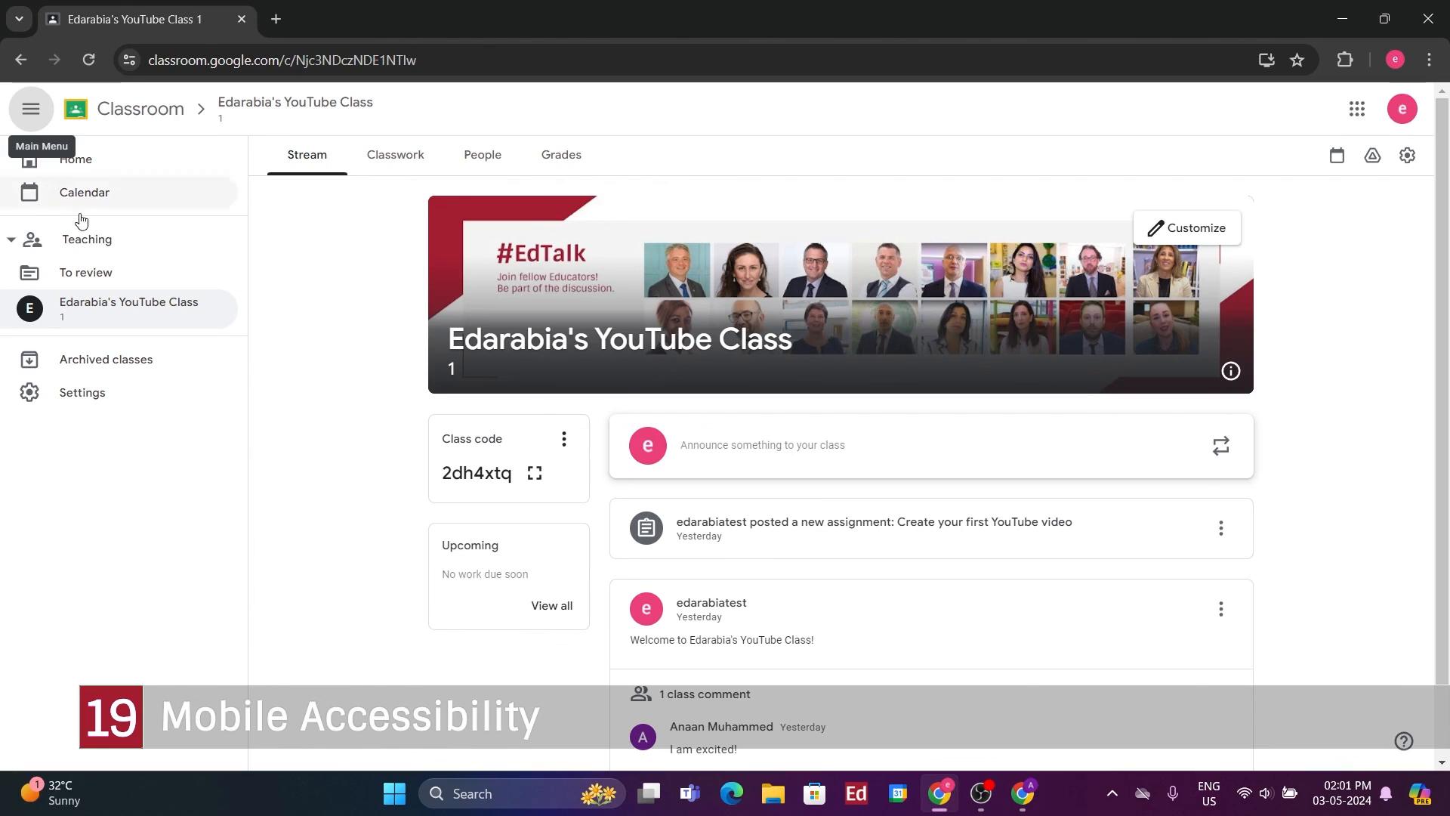
{"action": "mouse_move", "coordinate": [84, 272]}
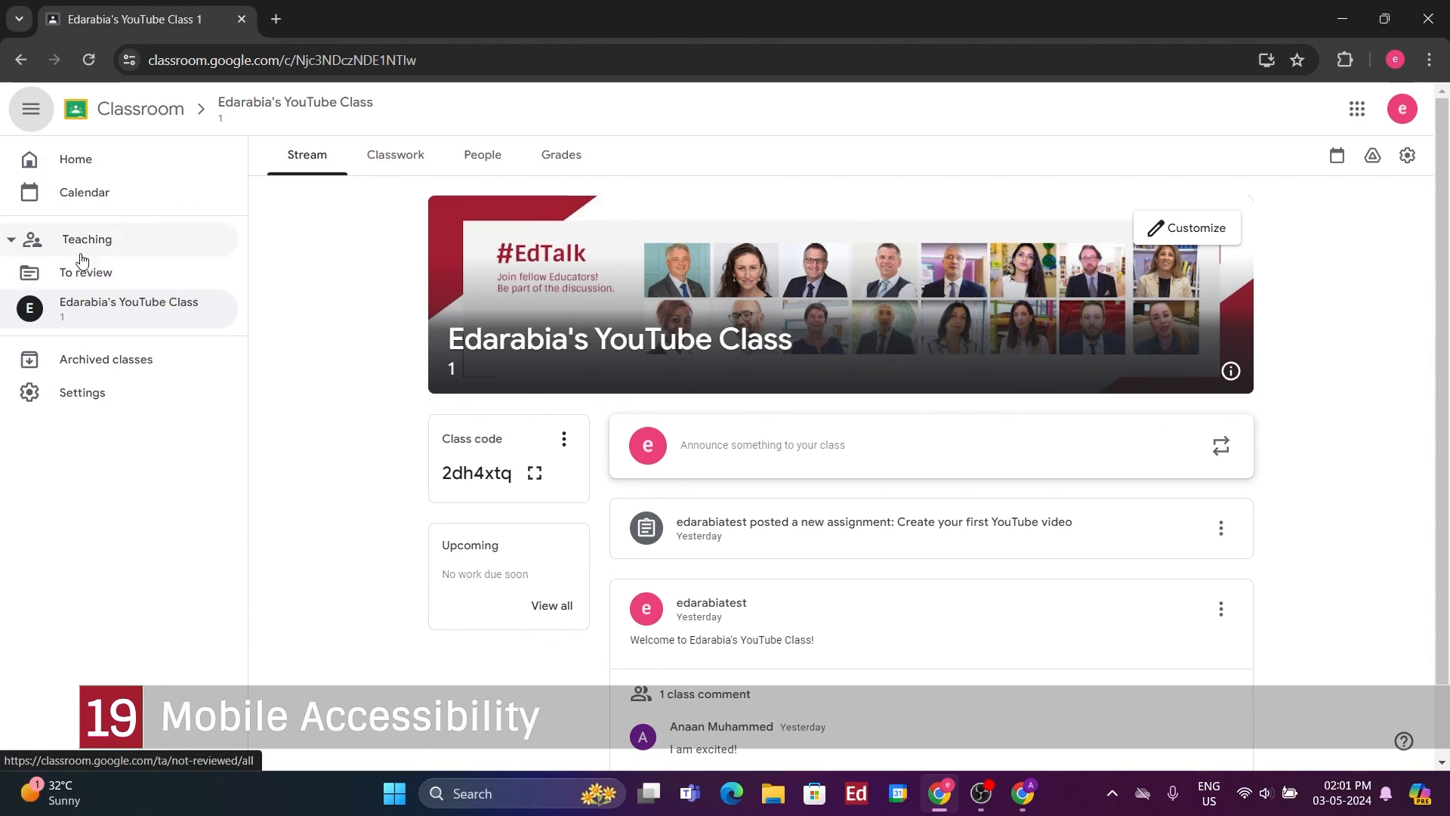
{"action": "mouse_move", "coordinate": [76, 159]}
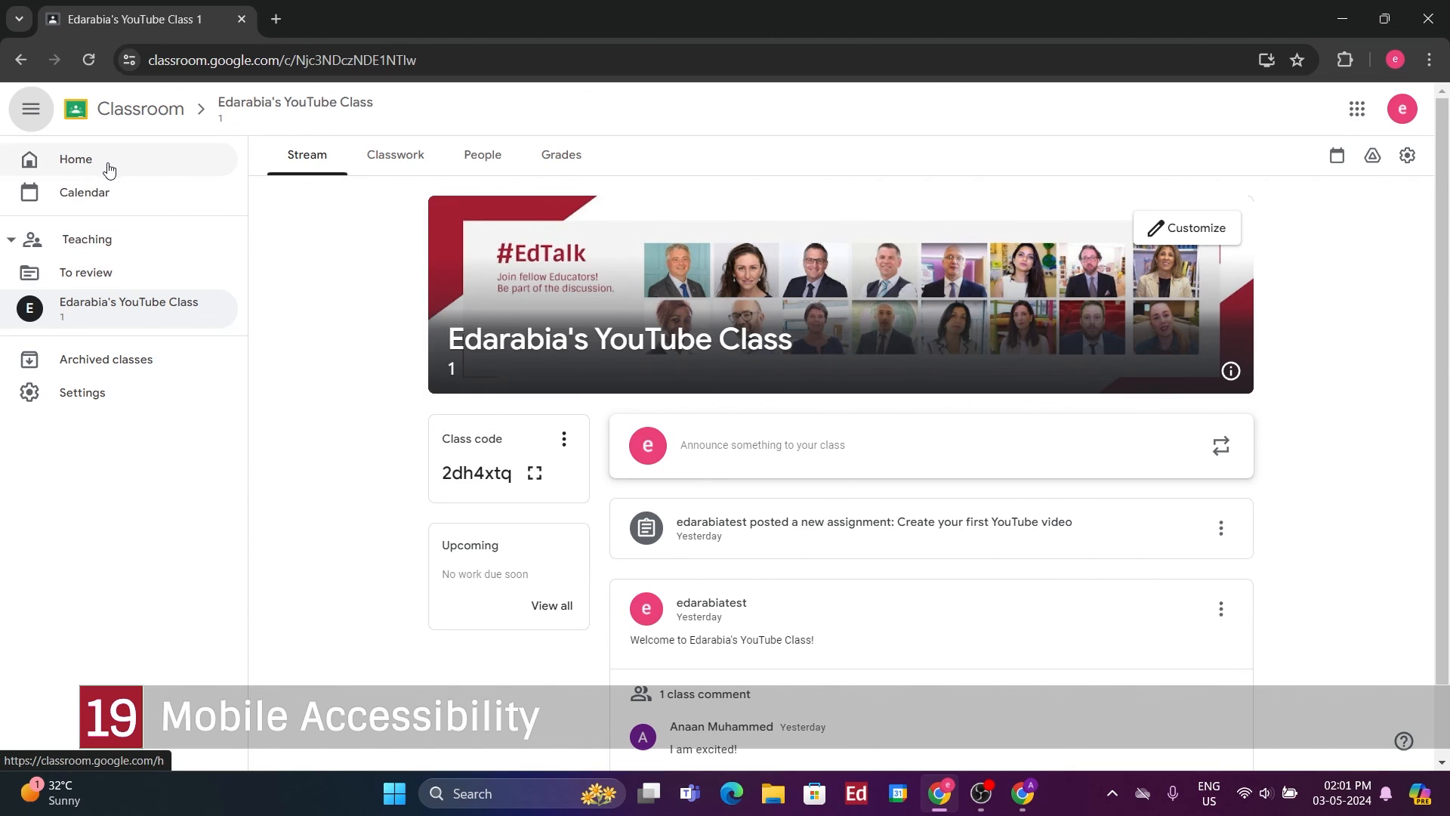
Go to the Classroom home page listing the single YouTube class card
{"action": "left_click", "coordinate": [75, 158]}
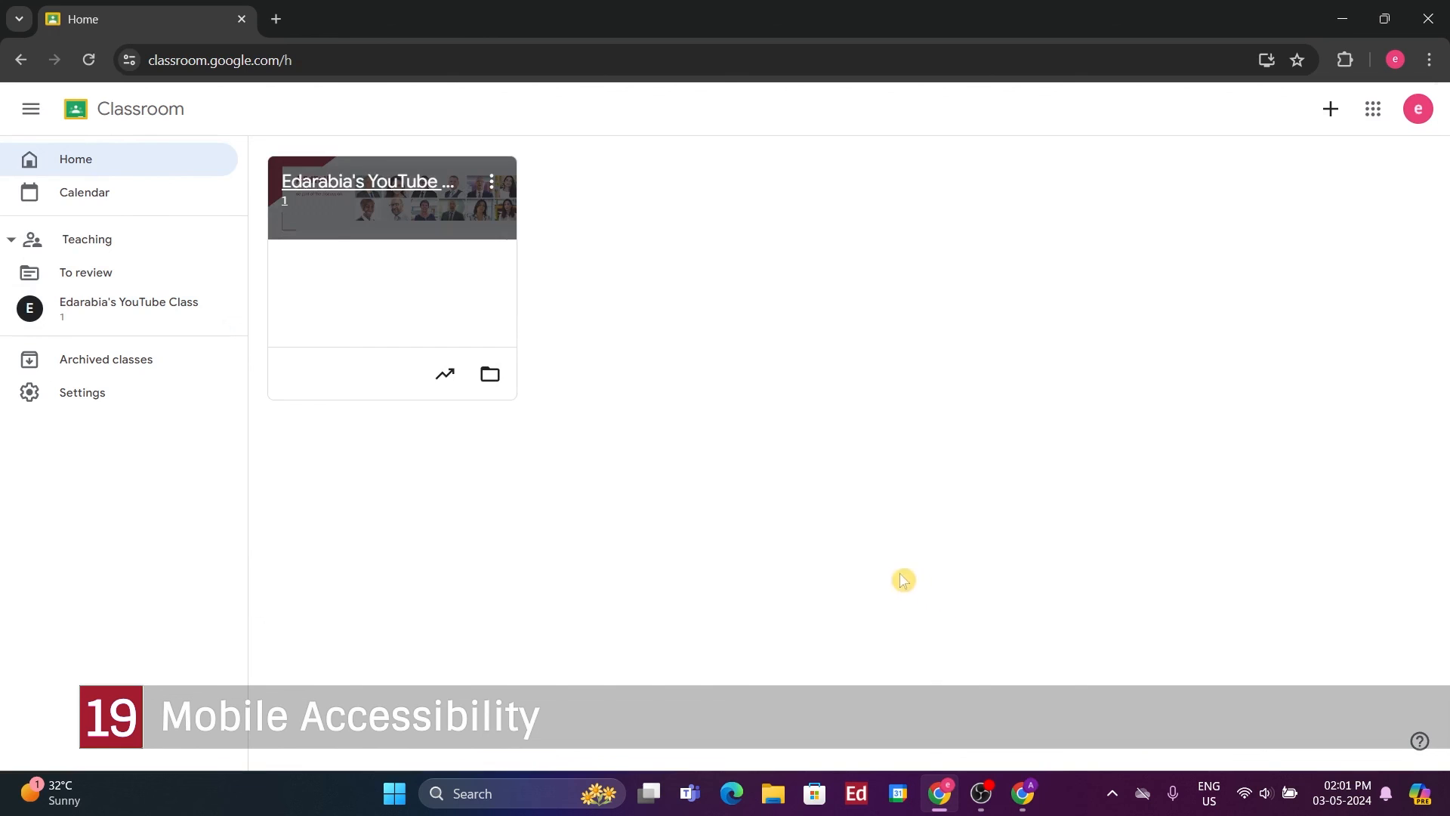
{"action": "mouse_move", "coordinate": [790, 586]}
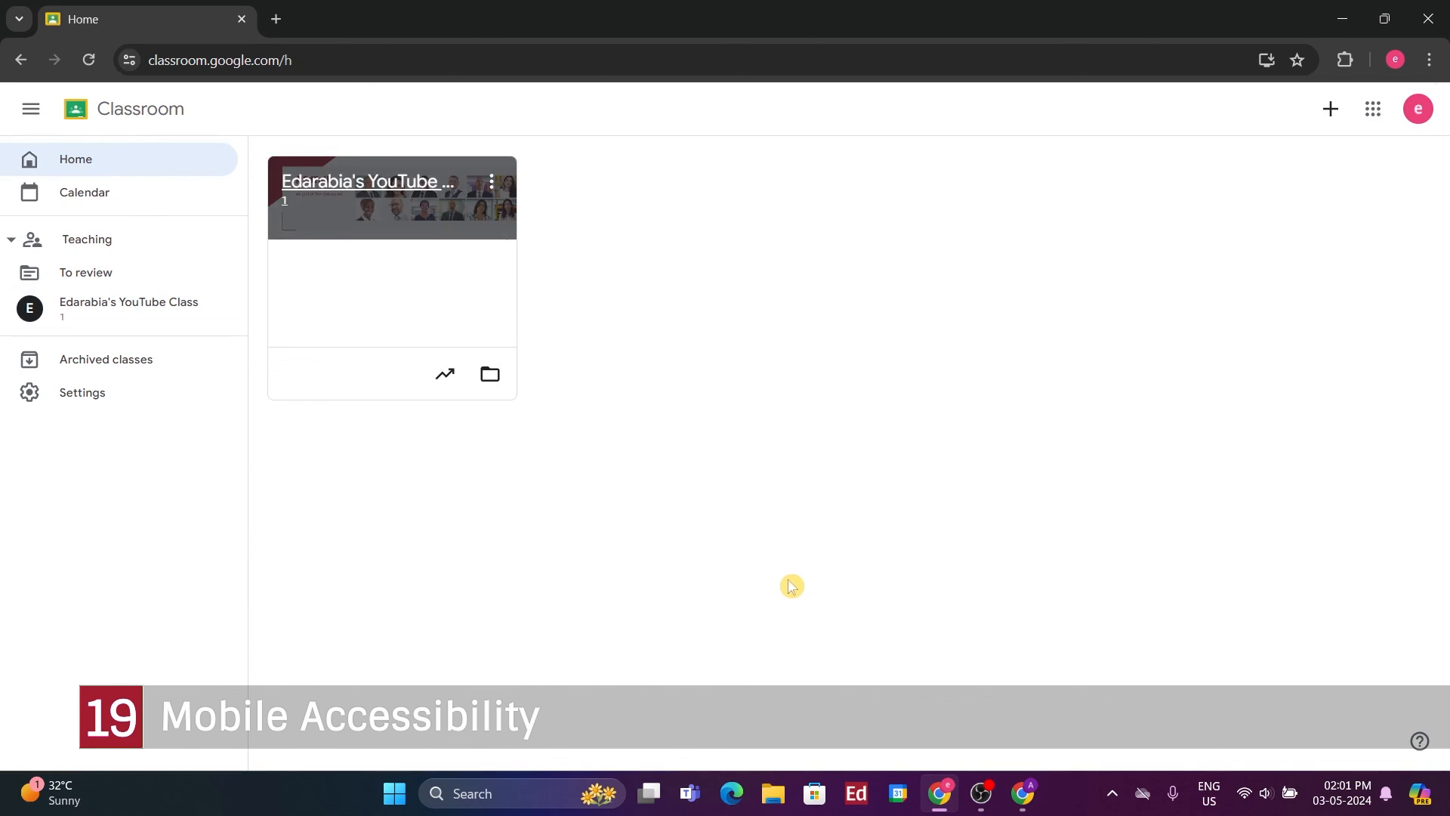
{"action": "mouse_move", "coordinate": [759, 591]}
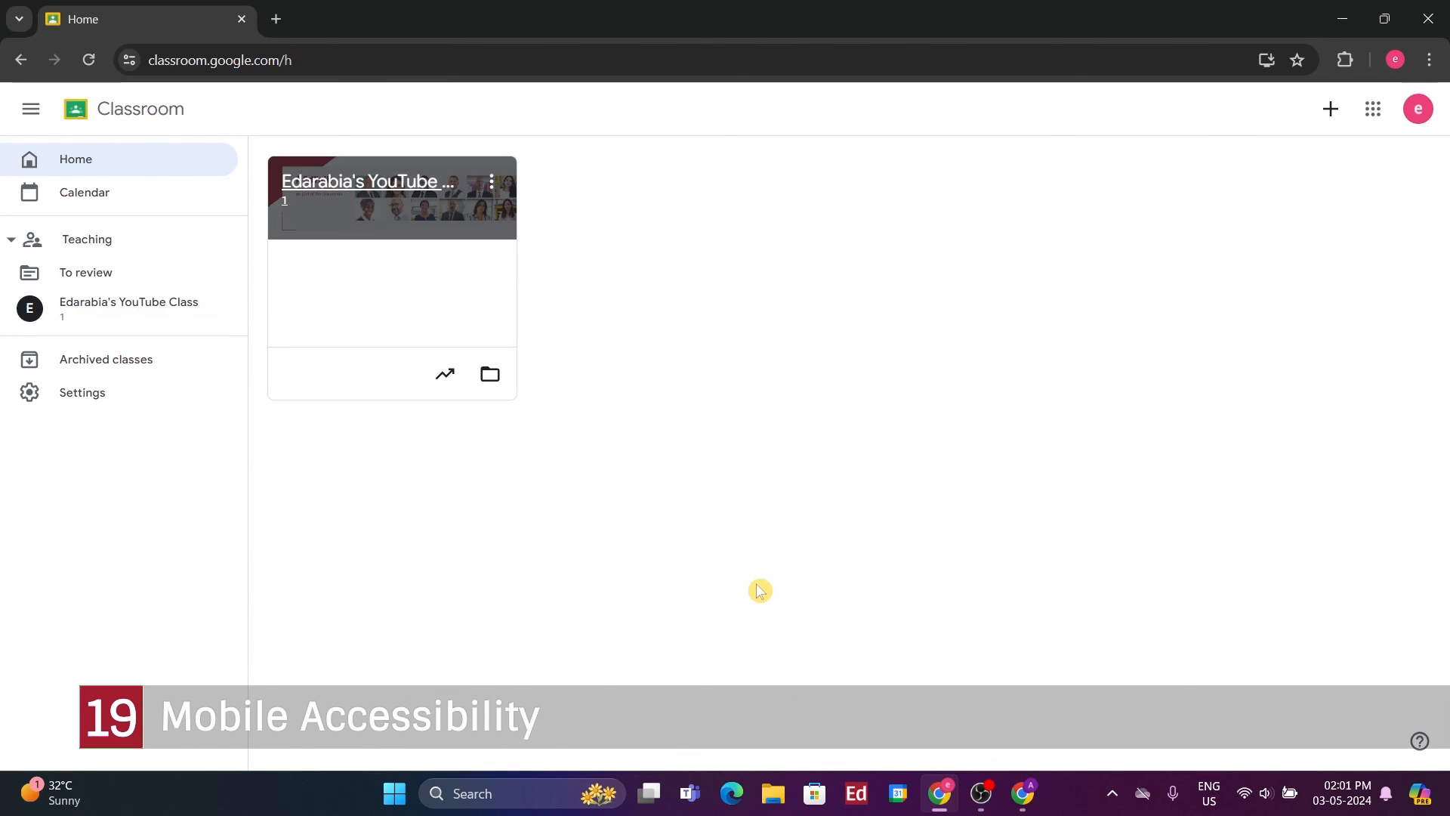